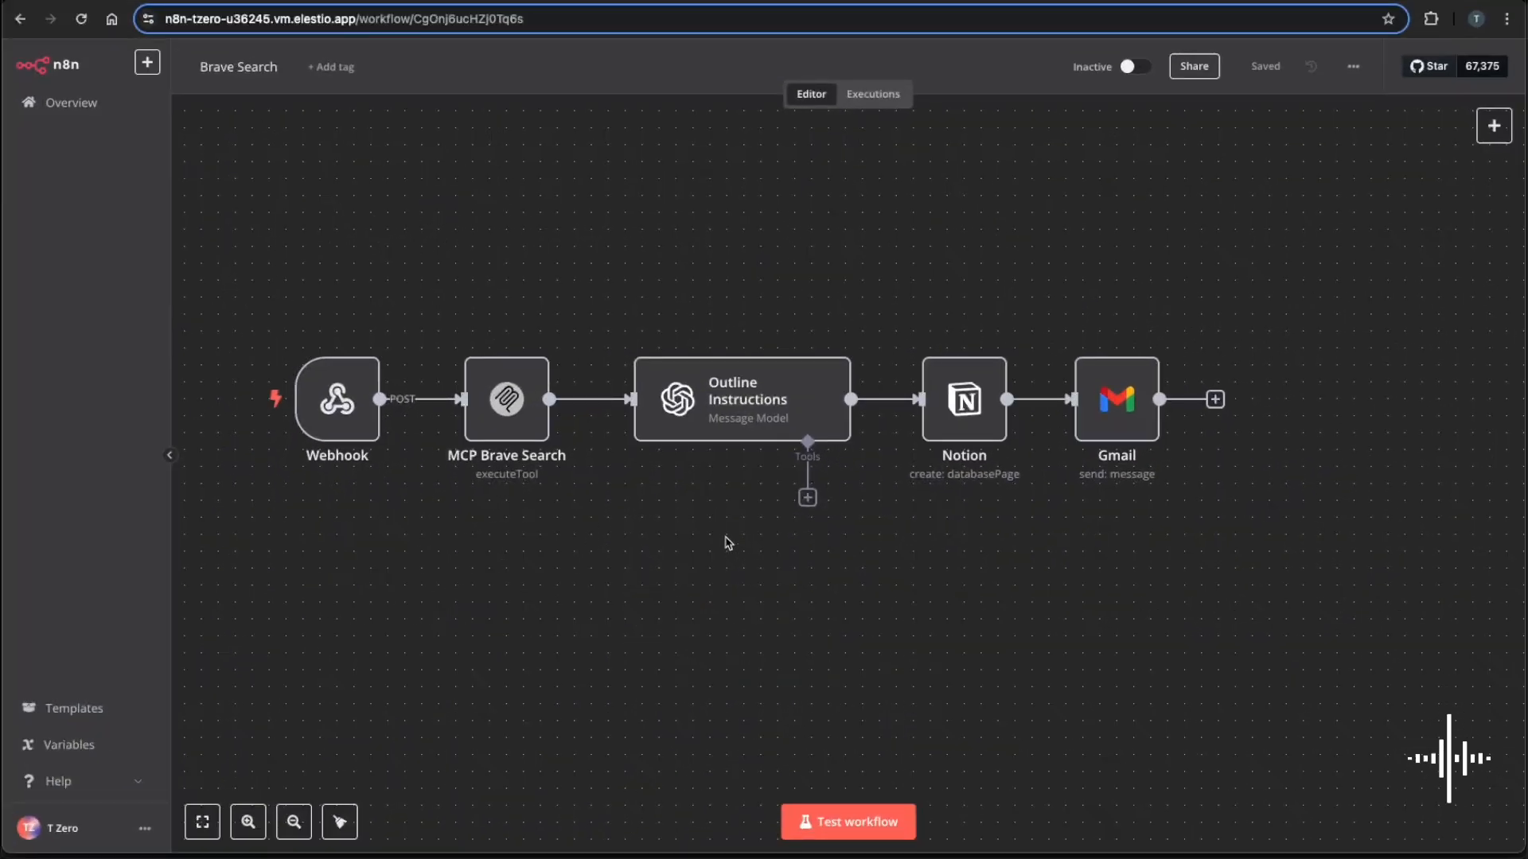
mouse_move(894, 438)
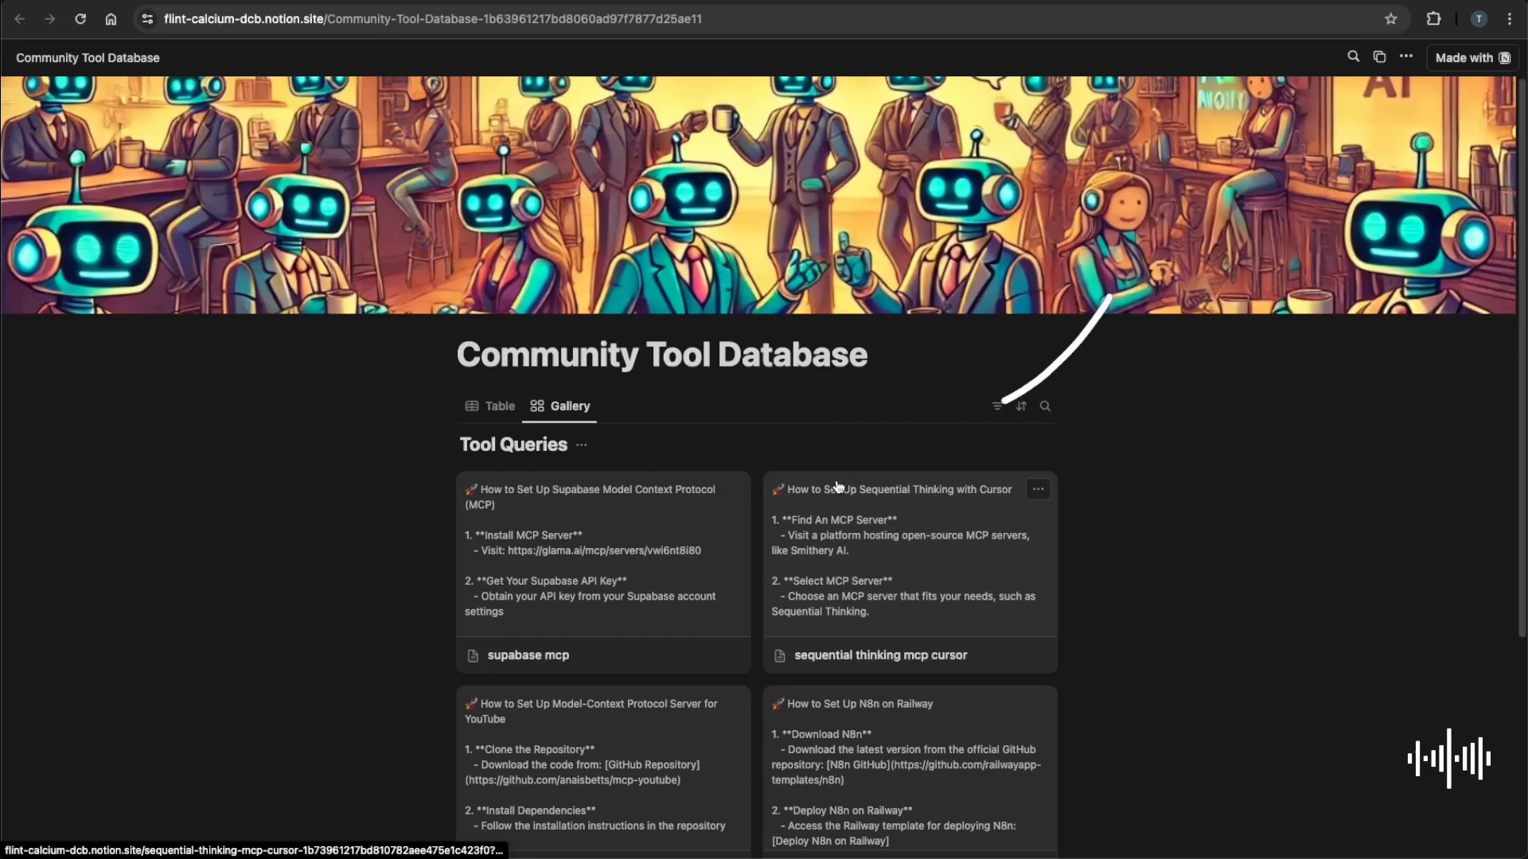
Search the Notion Community Tool Database gallery for 'supab'.
left_click(1045, 407)
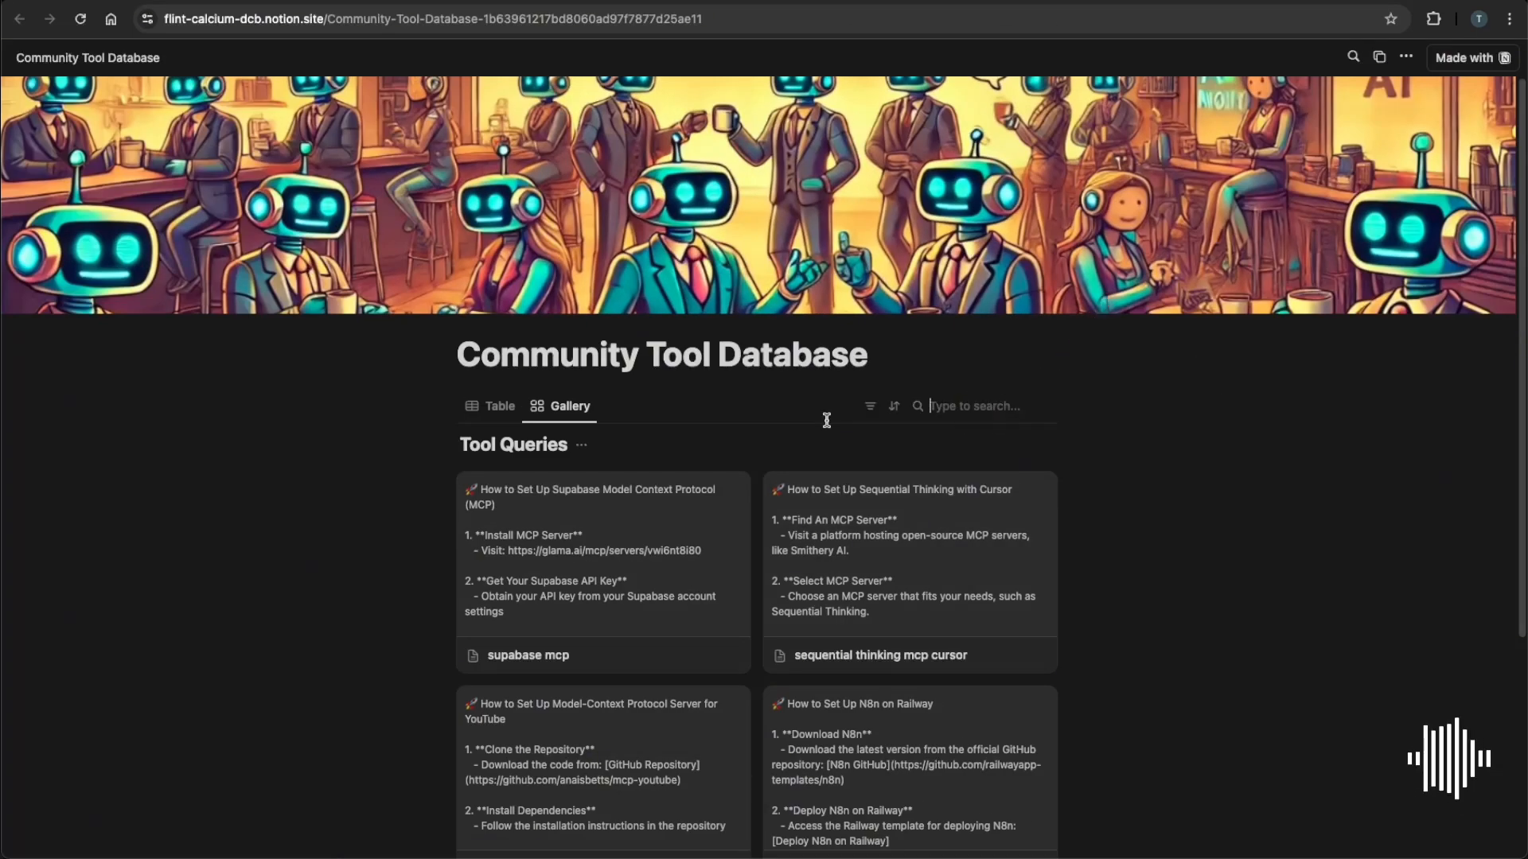
type("supab")
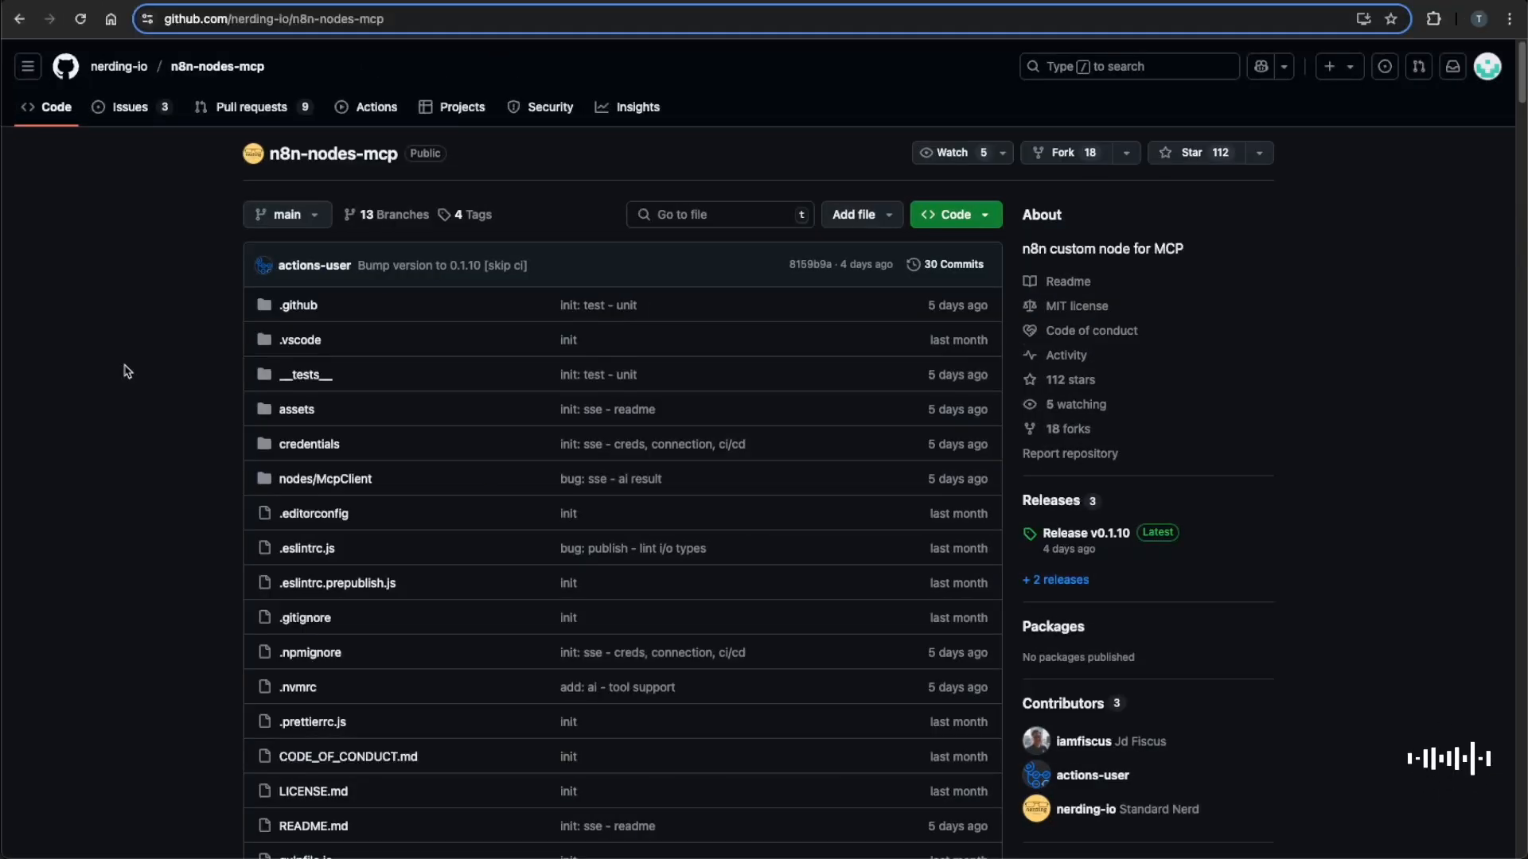
Scroll the n8n-nodes-mcp README down to the STDIO transport Credentials section.
scroll("down", 3)
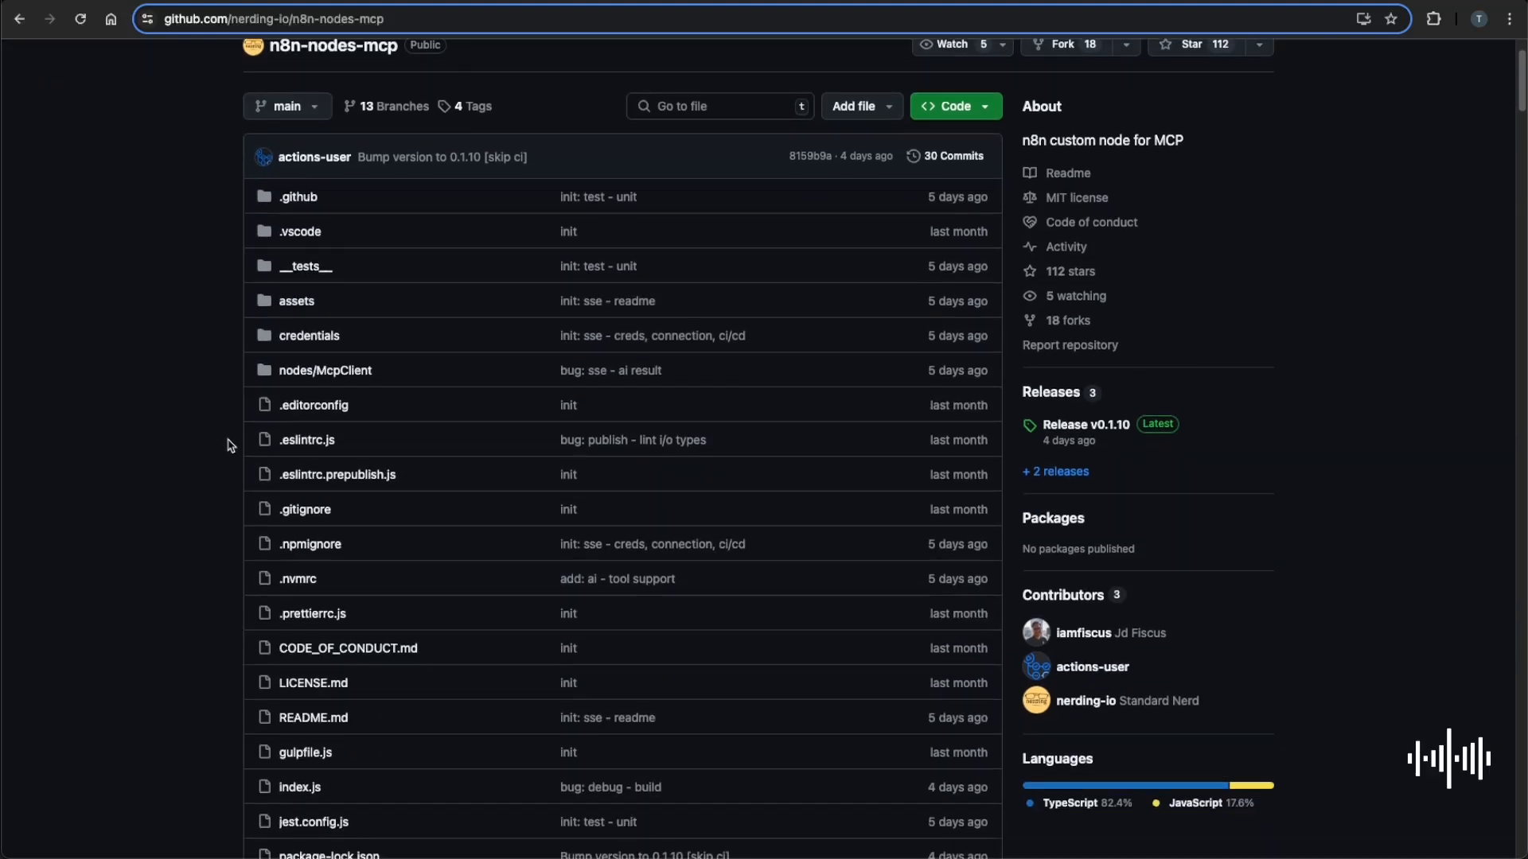
scroll("down", 3)
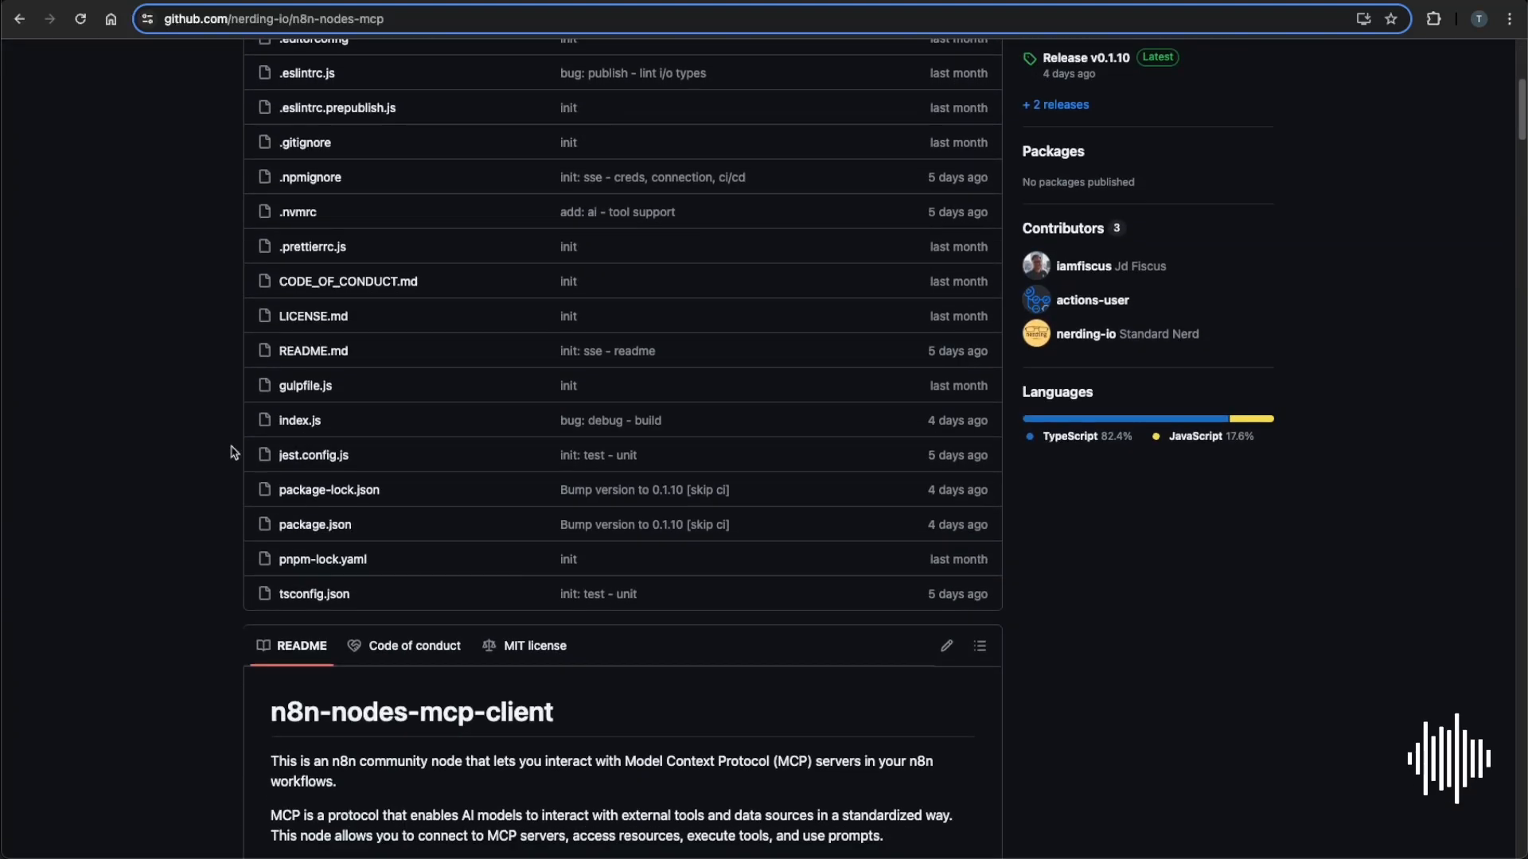
scroll("down", 3)
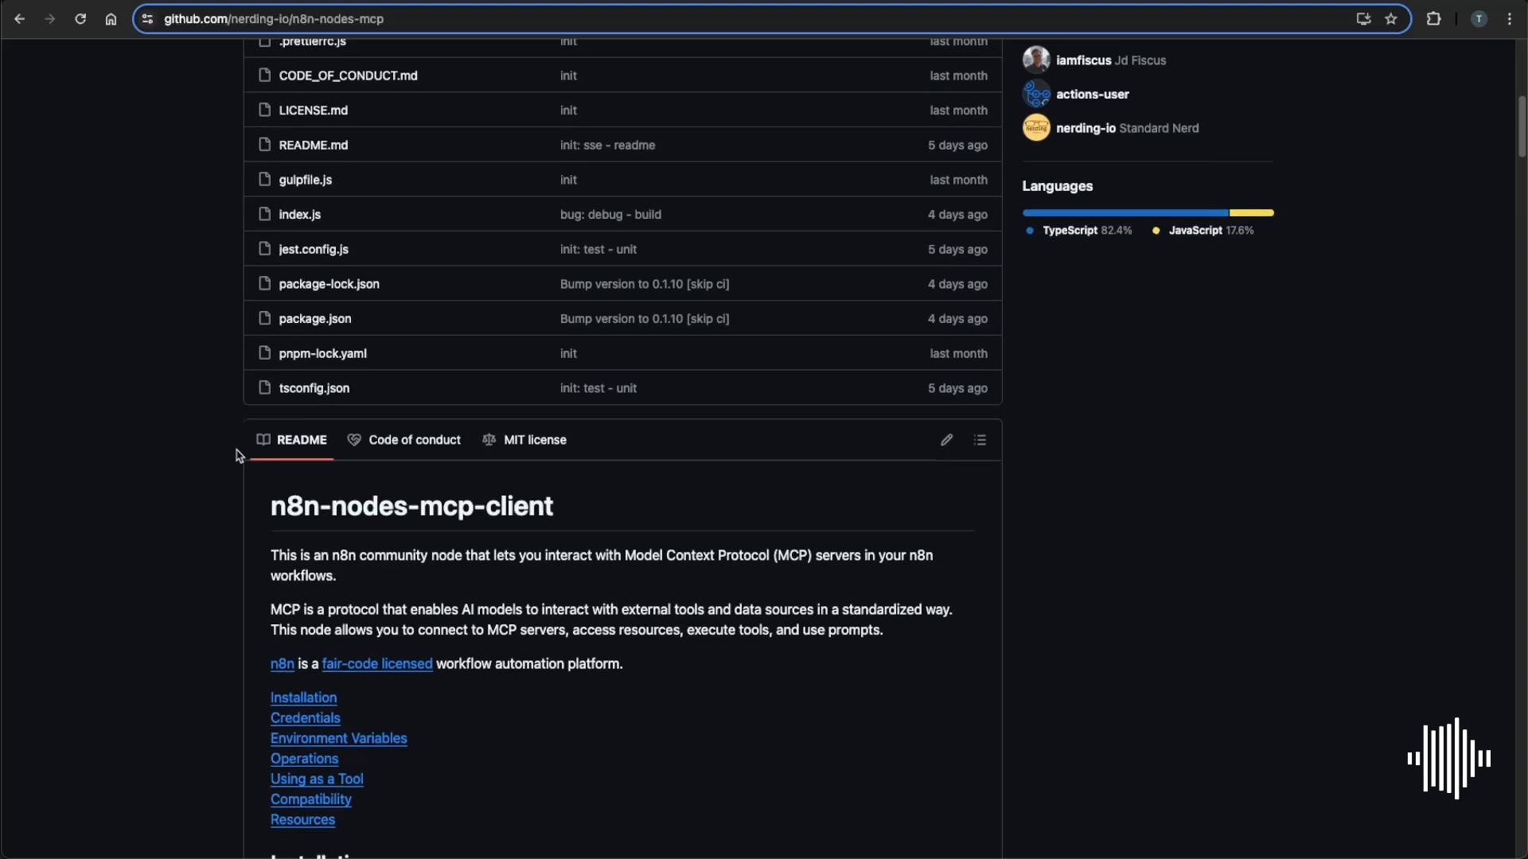
scroll("down", 3)
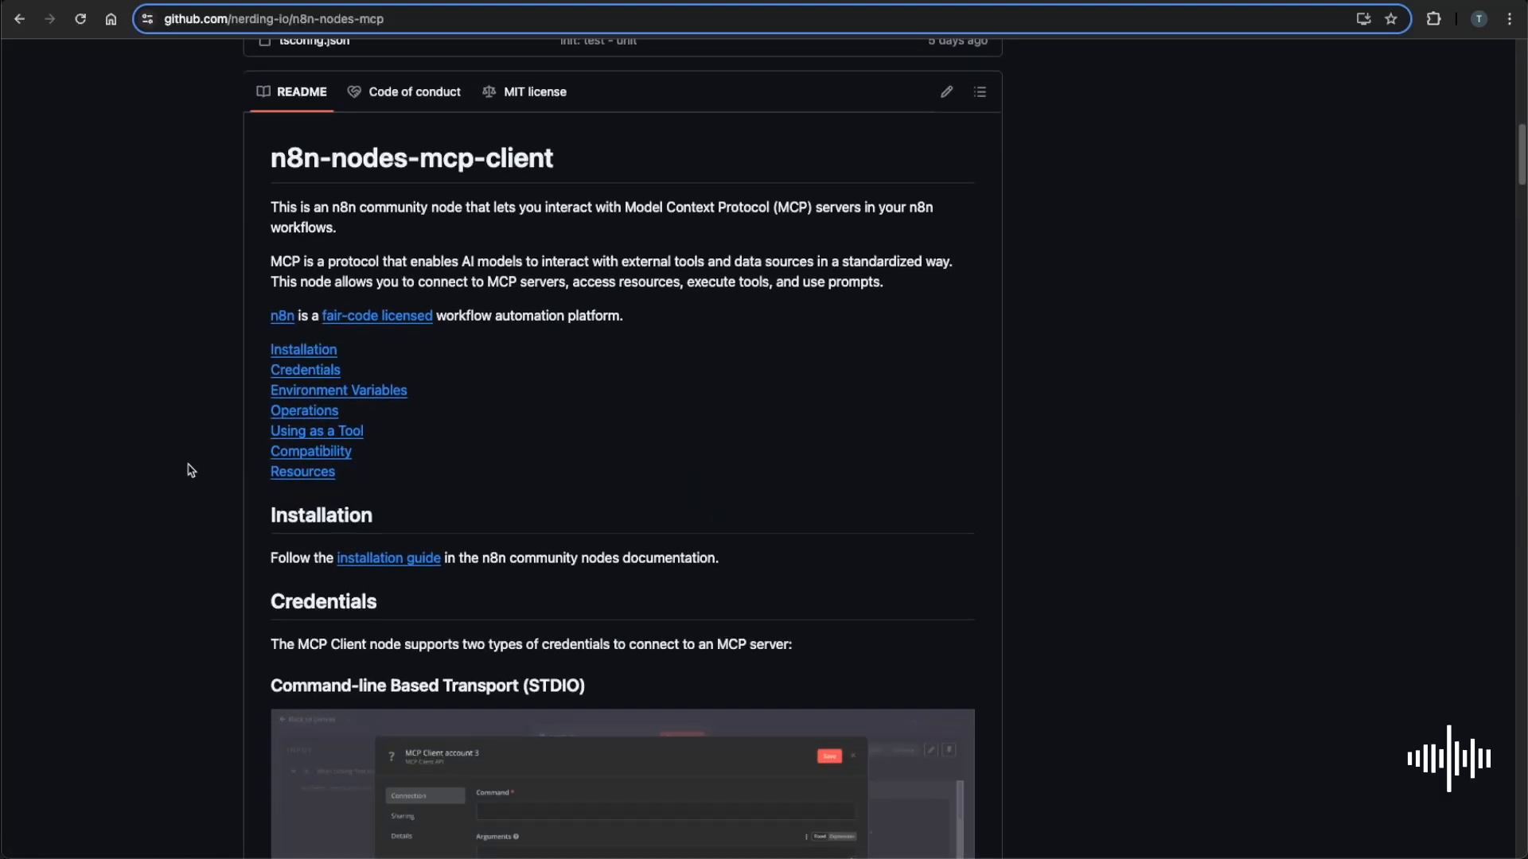
scroll("down", 3)
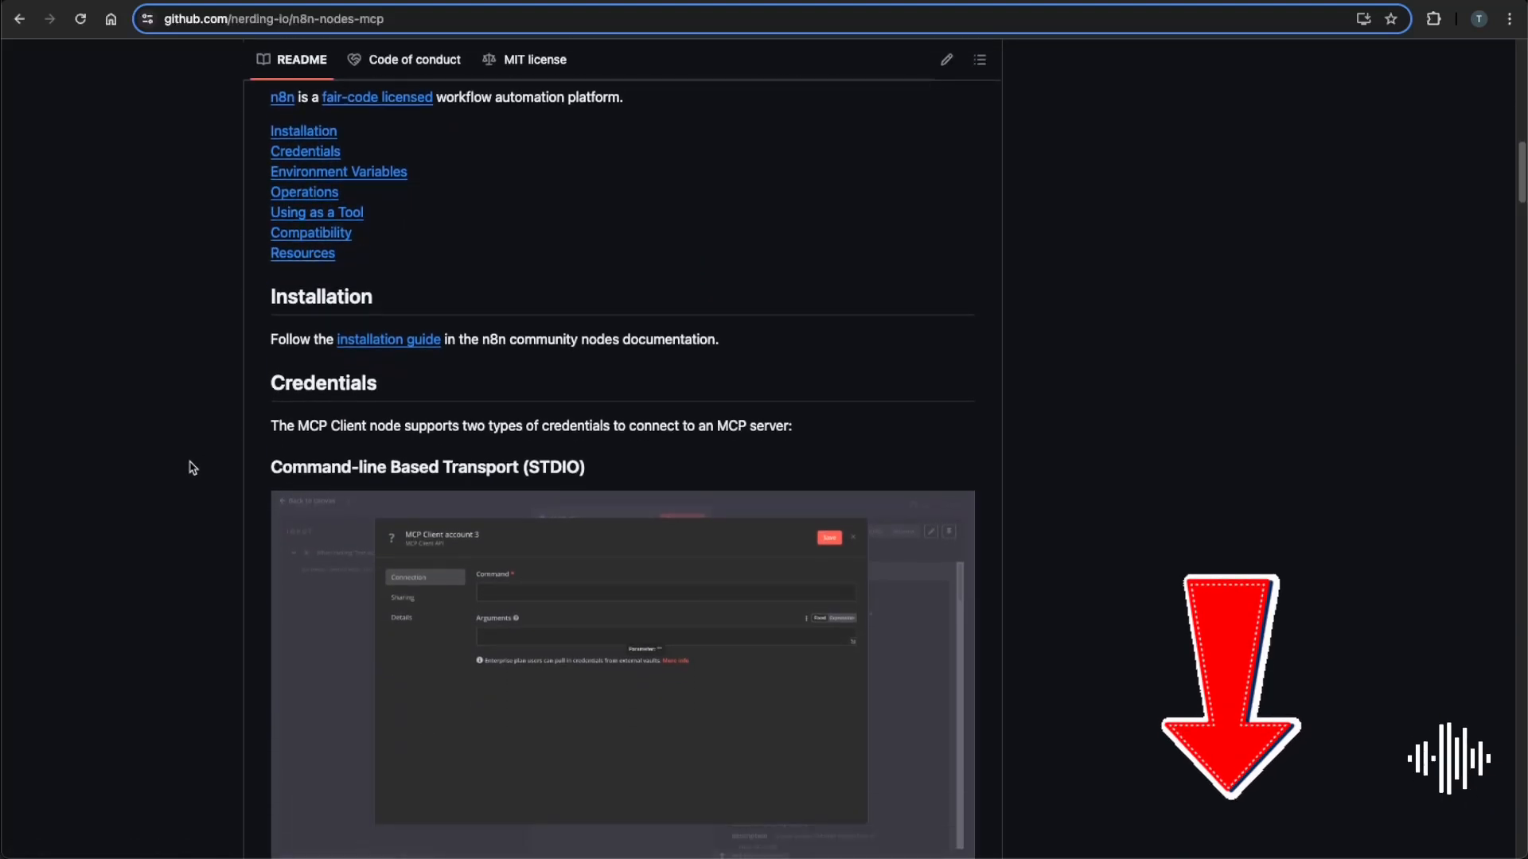
scroll("down", 3)
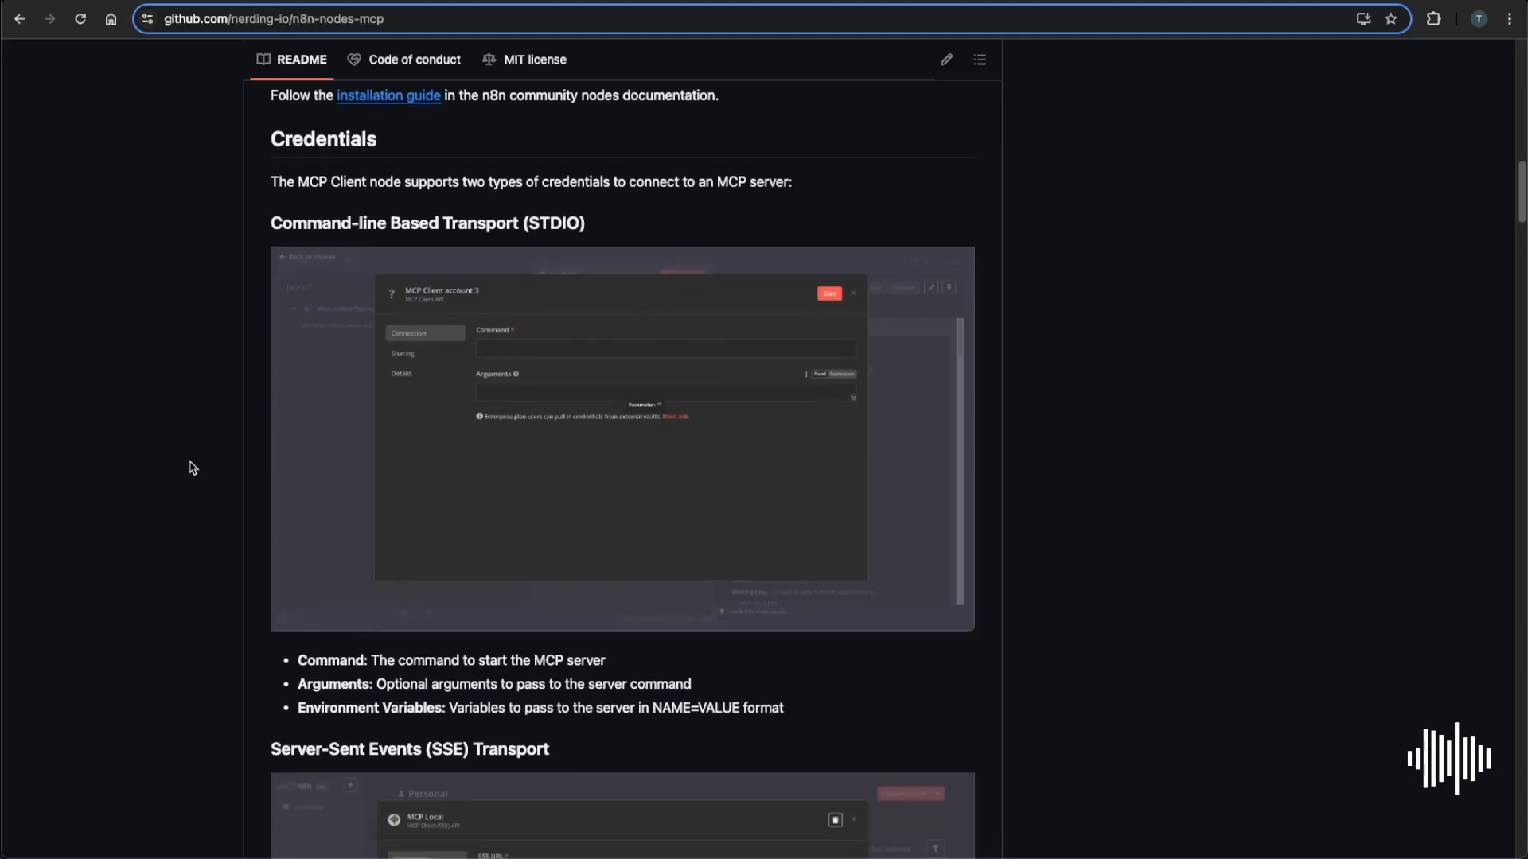
scroll("down", 3)
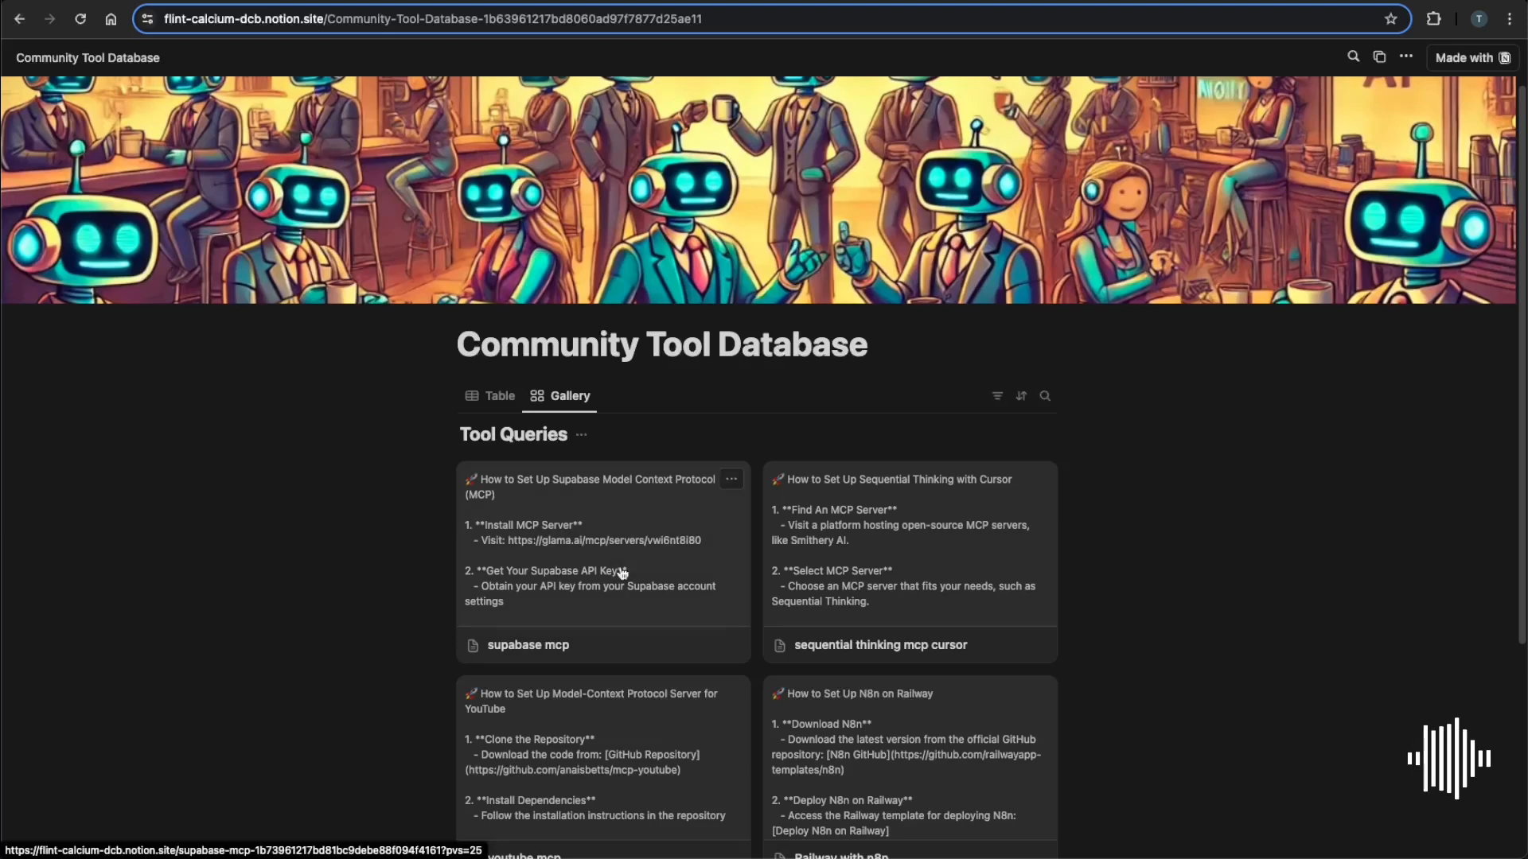
Open the supabase mcp entry, then filter the tool gallery for 'n8n'.
left_click(527, 643)
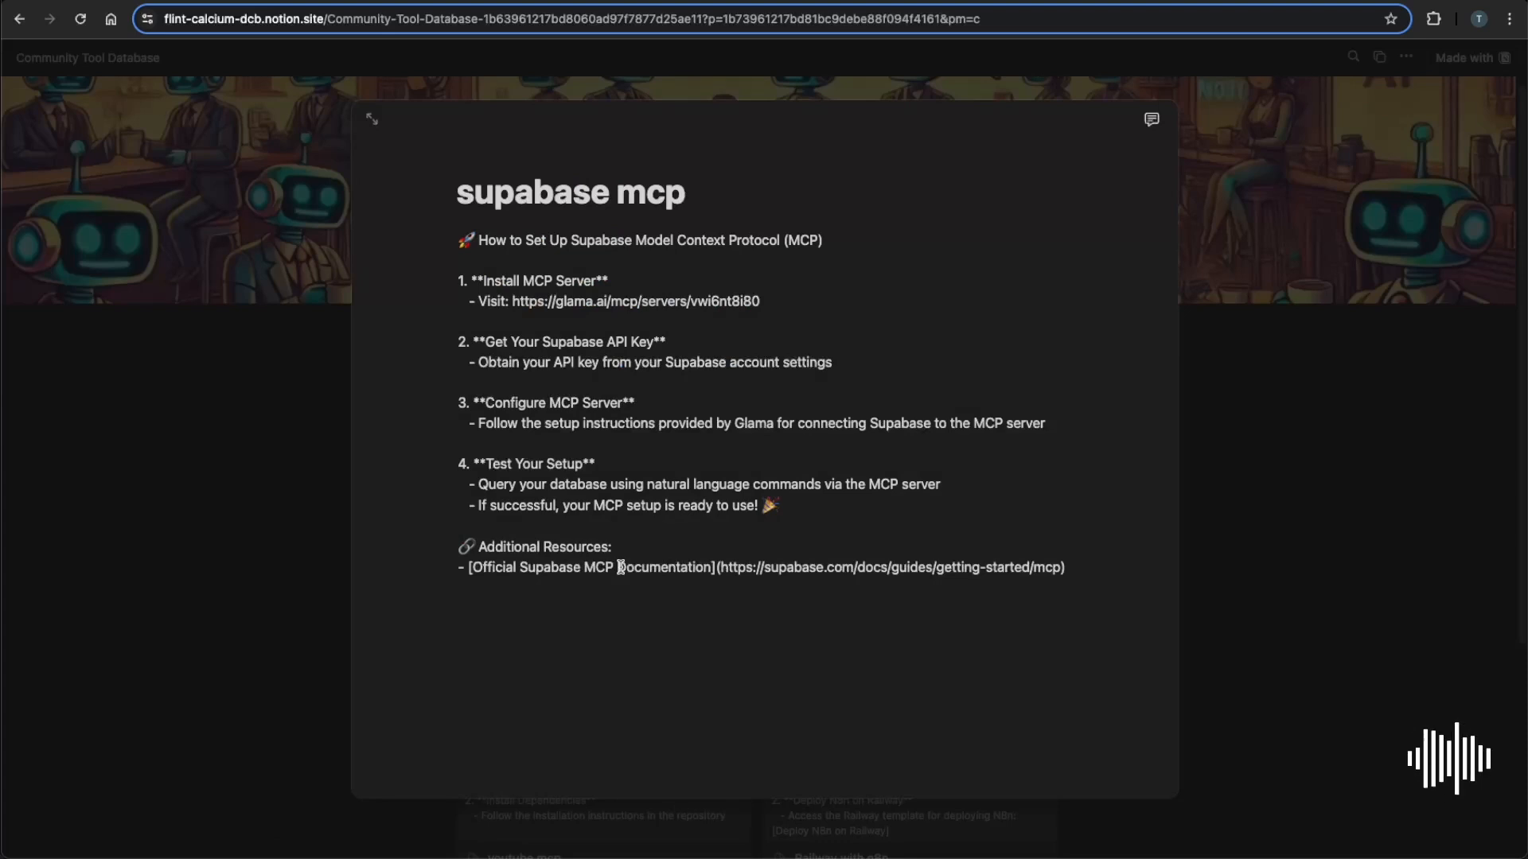
mouse_move(342, 563)
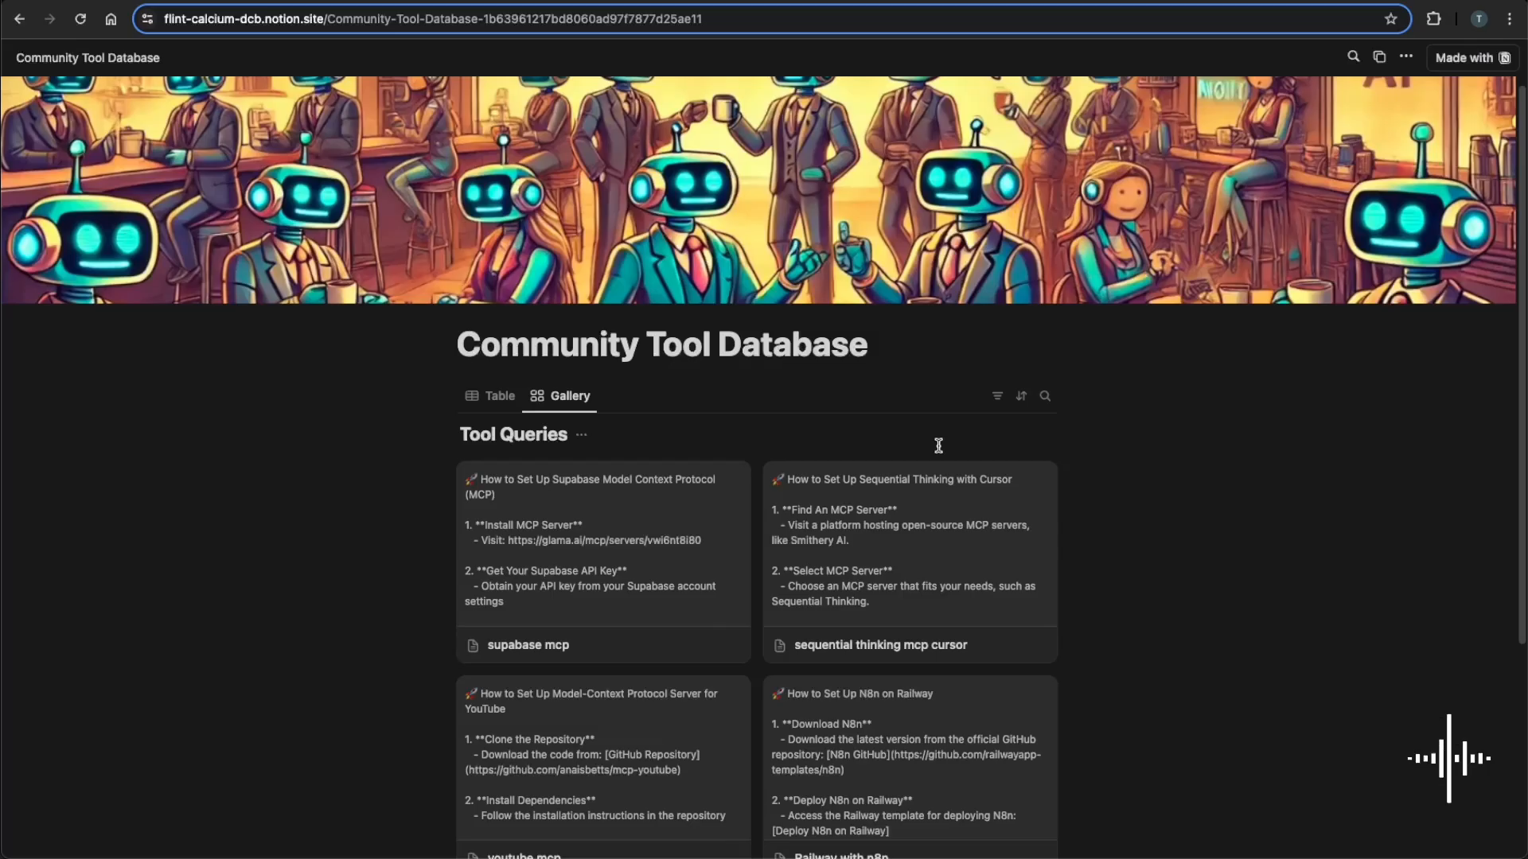
mouse_move(1061, 396)
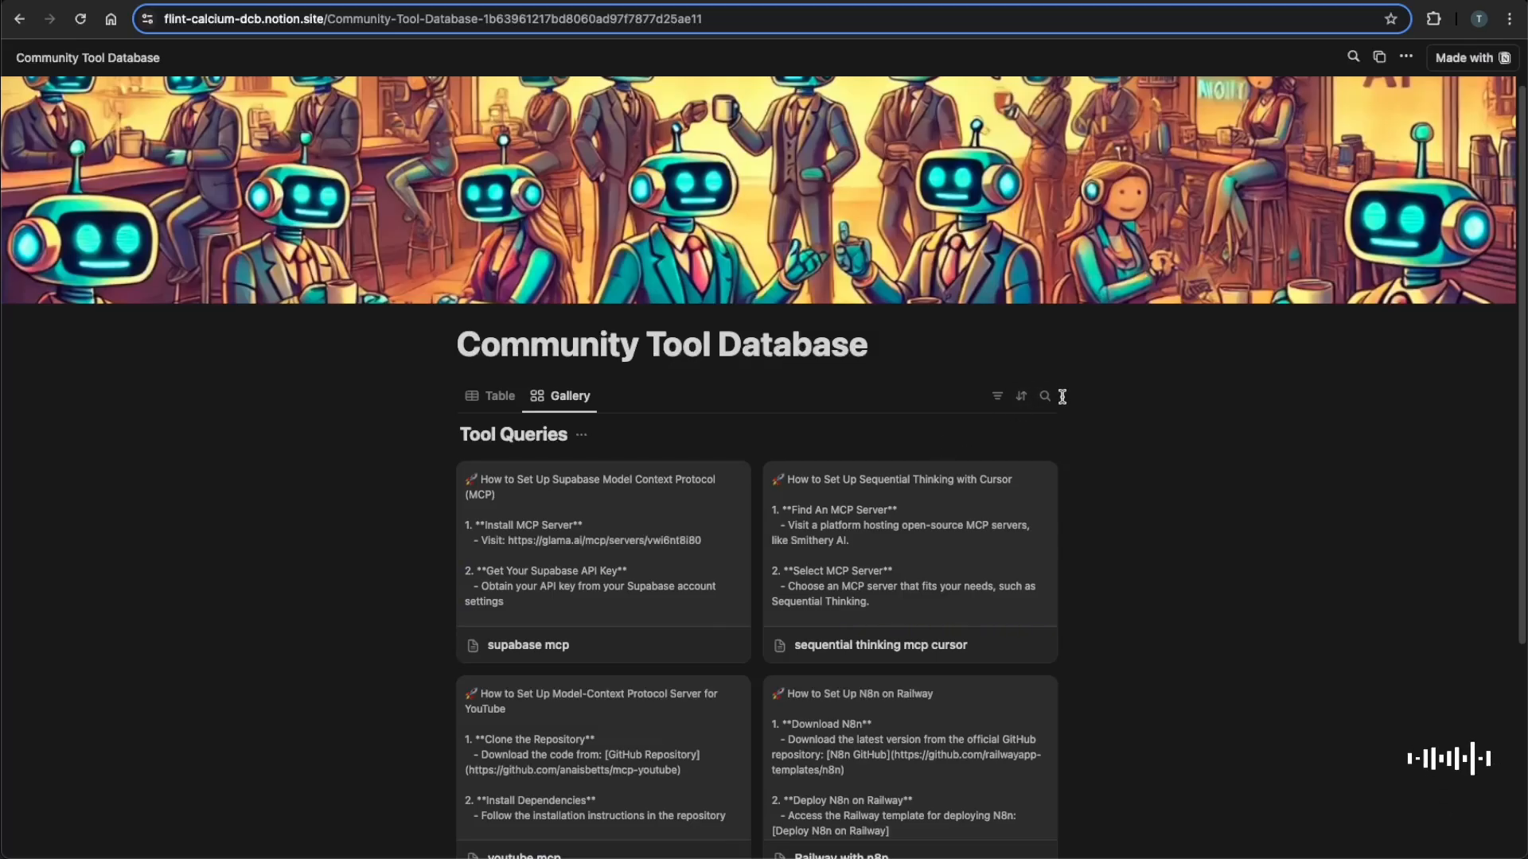
type("n8n")
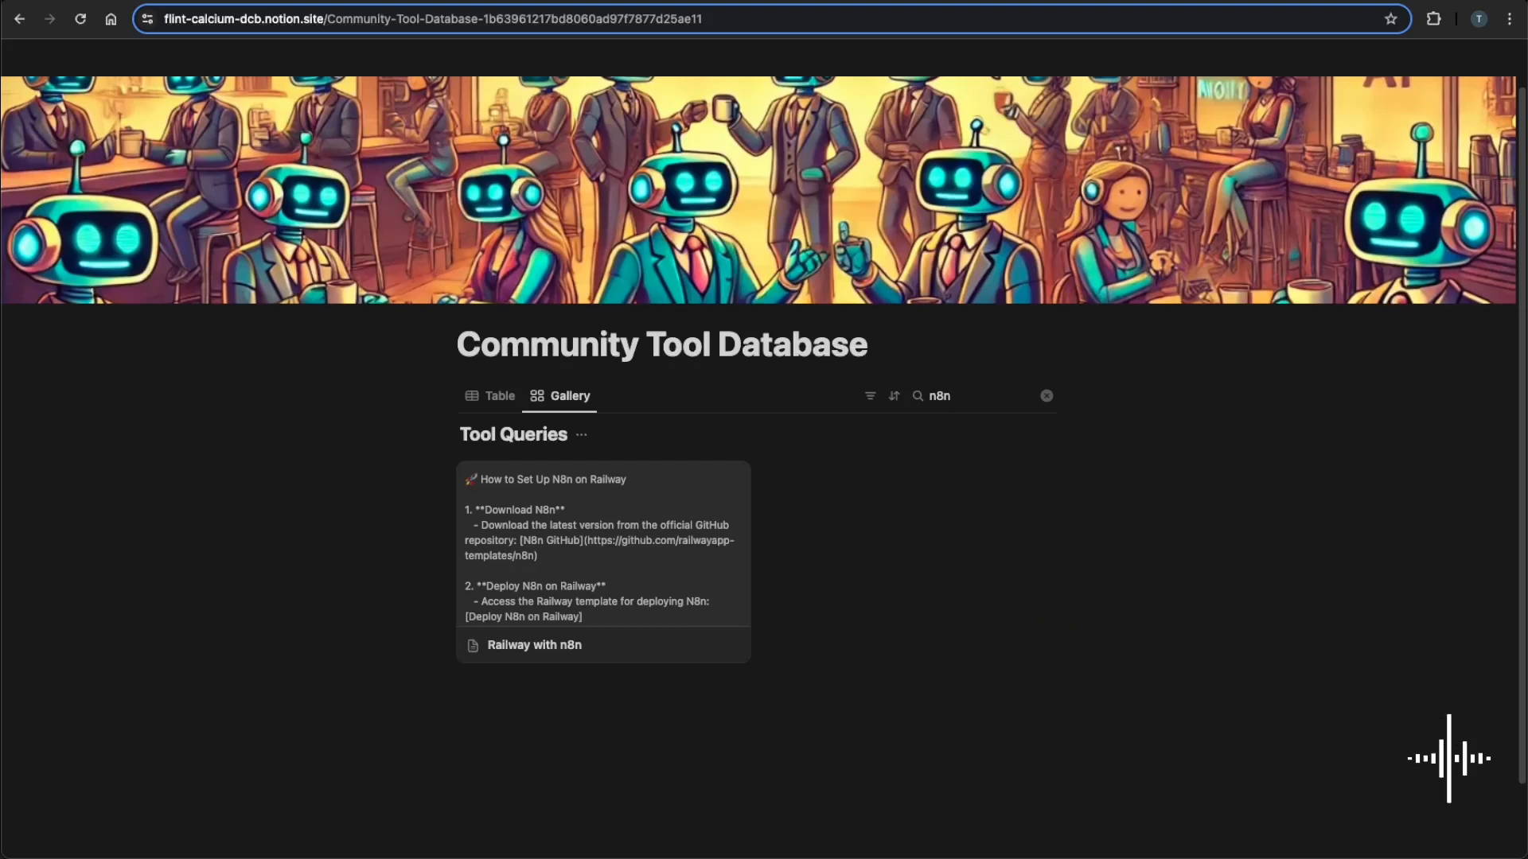
left_click(1045, 395)
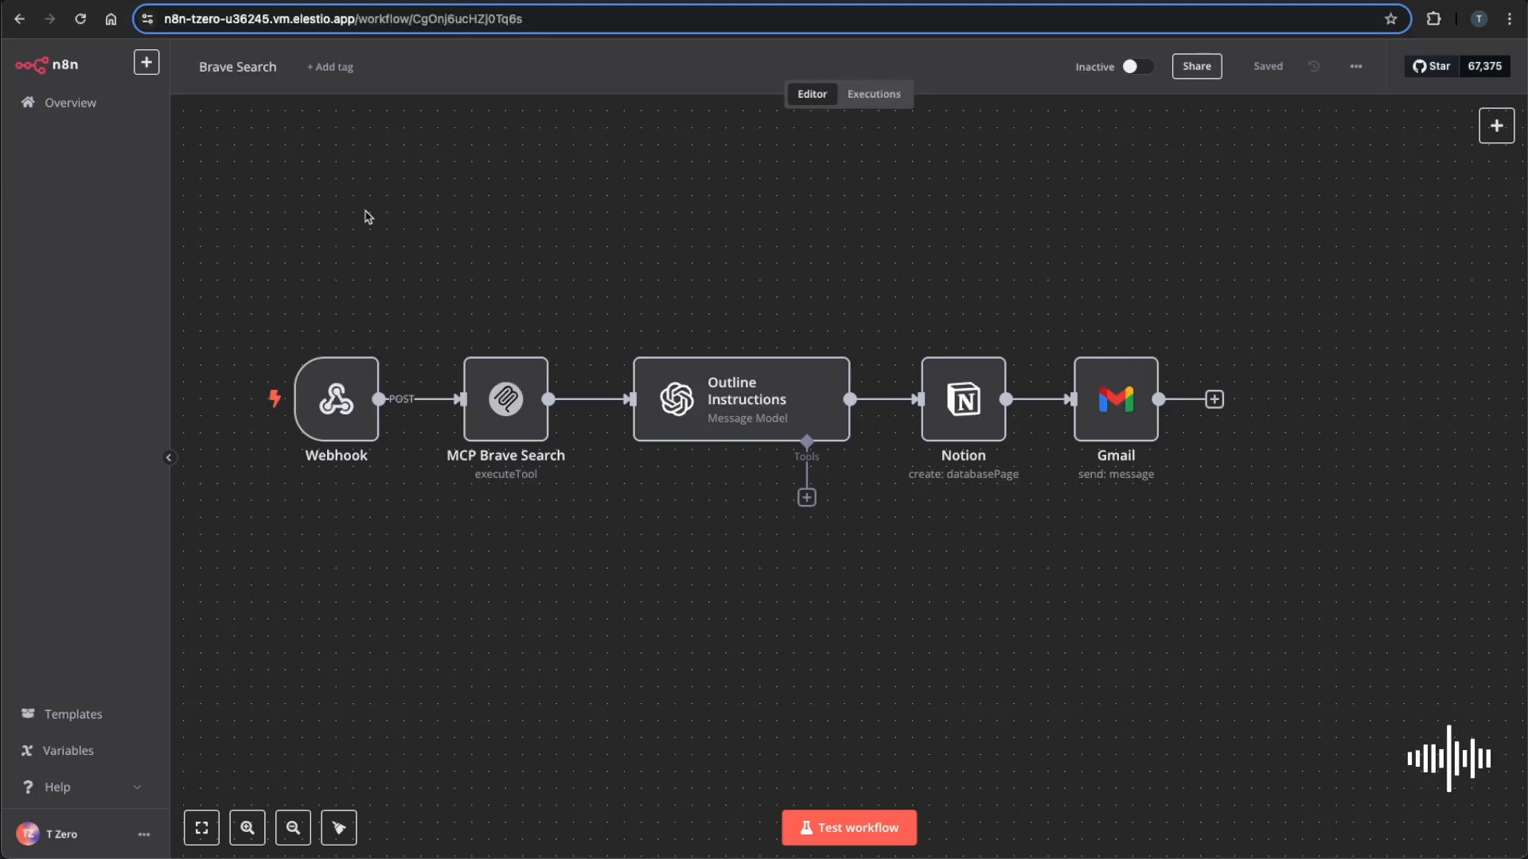
mouse_move(260, 638)
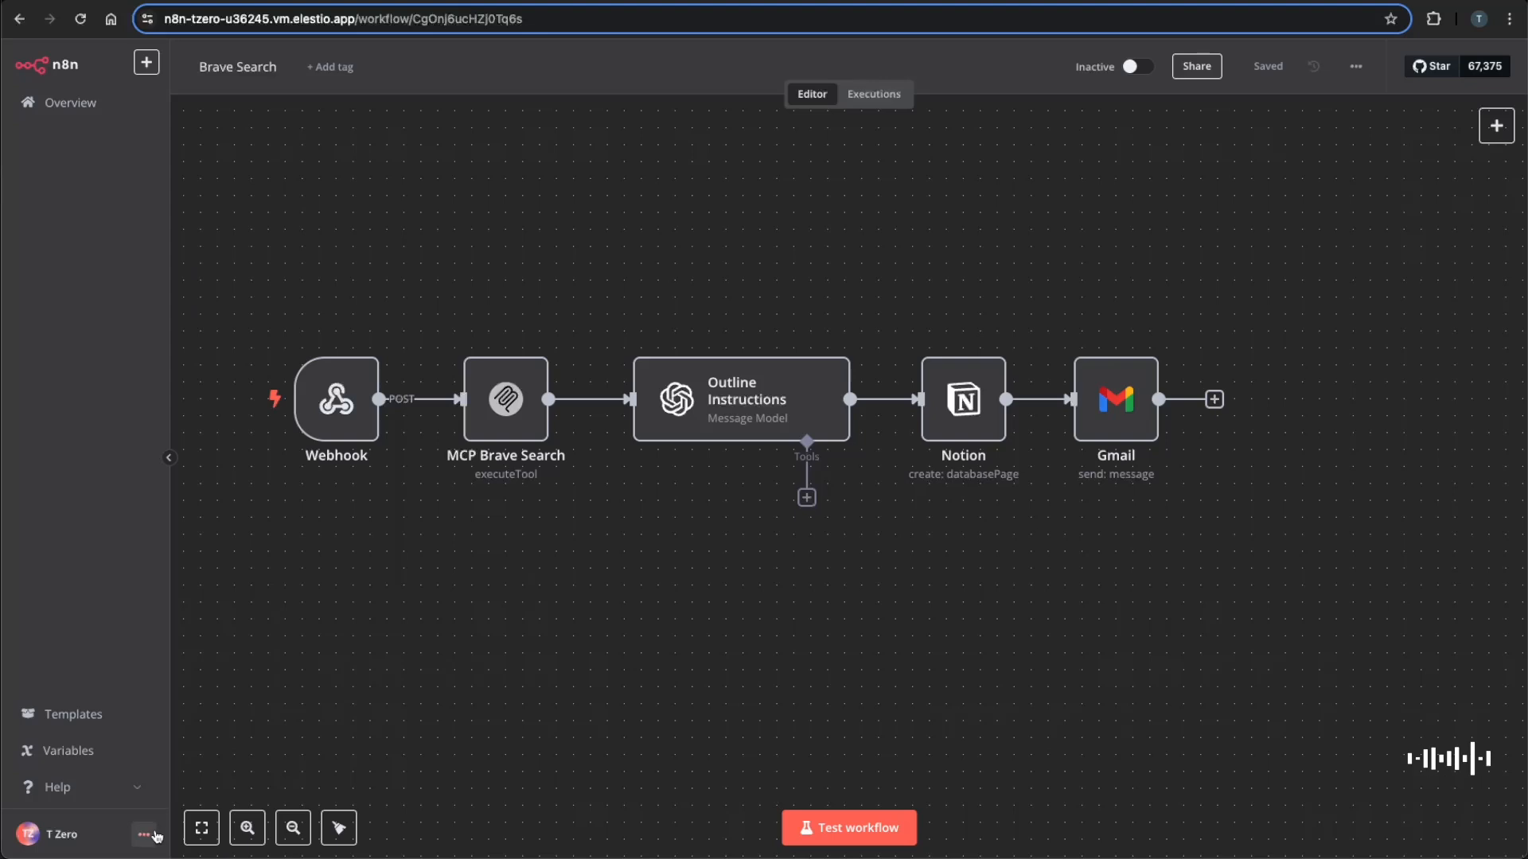
Check Community nodes settings, enter n8n-nodes-mcp to install, then dismiss without installing.
left_click(148, 834)
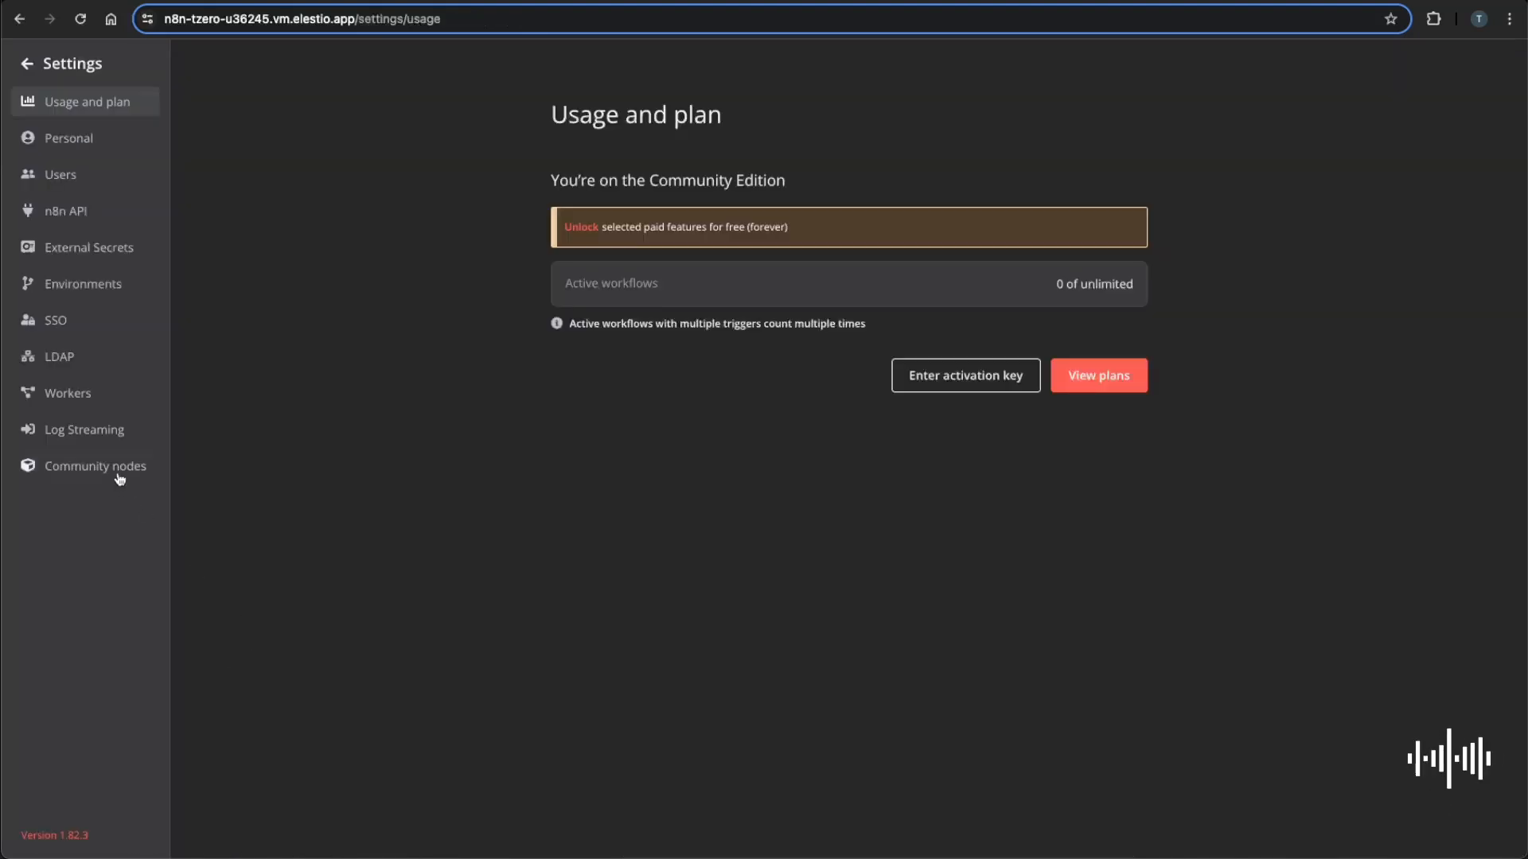
left_click(94, 466)
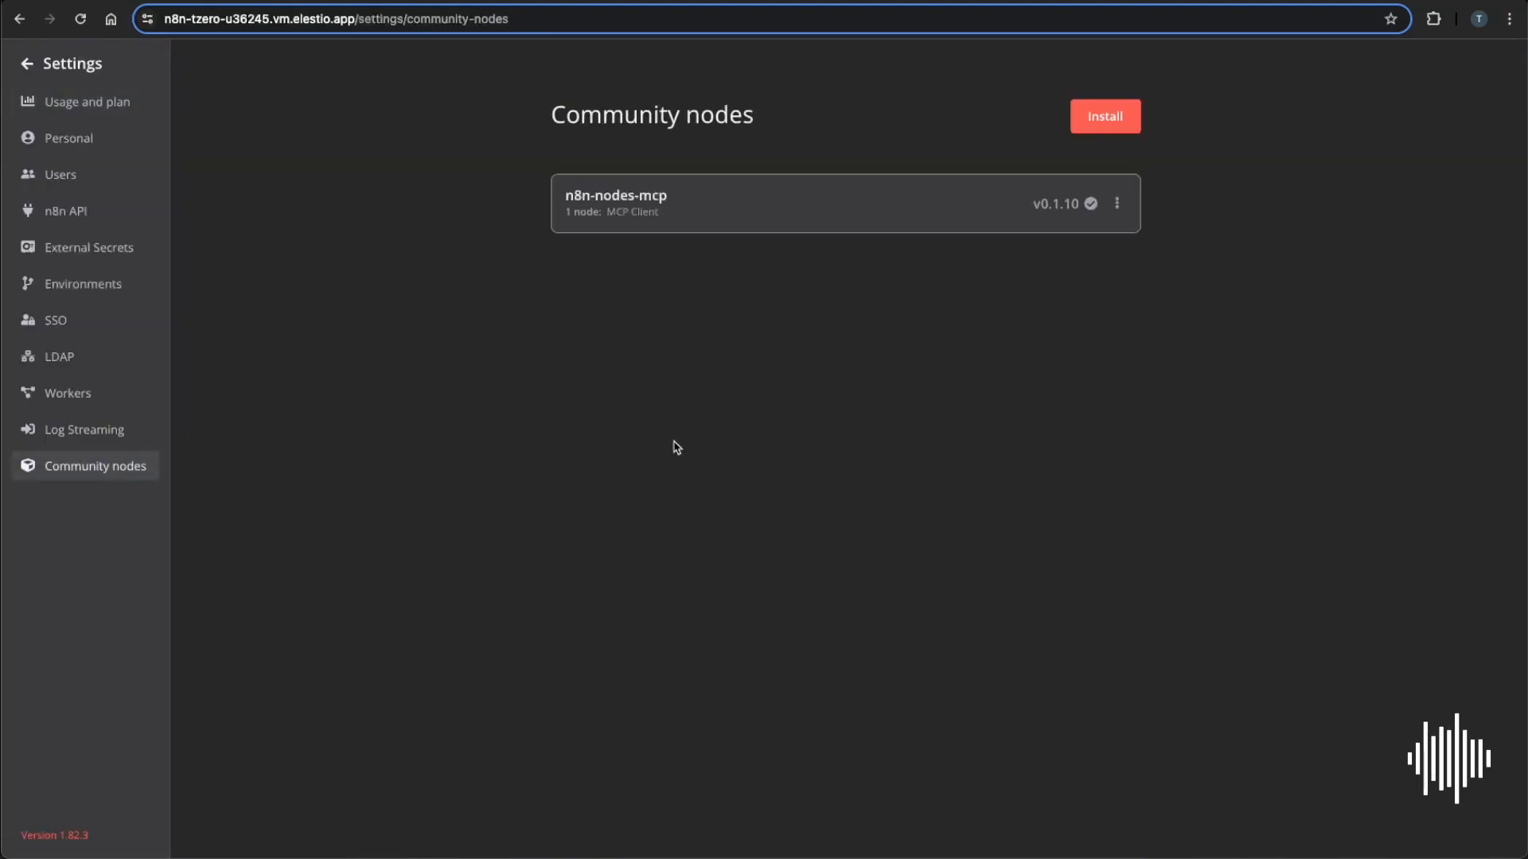
mouse_move(1089, 141)
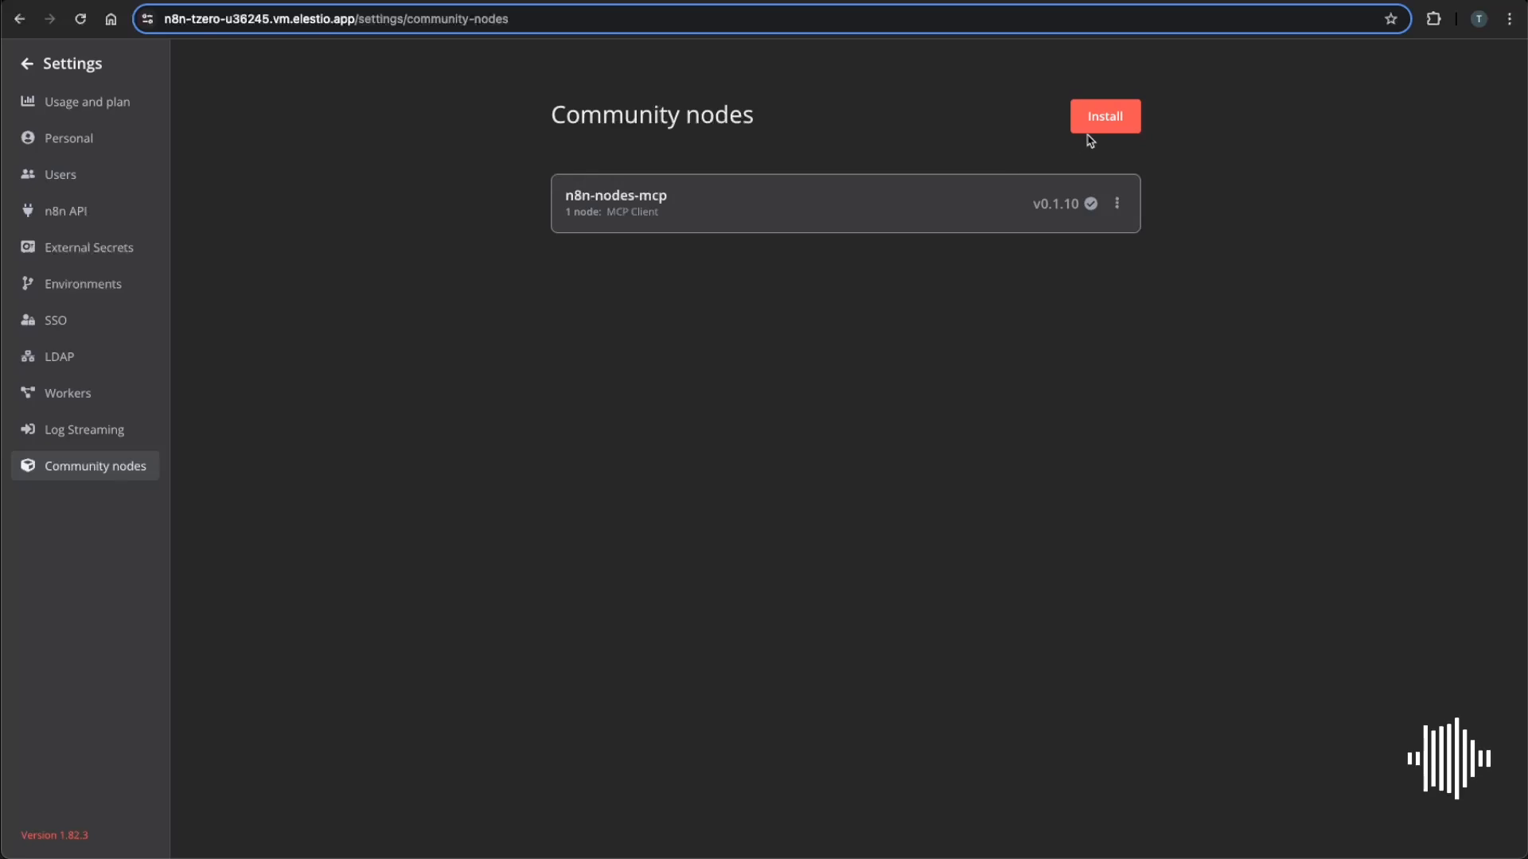
left_click(1104, 116)
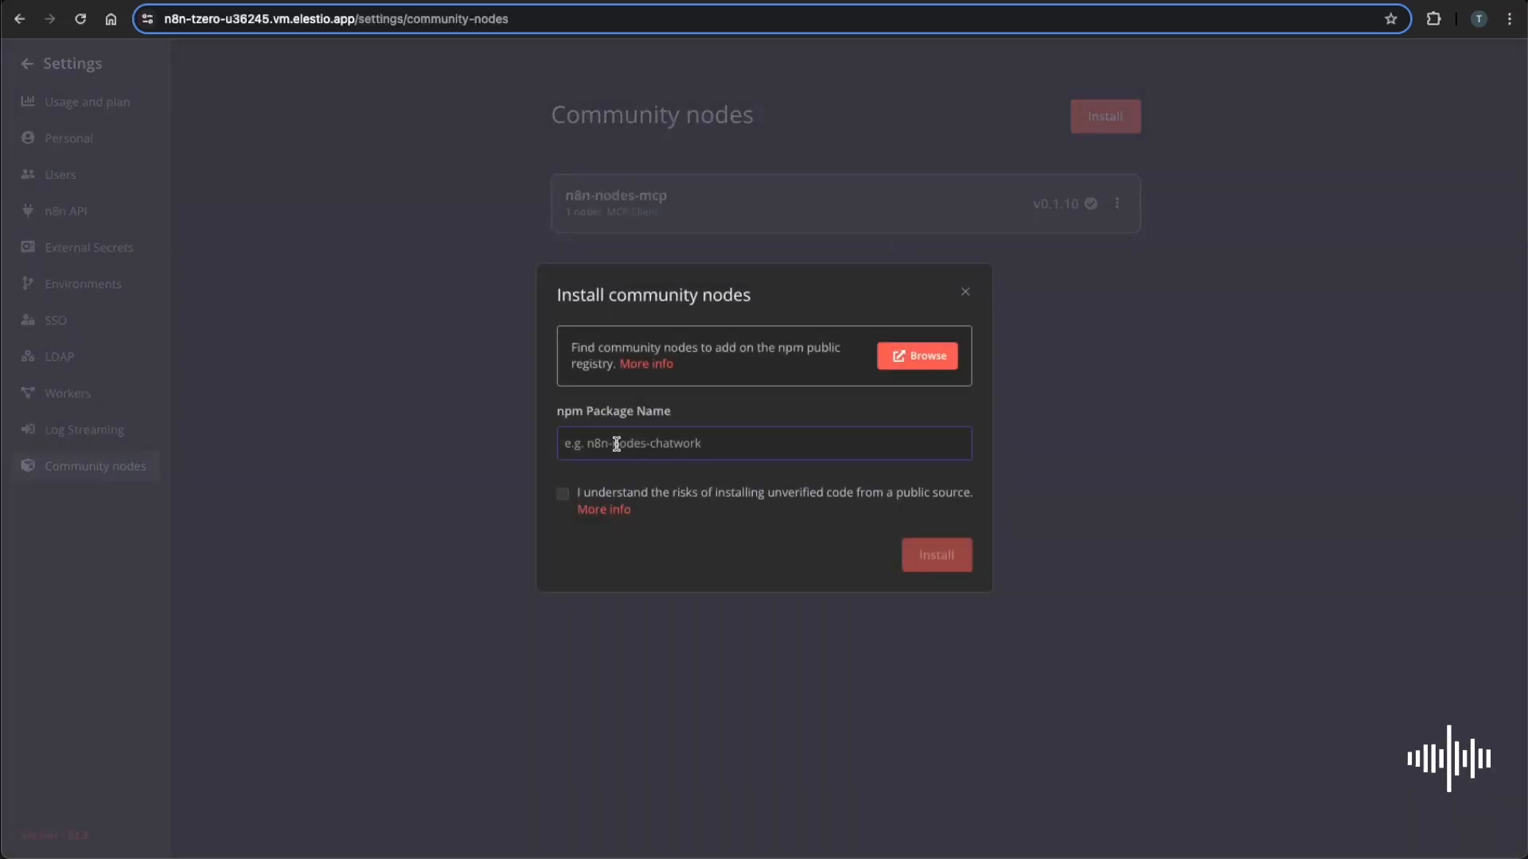
type("n")
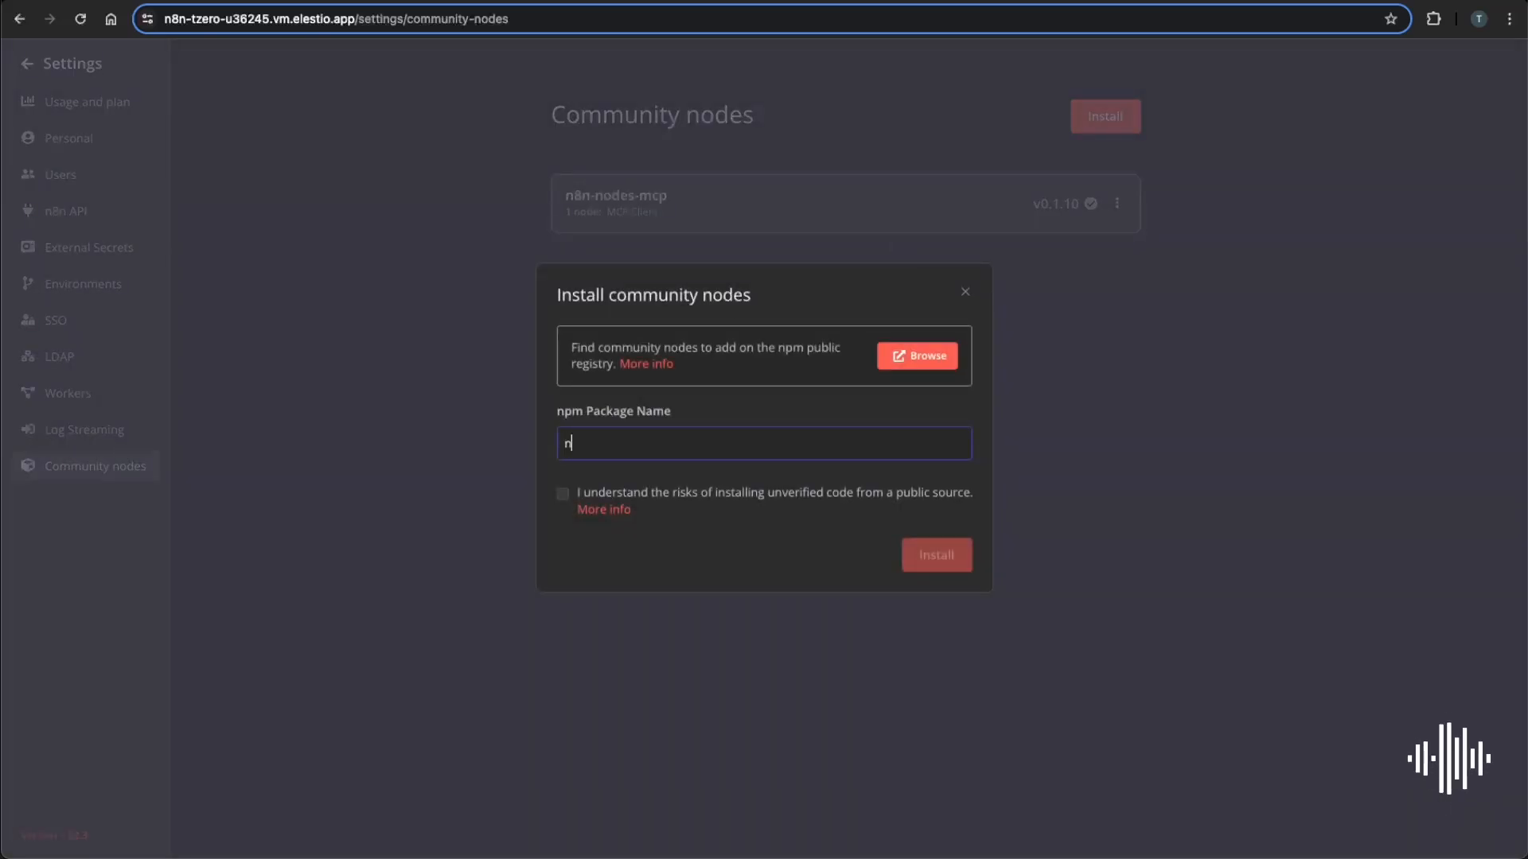
type("8n-nodes")
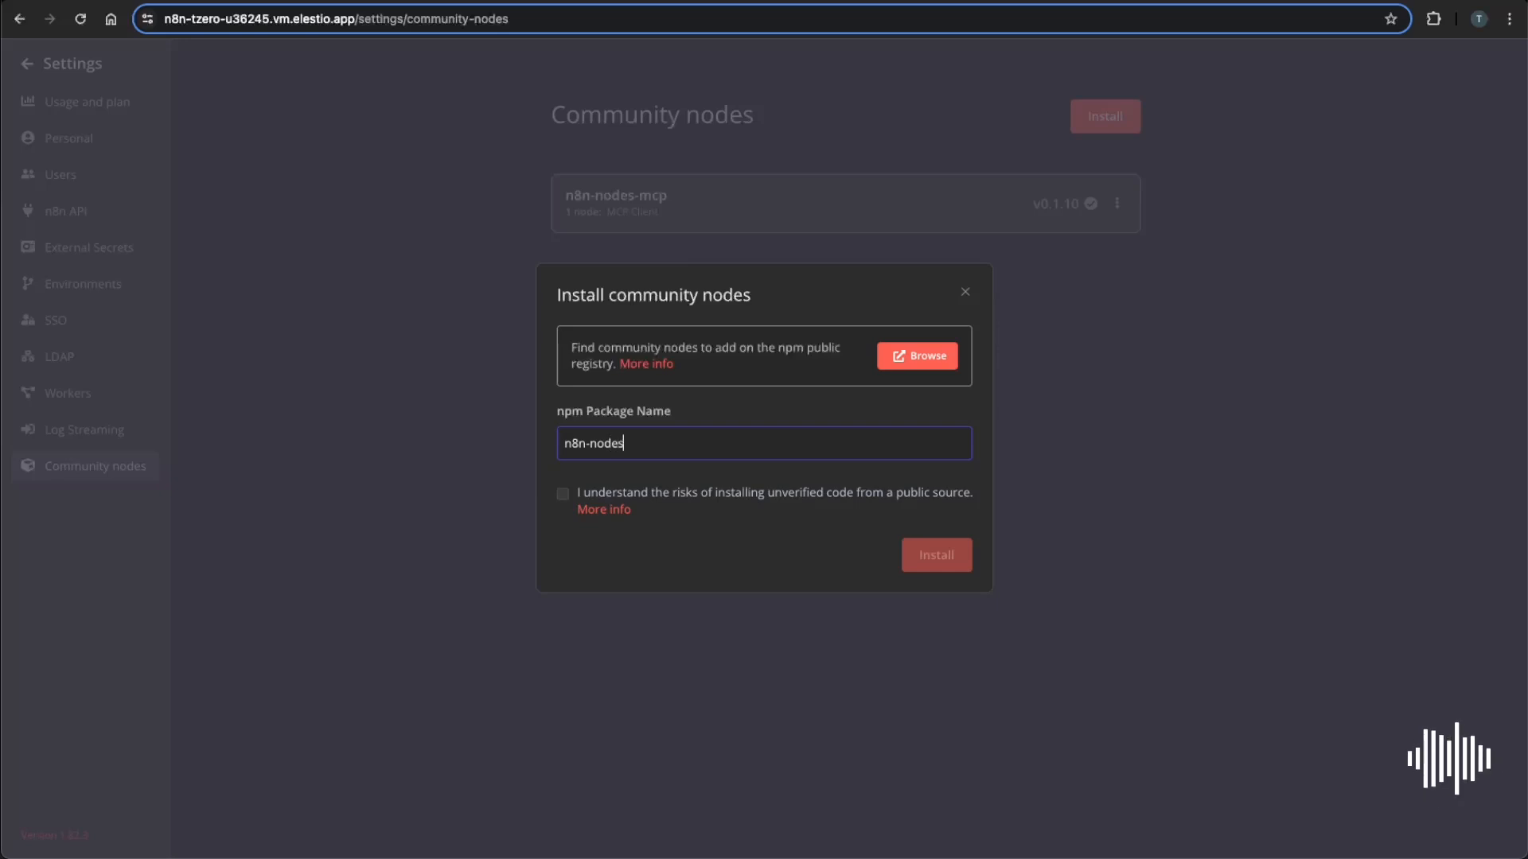
type("-mcp")
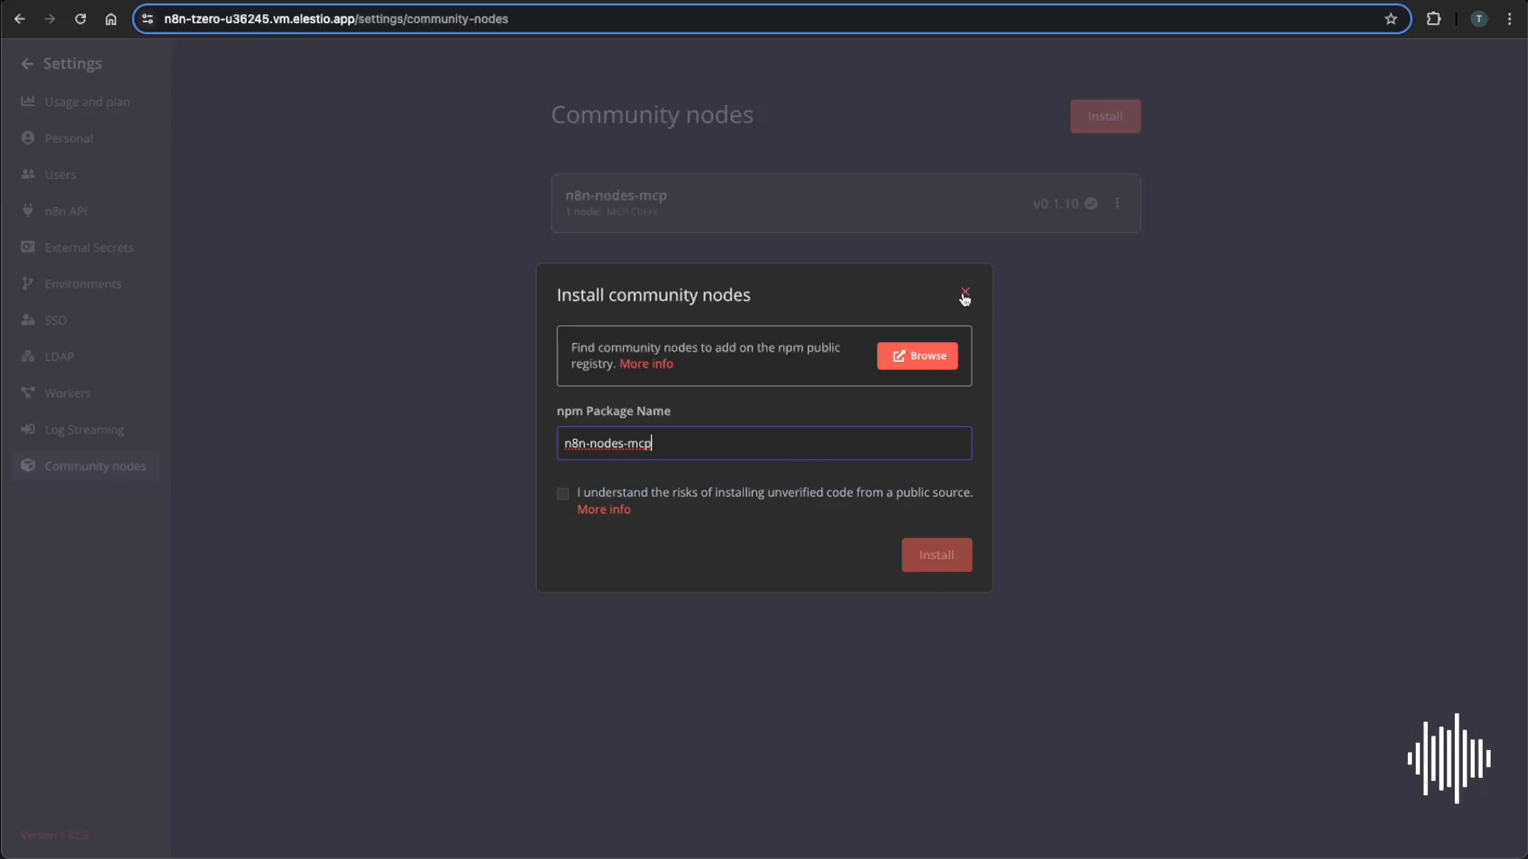
left_click(963, 294)
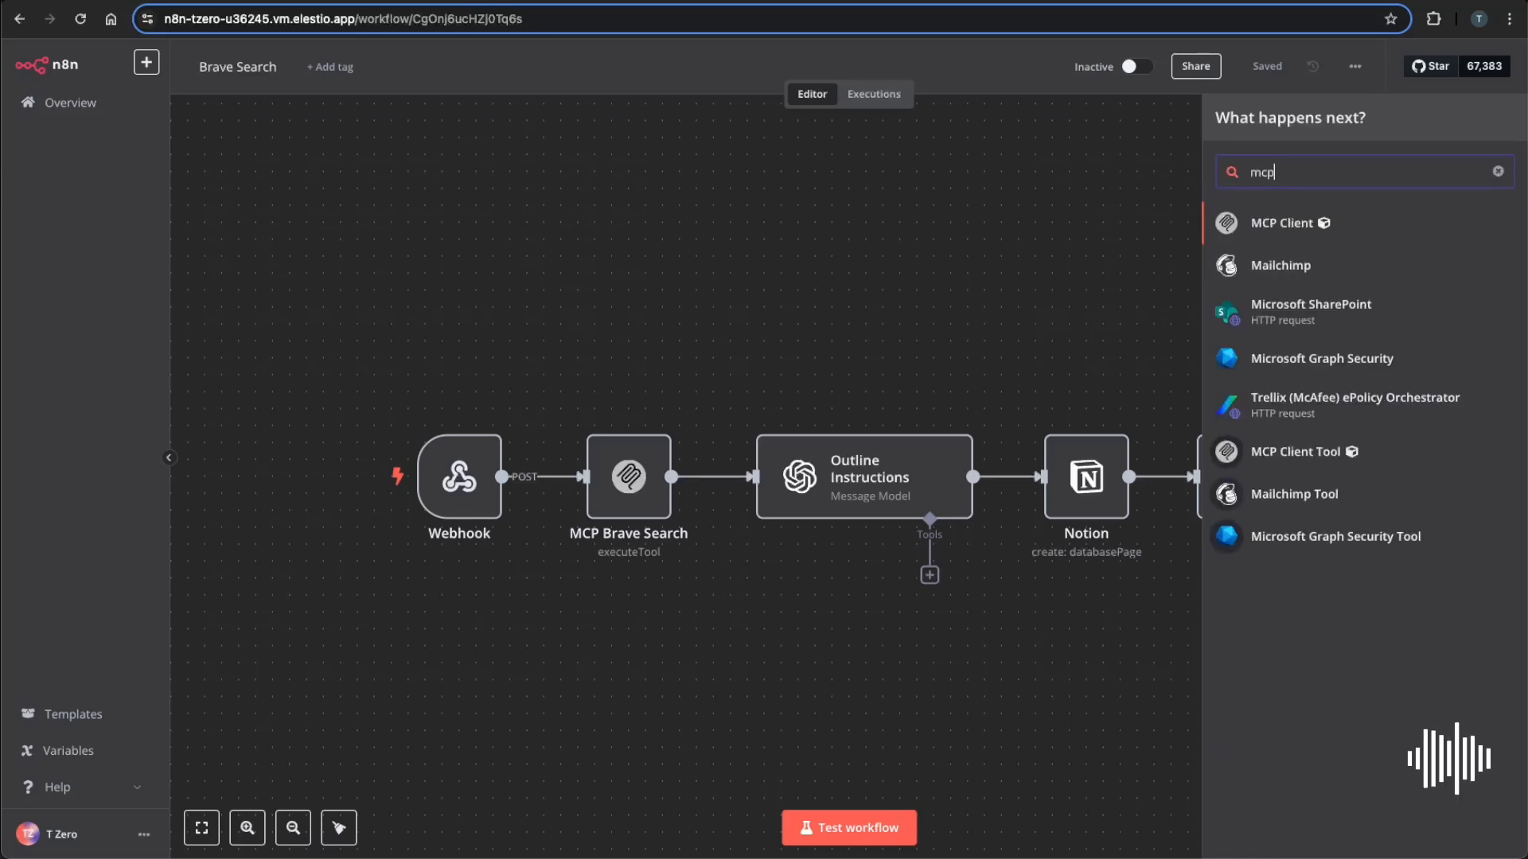
mouse_move(1281, 223)
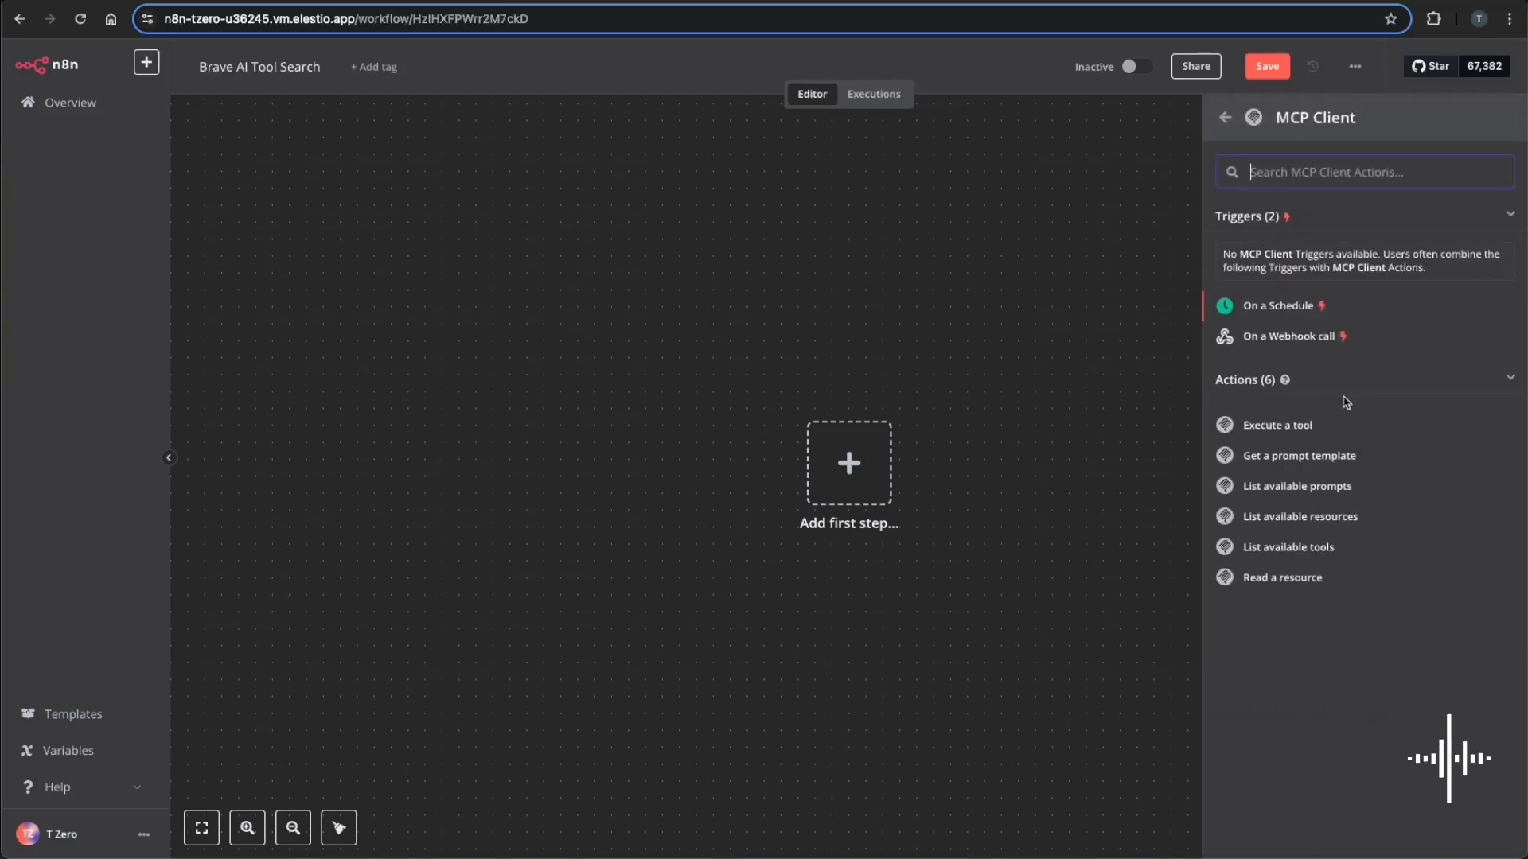
Add an MCP Client node with the List available tools action.
left_click(1288, 547)
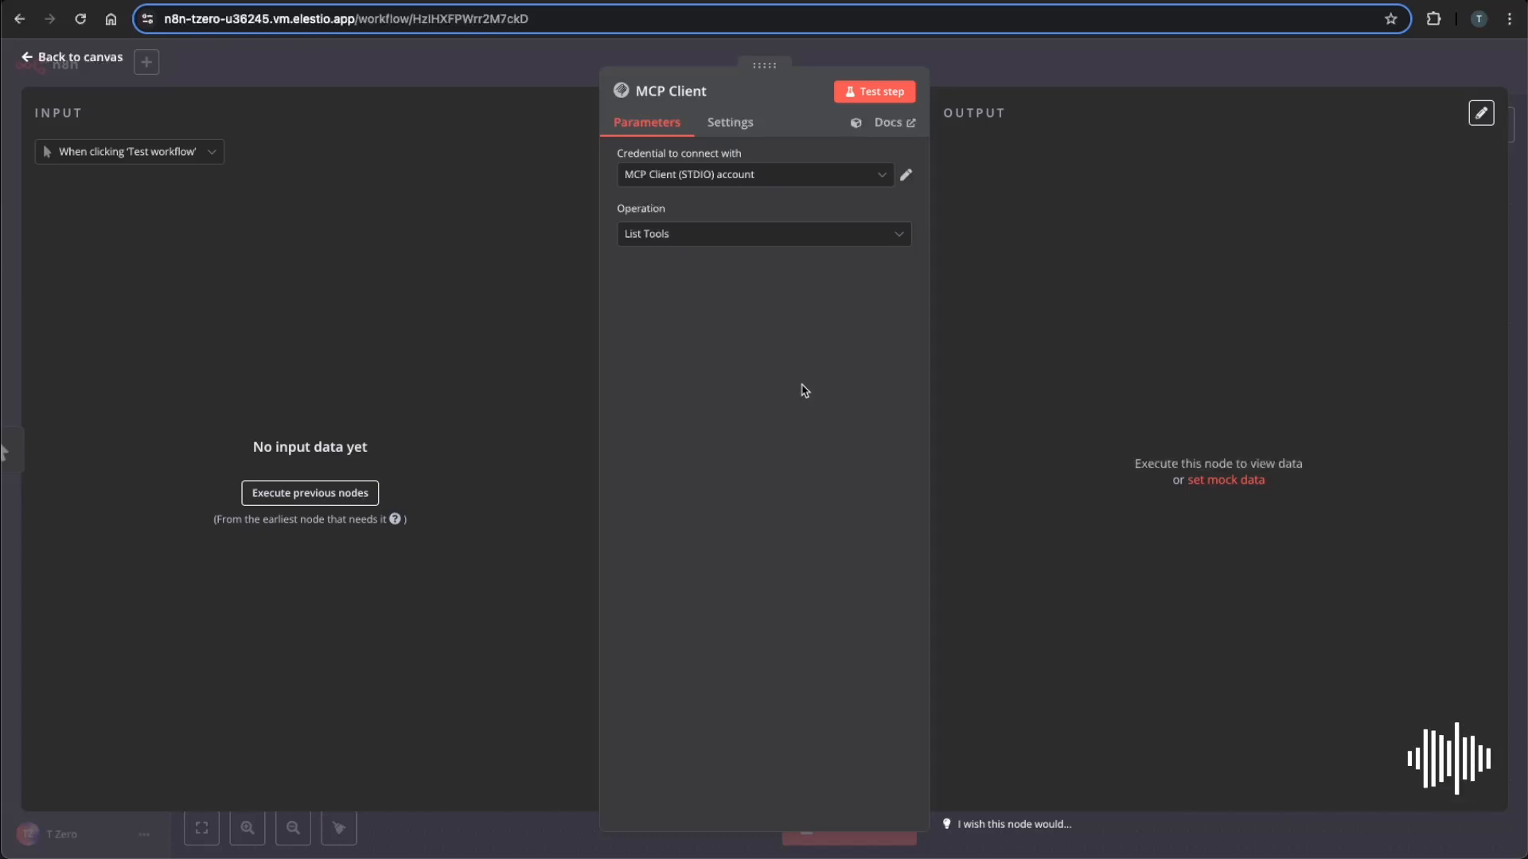
Create a new blank STDIO credential for the MCP Client node.
left_click(755, 174)
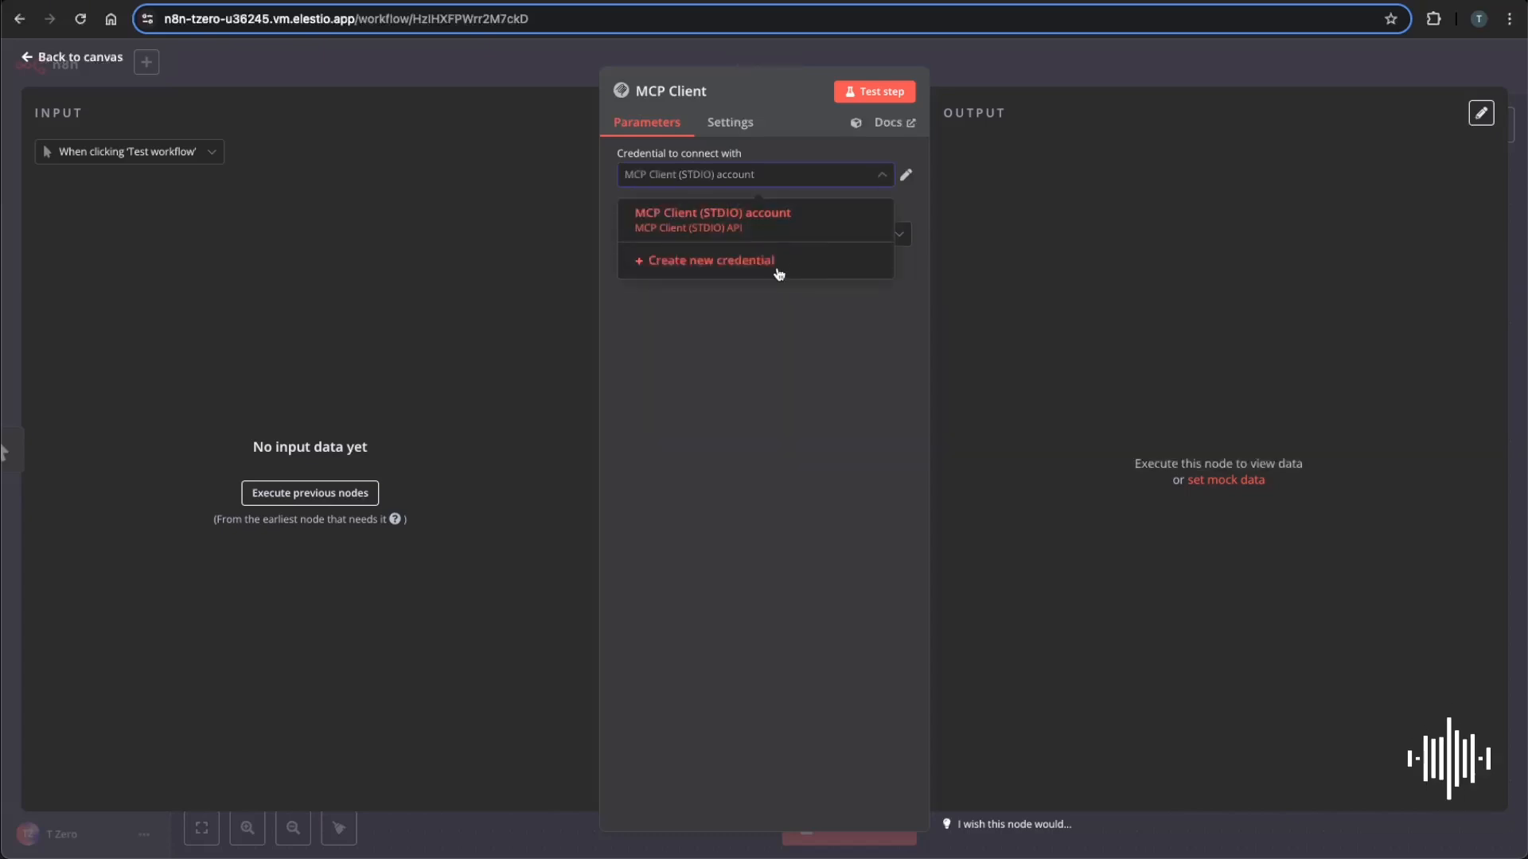
left_click(710, 259)
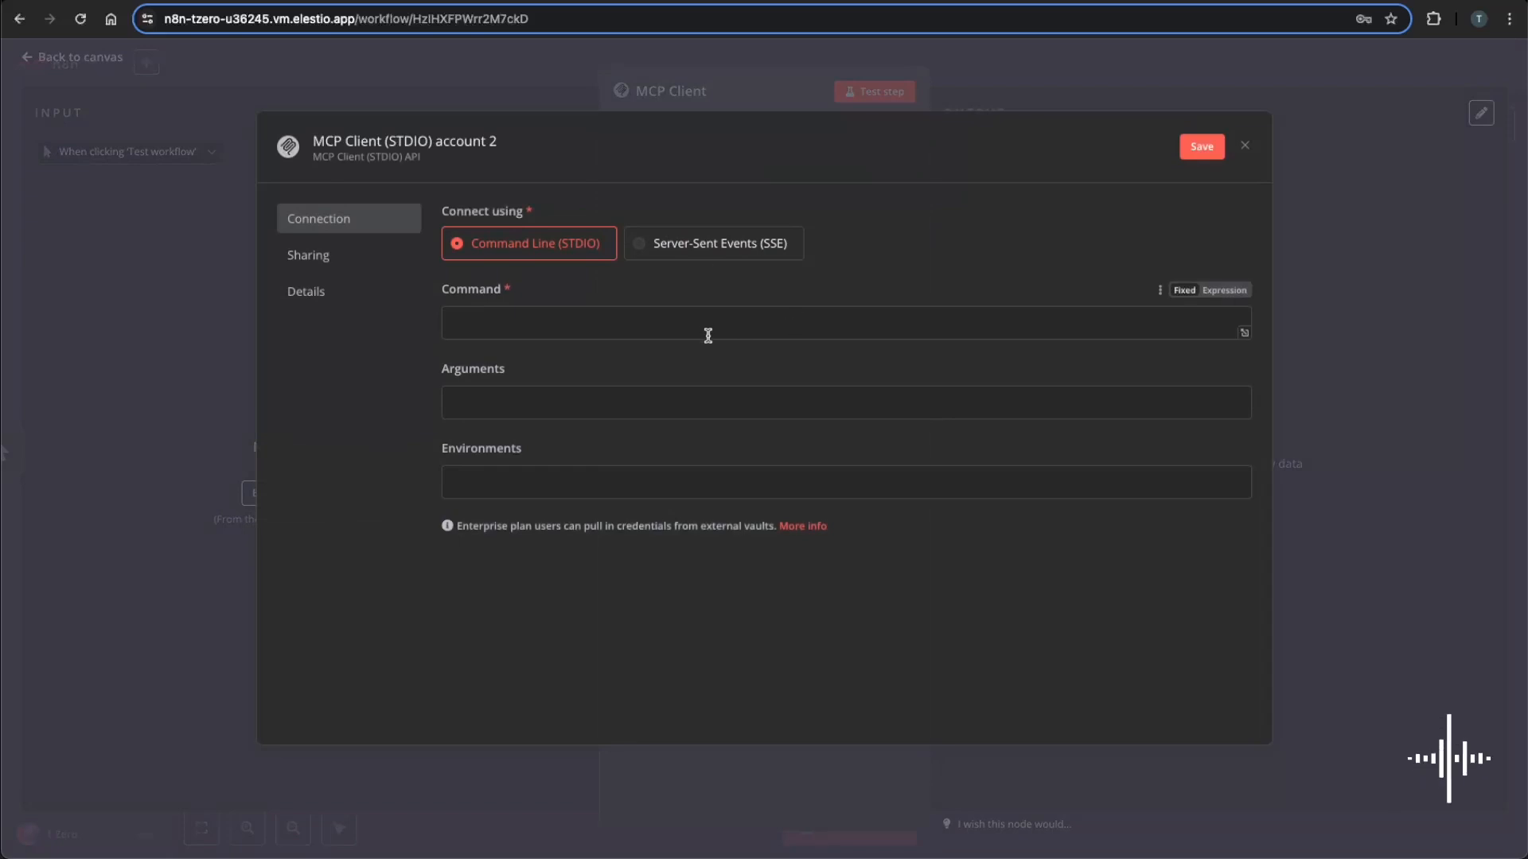
mouse_move(701, 325)
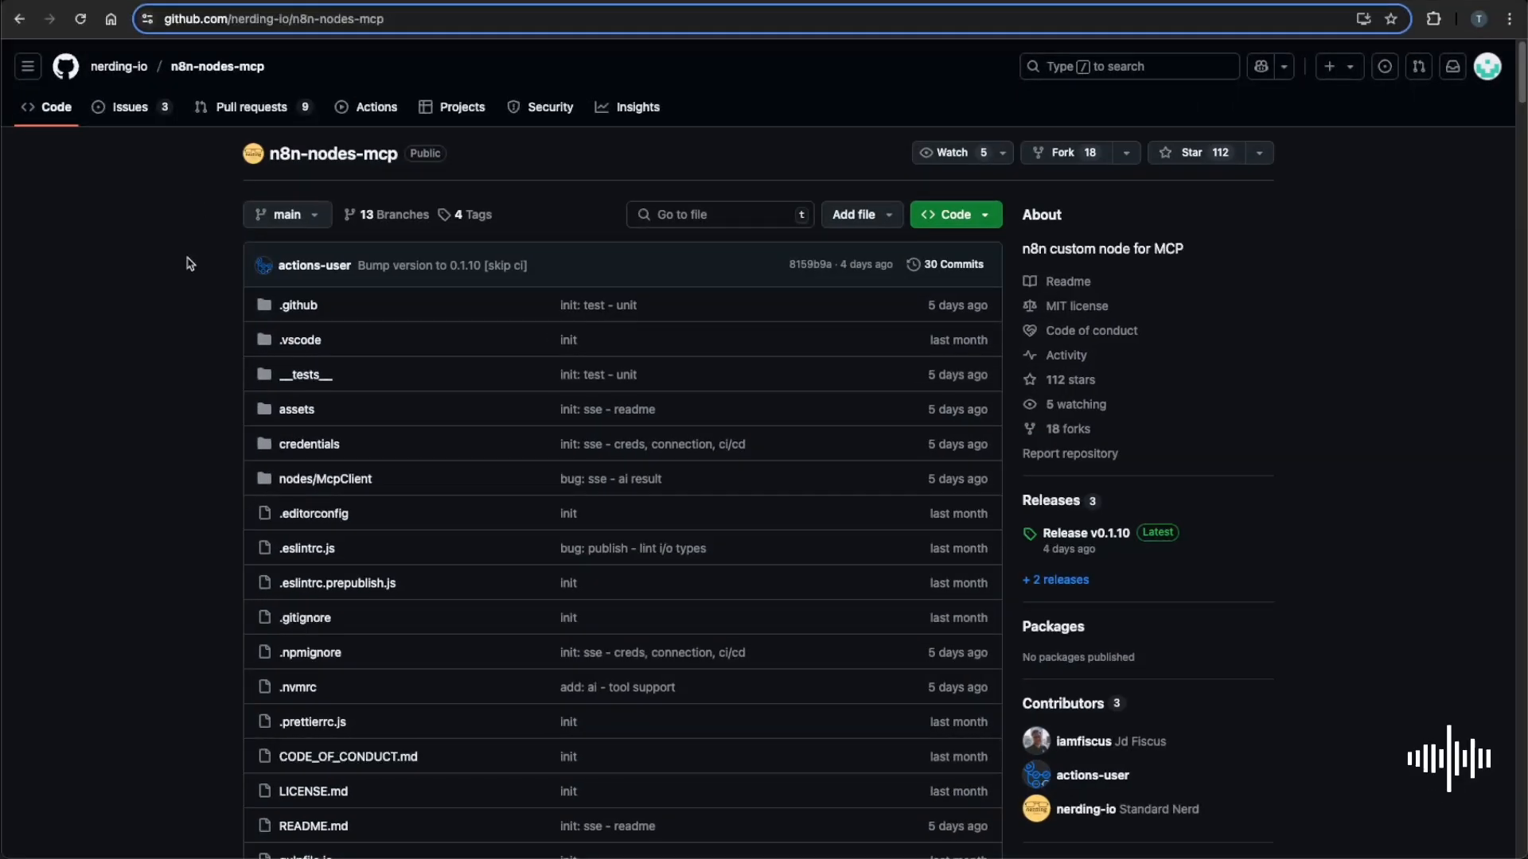
mouse_move(208, 459)
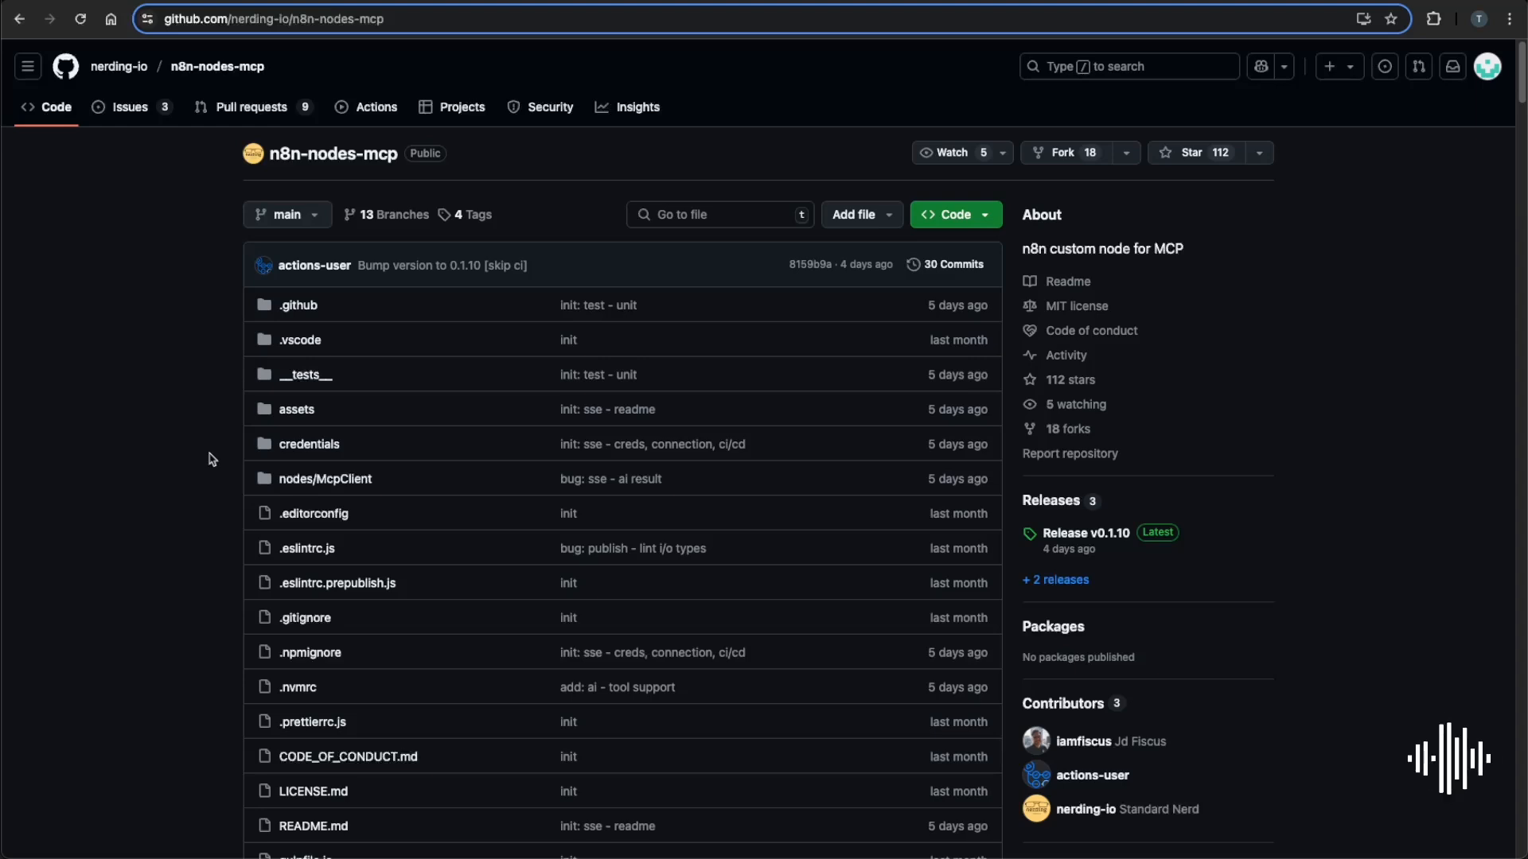
Find the README's Brave Search MCP Server example and select its Arguments value.
scroll("down", 3)
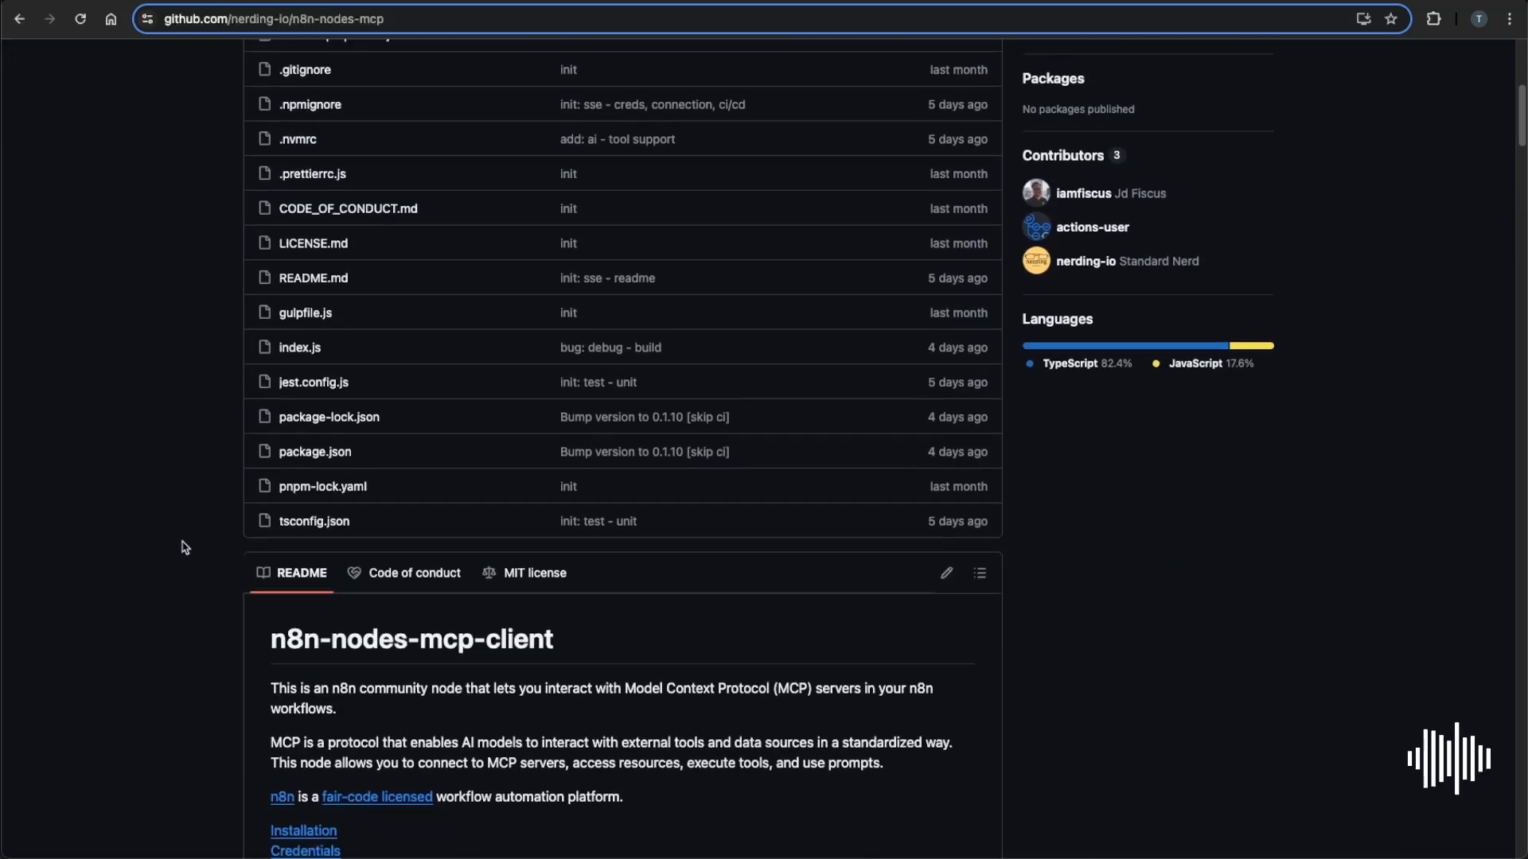
scroll("down", 3)
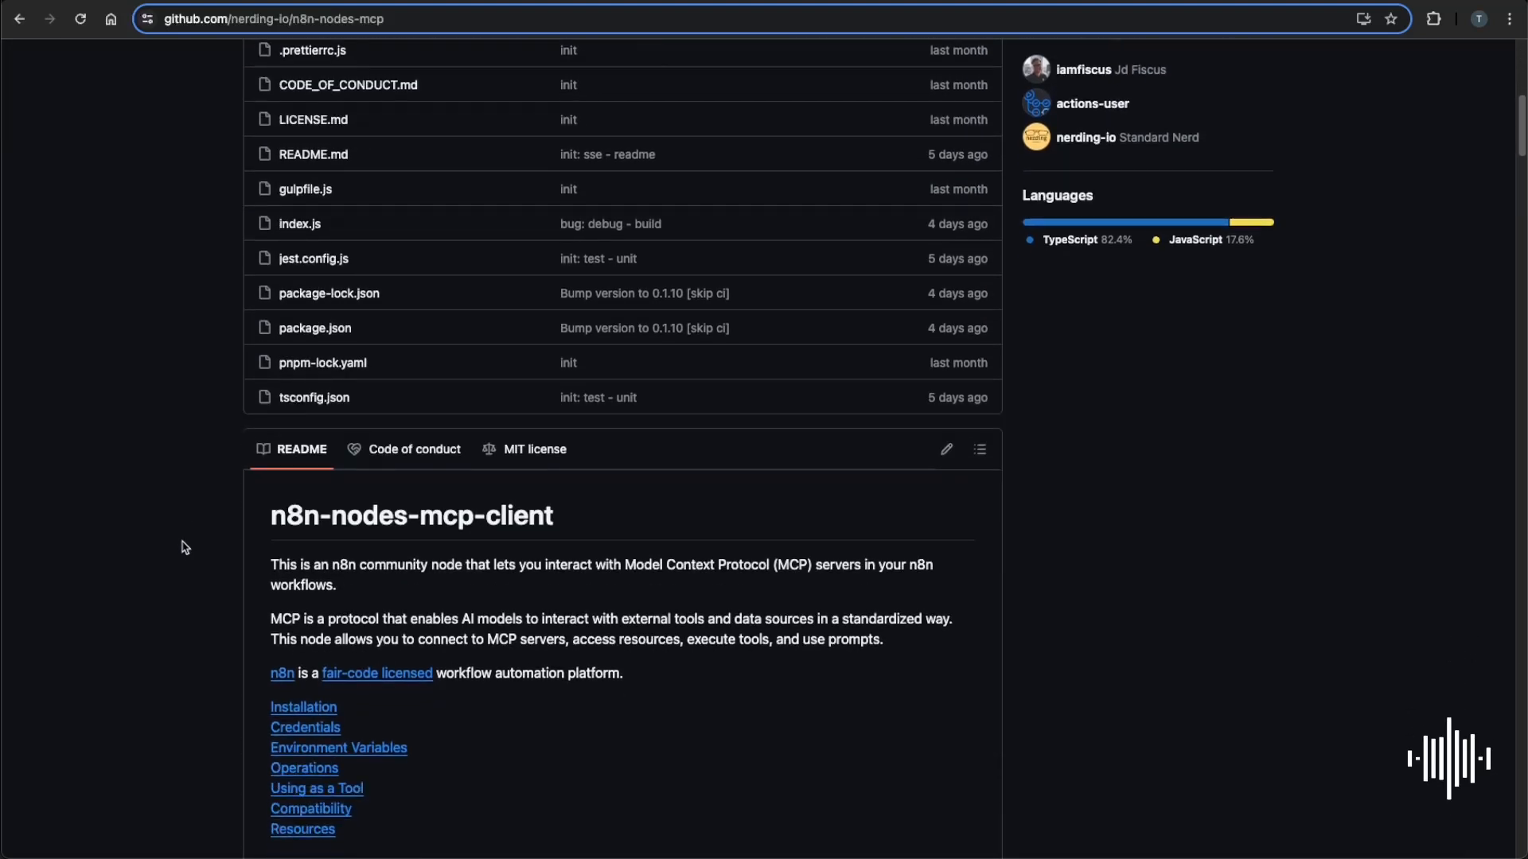
scroll("down", 3)
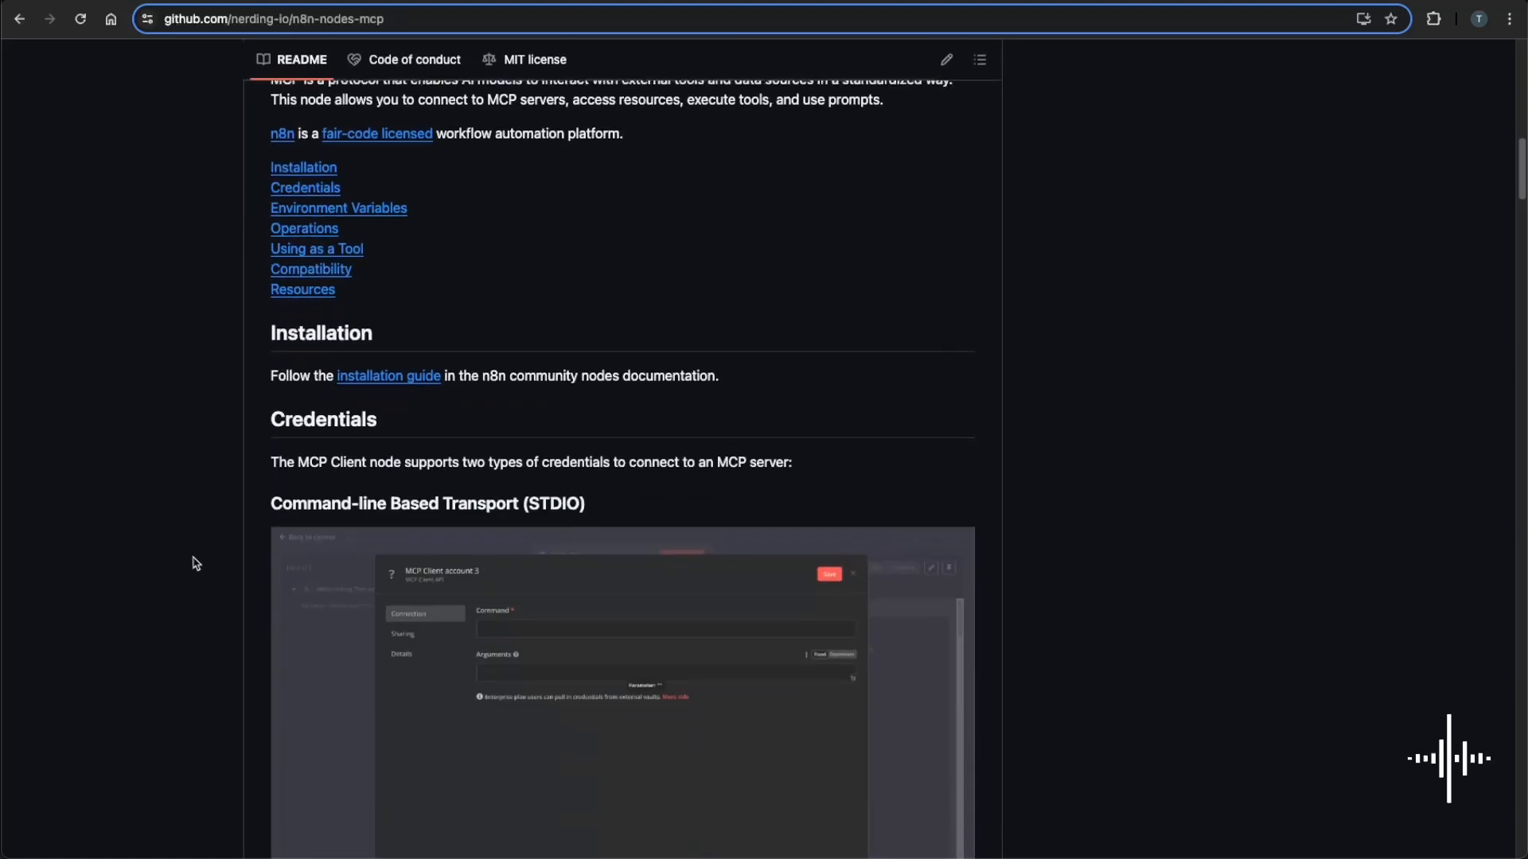
scroll("down", 3)
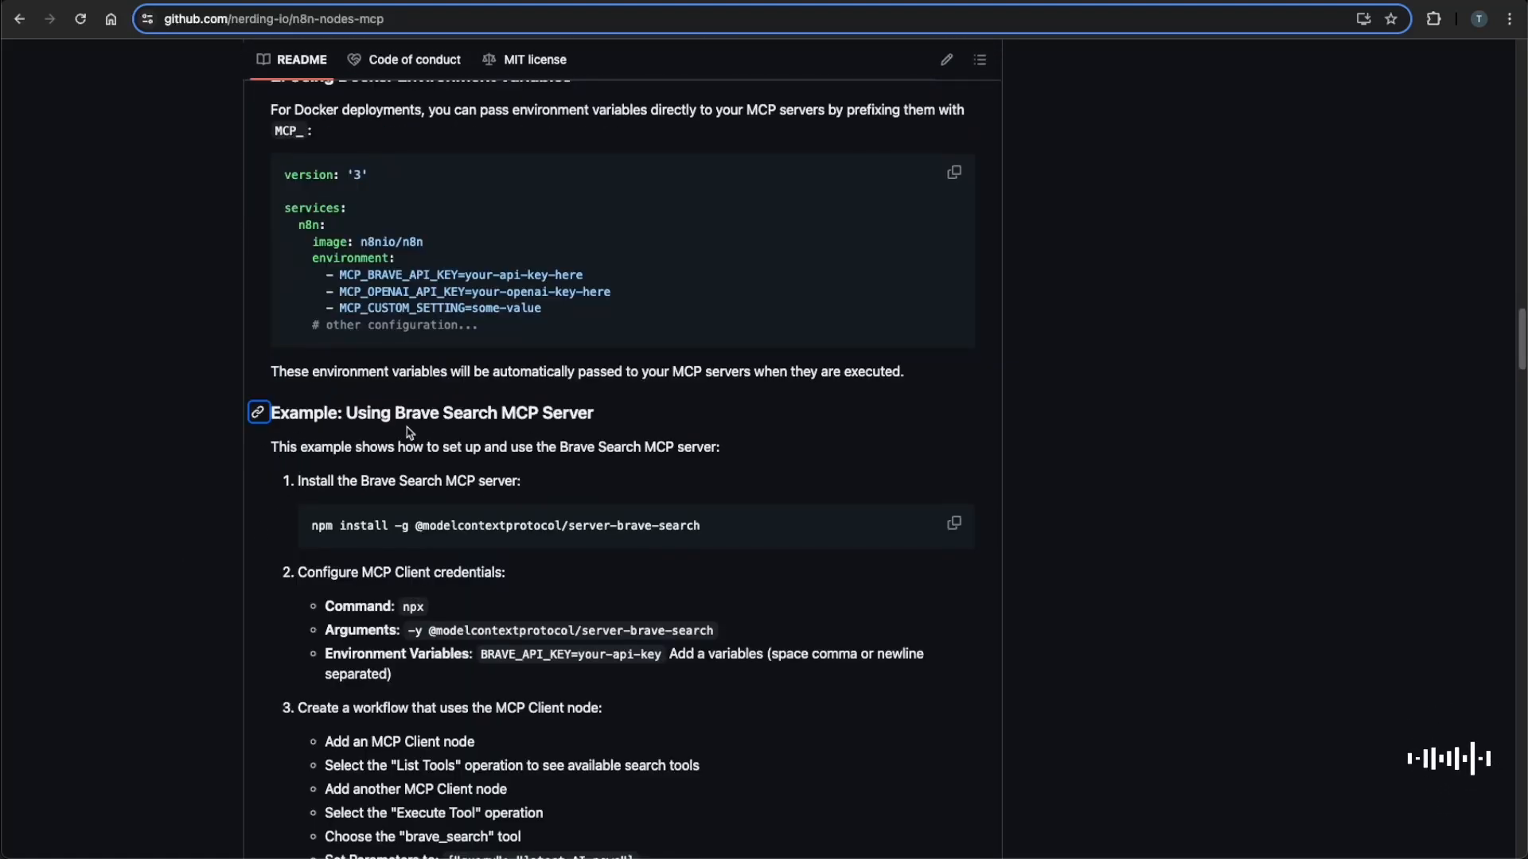
scroll("down", 3)
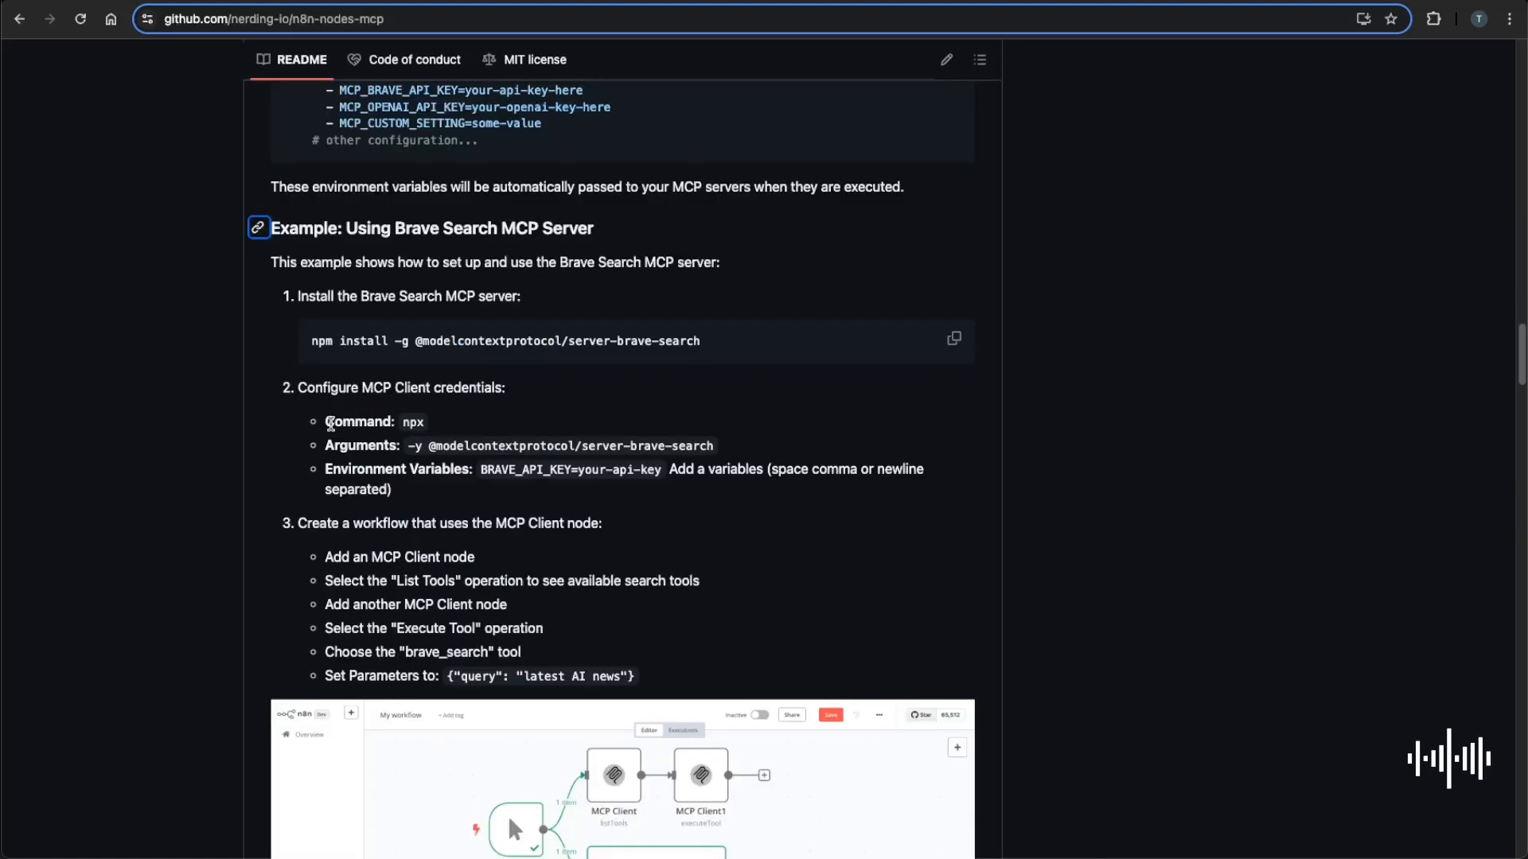
double_click(357, 421)
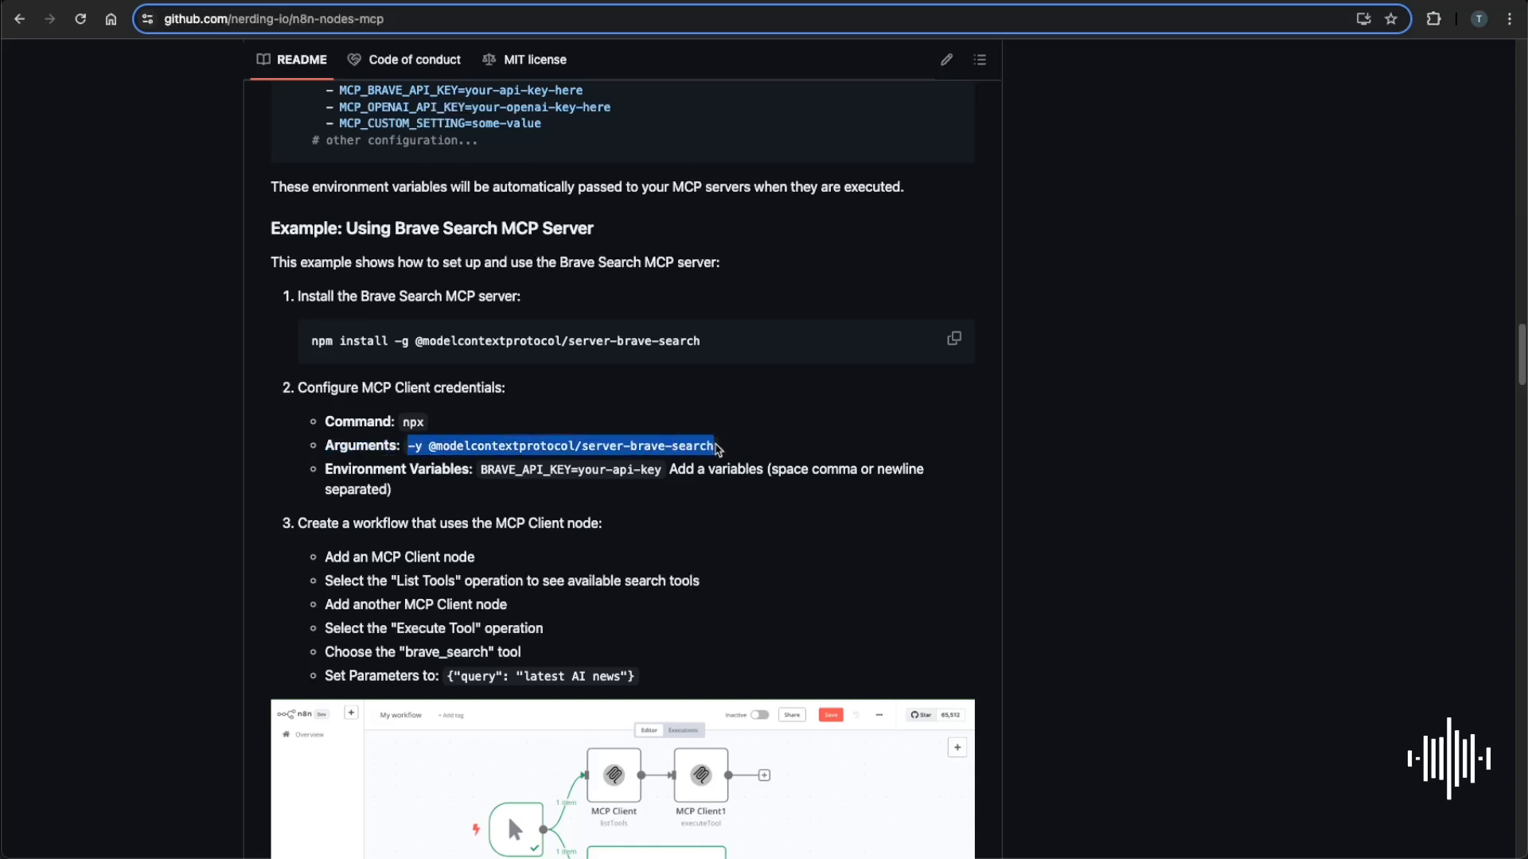
mouse_move(434, 434)
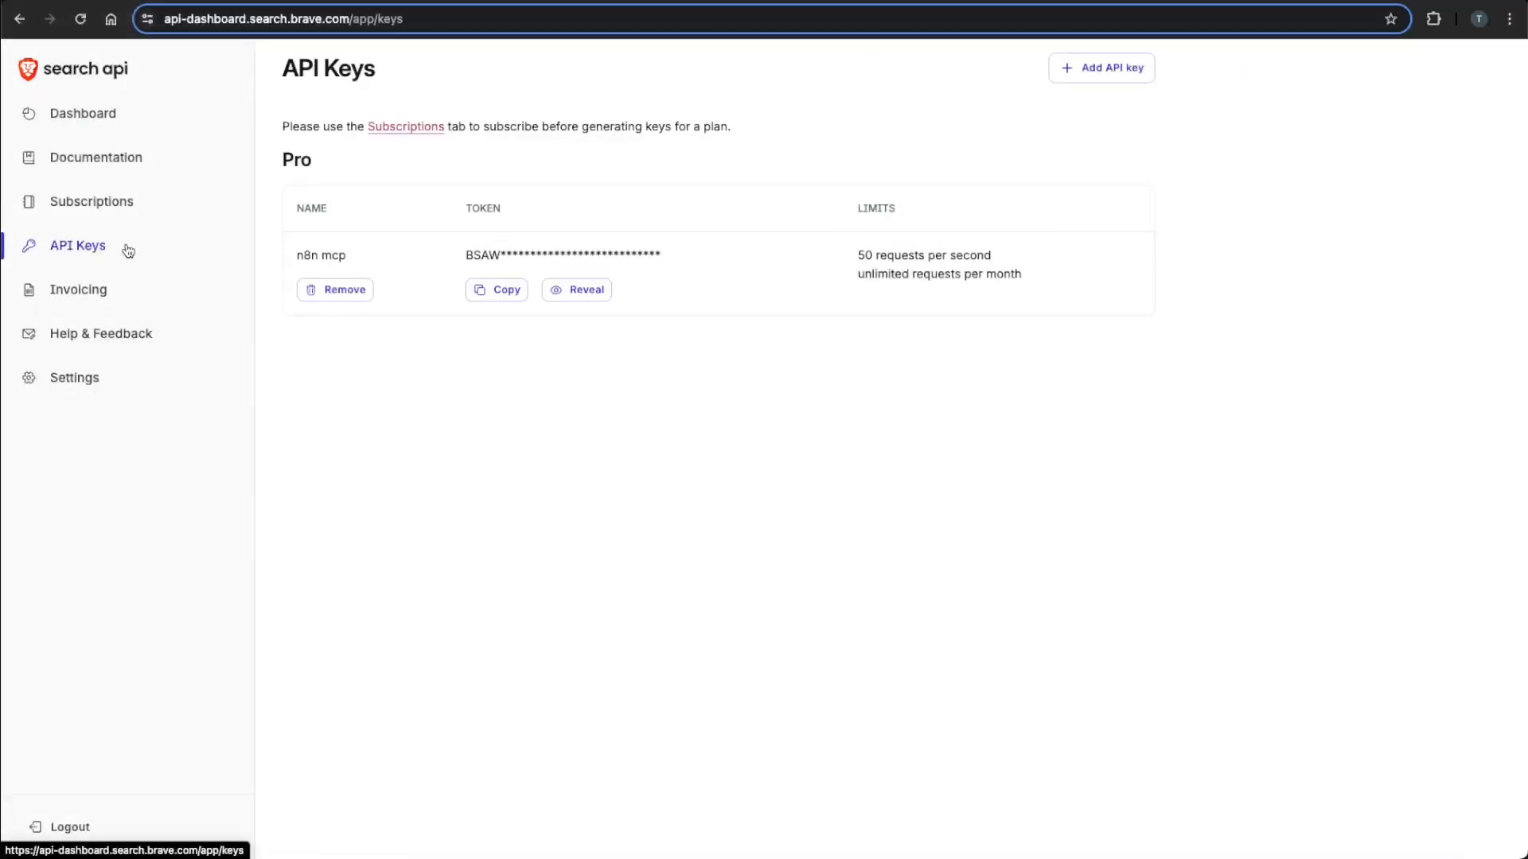
mouse_move(461, 477)
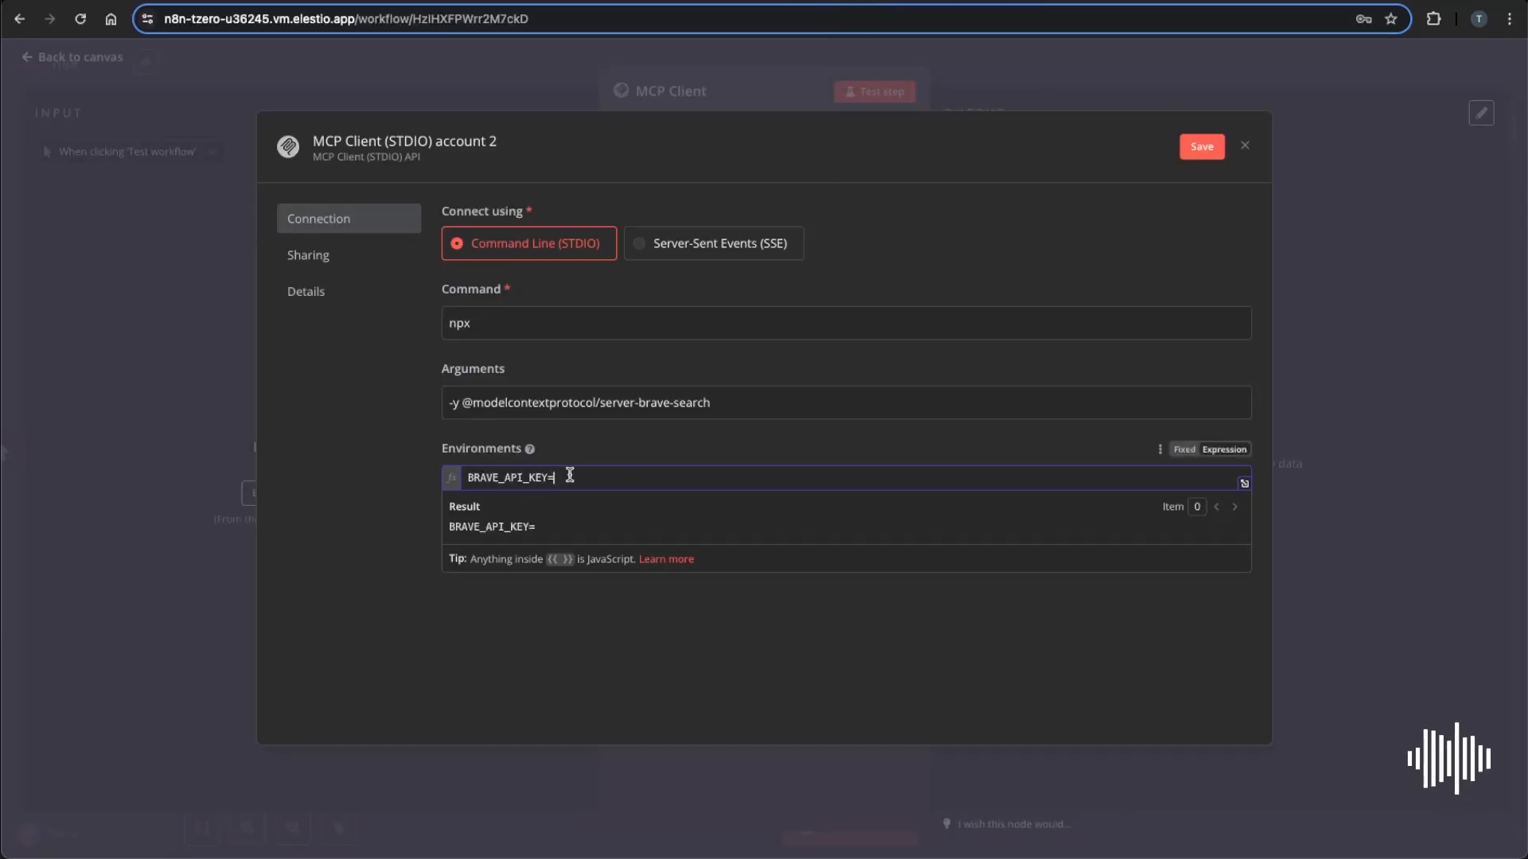
Save the Brave Search credential and run List Tools, getting brave_web_search and brave_local_search.
left_click(1245, 145)
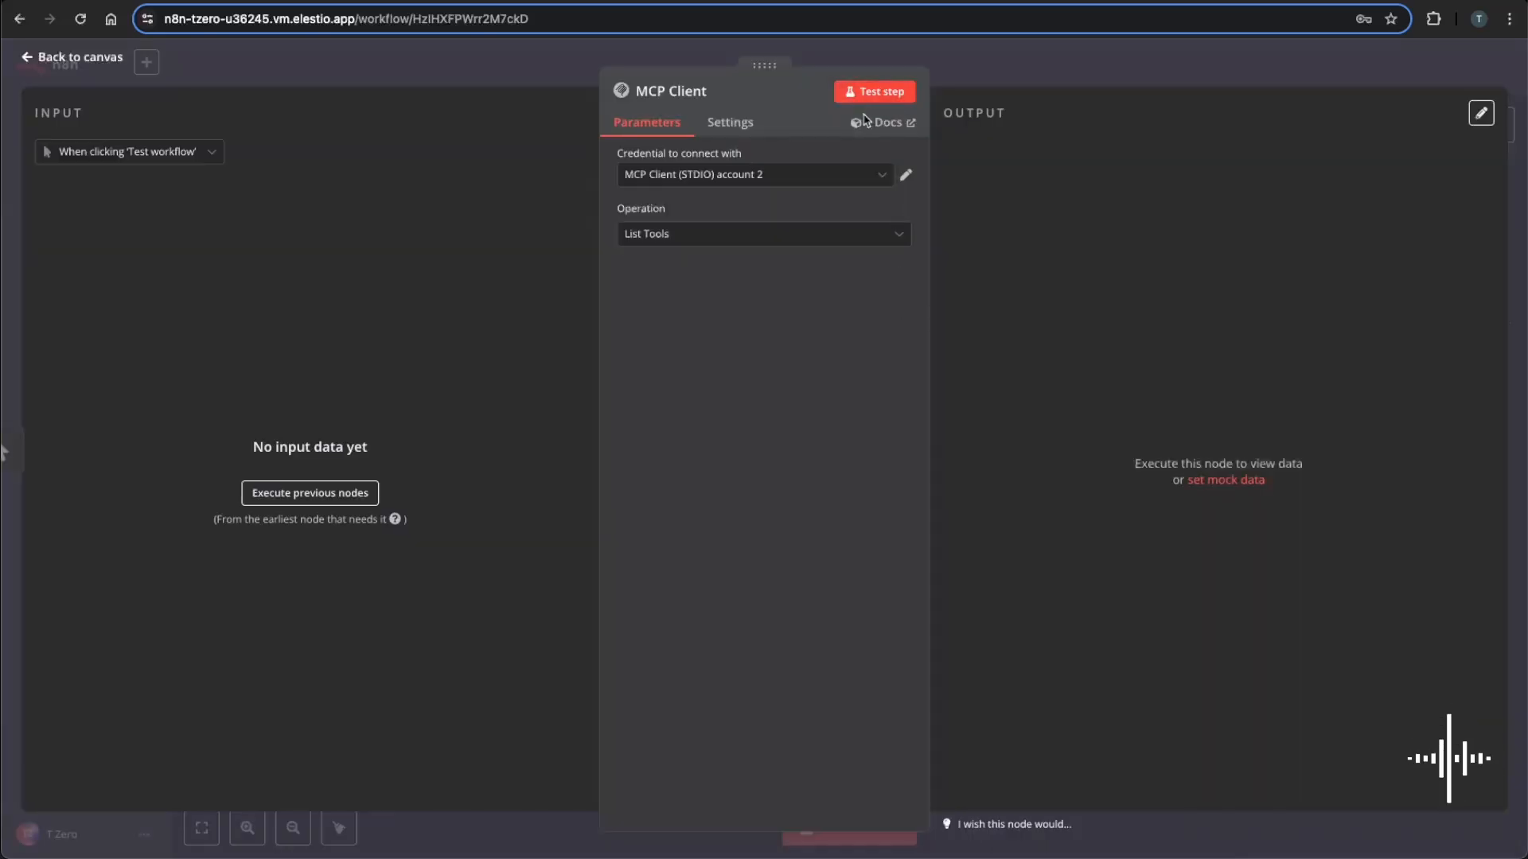
left_click(873, 91)
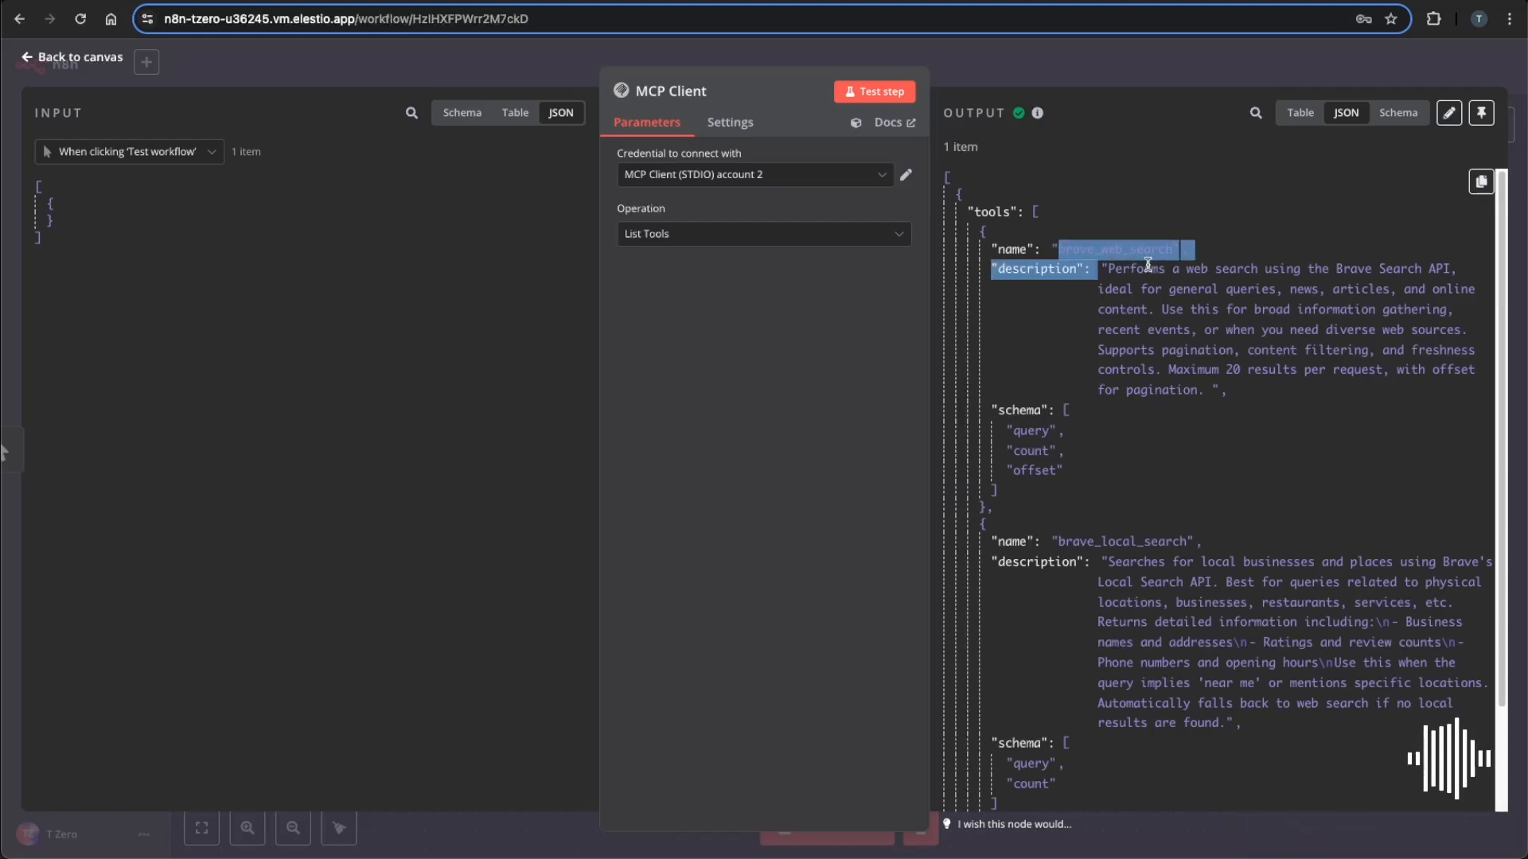
left_click(1217, 431)
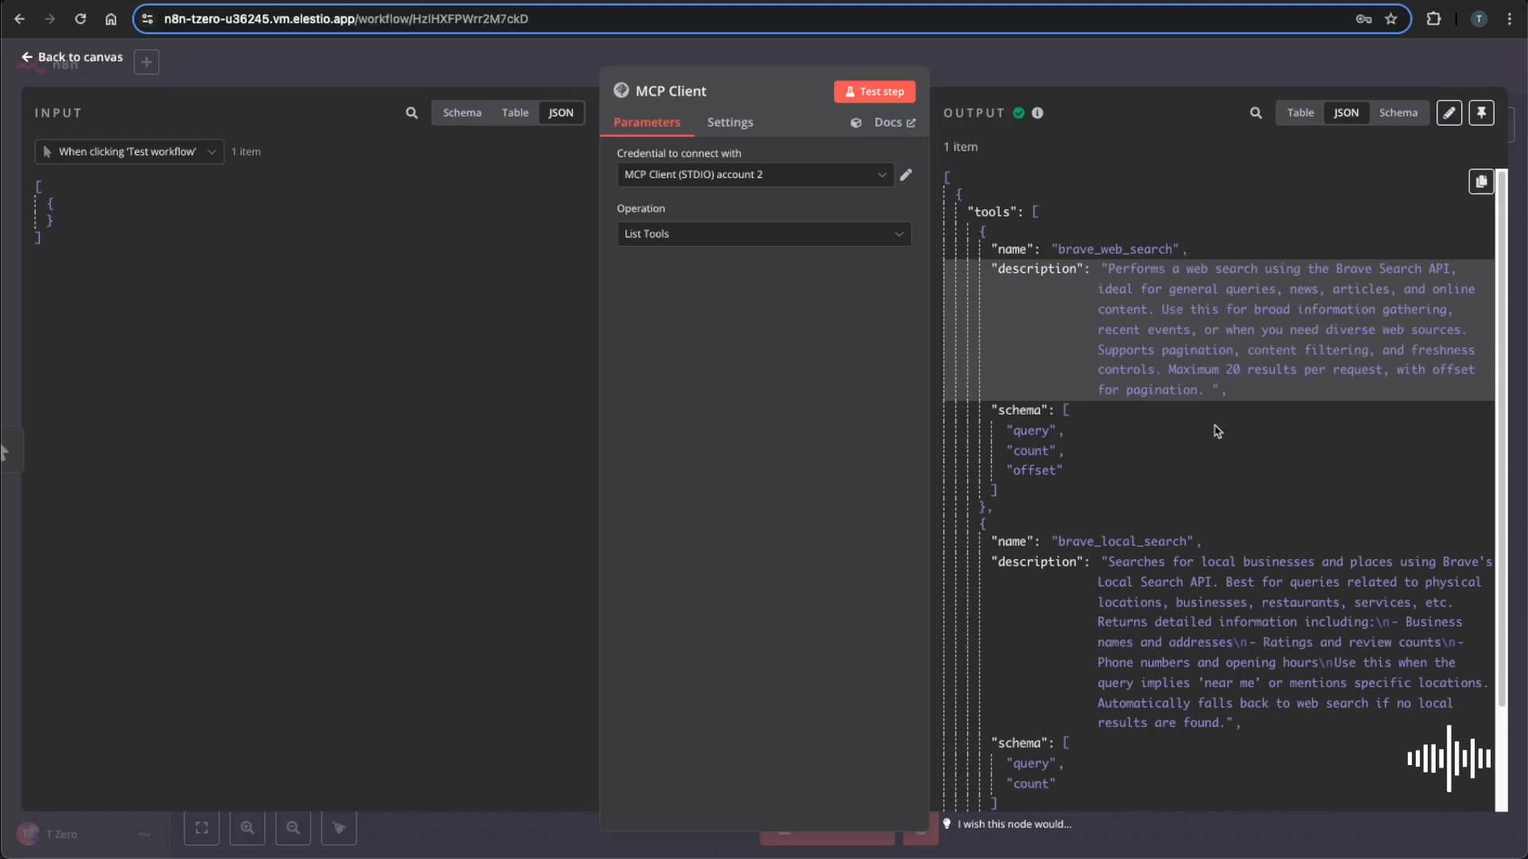
mouse_move(1183, 576)
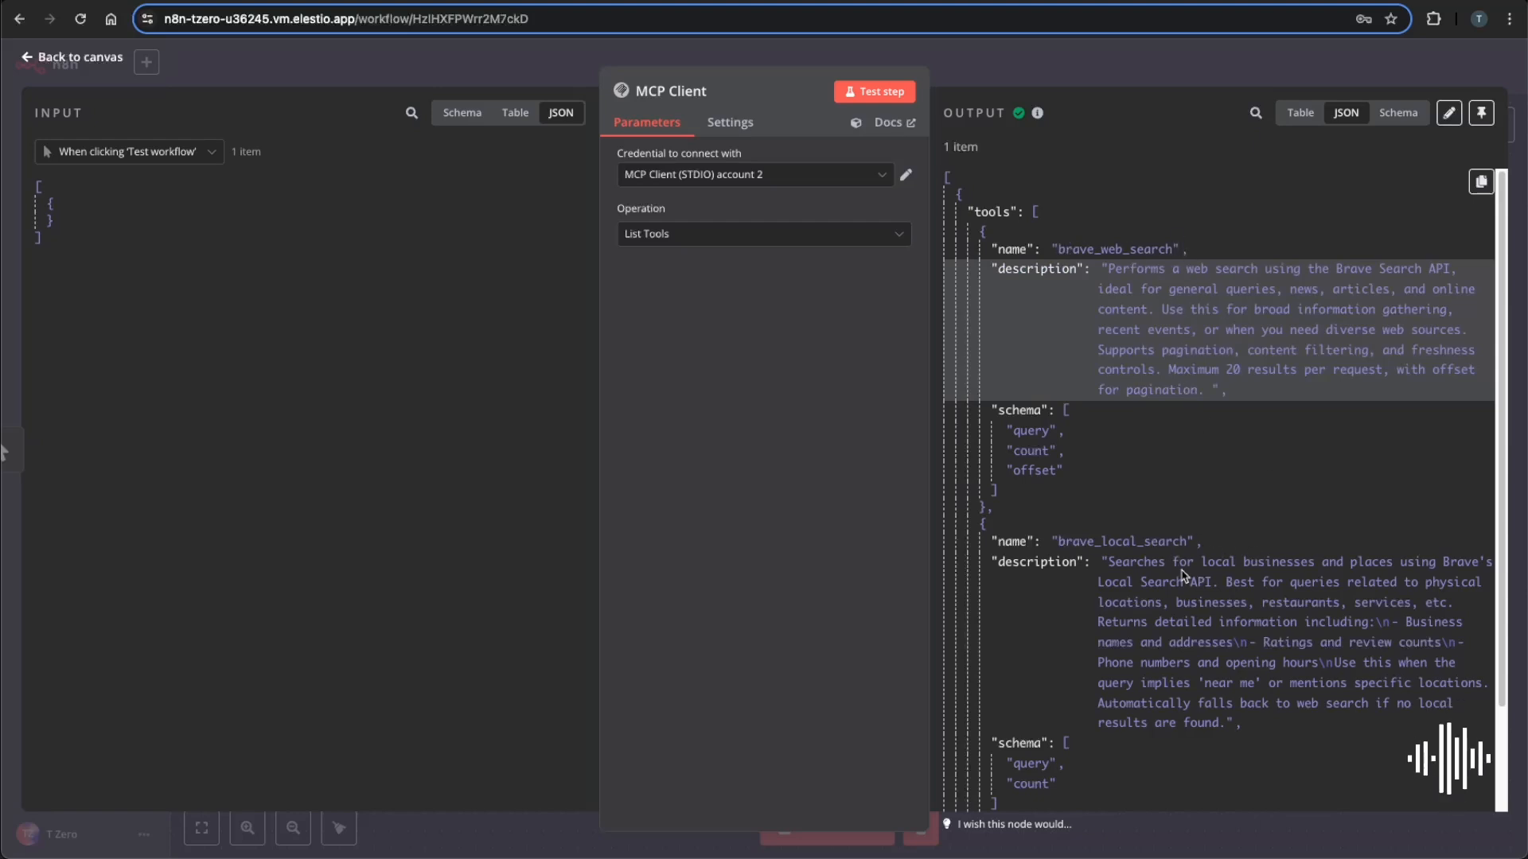
scroll("up", 3)
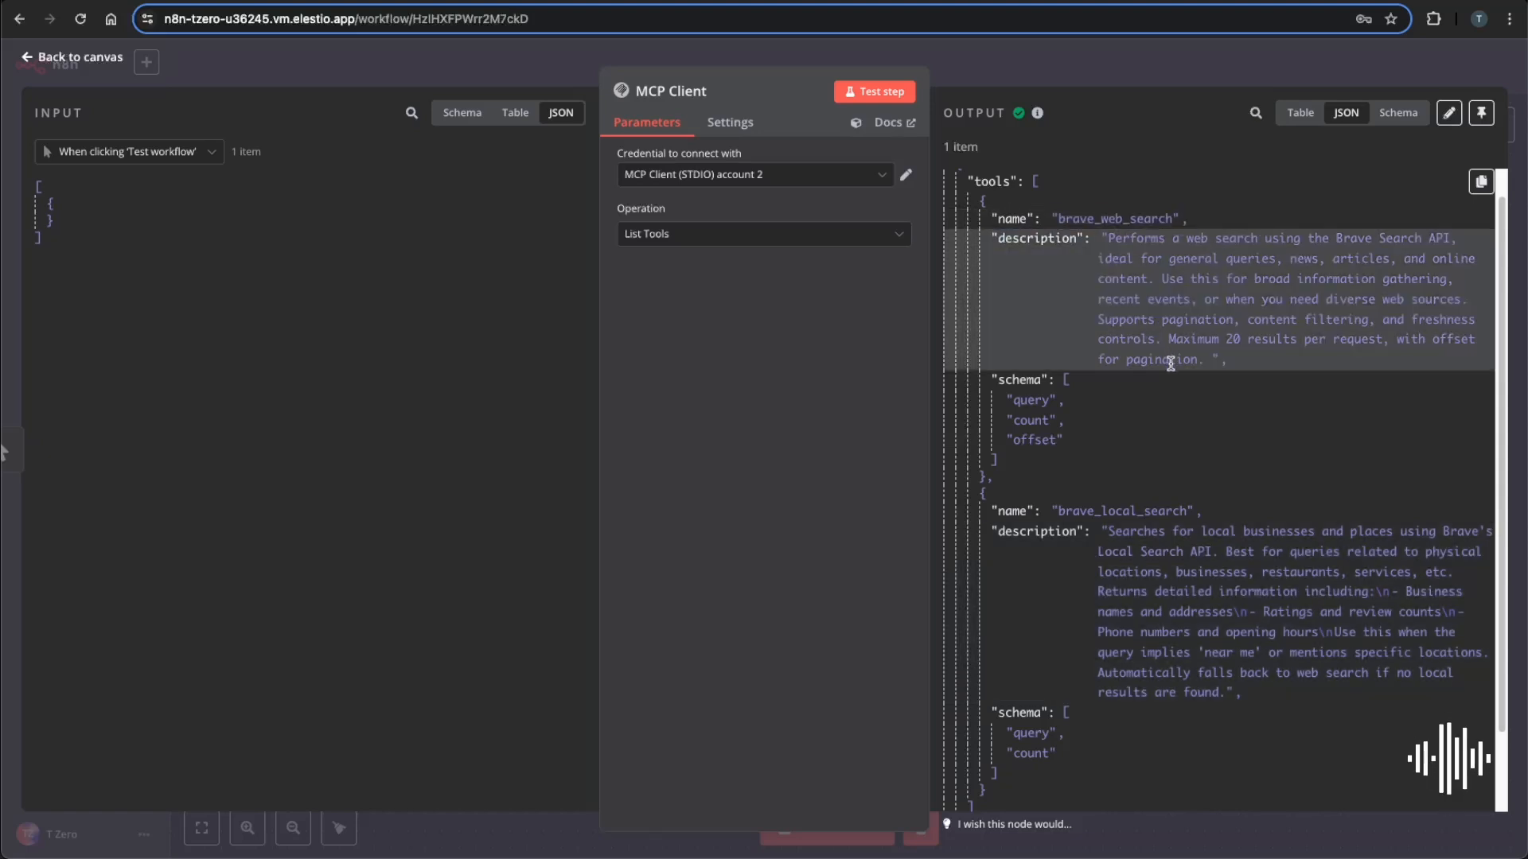
mouse_move(1172, 379)
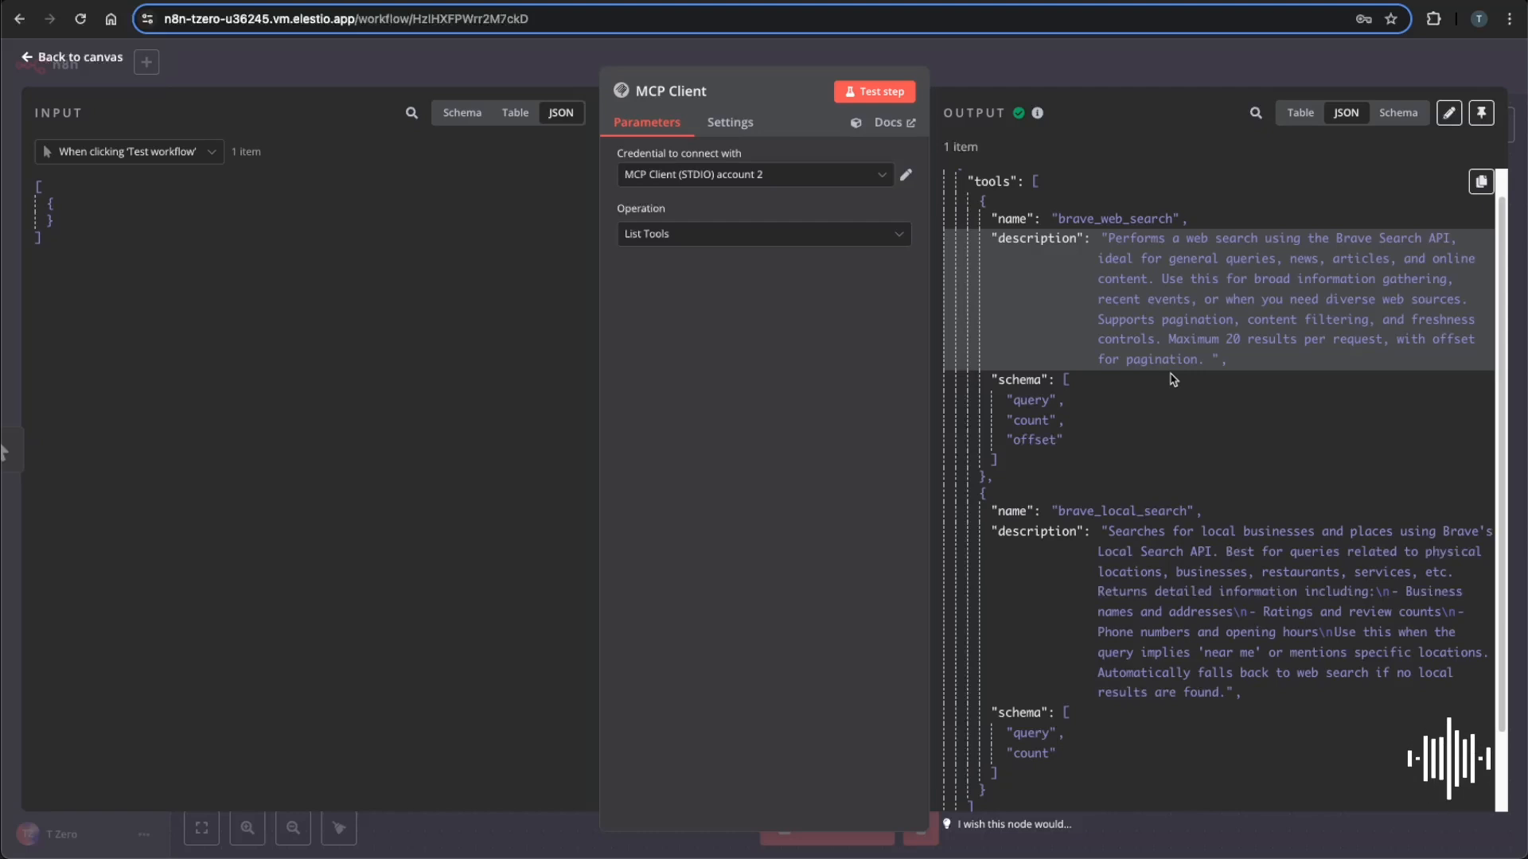
left_click(73, 56)
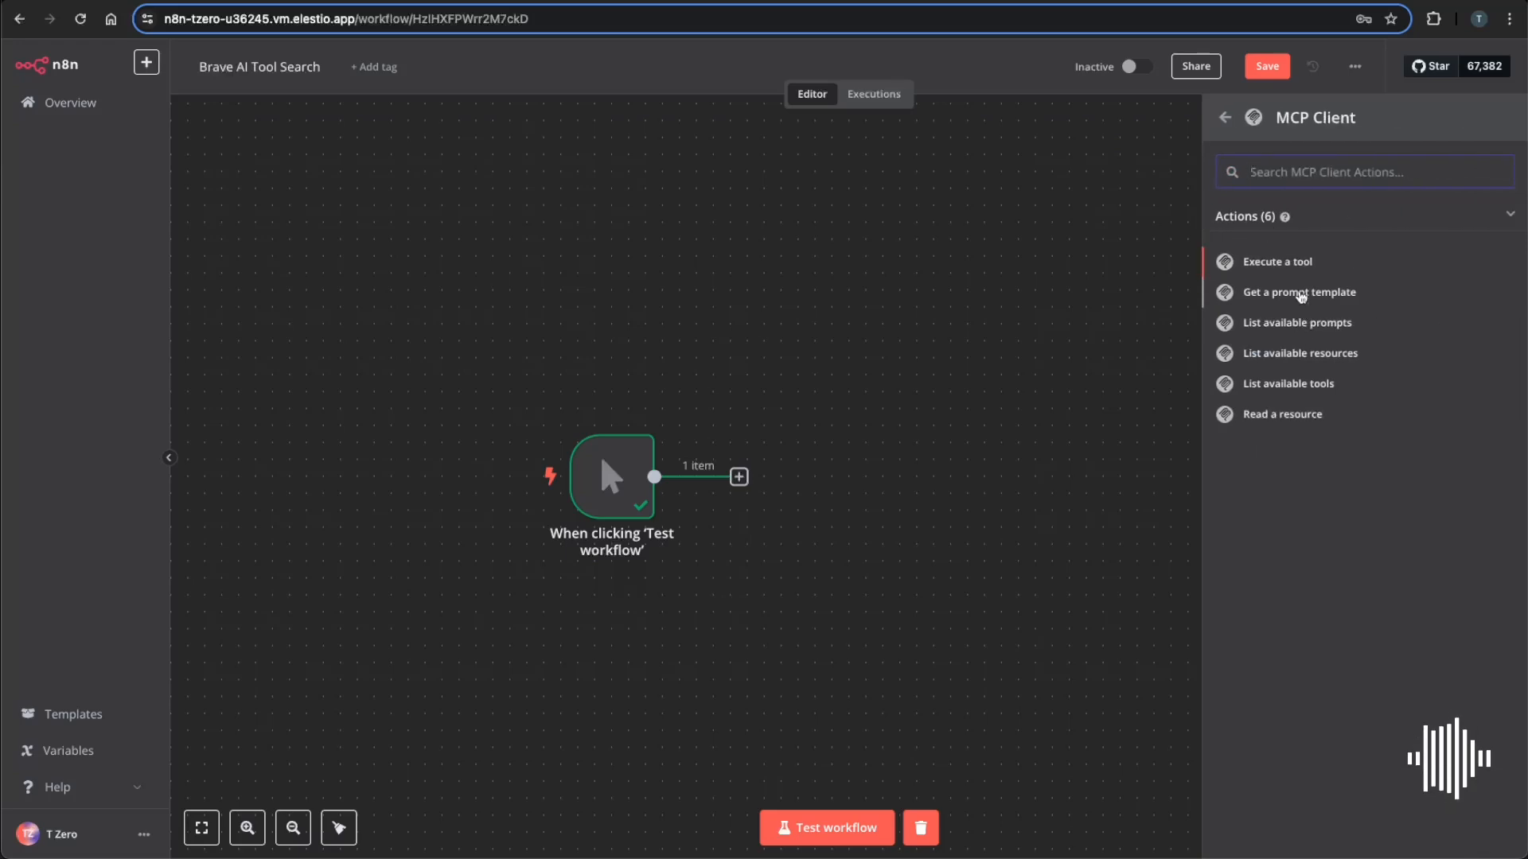
Add an Execute Tool MCP Client step: brave_web_search with {"query": "latest tech trends"}.
left_click(1279, 261)
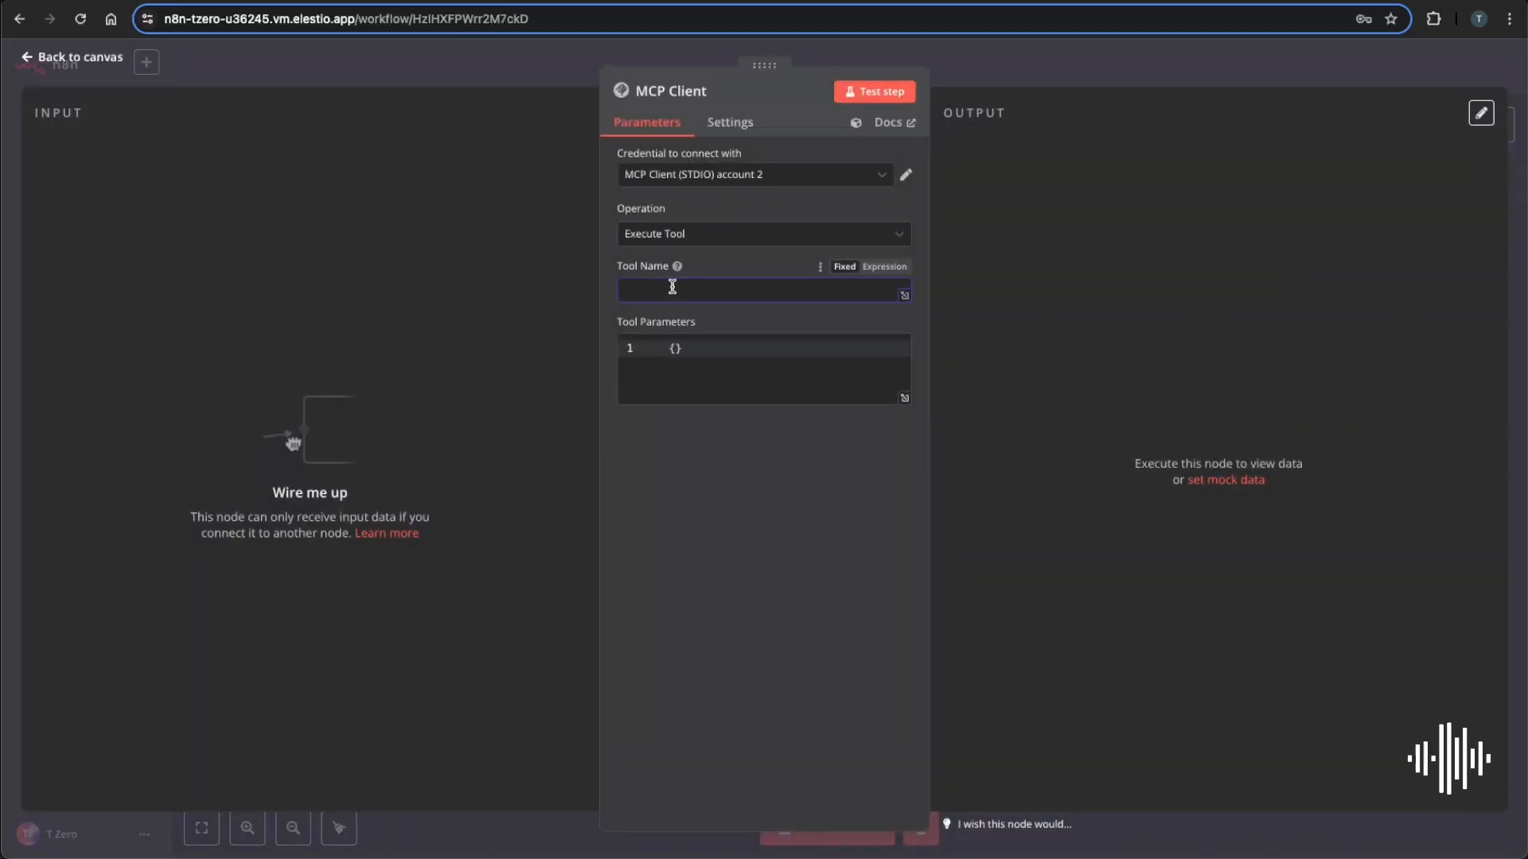
type("brave_web_sea")
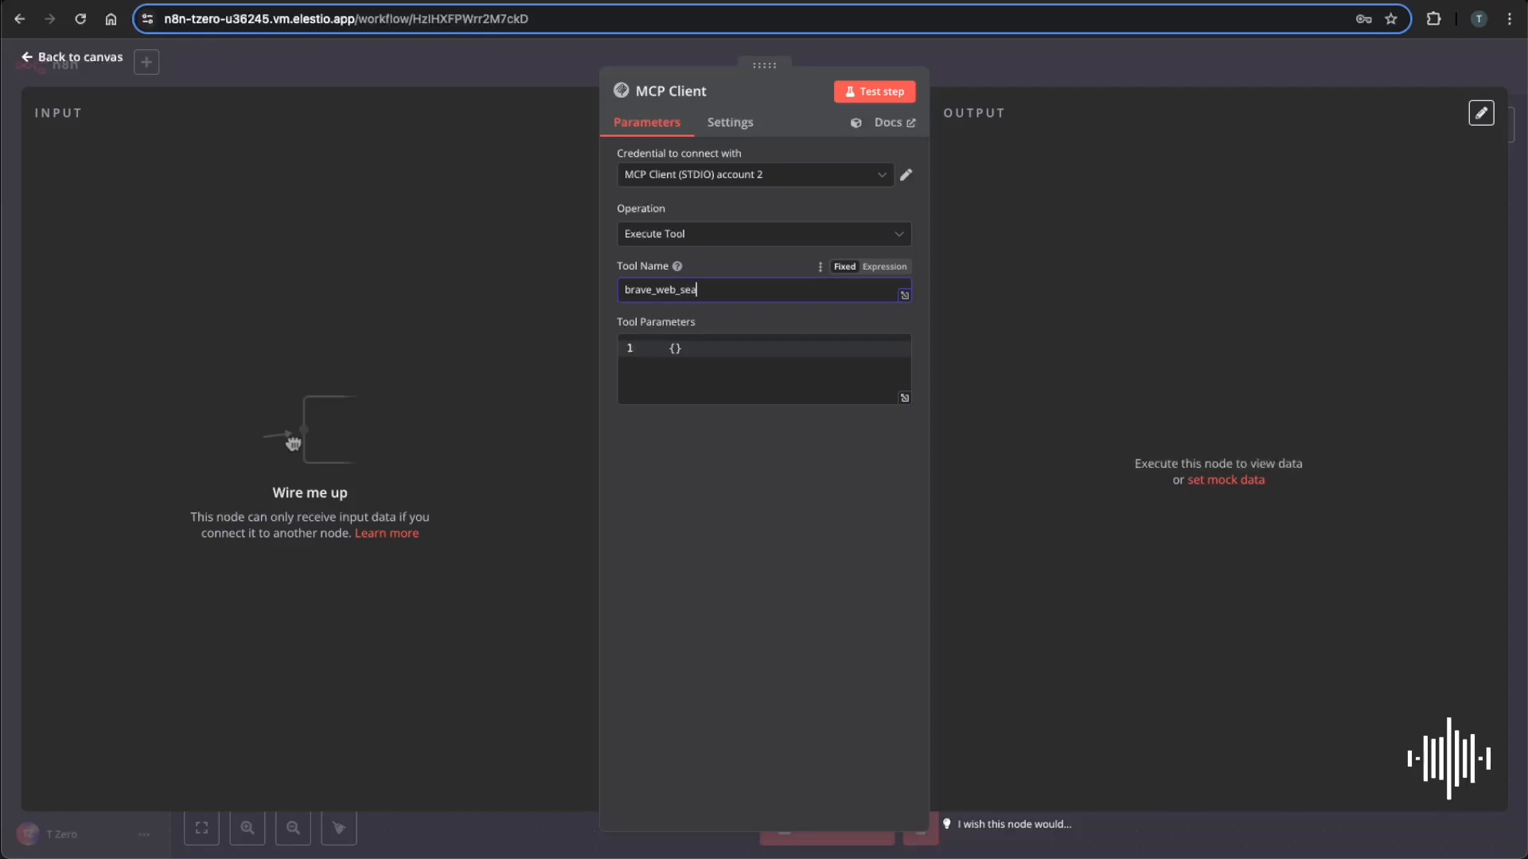
type("rch")
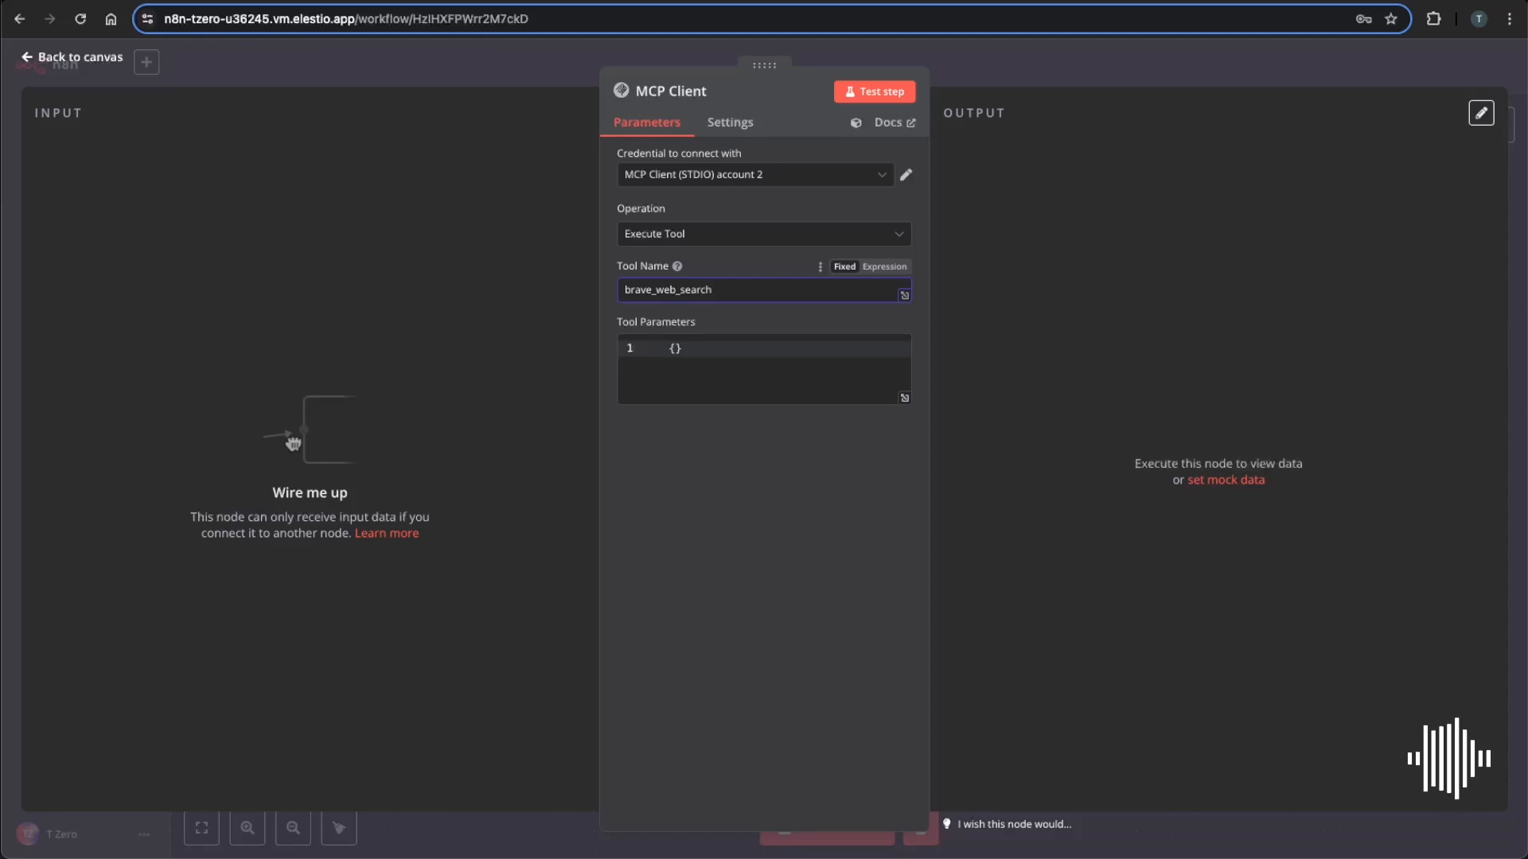
left_click(687, 289)
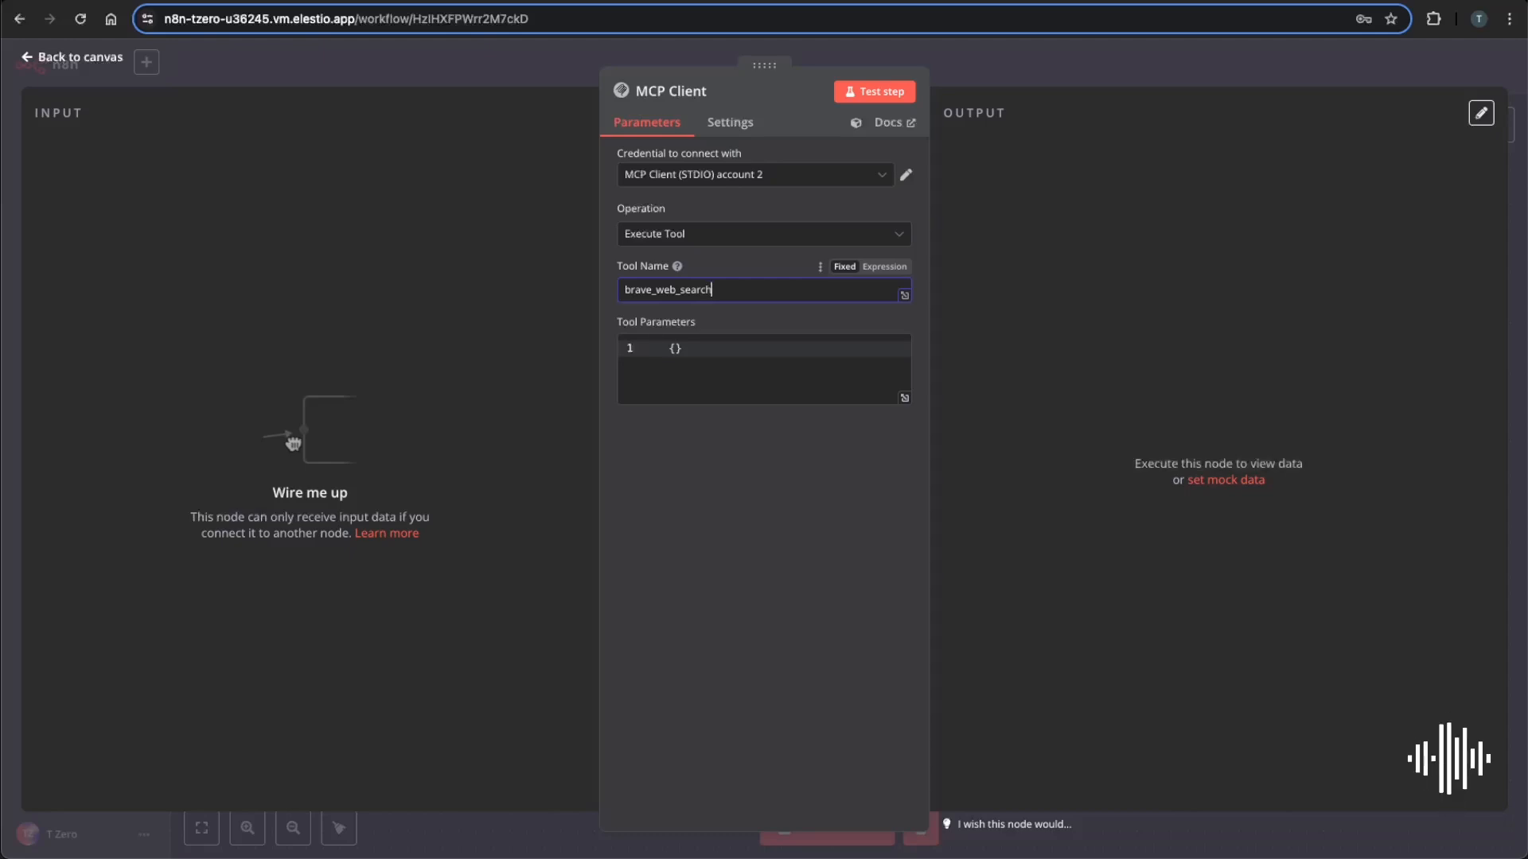
left_click(764, 368)
type("\"quer")
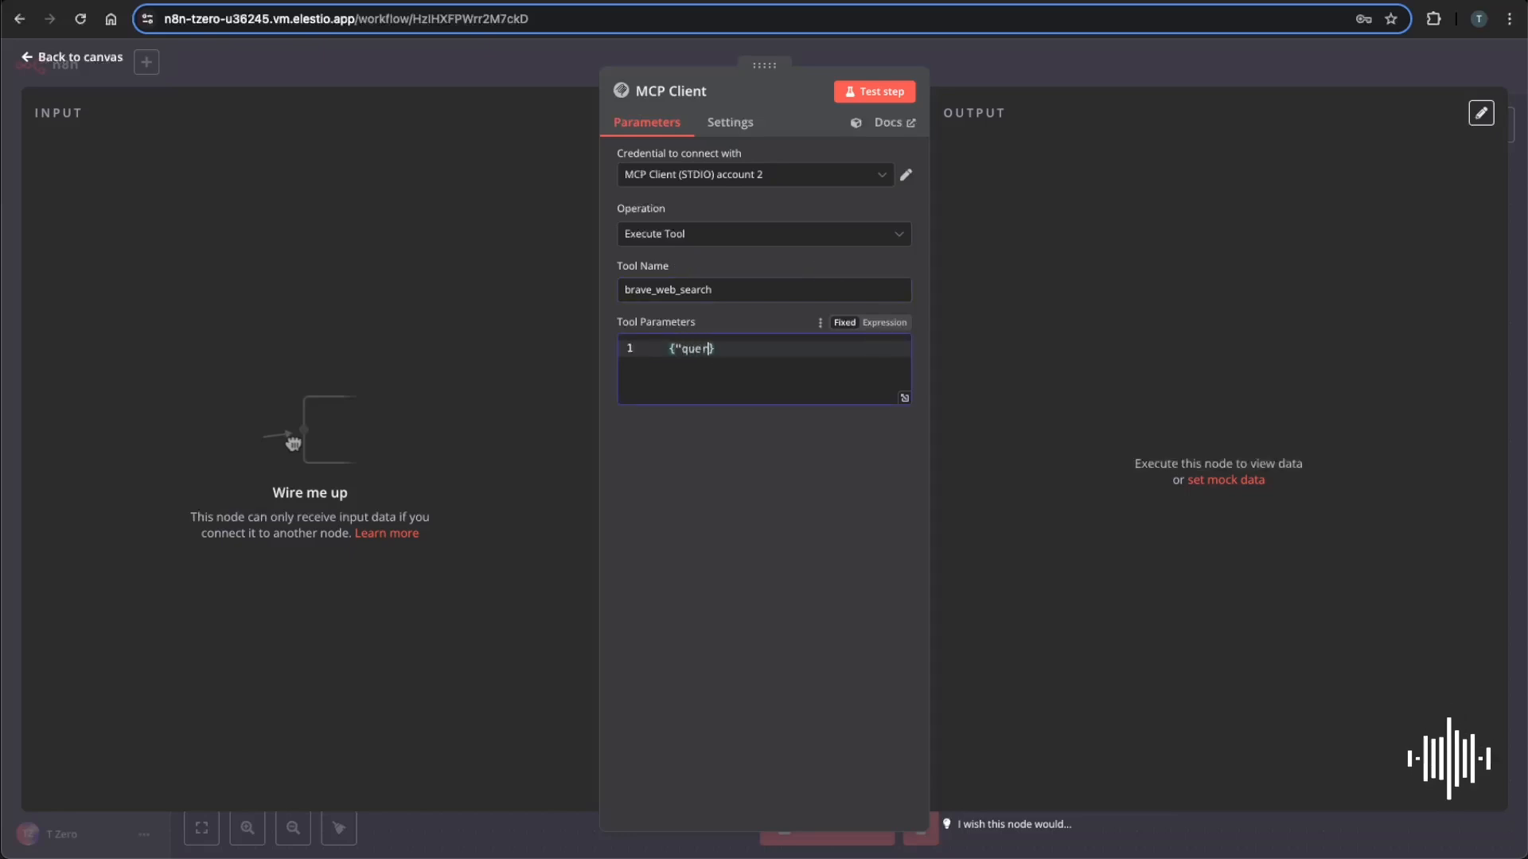
type("\"")
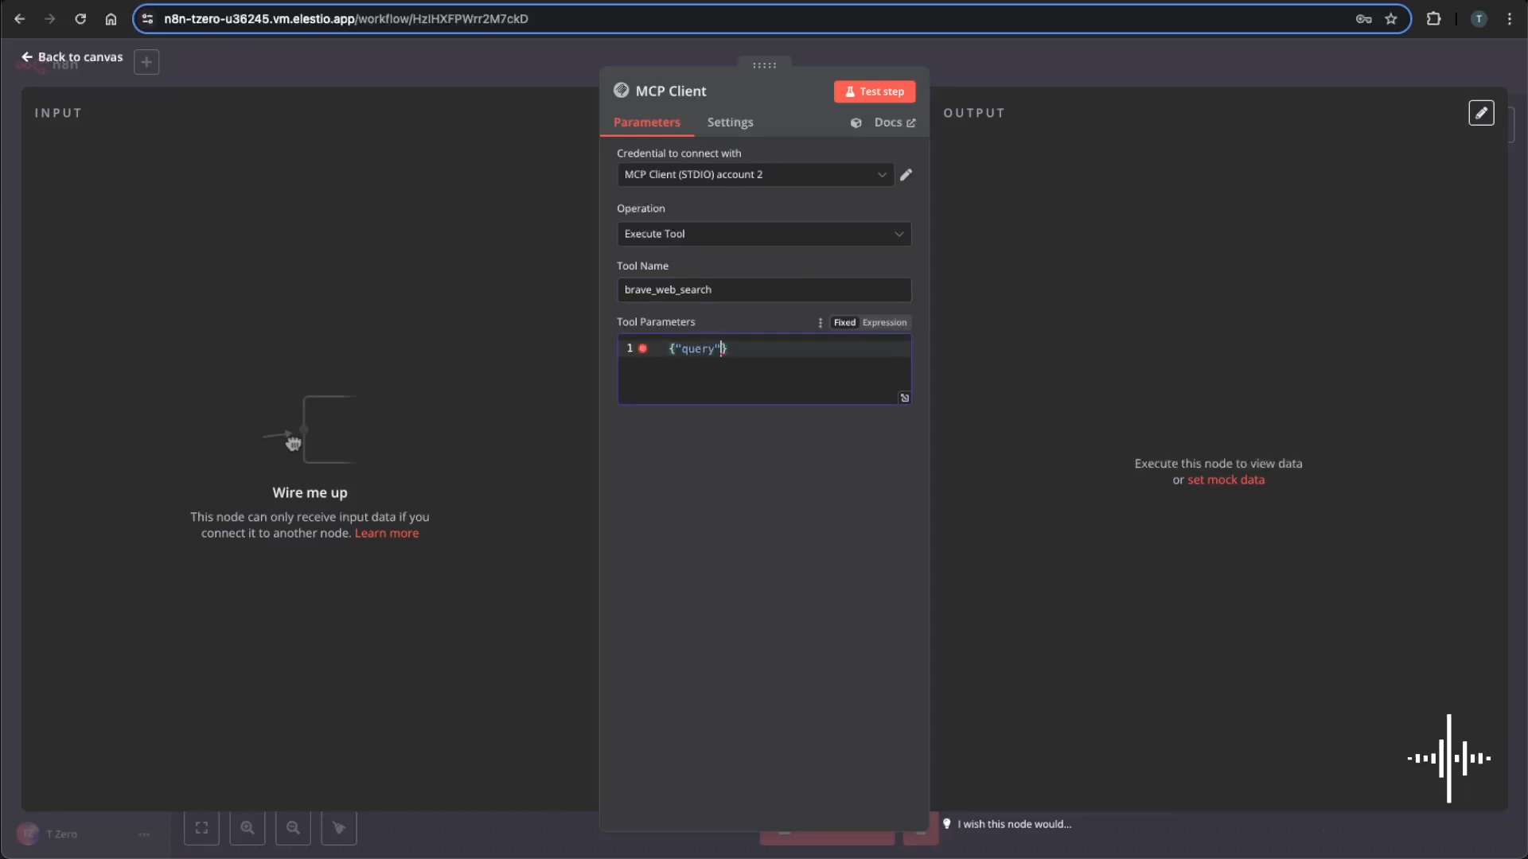
type(": \"")
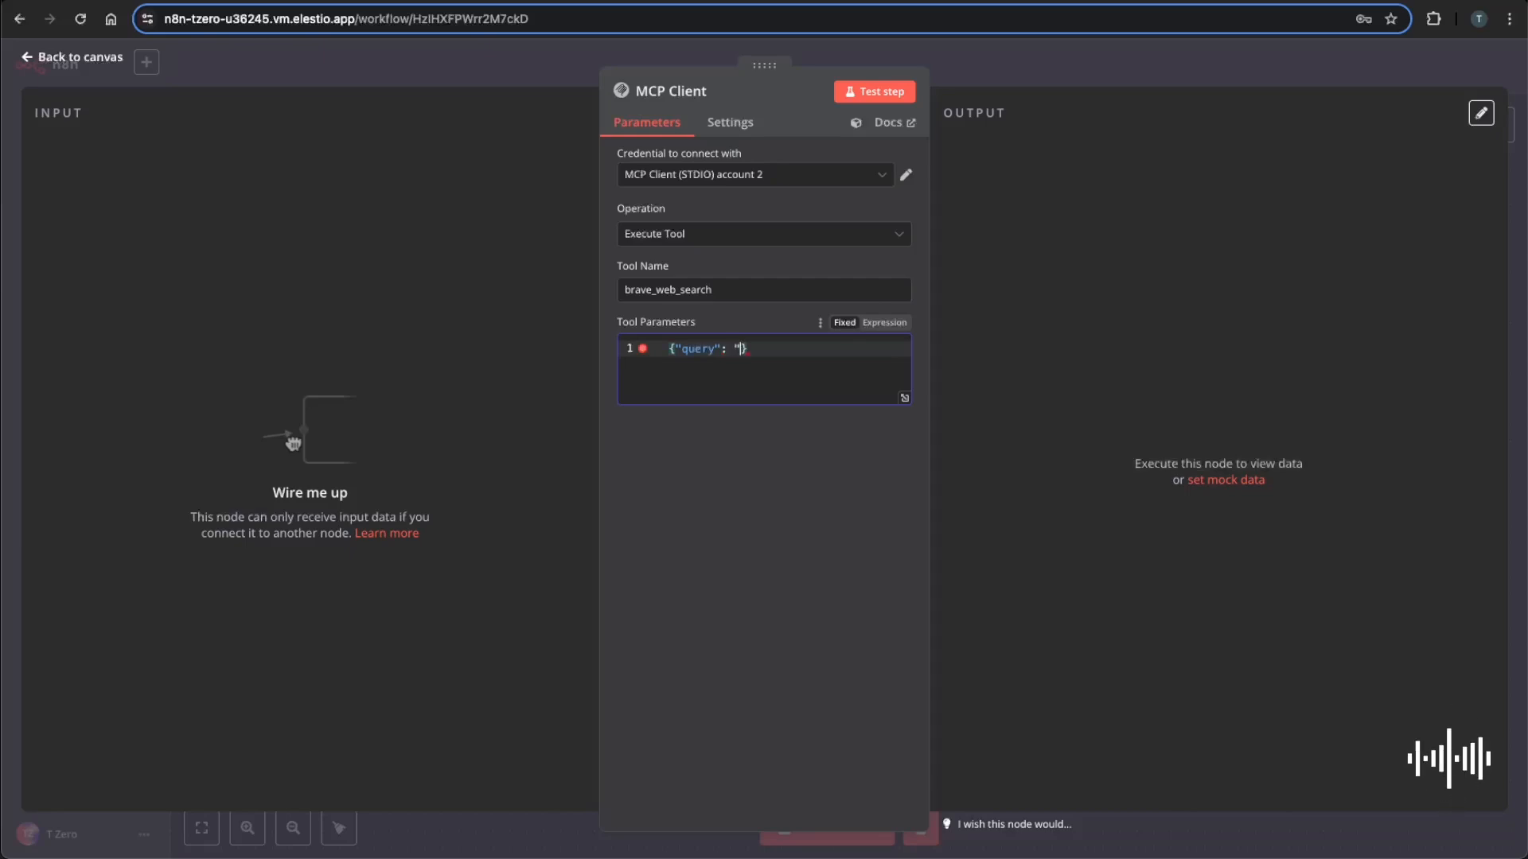
type("lates")
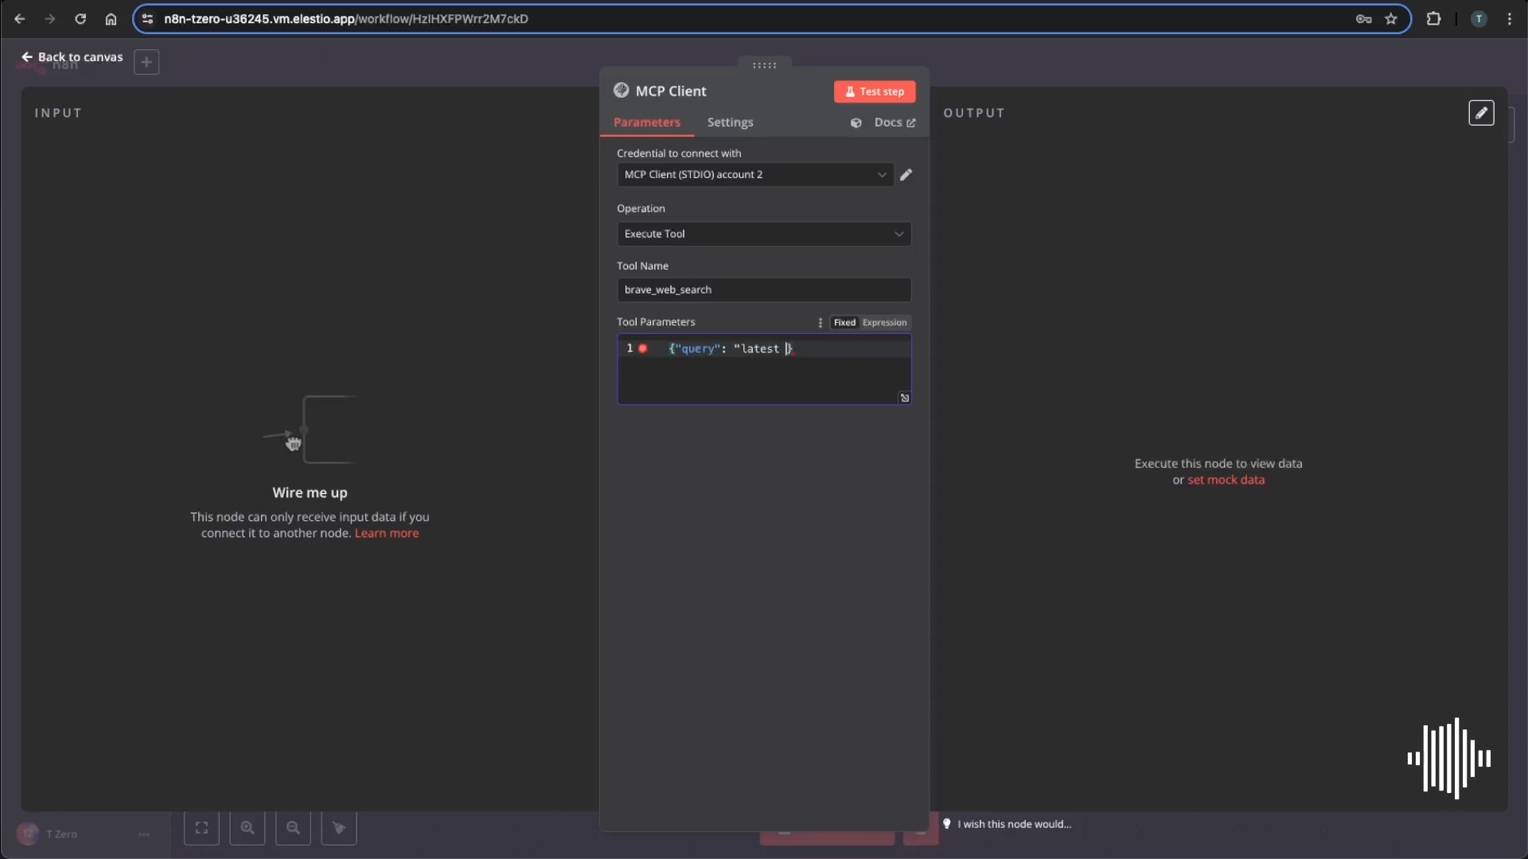
type("tech trernds")
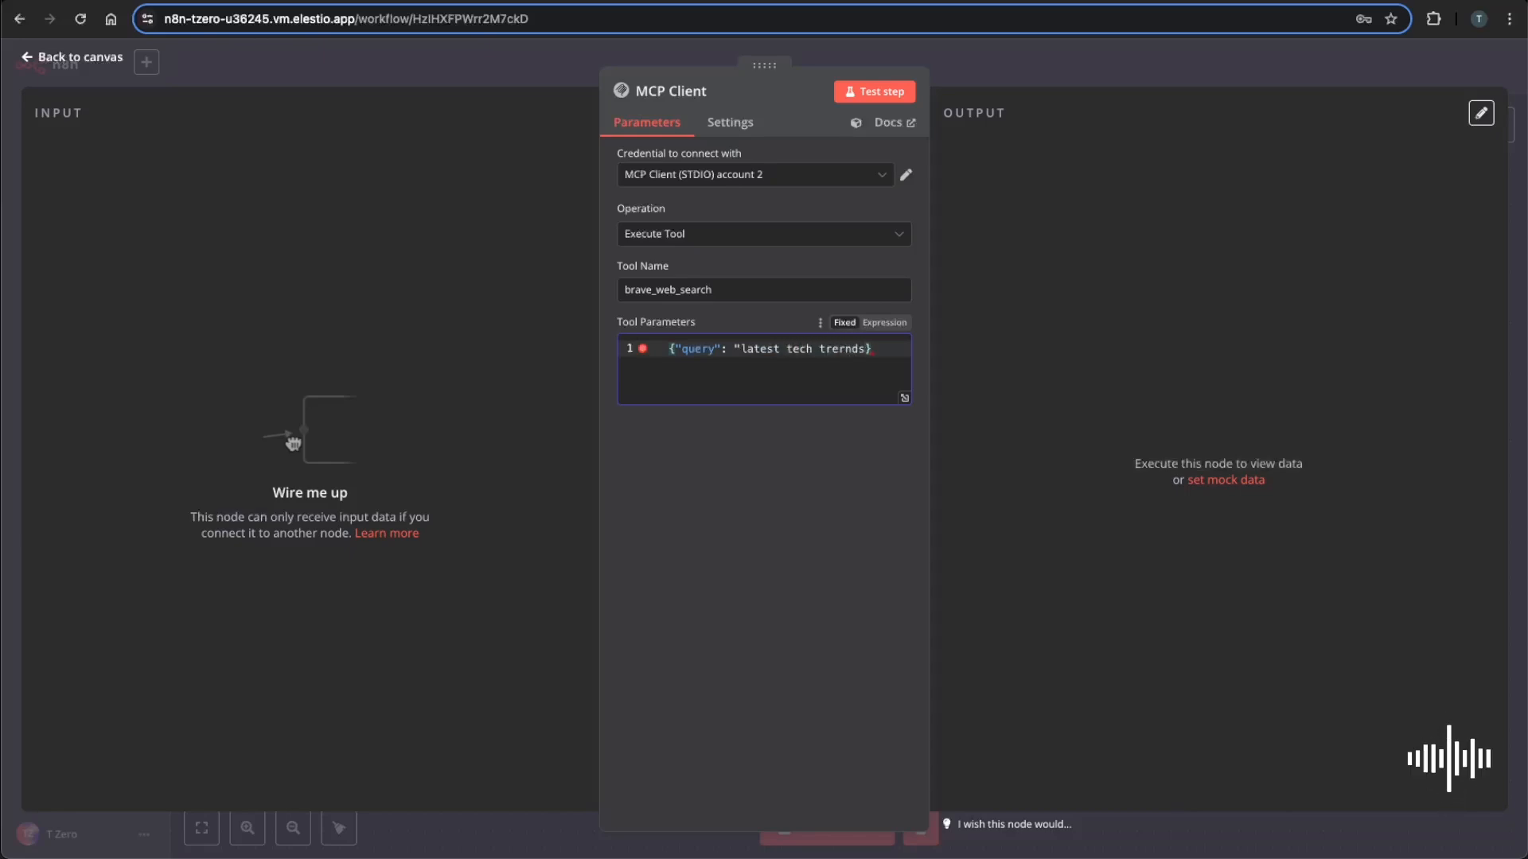
type("trebds")
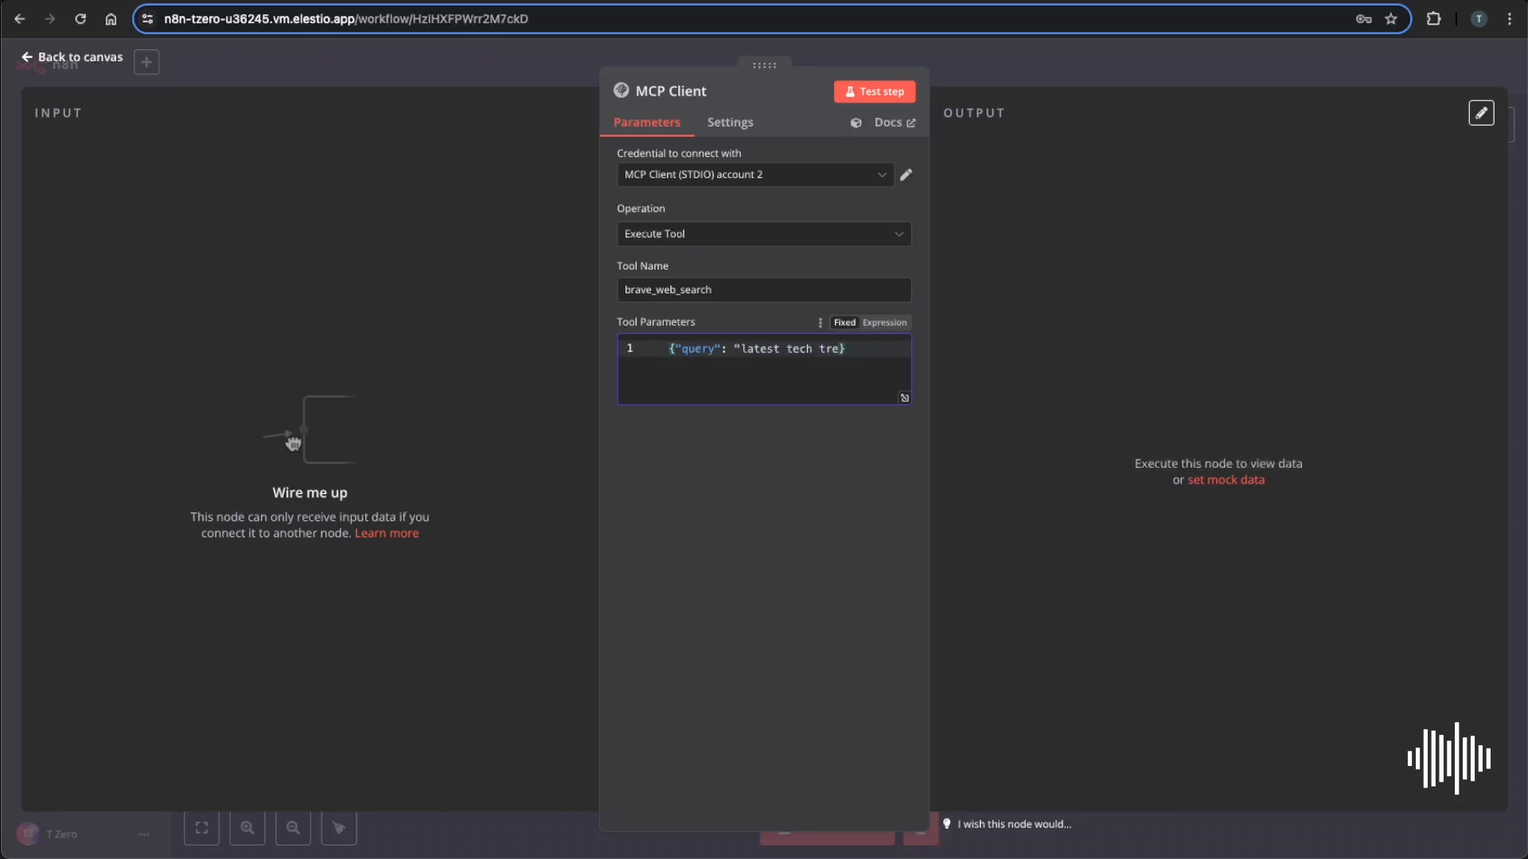
type("nds\"}")
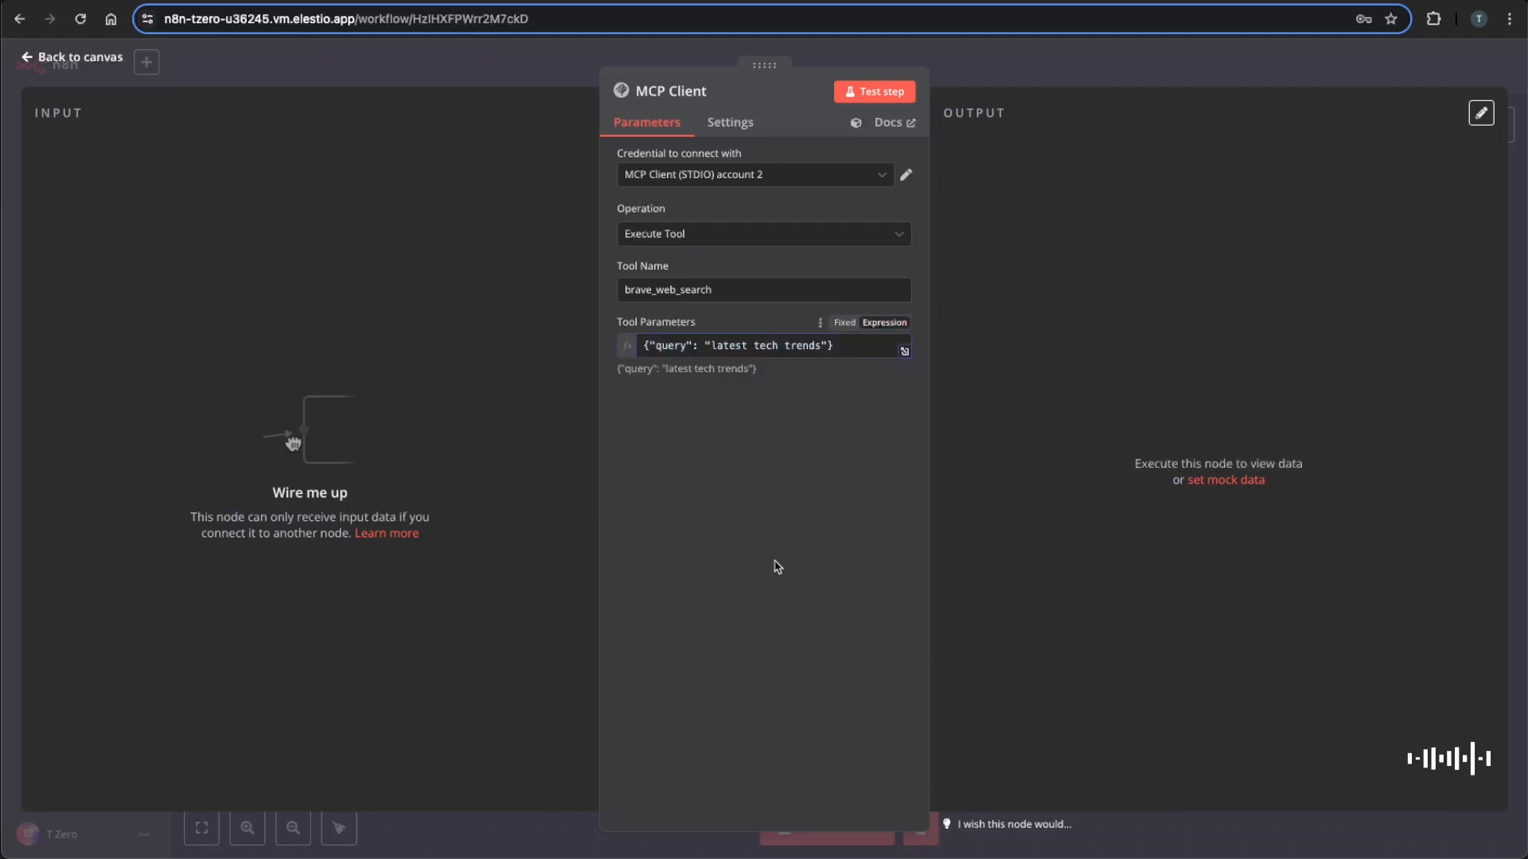
Run the brave_web_search step and review the returned tech-trends results.
left_click(874, 91)
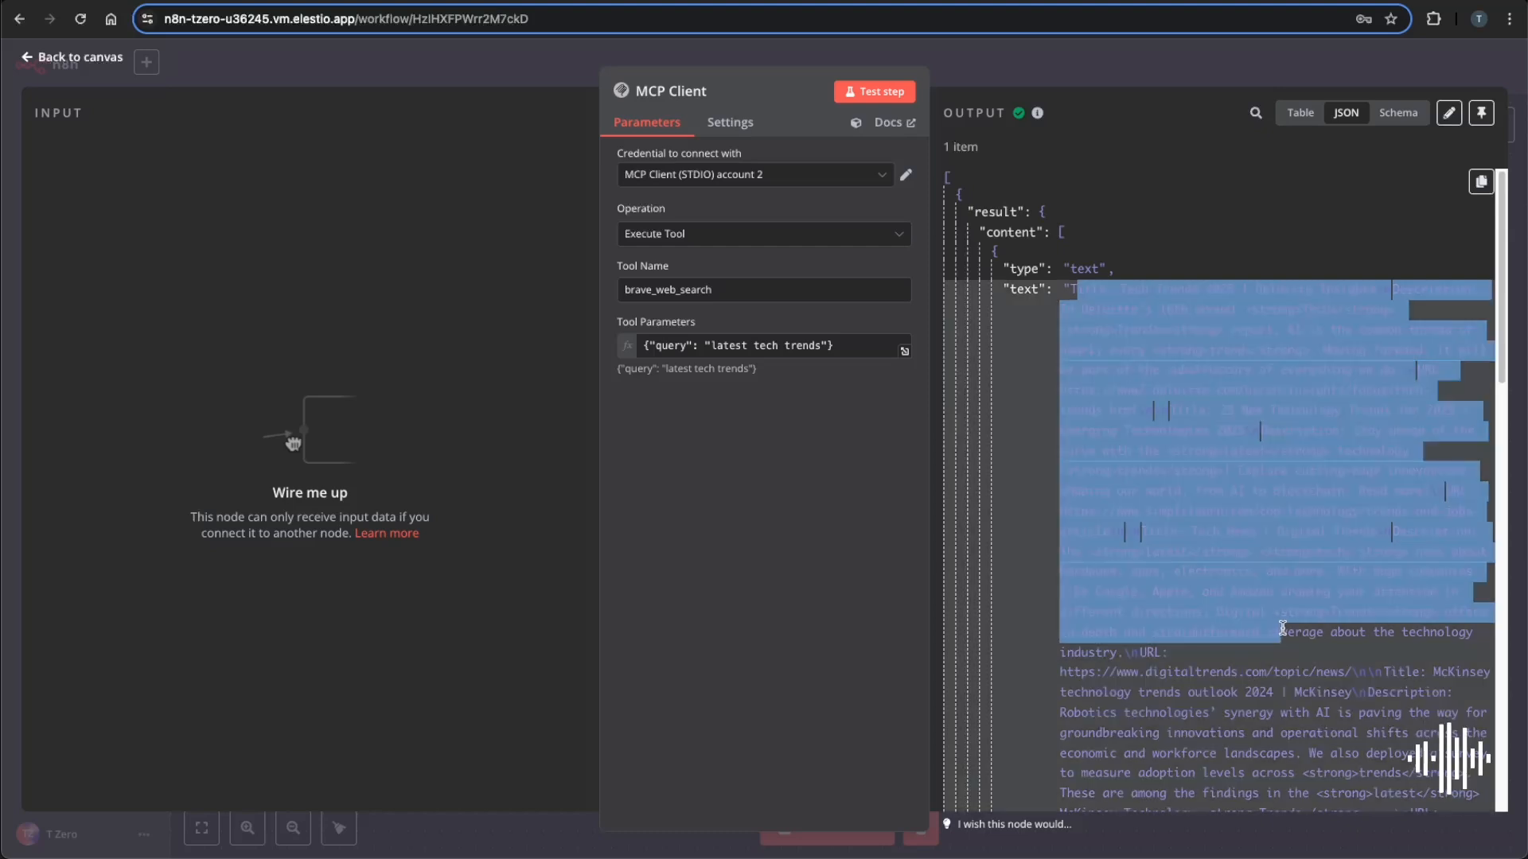
left_click(70, 57)
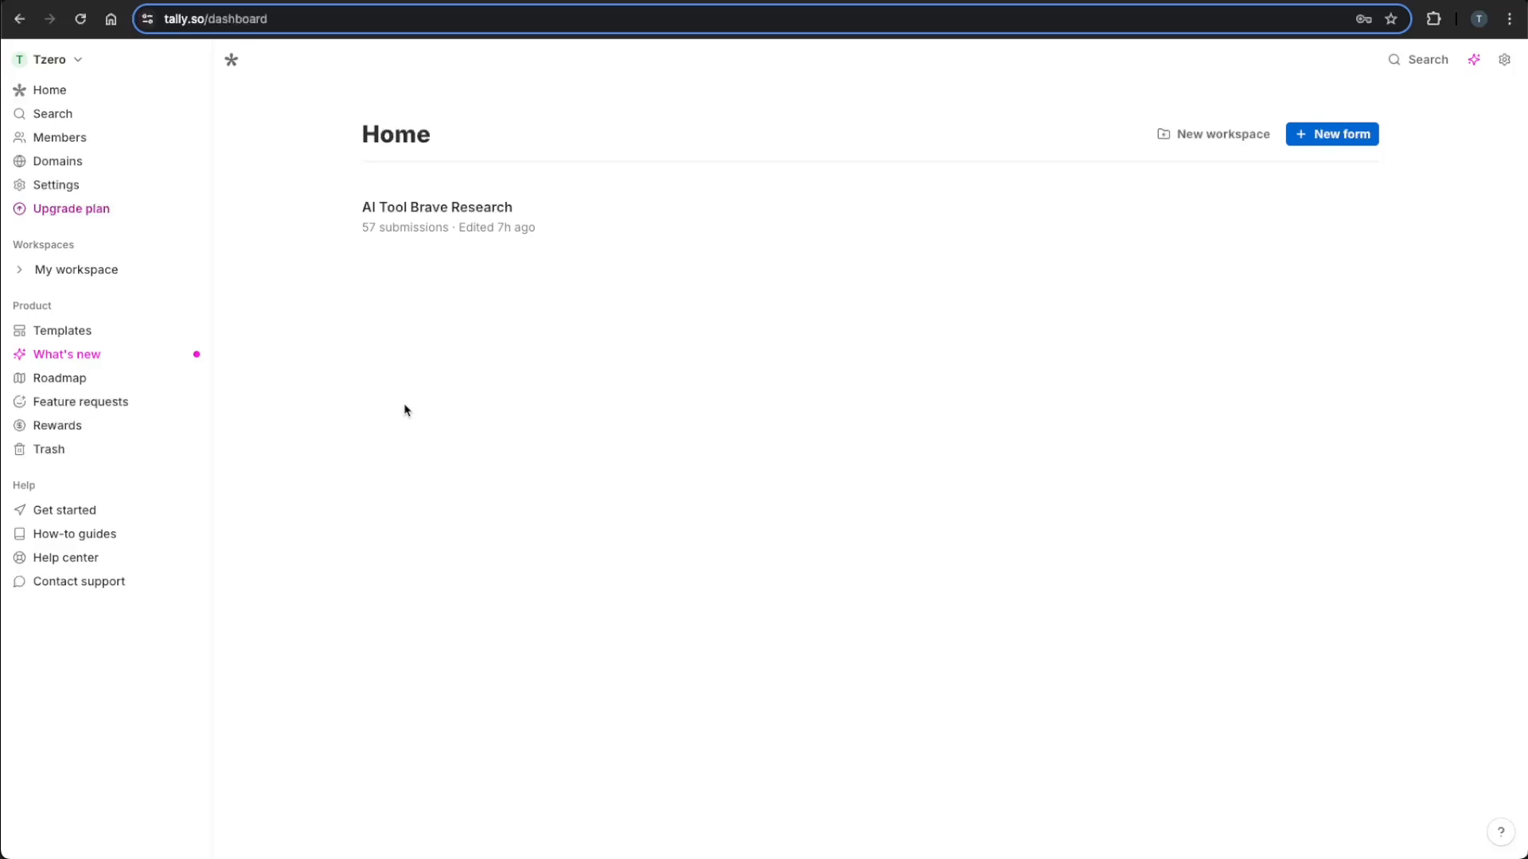
Go to My workspace and open the AI Tool Brave Research form.
left_click(77, 269)
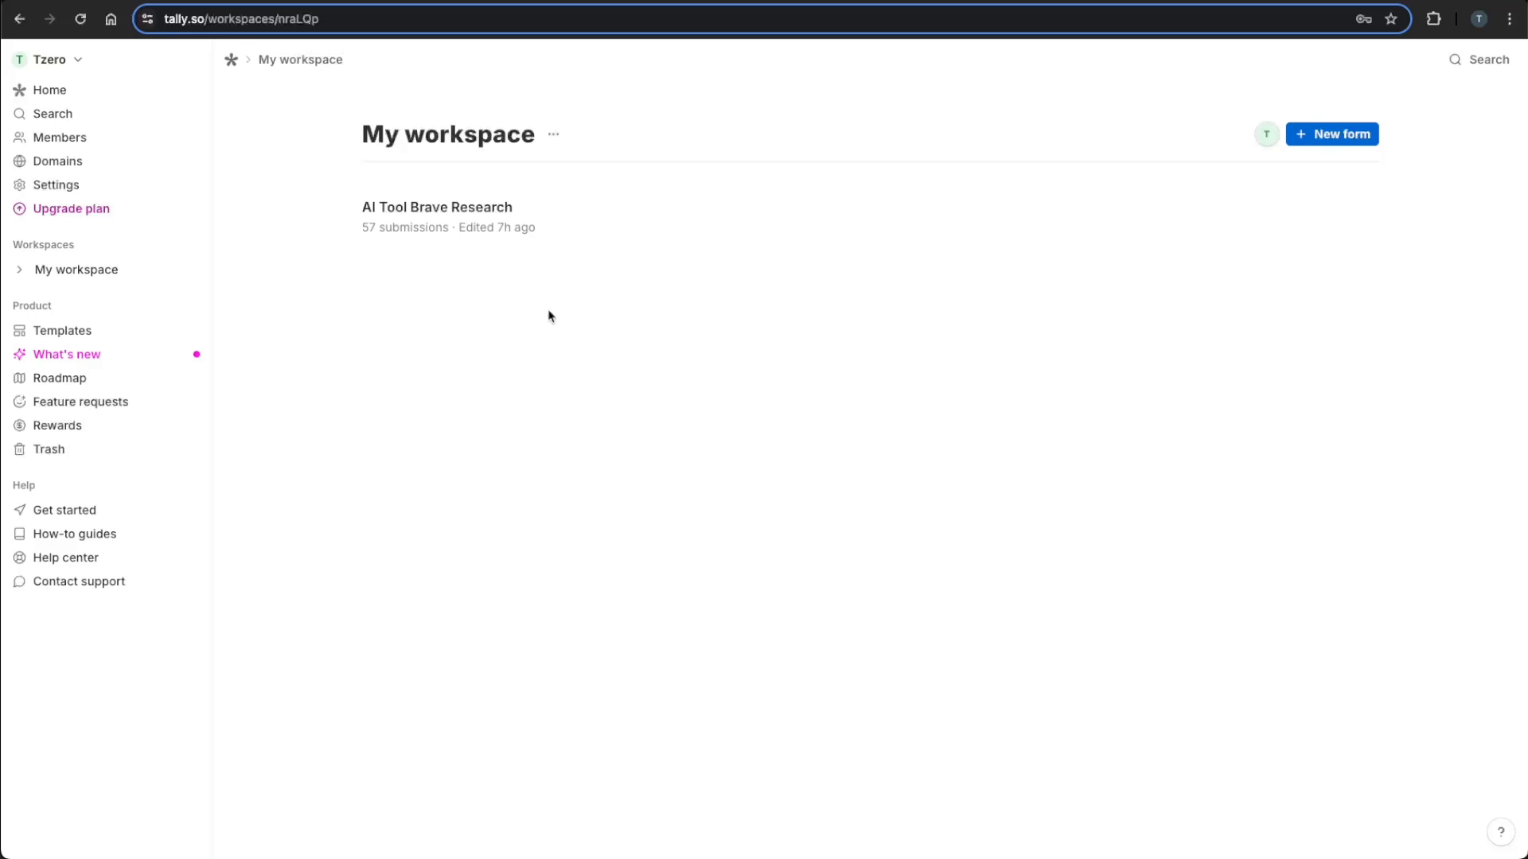
left_click(437, 207)
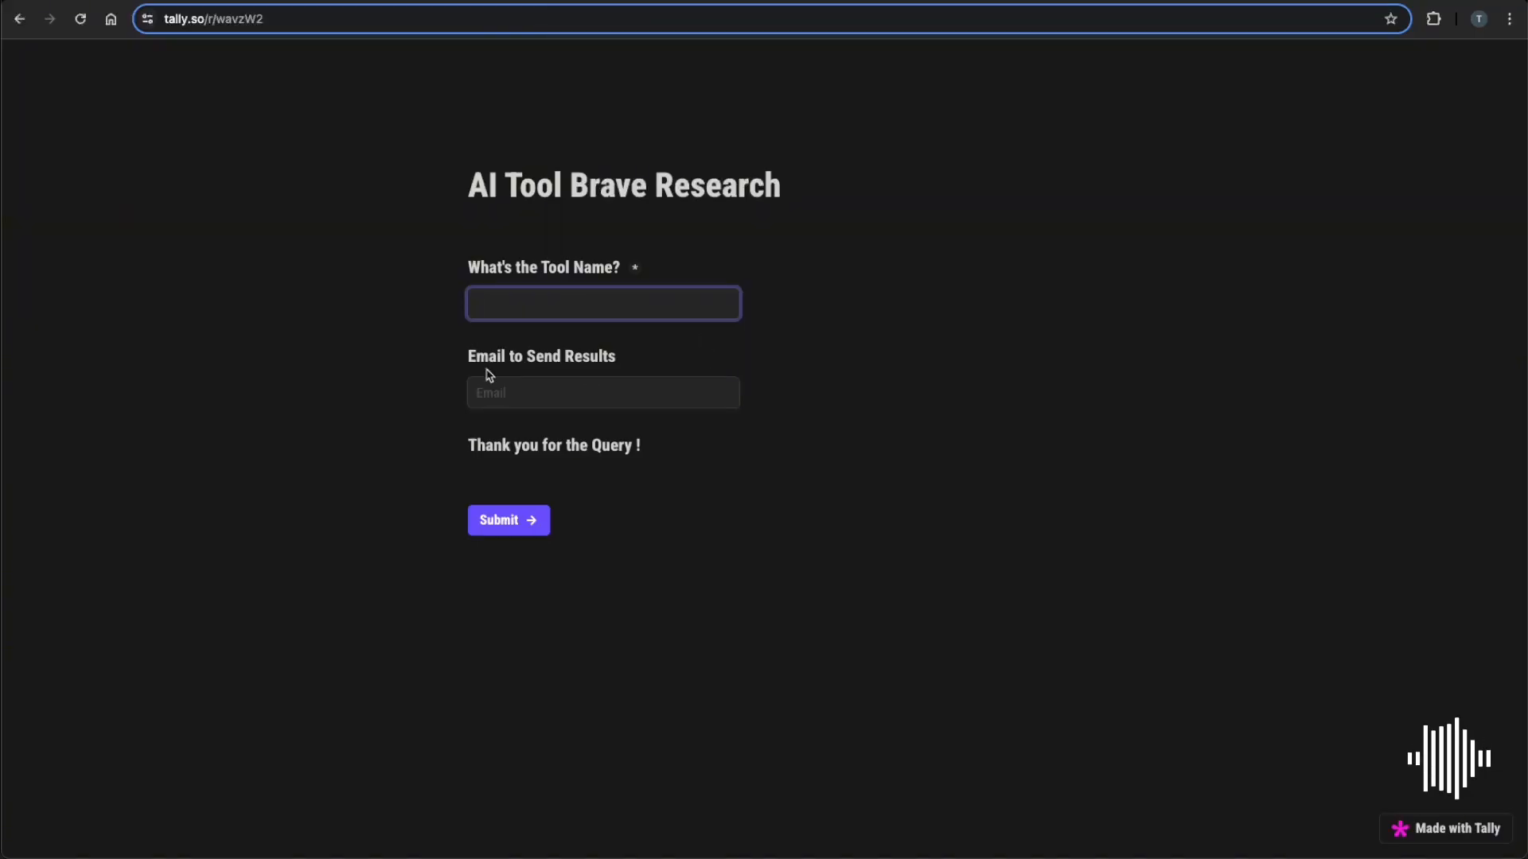
mouse_move(602, 500)
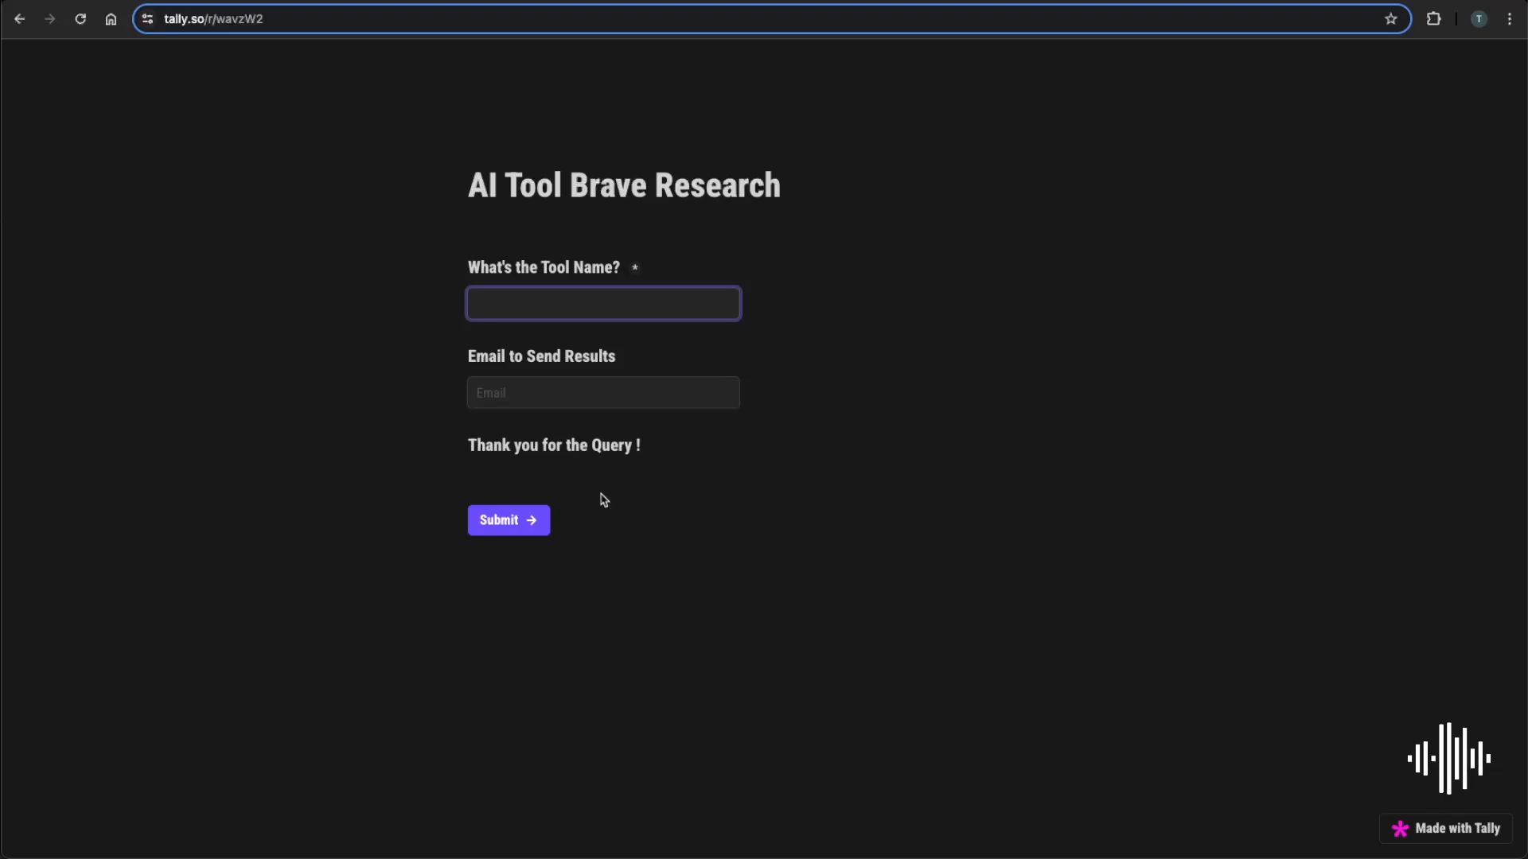
mouse_move(634, 378)
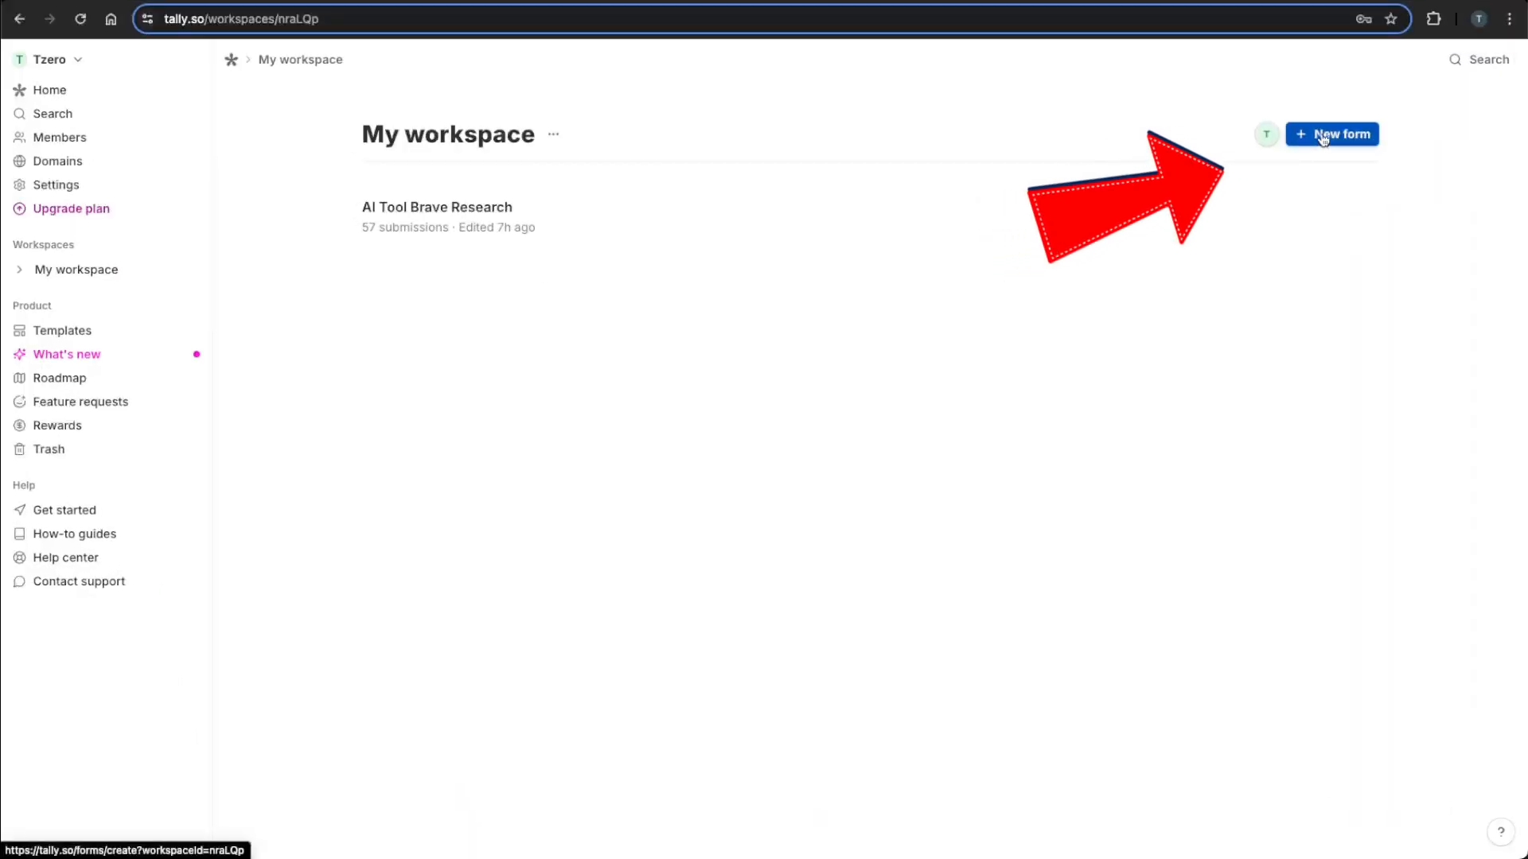
Create a new form from the Lead generation template titled 'Brave Search Request'.
left_click(1332, 134)
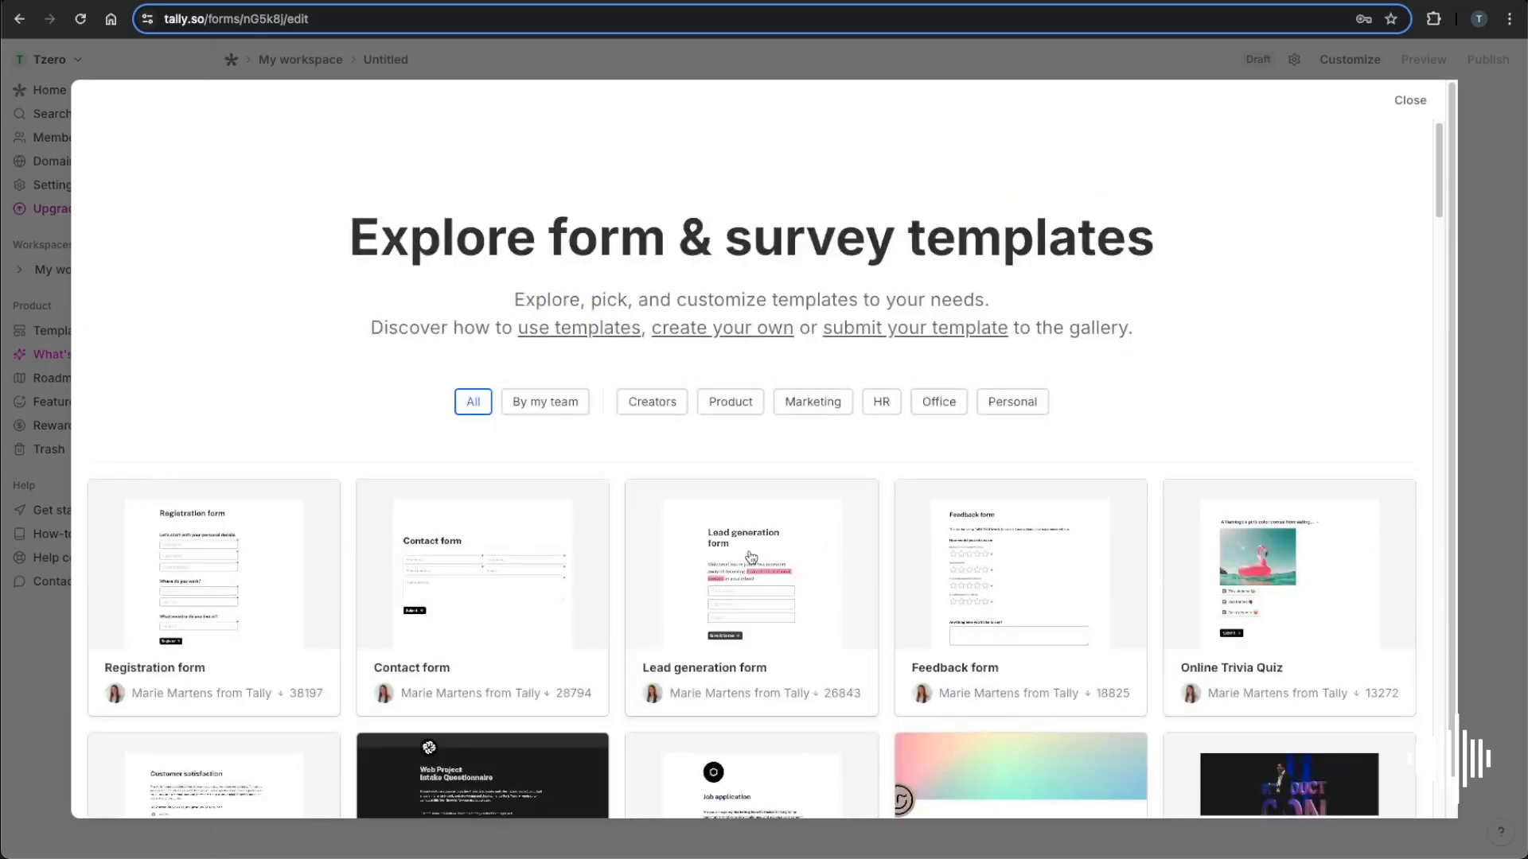
left_click(751, 574)
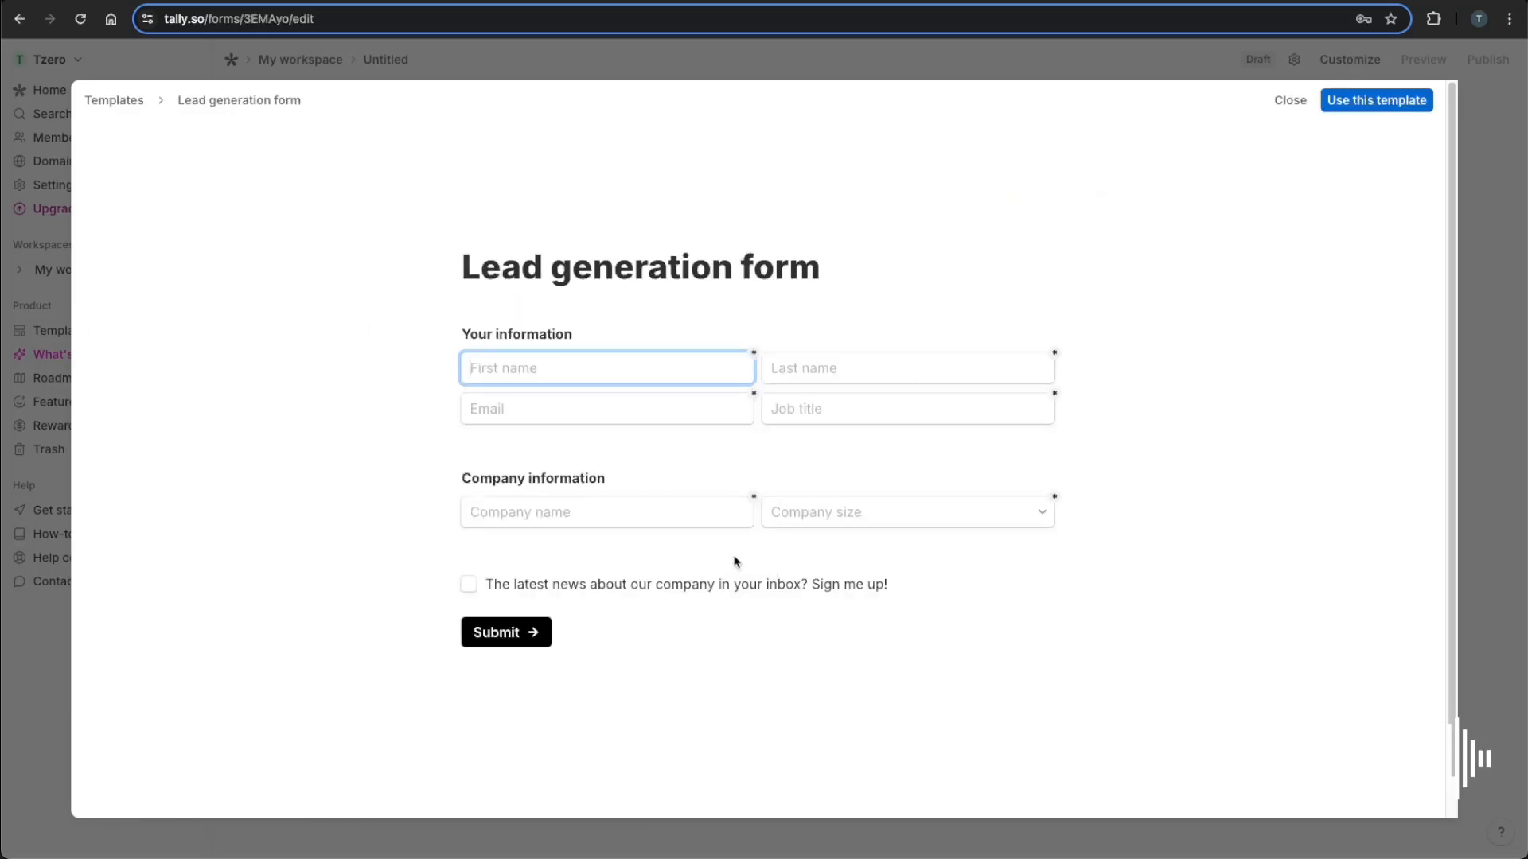
mouse_move(1373, 101)
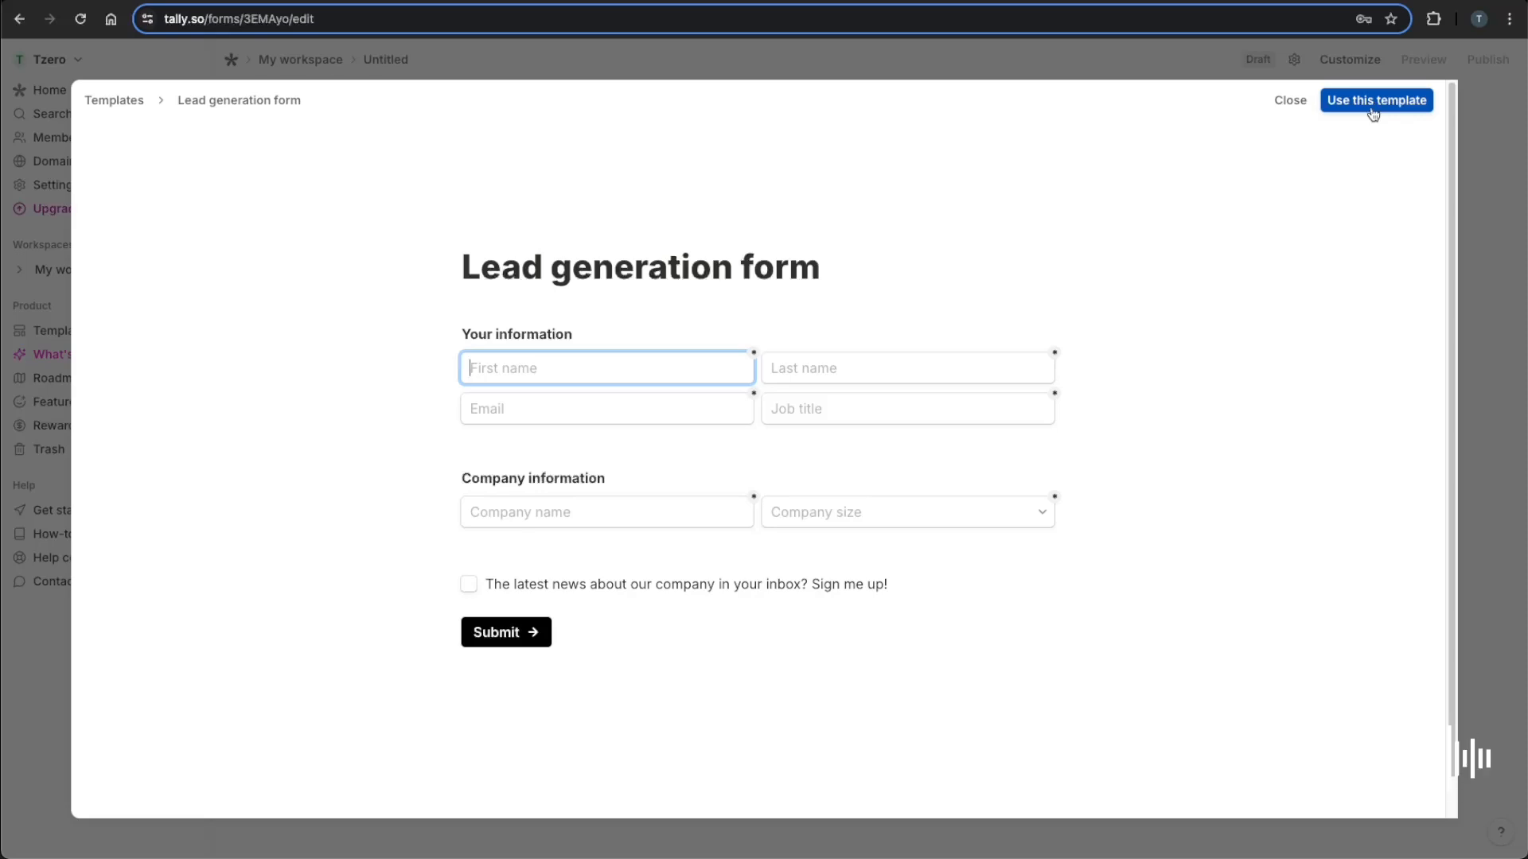
left_click(1376, 100)
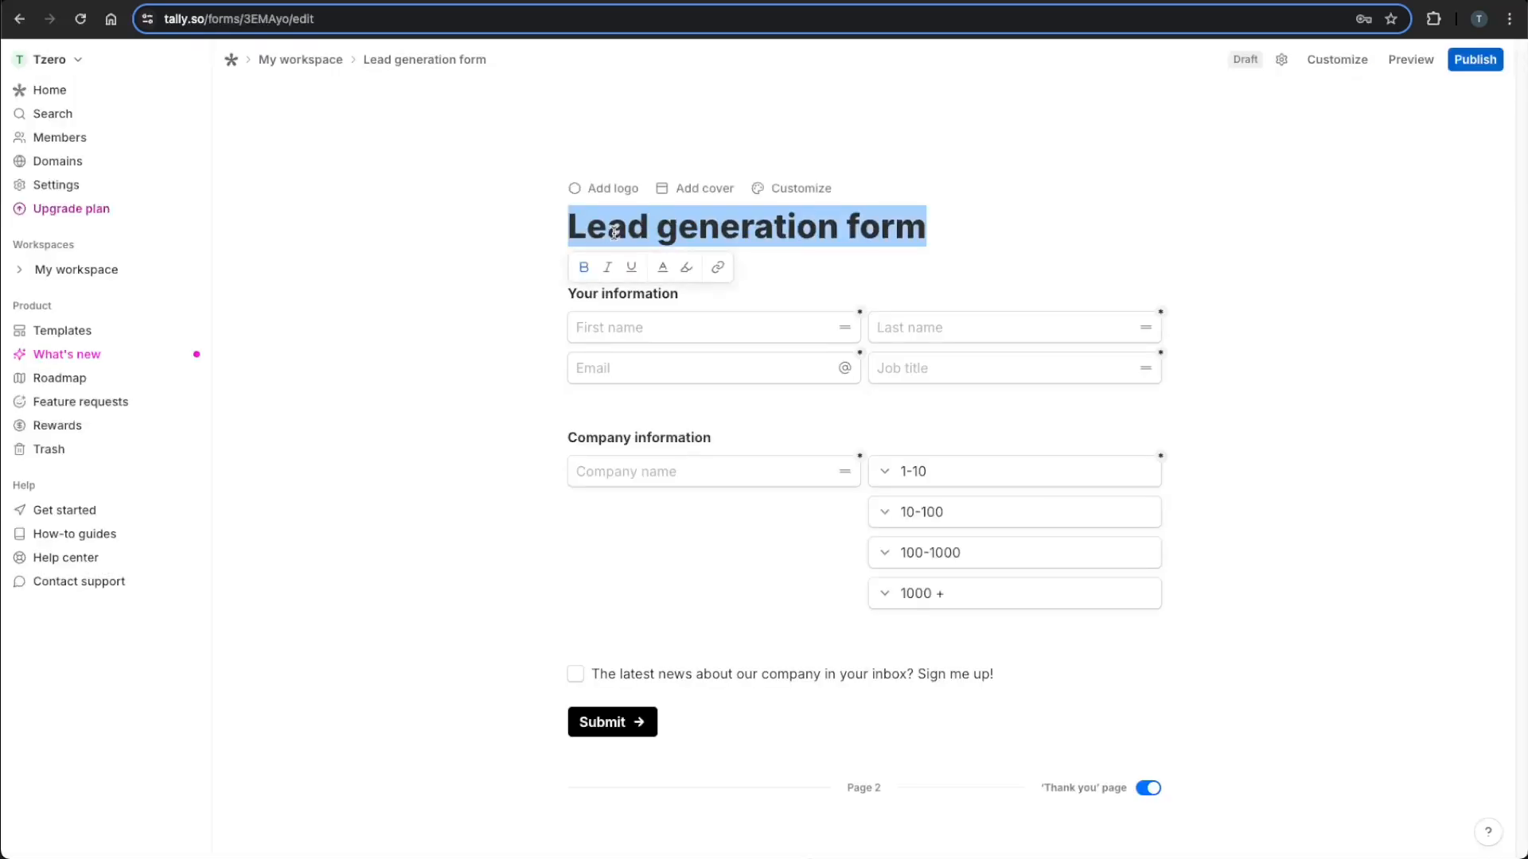
type("Brave")
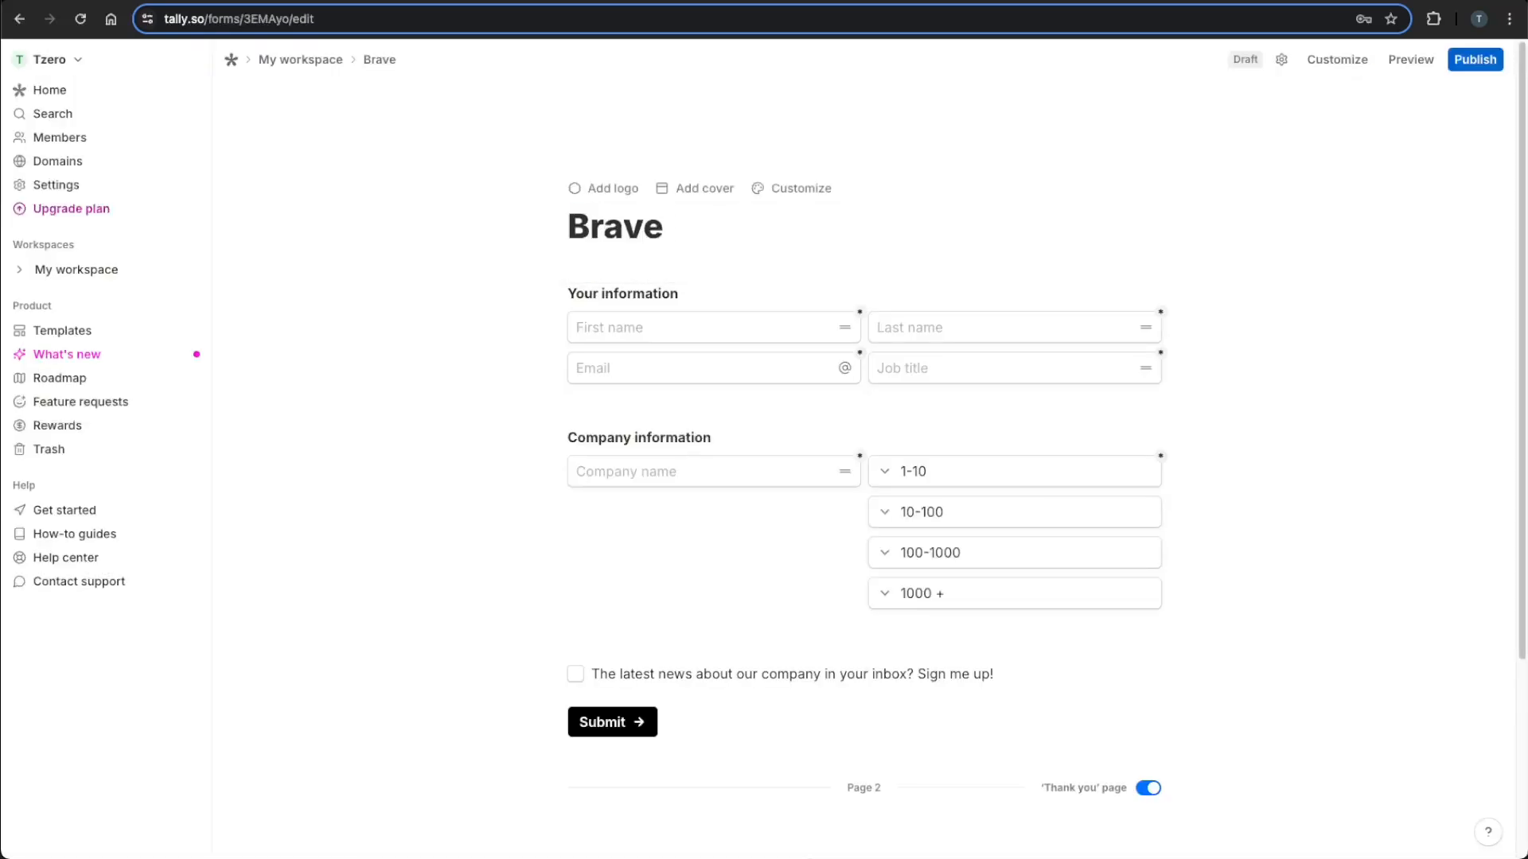
type("Search R")
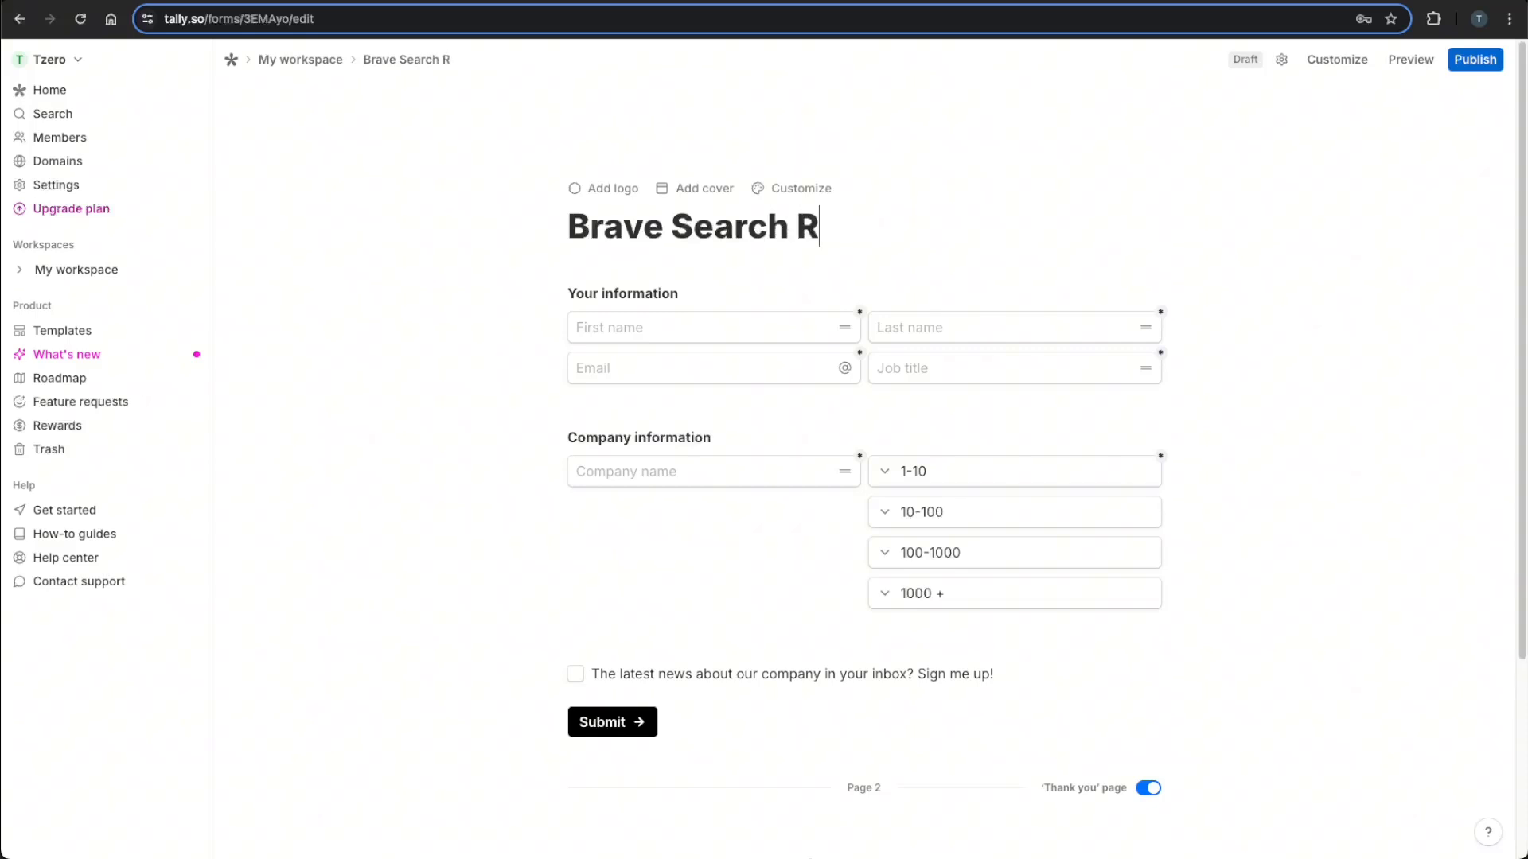
type("equest")
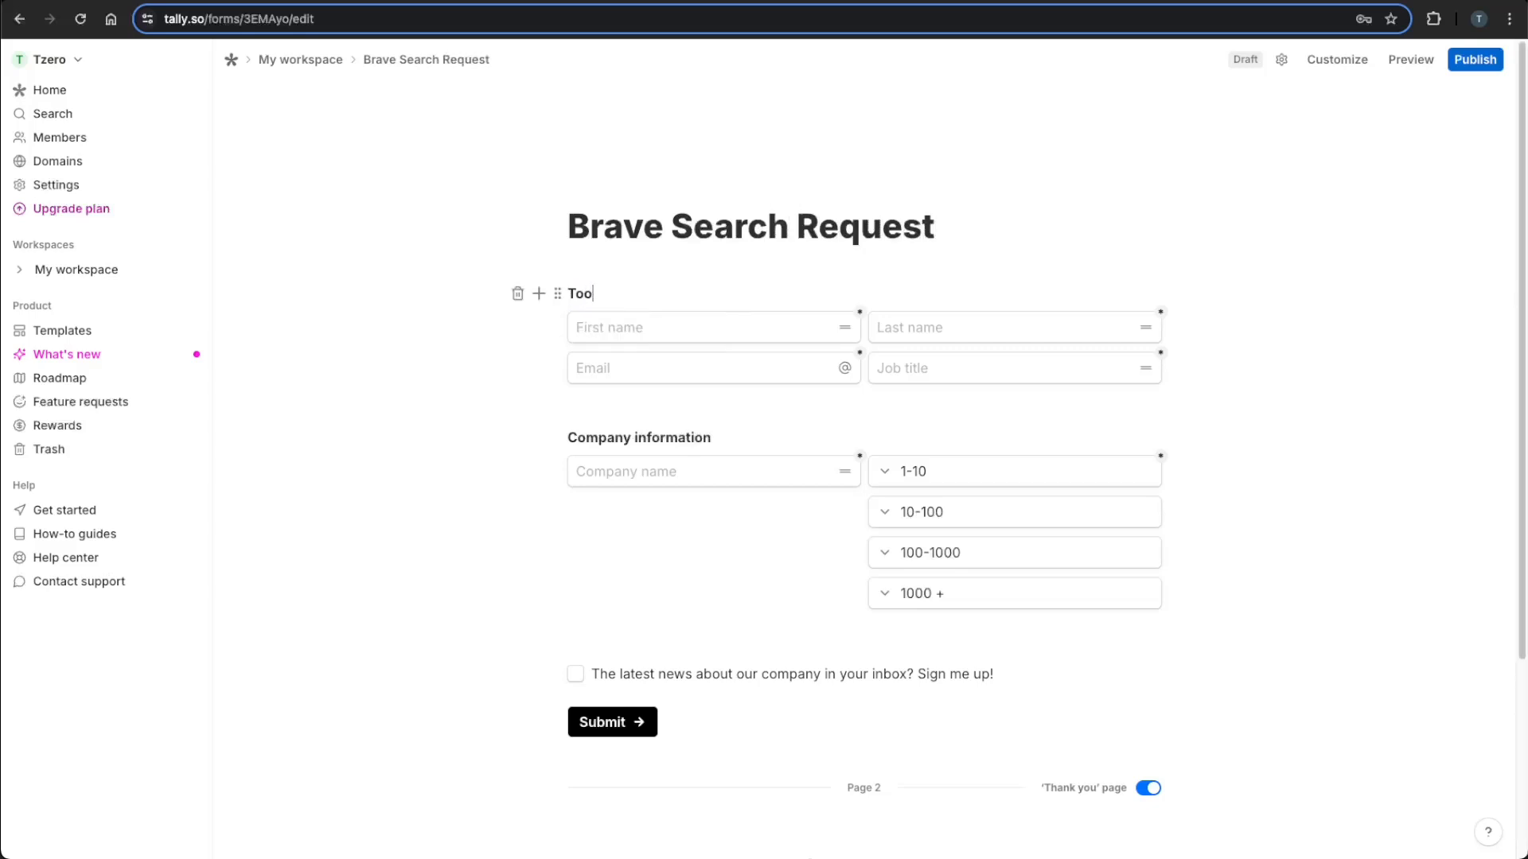
mouse_move(837, 328)
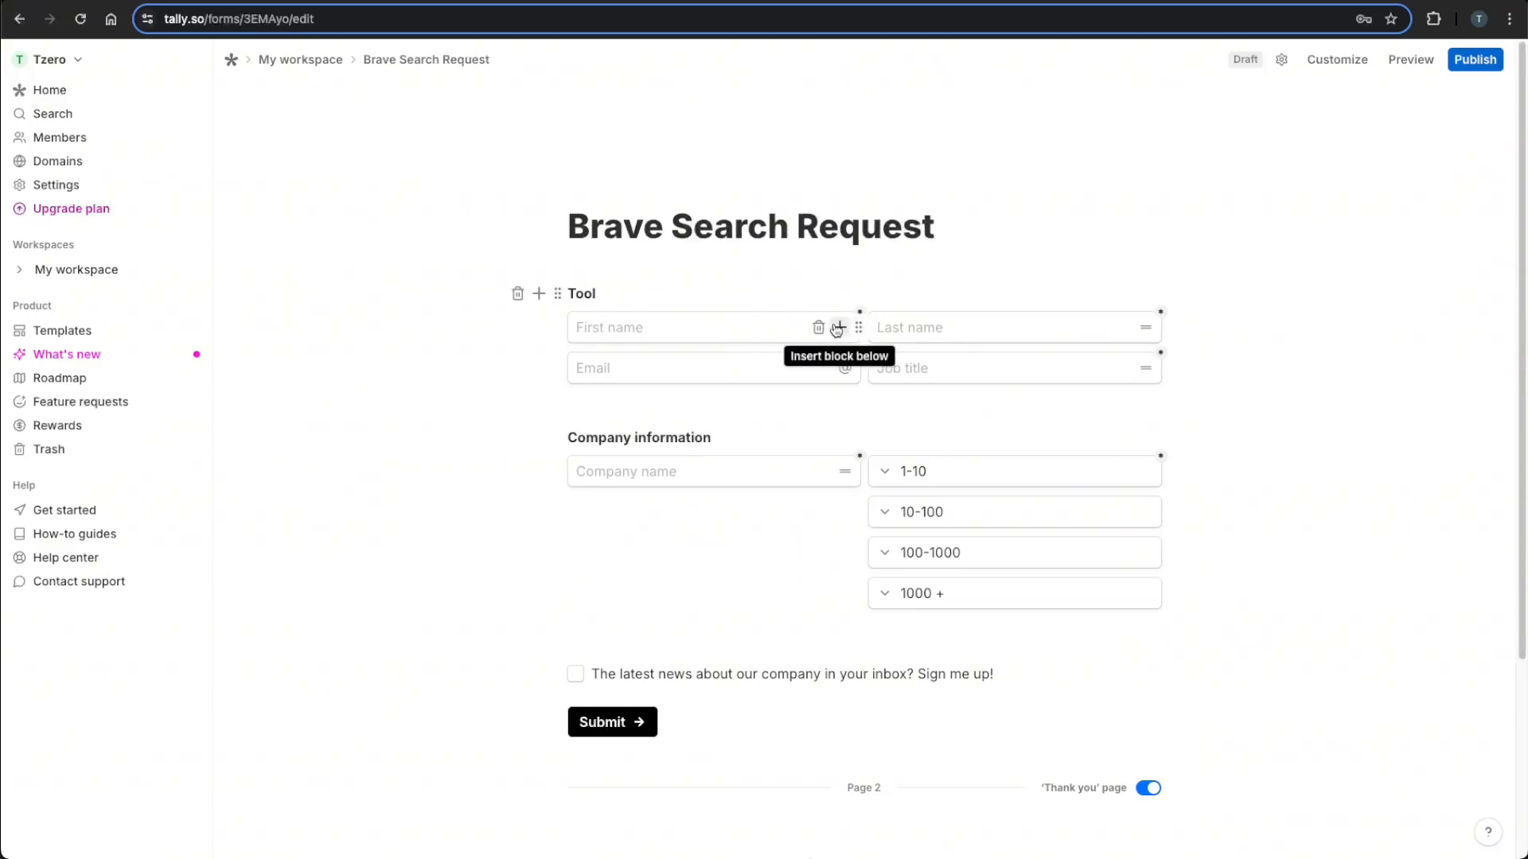
Delete the extra template fields and insert an Email question before Submit.
left_click(819, 326)
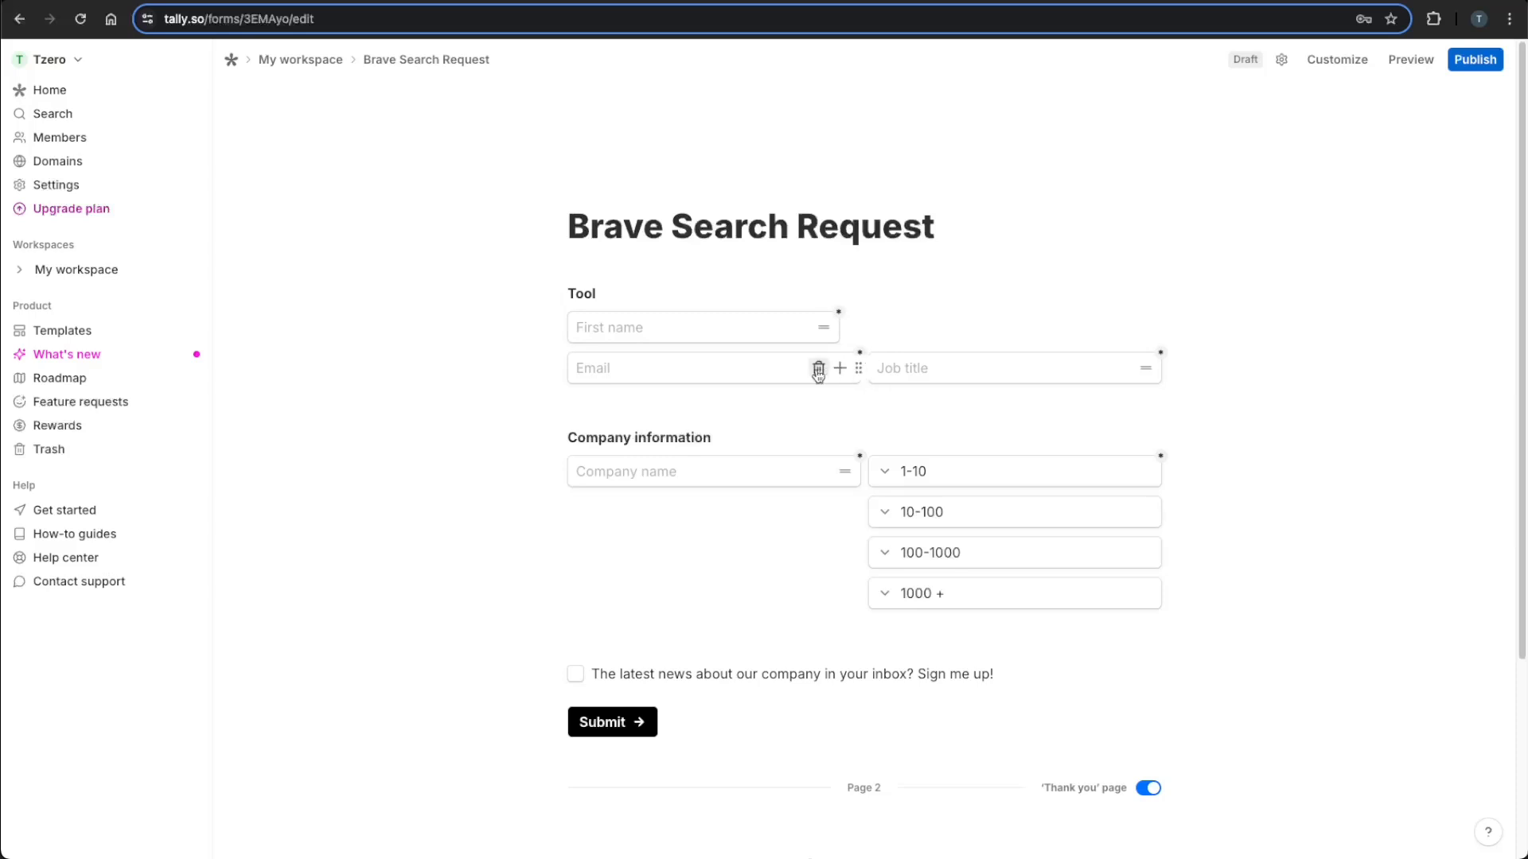
left_click(819, 368)
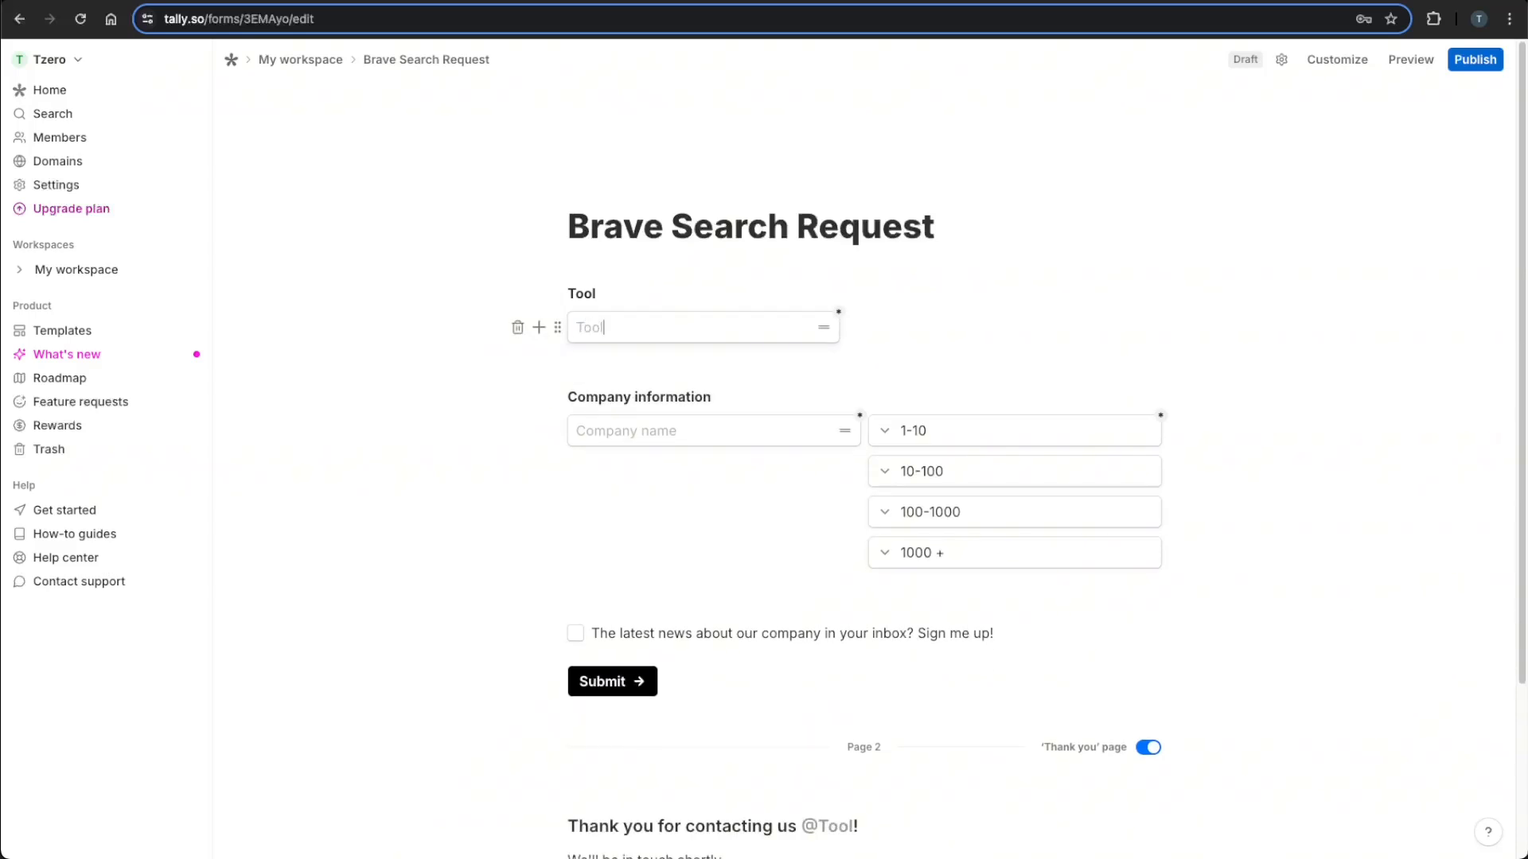
mouse_move(838, 312)
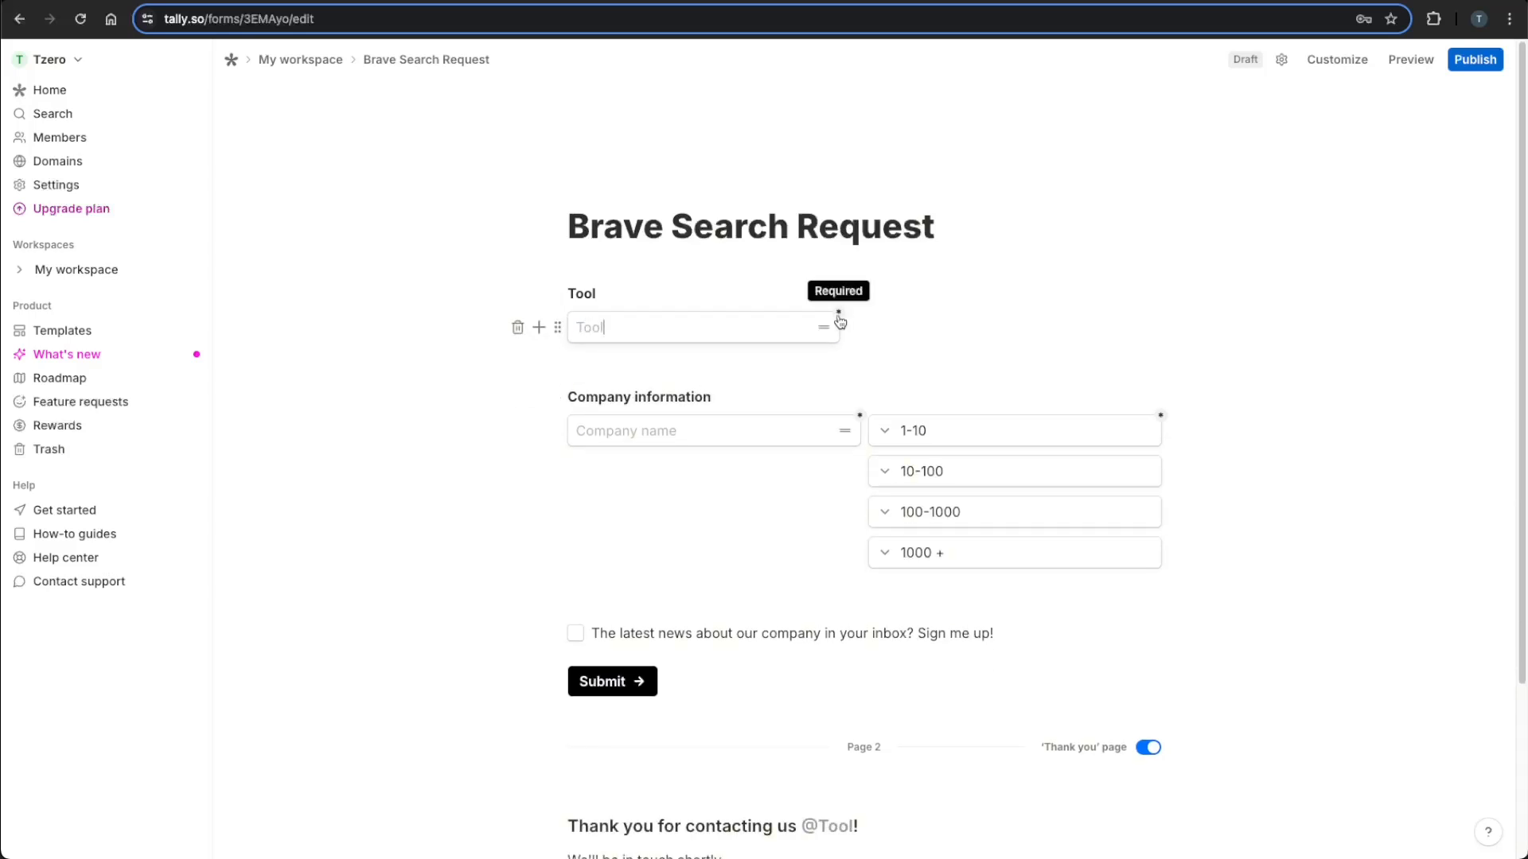
mouse_move(820, 430)
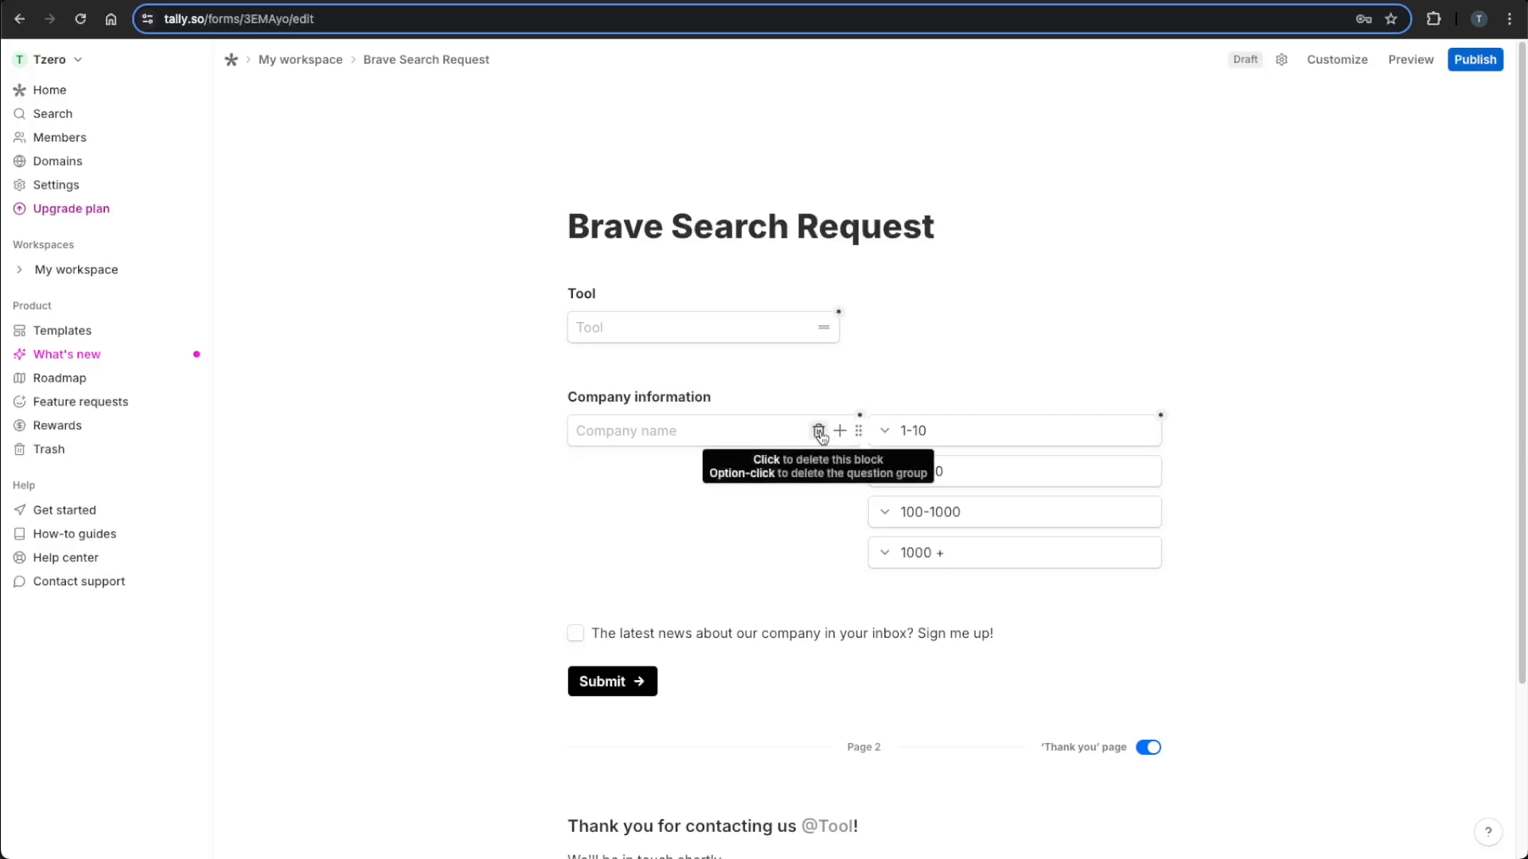
left_click(819, 430)
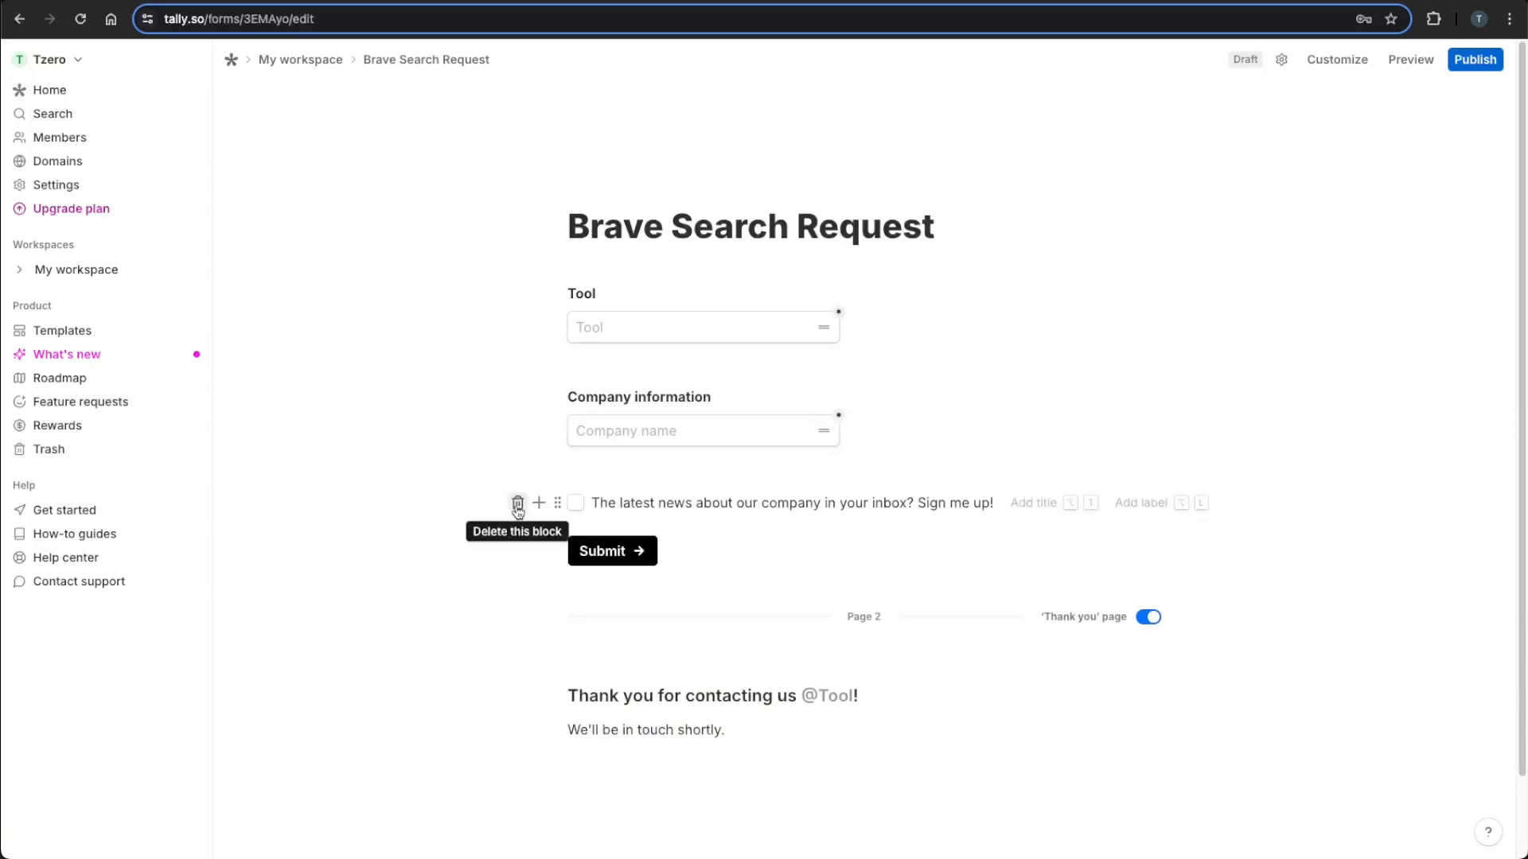
left_click(518, 503)
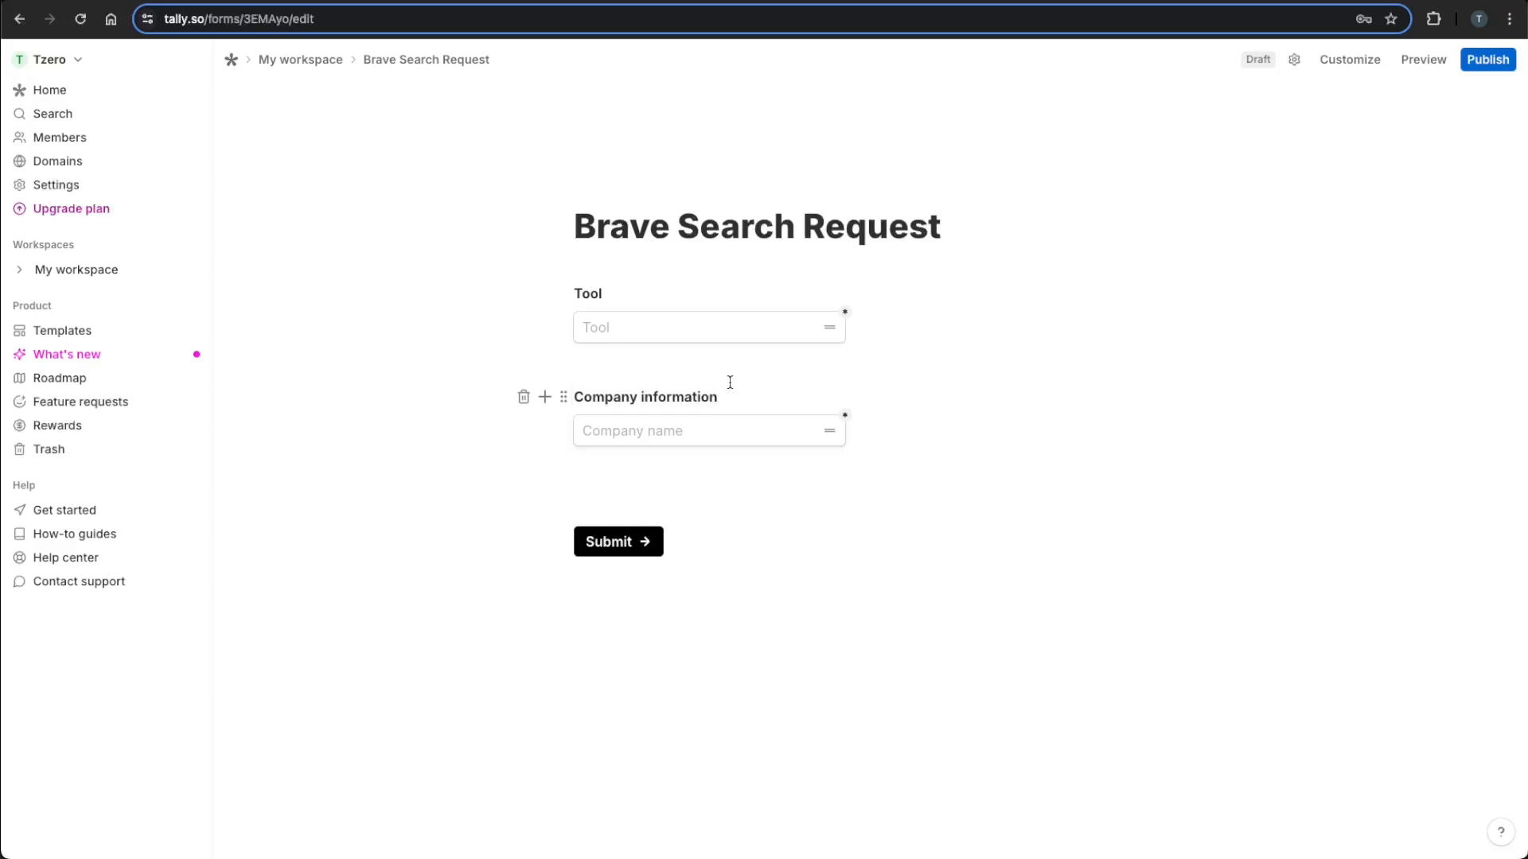
double_click(631, 430)
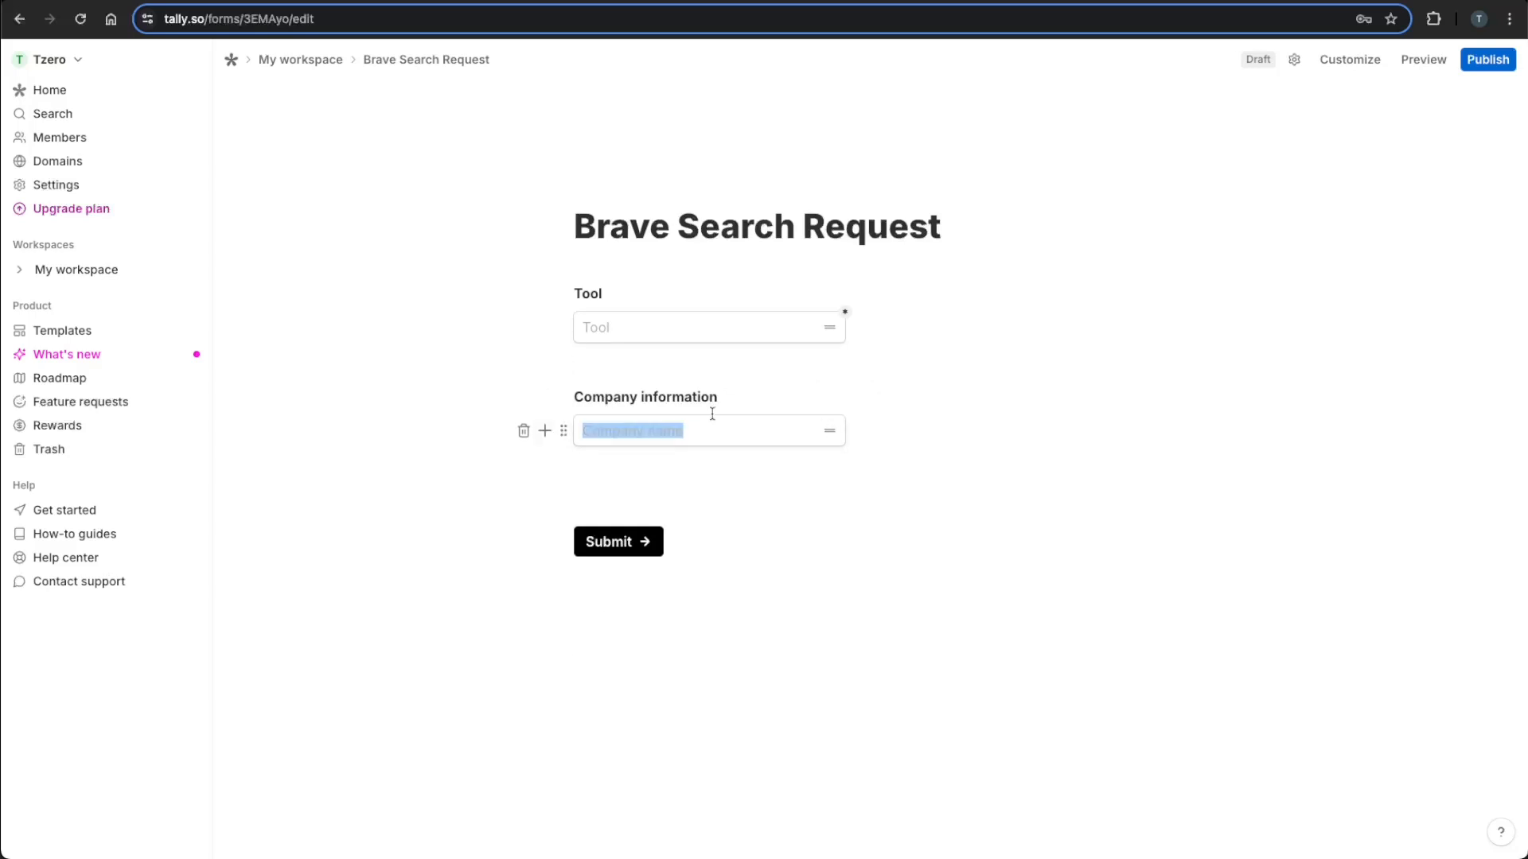
left_click(545, 431)
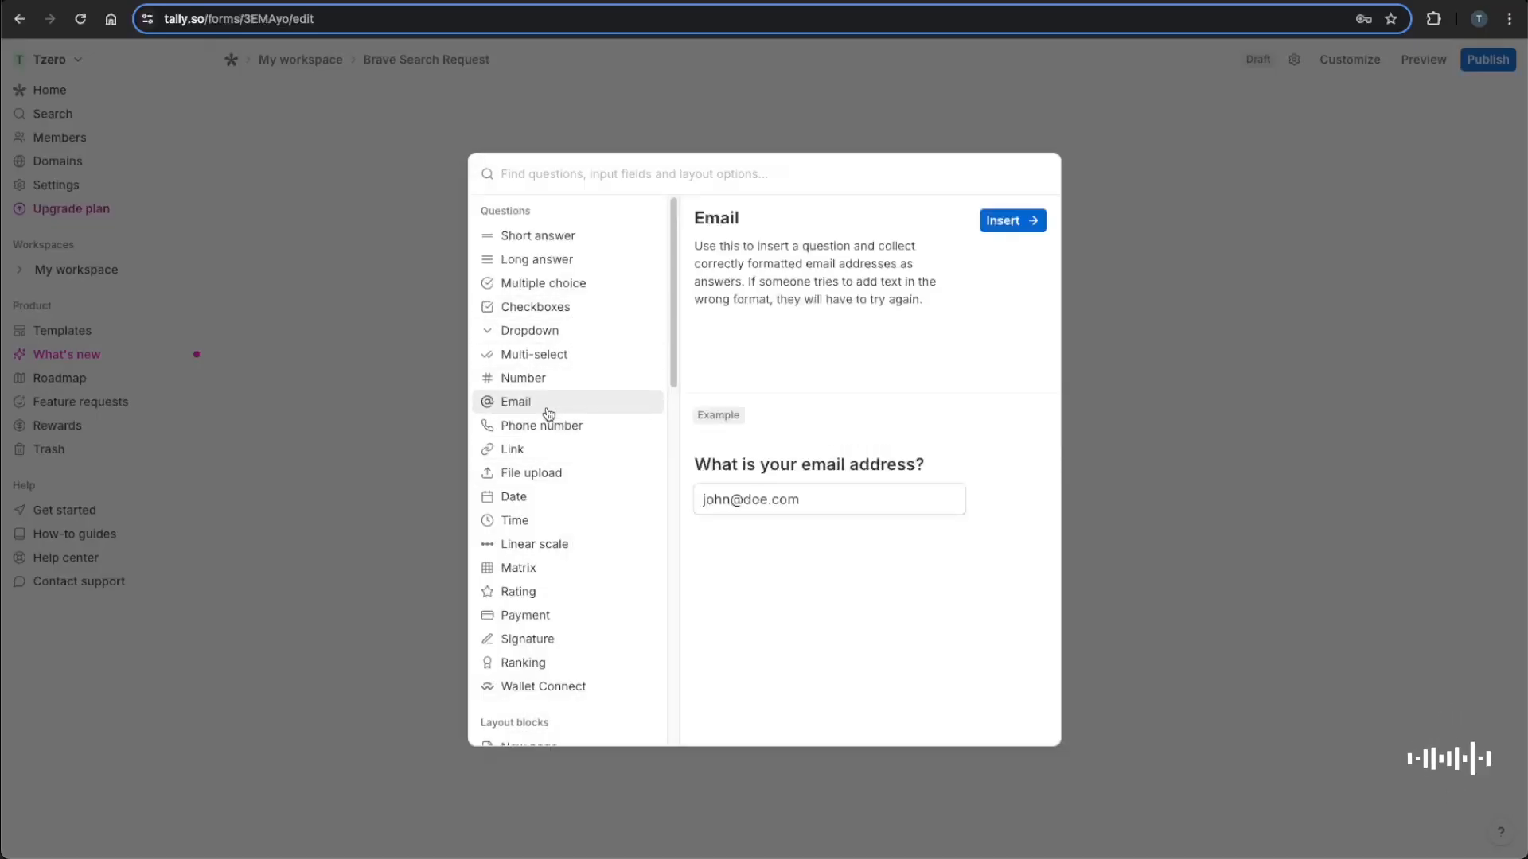
left_click(1011, 220)
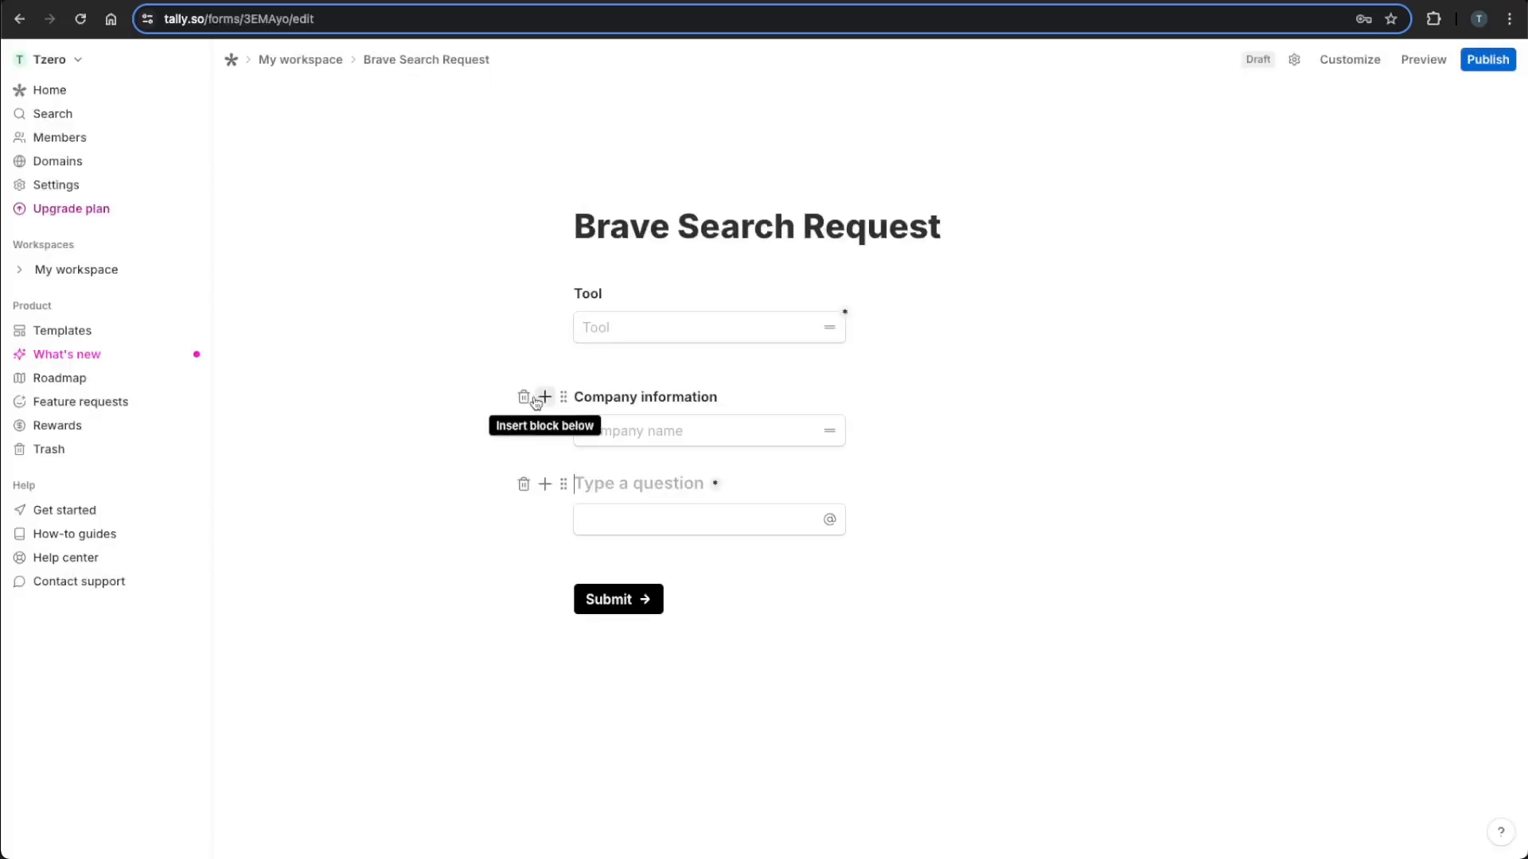
left_click(524, 397)
type("Email")
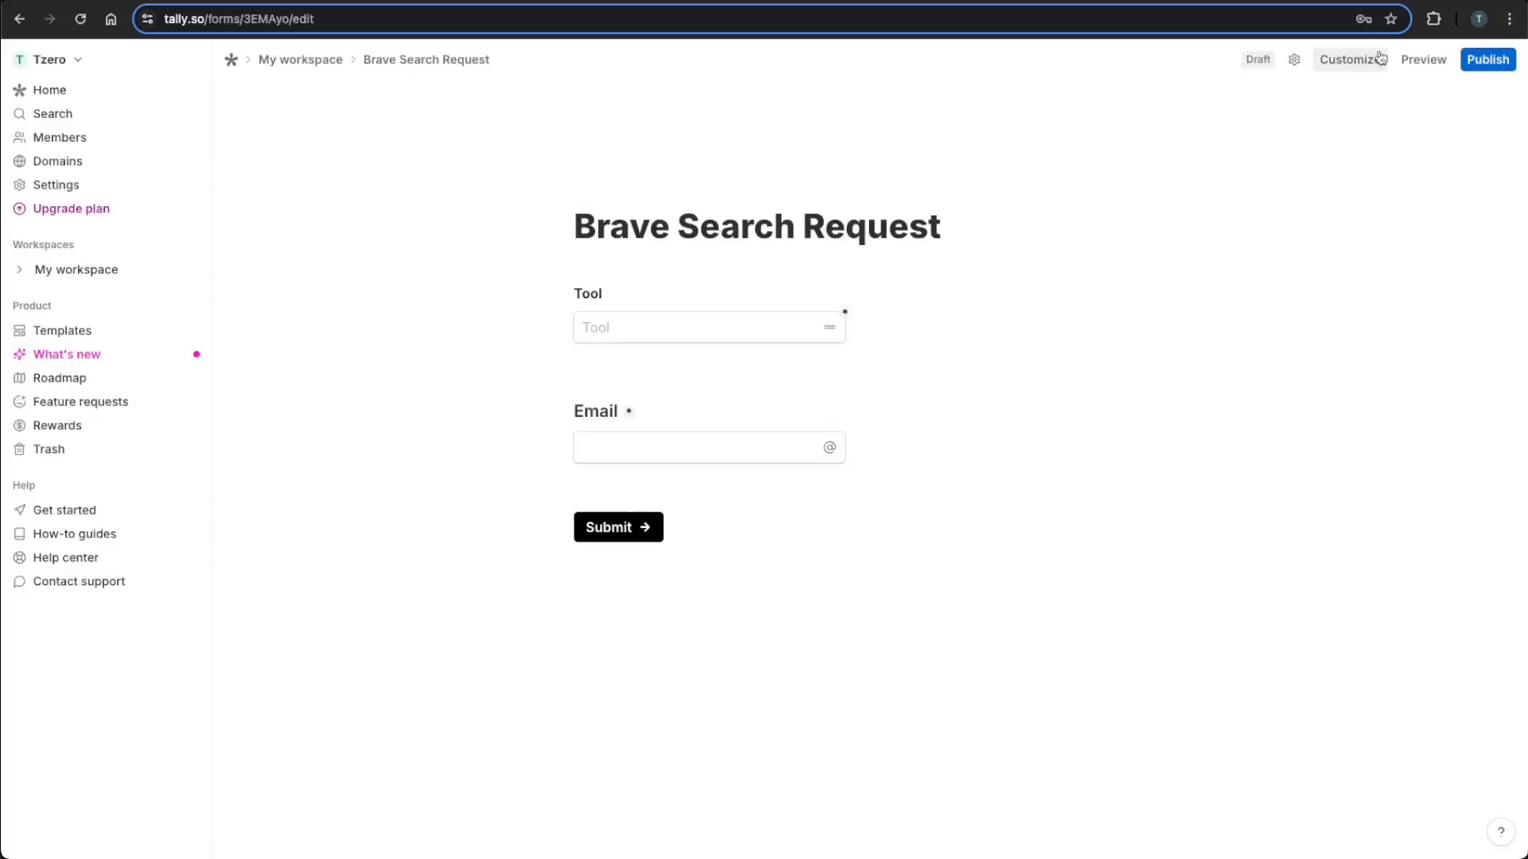
Switch the form's design to the Dark theme, accepting the reset warning.
left_click(1353, 59)
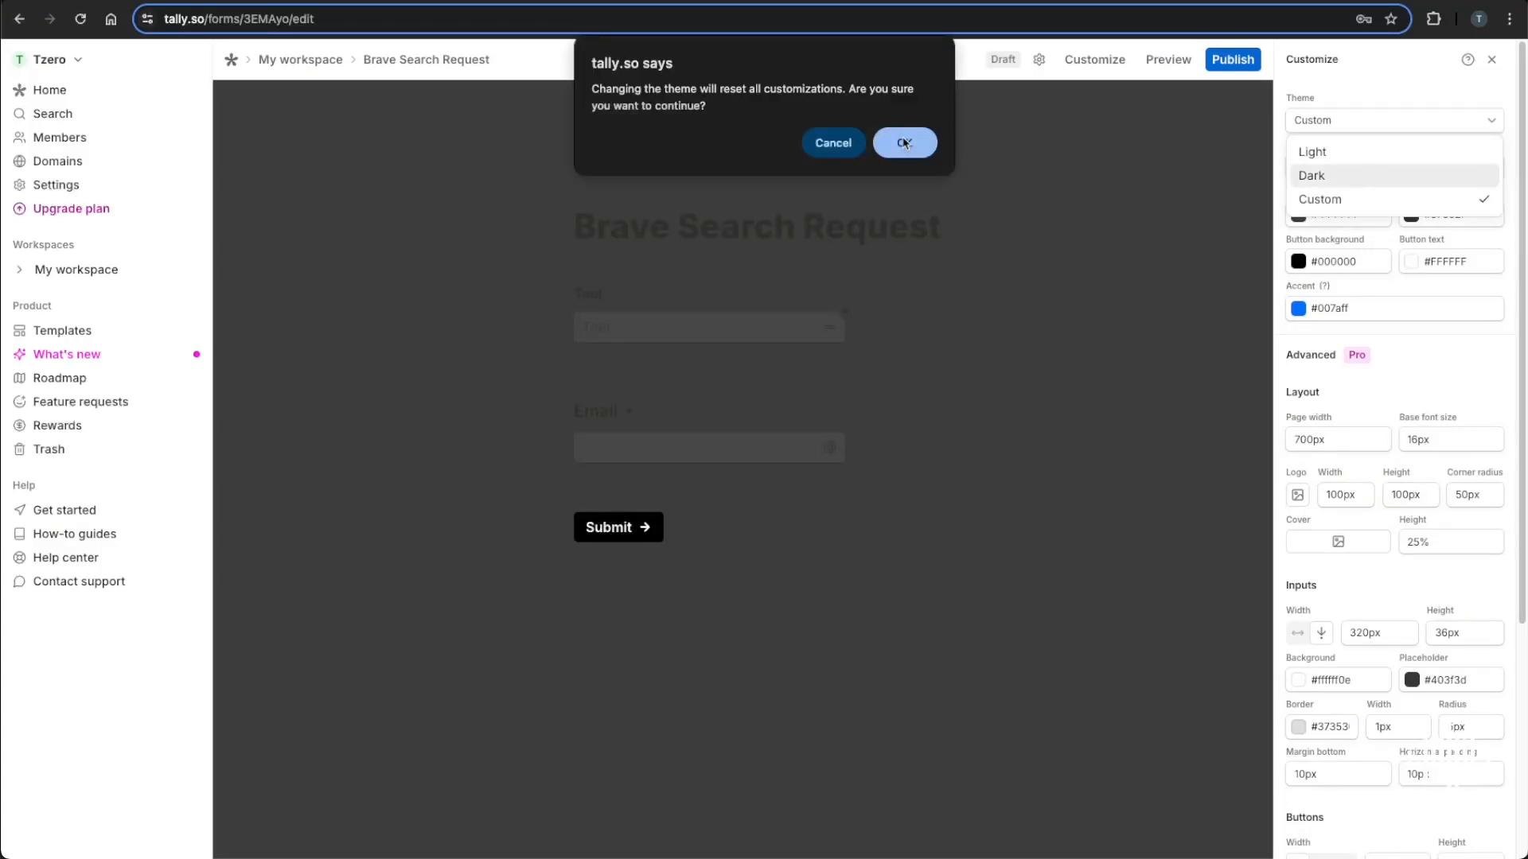
left_click(902, 143)
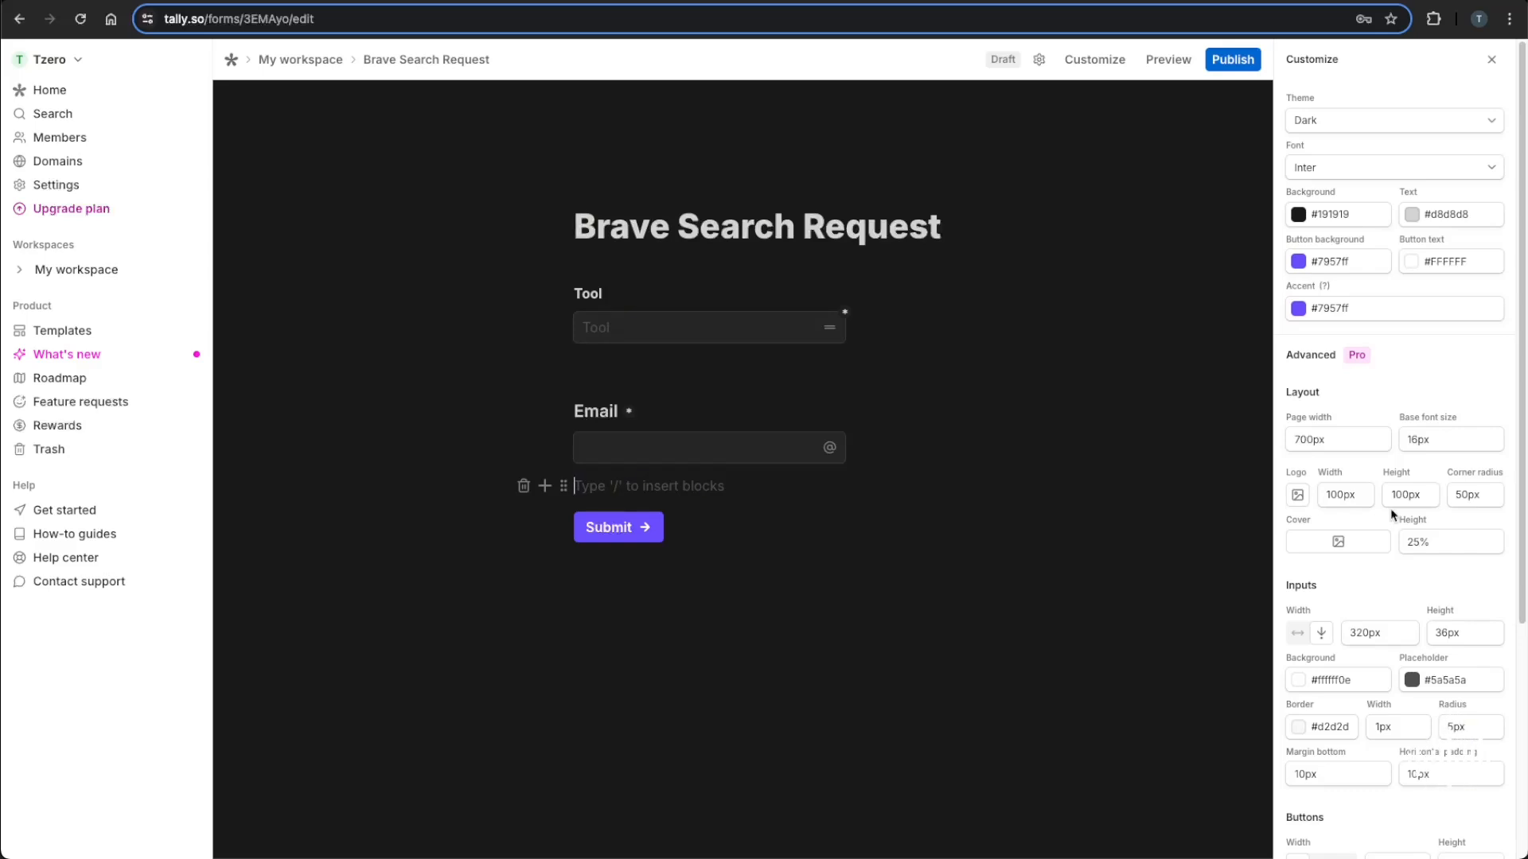
mouse_move(1481, 78)
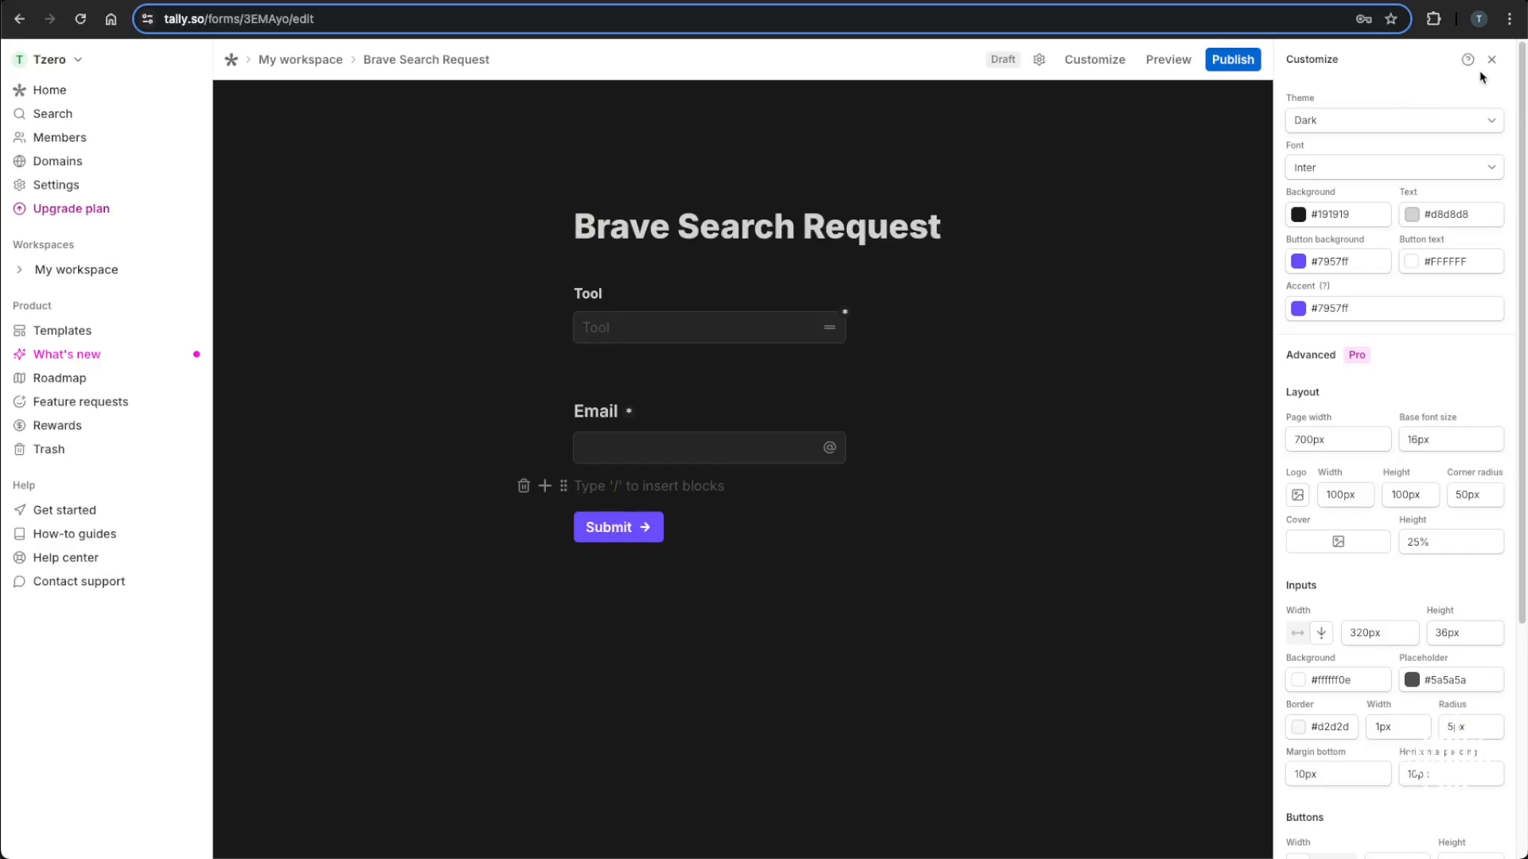
Close the design settings and publish the Brave Search Request form.
left_click(1491, 59)
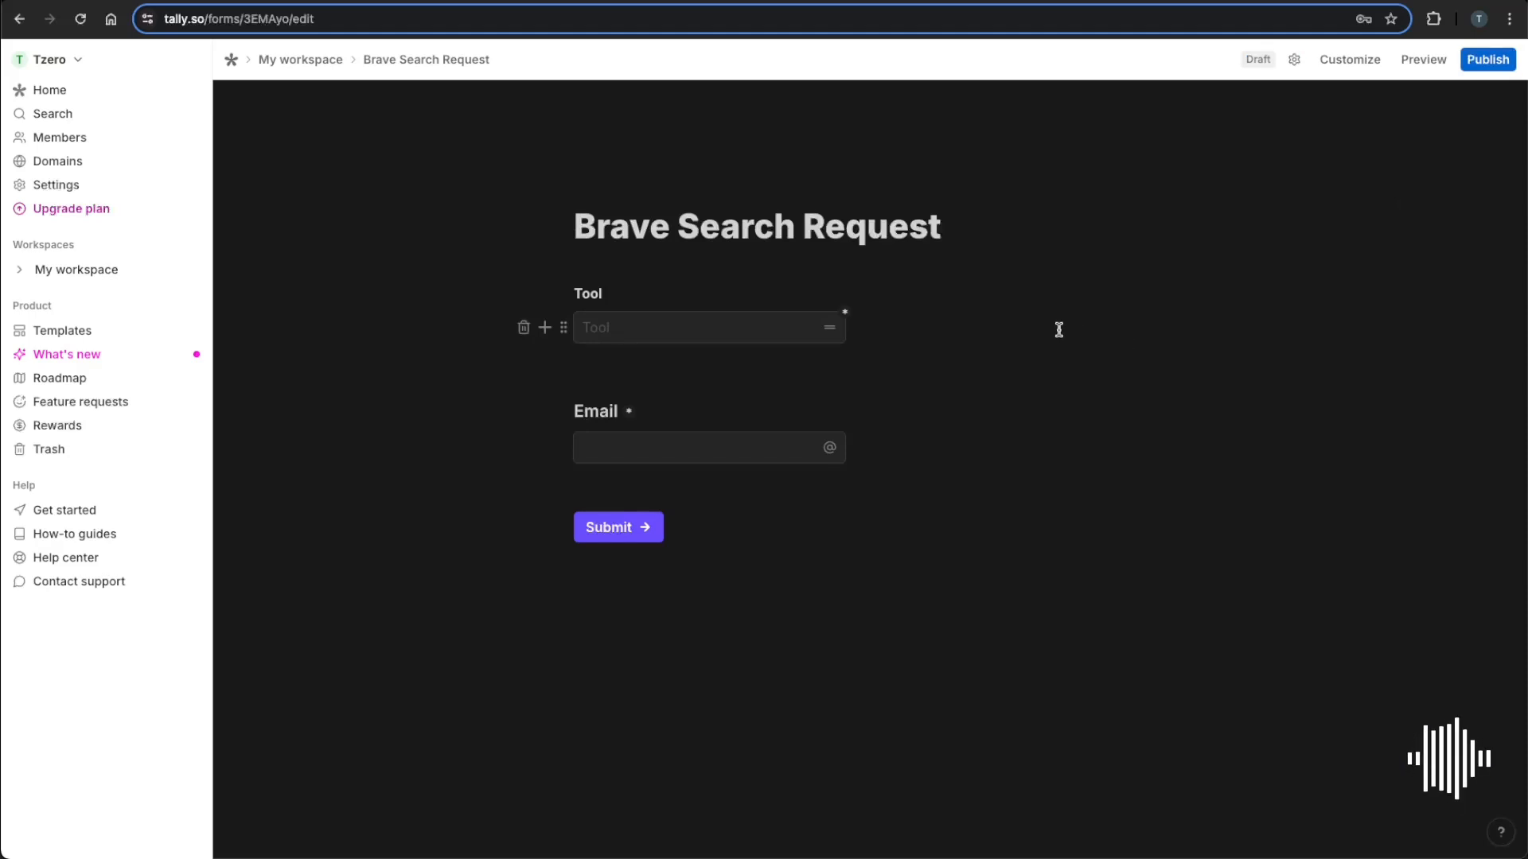
mouse_move(959, 321)
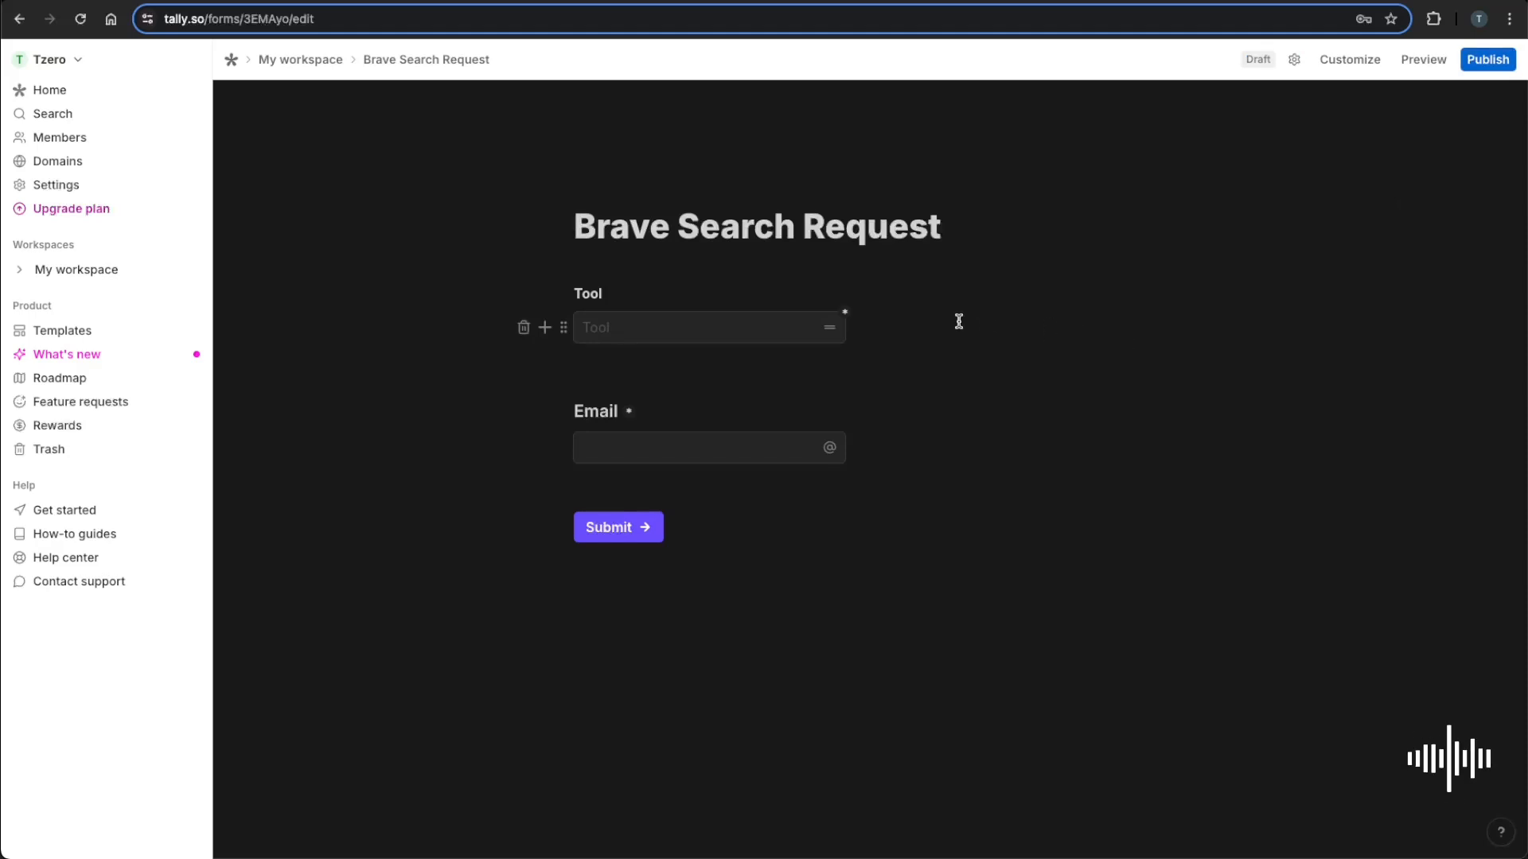
mouse_move(616, 420)
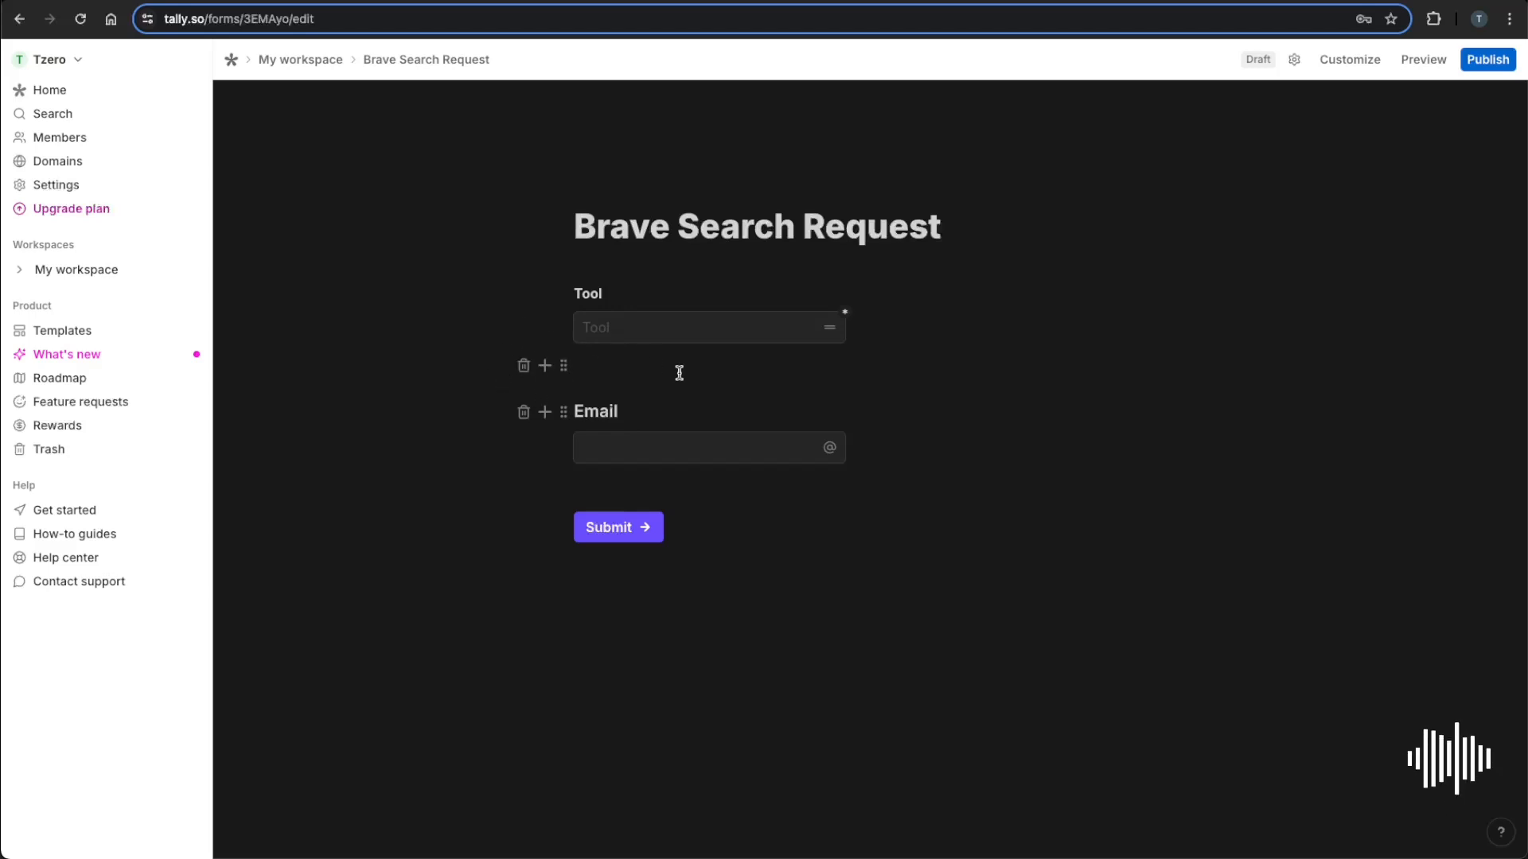
left_click(1487, 60)
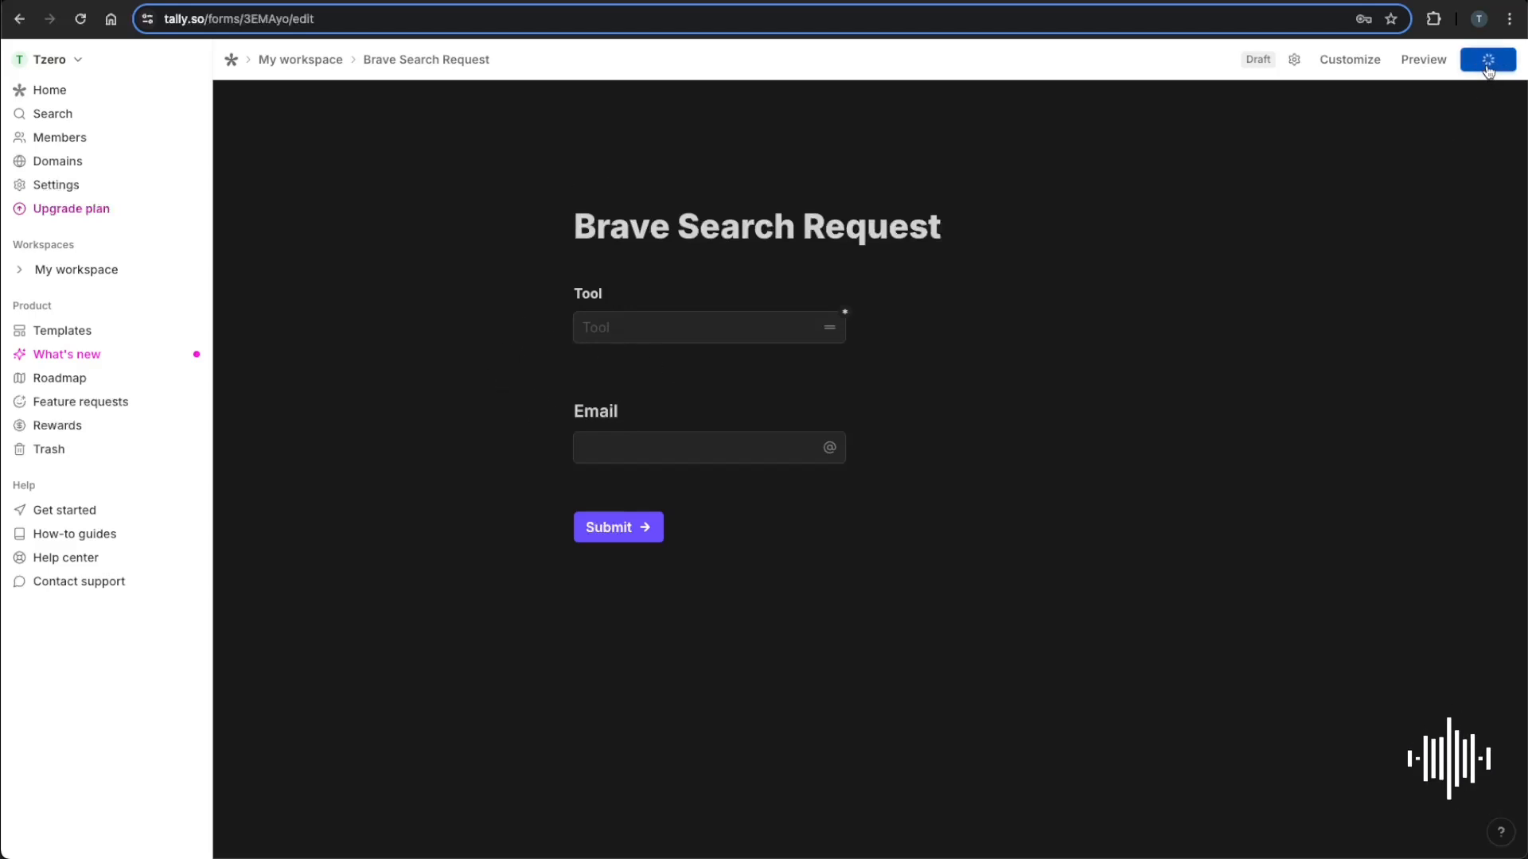
left_click(1487, 59)
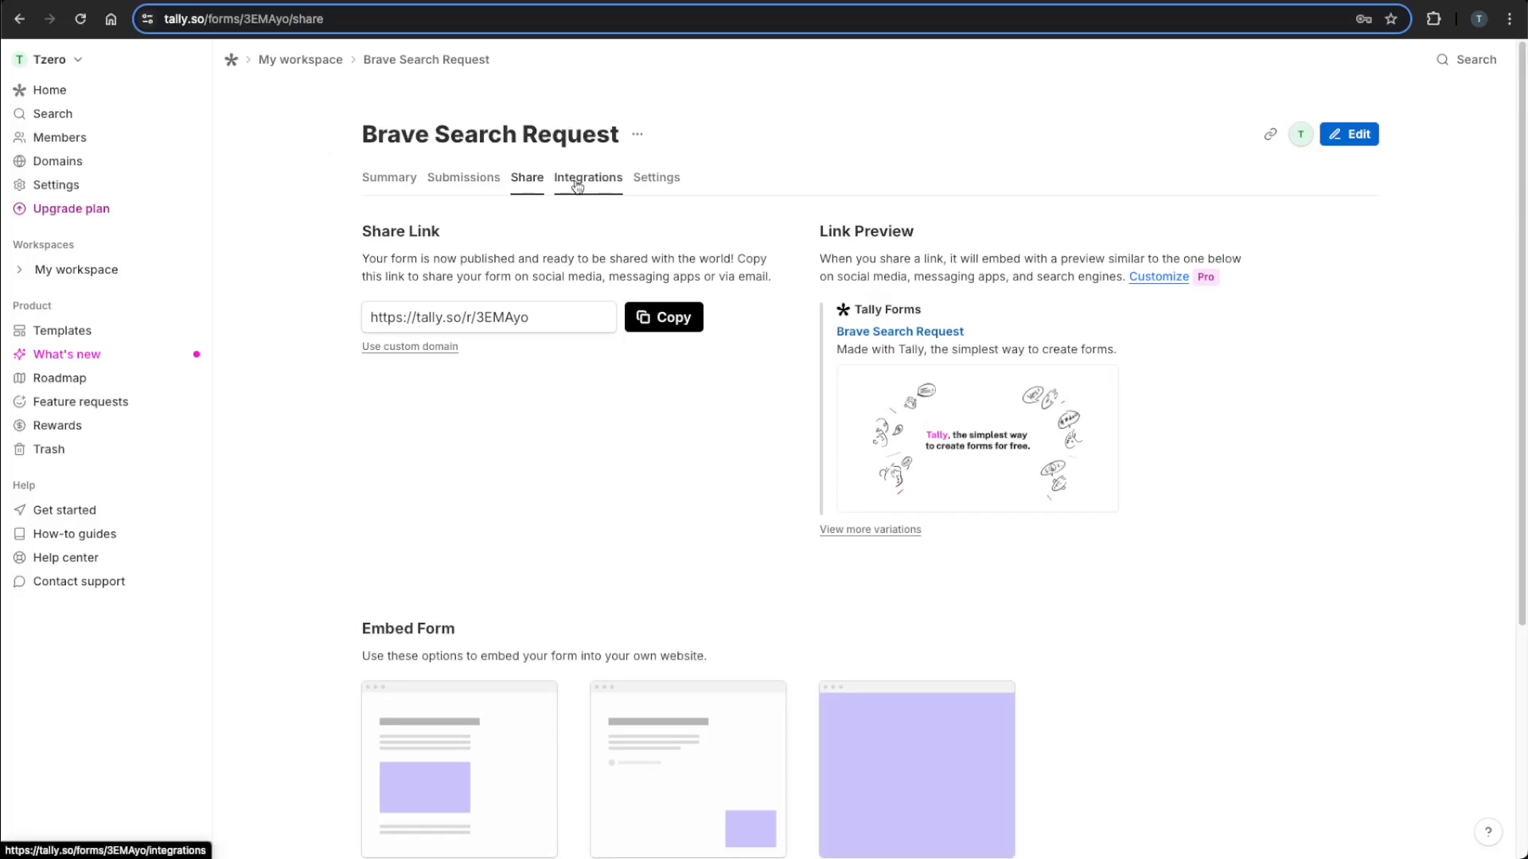
Go to the form's Integrations and start connecting a Webhooks endpoint.
left_click(587, 177)
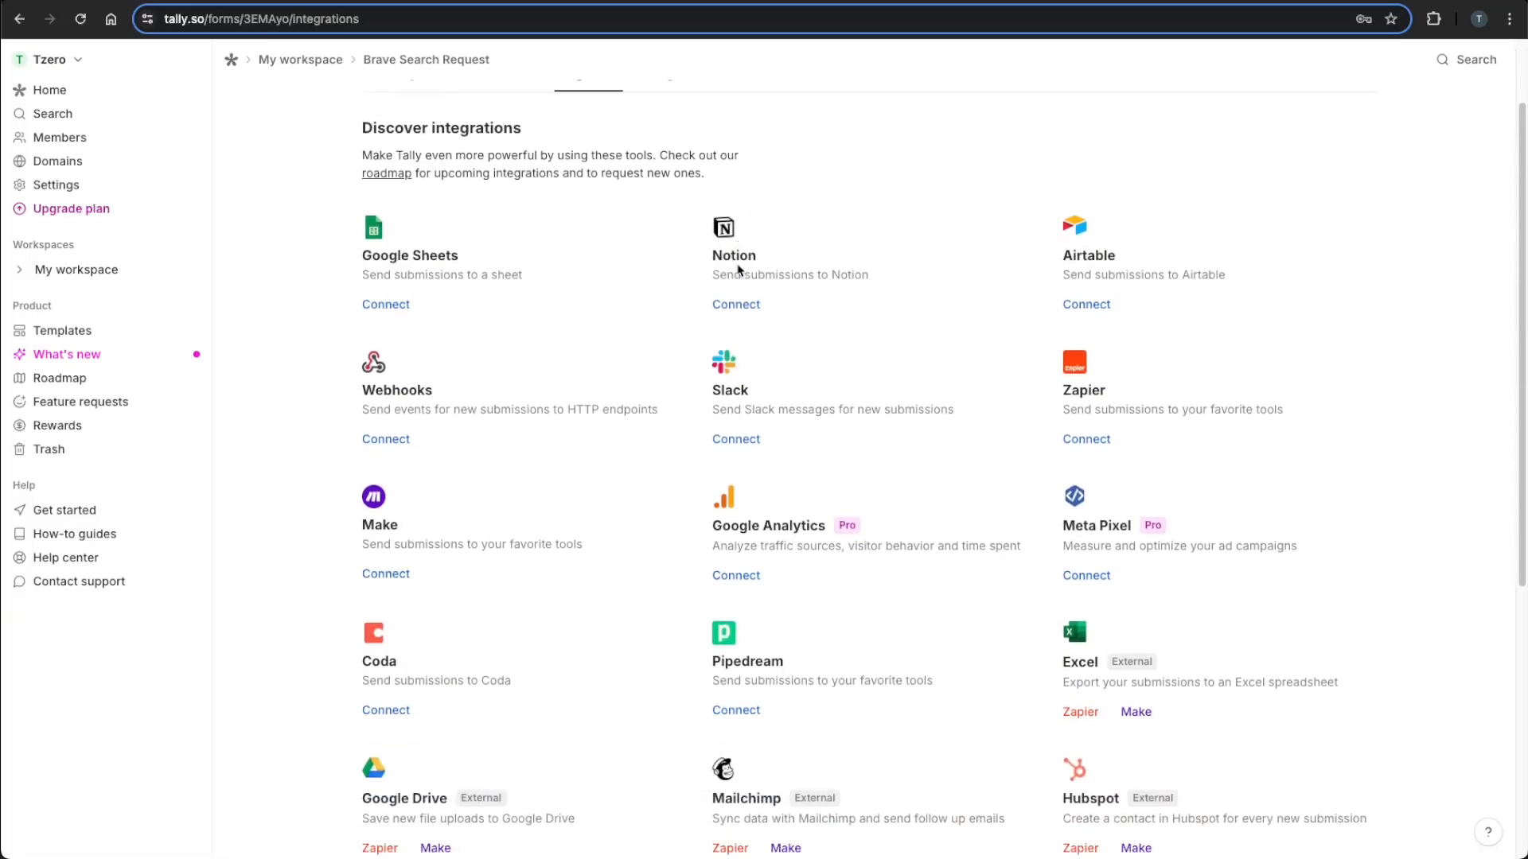
scroll("down", 3)
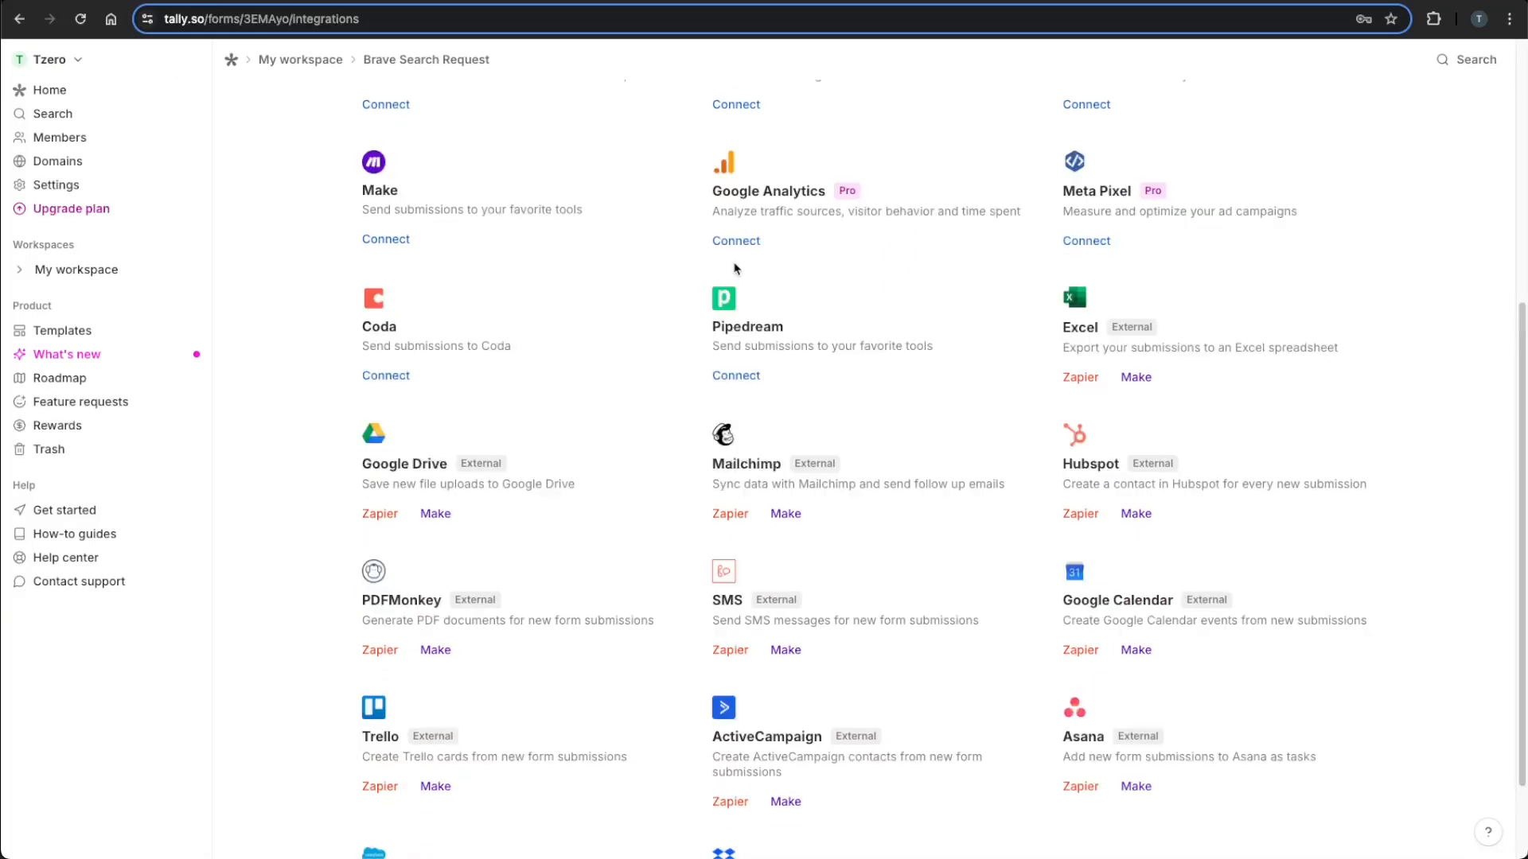
scroll("up", 3)
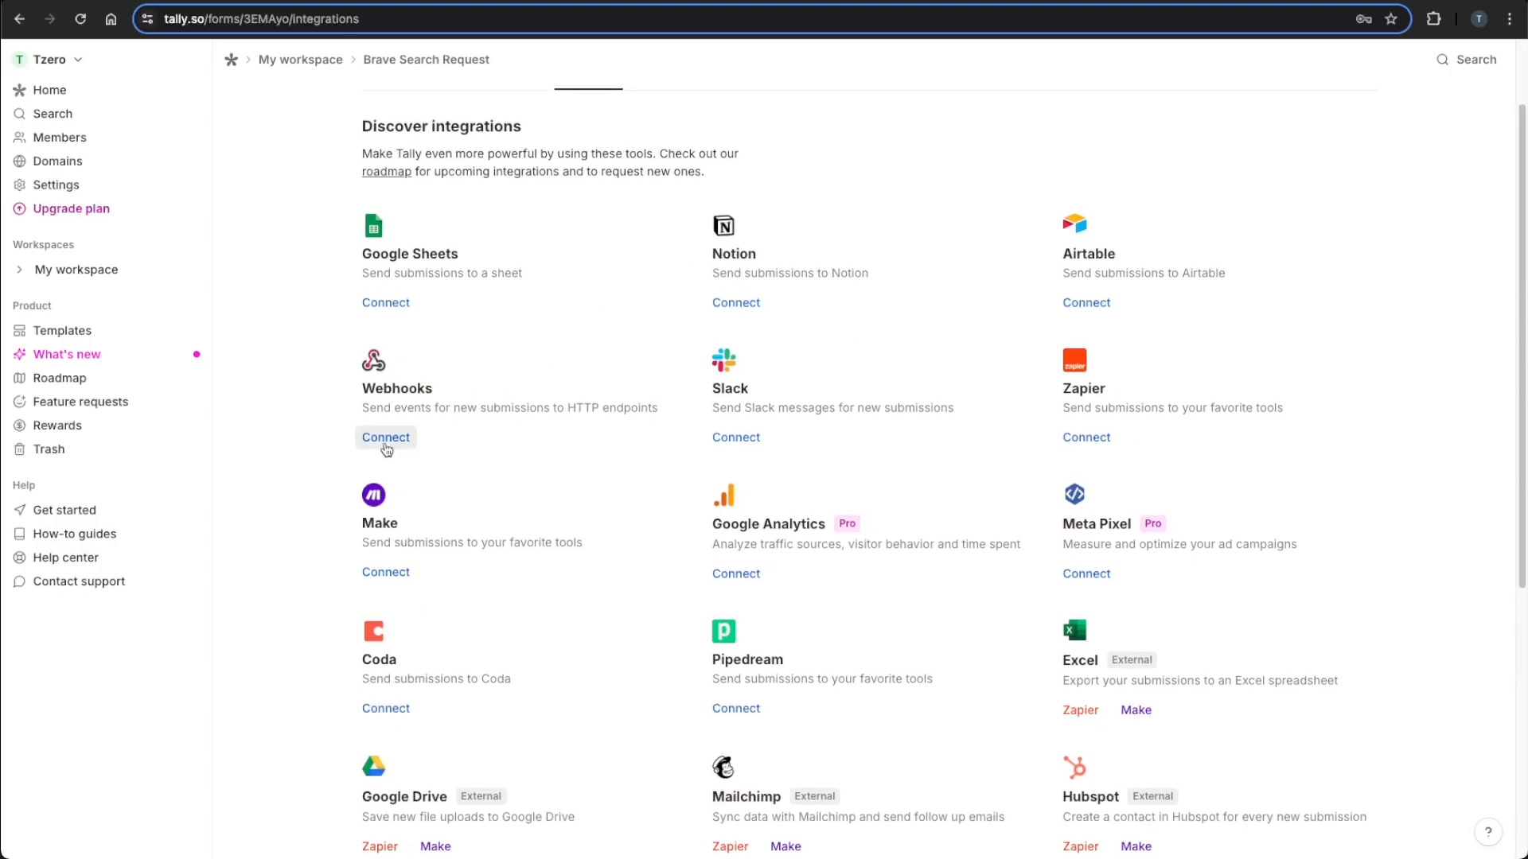
left_click(386, 437)
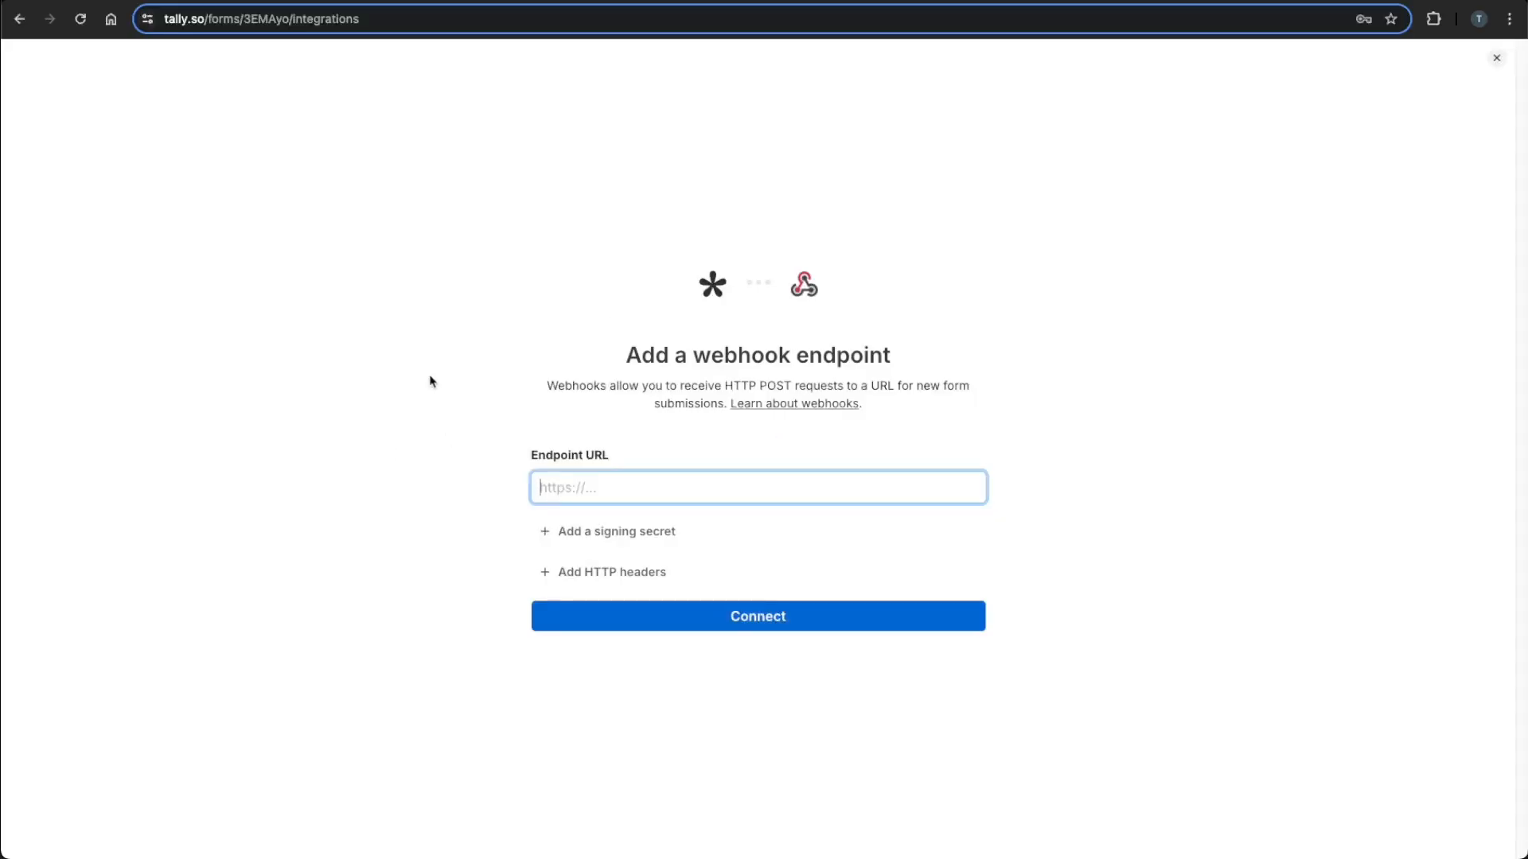
mouse_move(496, 460)
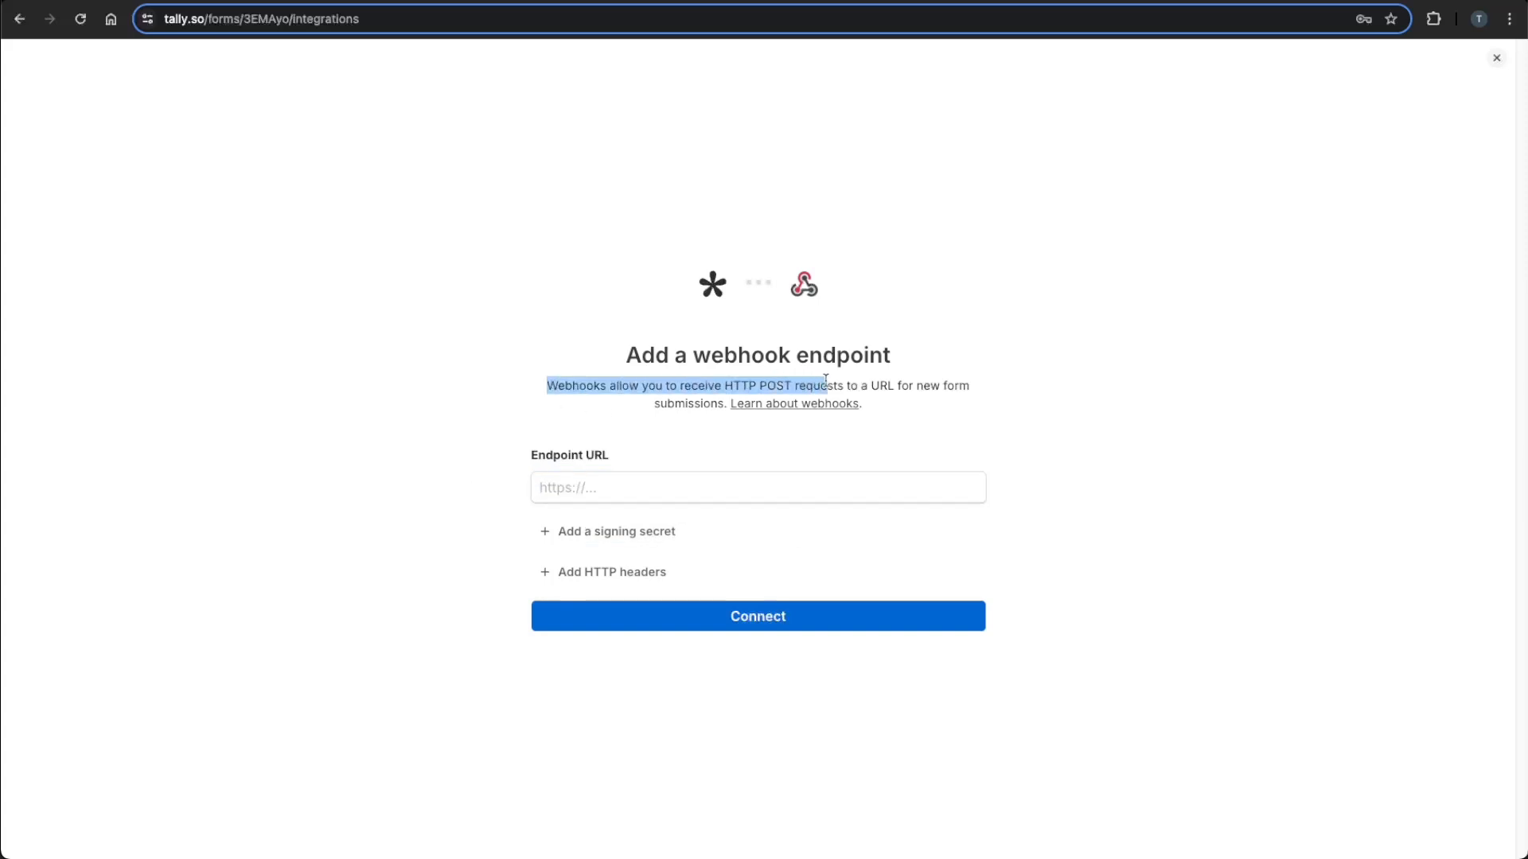
left_click(759, 386)
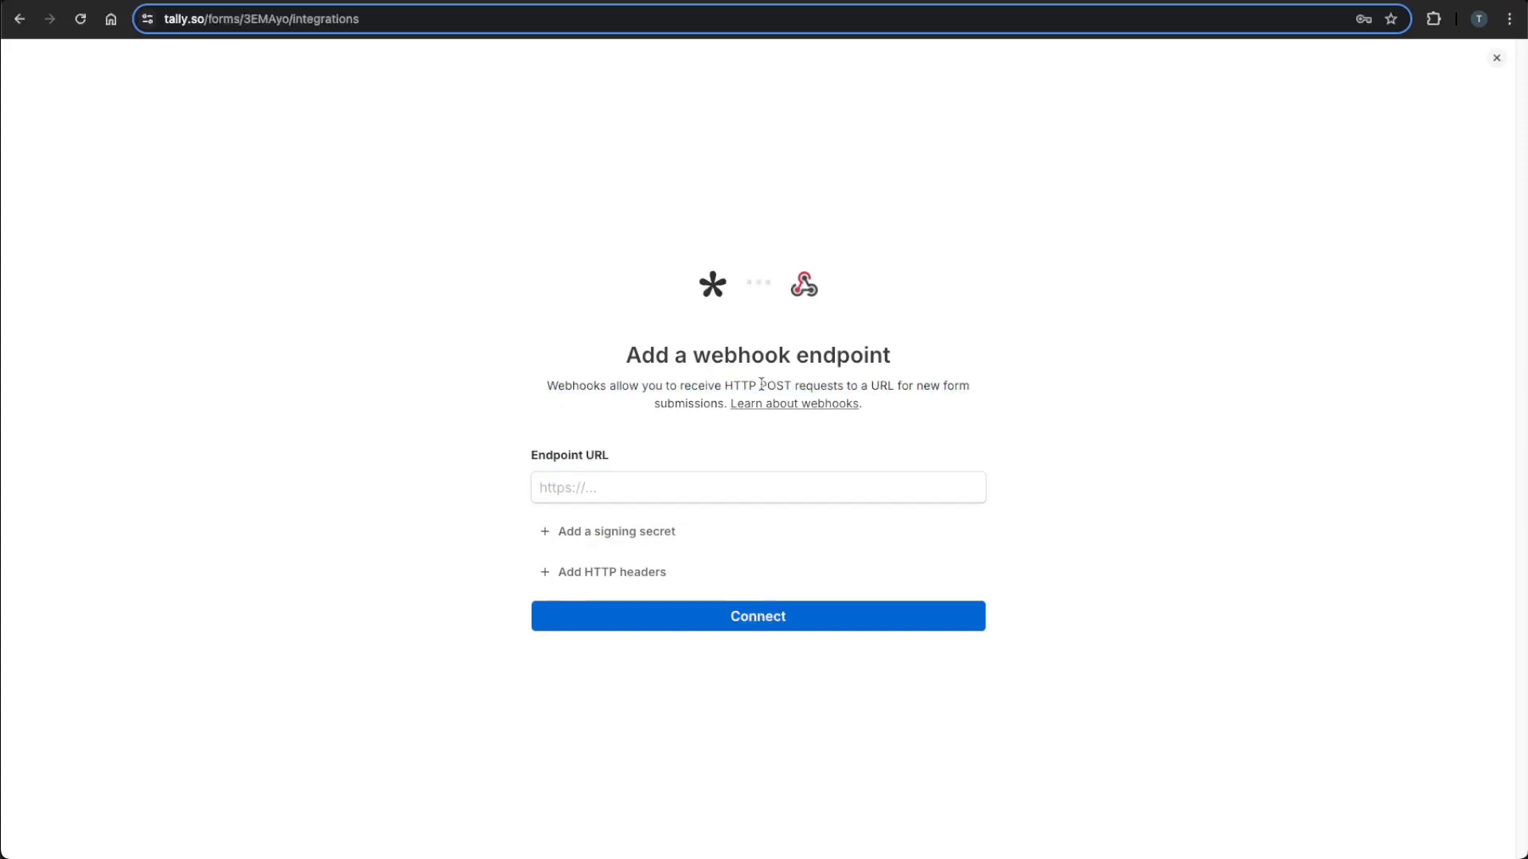
left_click(757, 487)
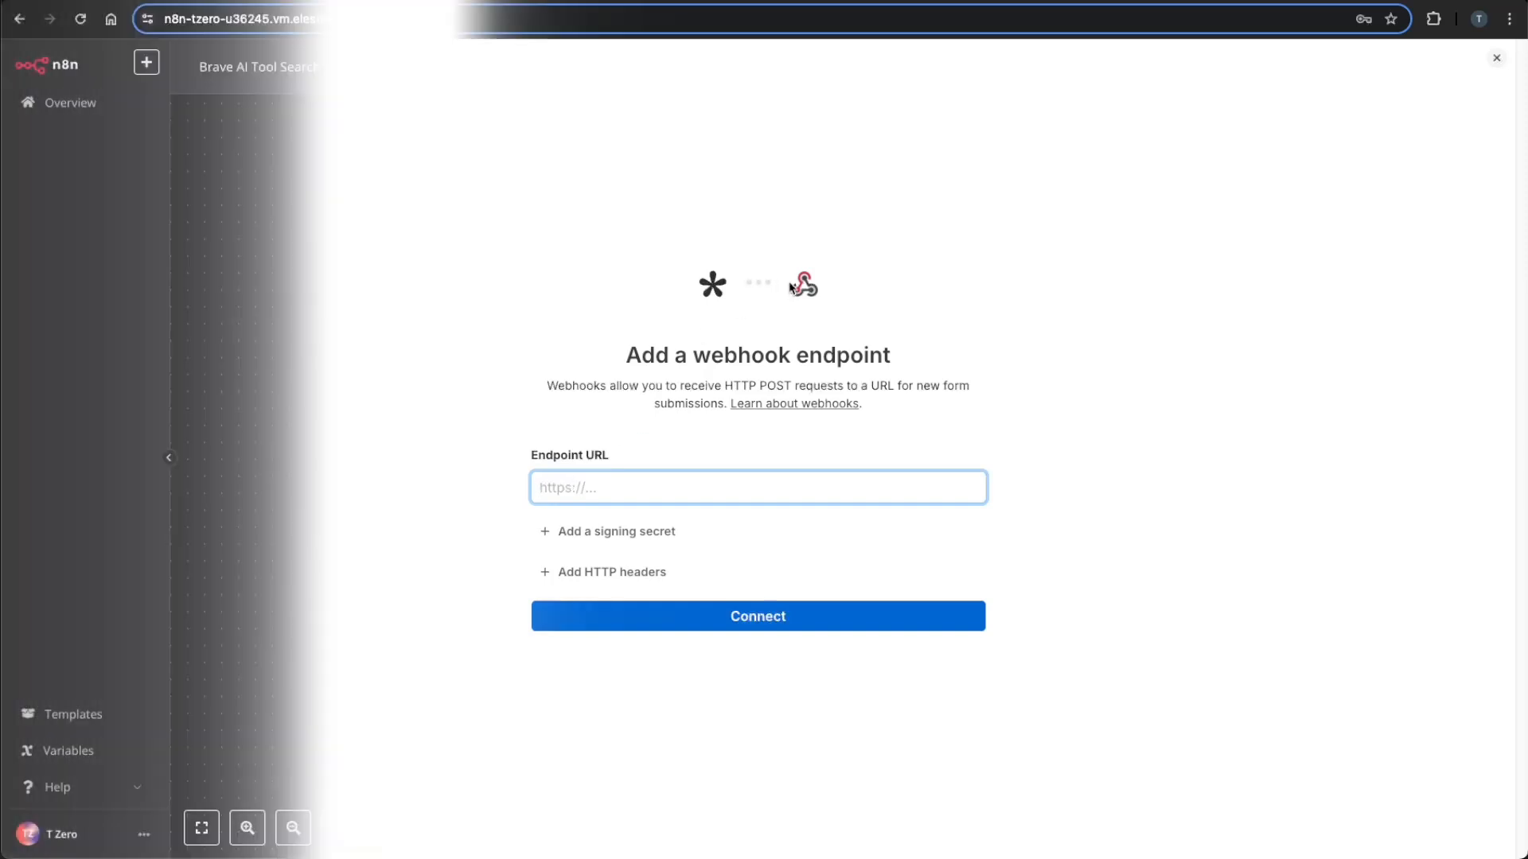
Add a Webhook trigger accepting POST requests on path 'tally'.
left_click(1497, 57)
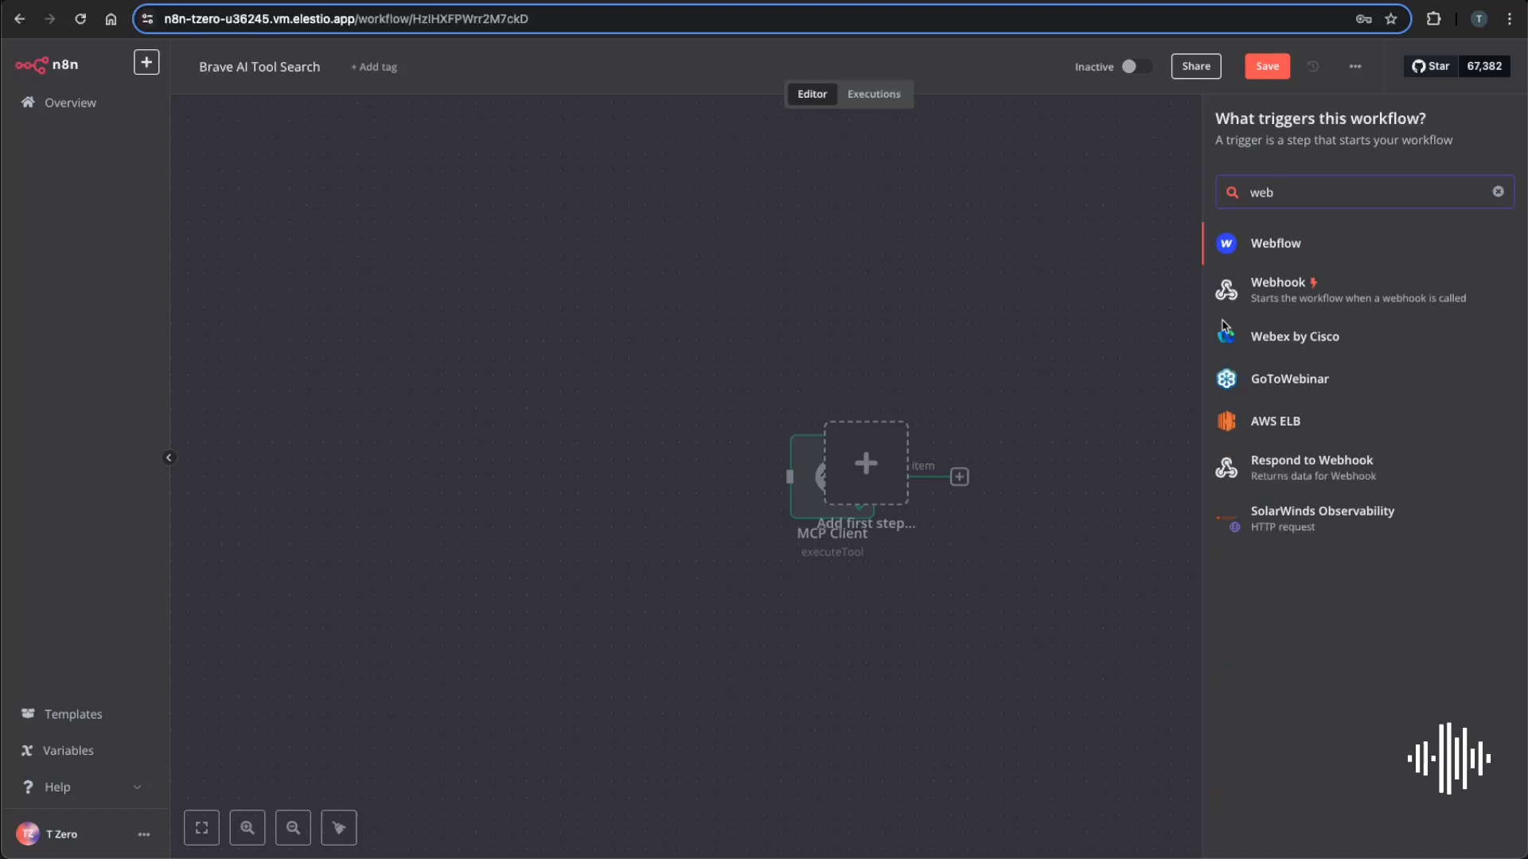
left_click(1280, 290)
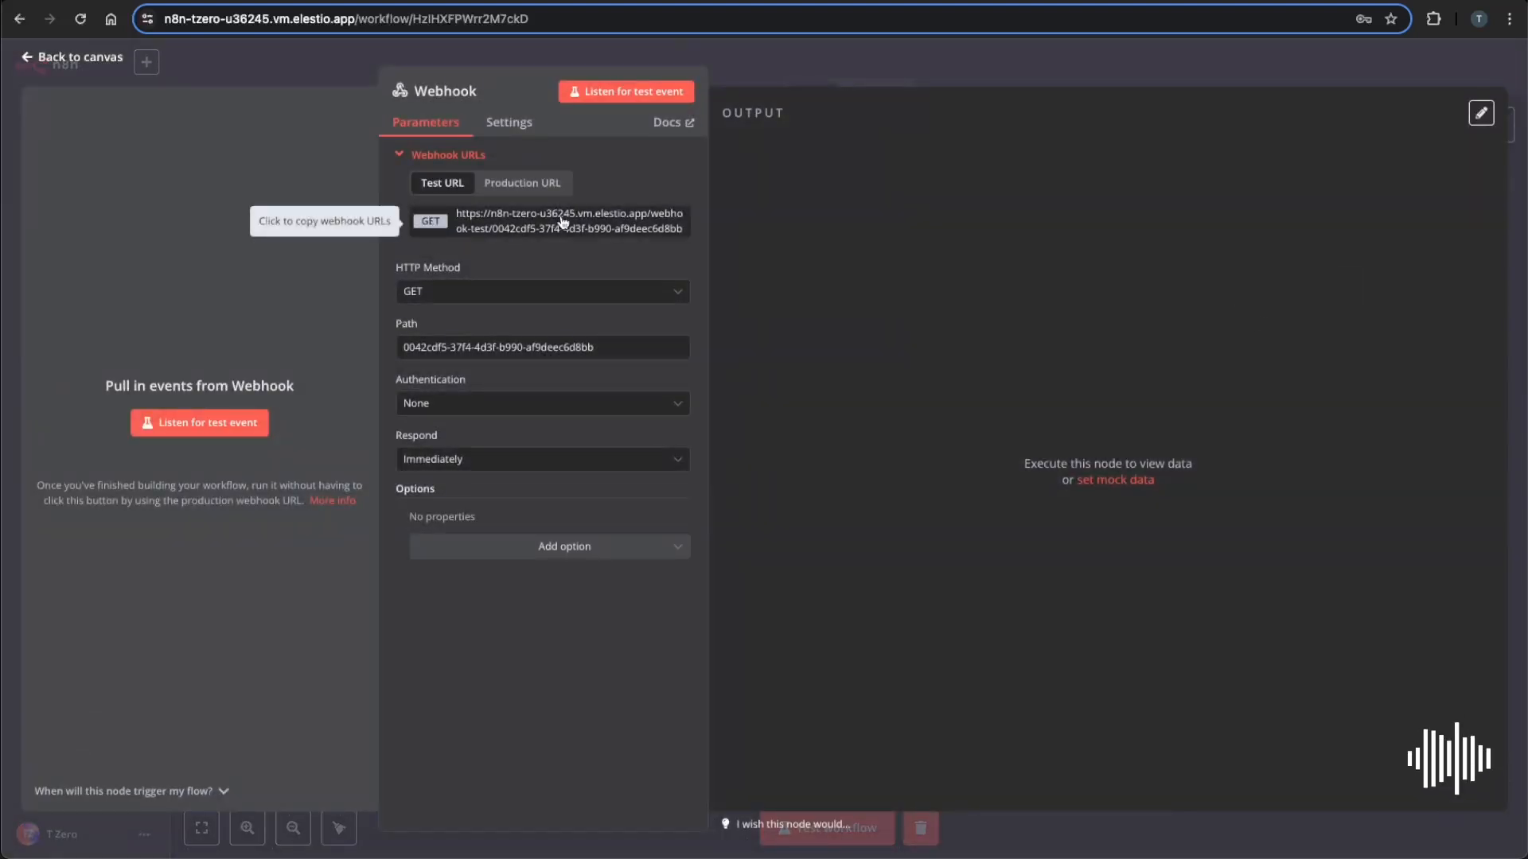
left_click(542, 291)
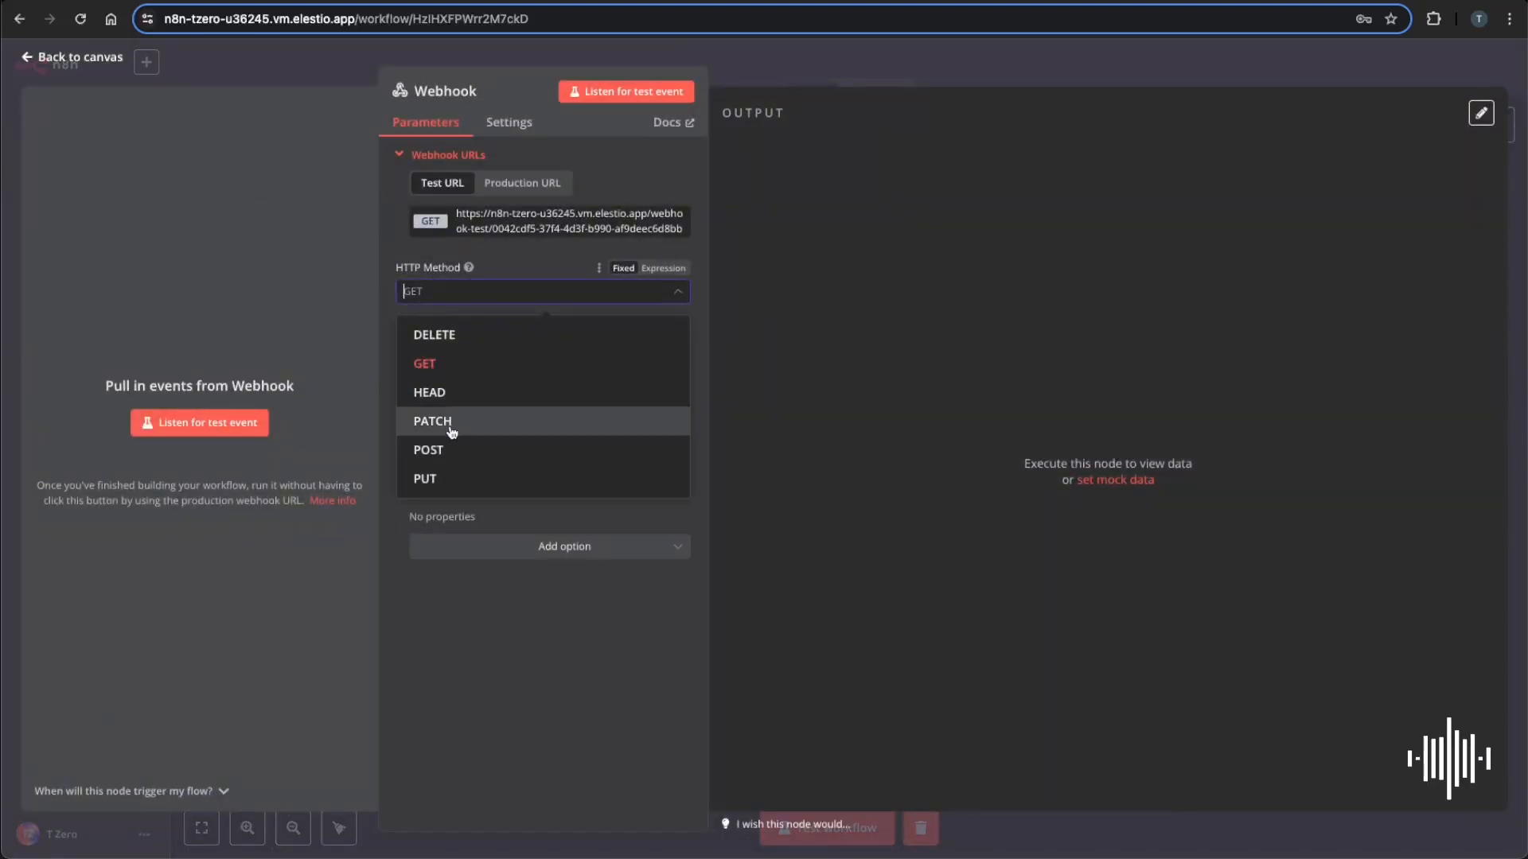
left_click(428, 449)
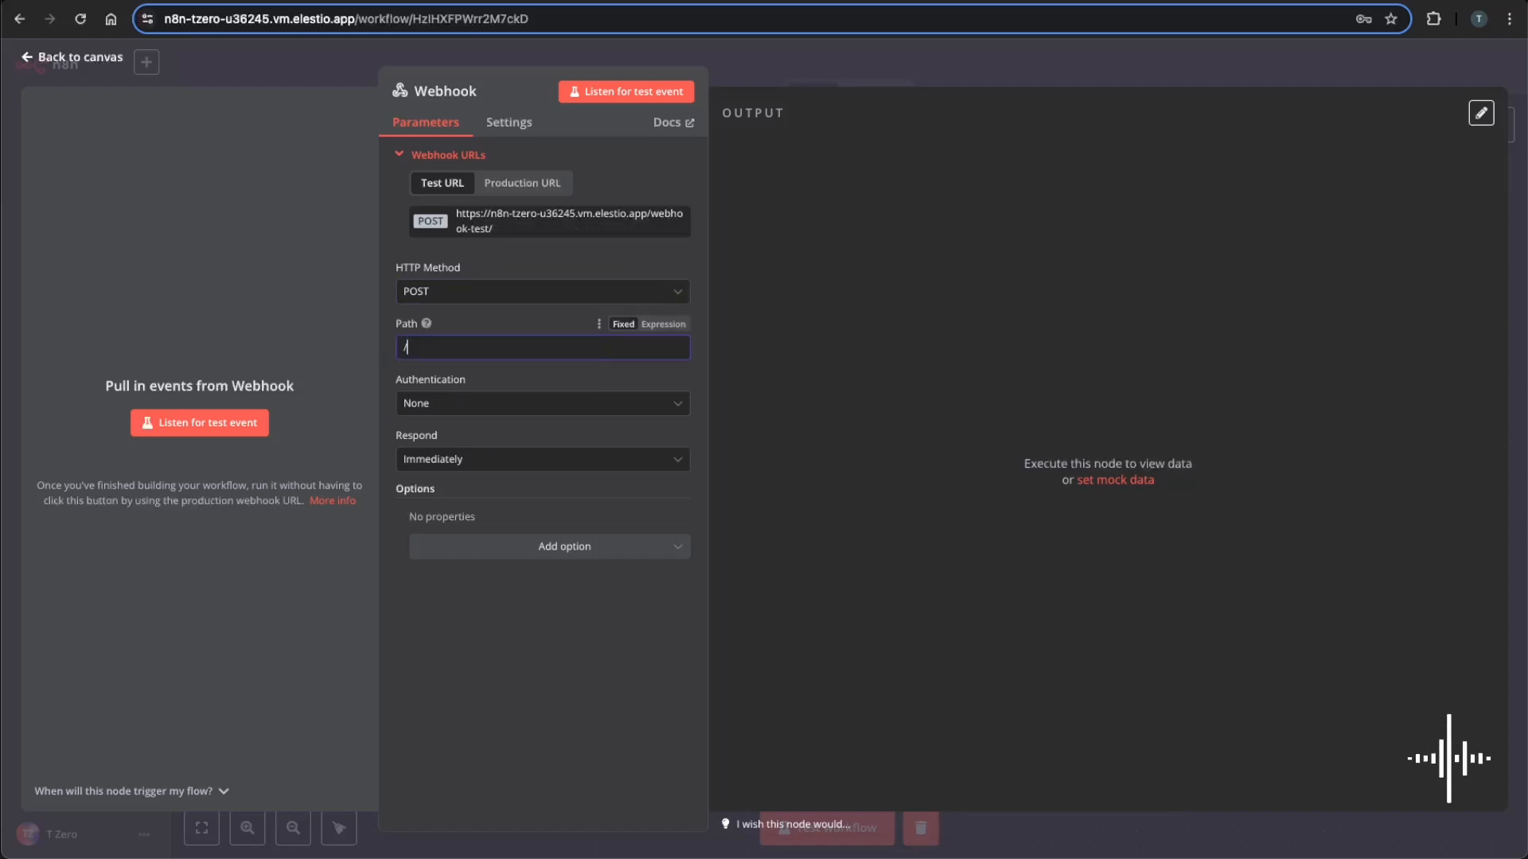
type("tally")
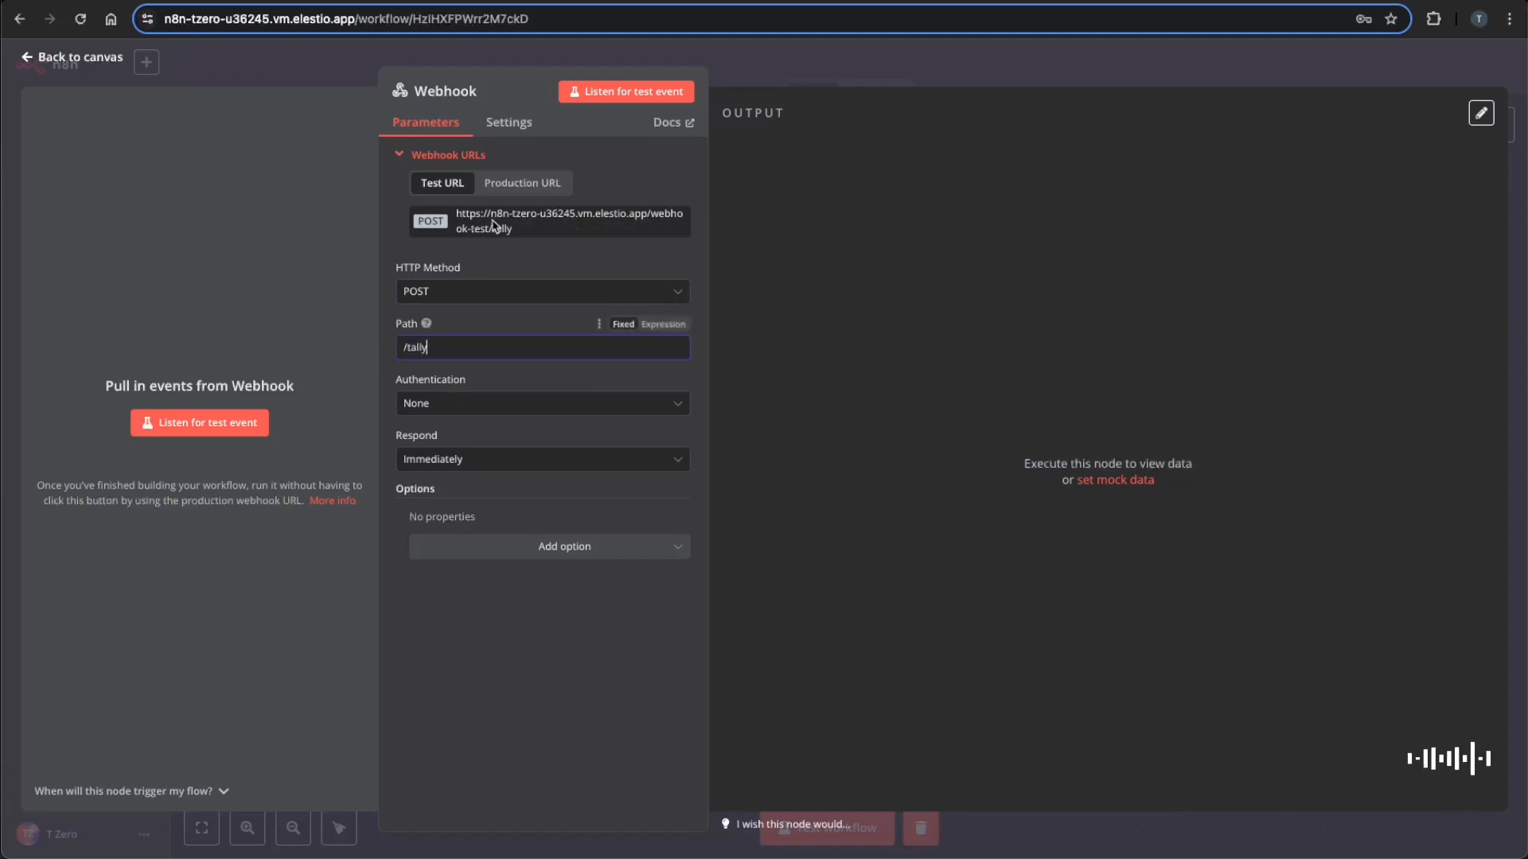
Copy the webhook's test URL after checking the production URL.
left_click(570, 222)
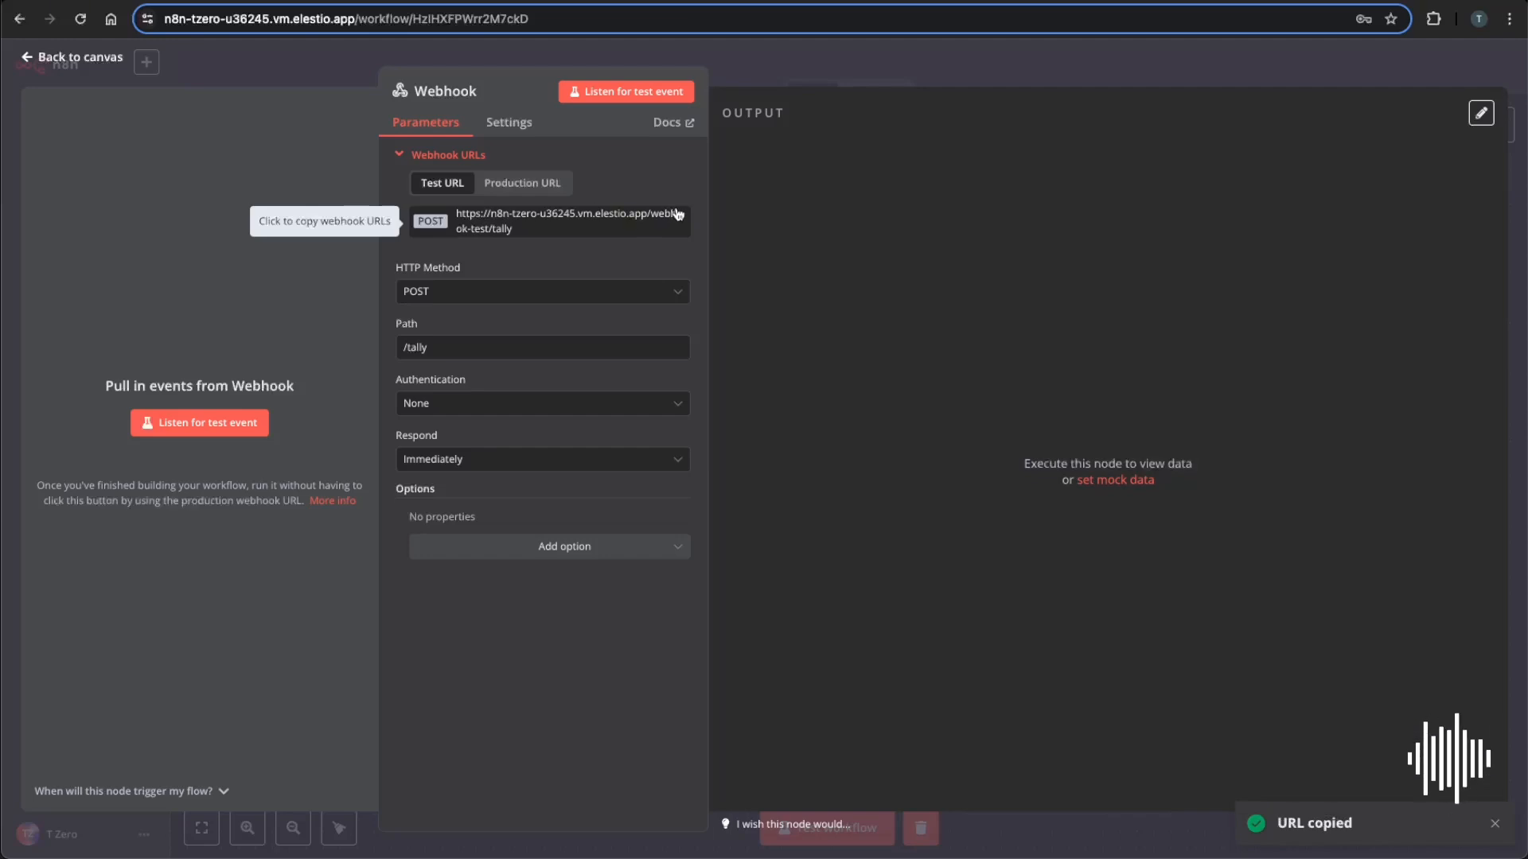
left_click(521, 183)
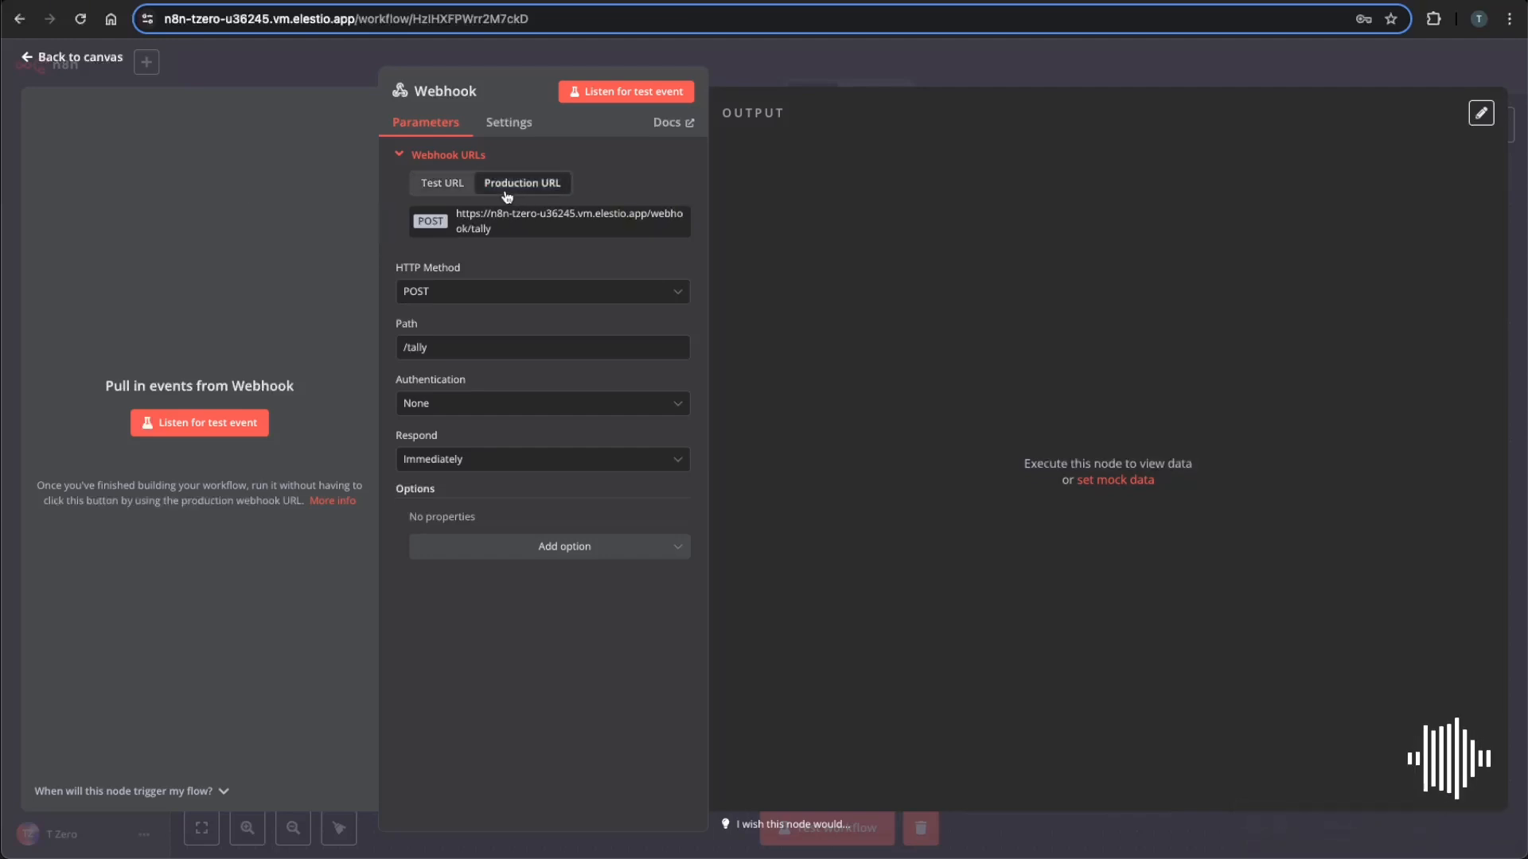
left_click(442, 184)
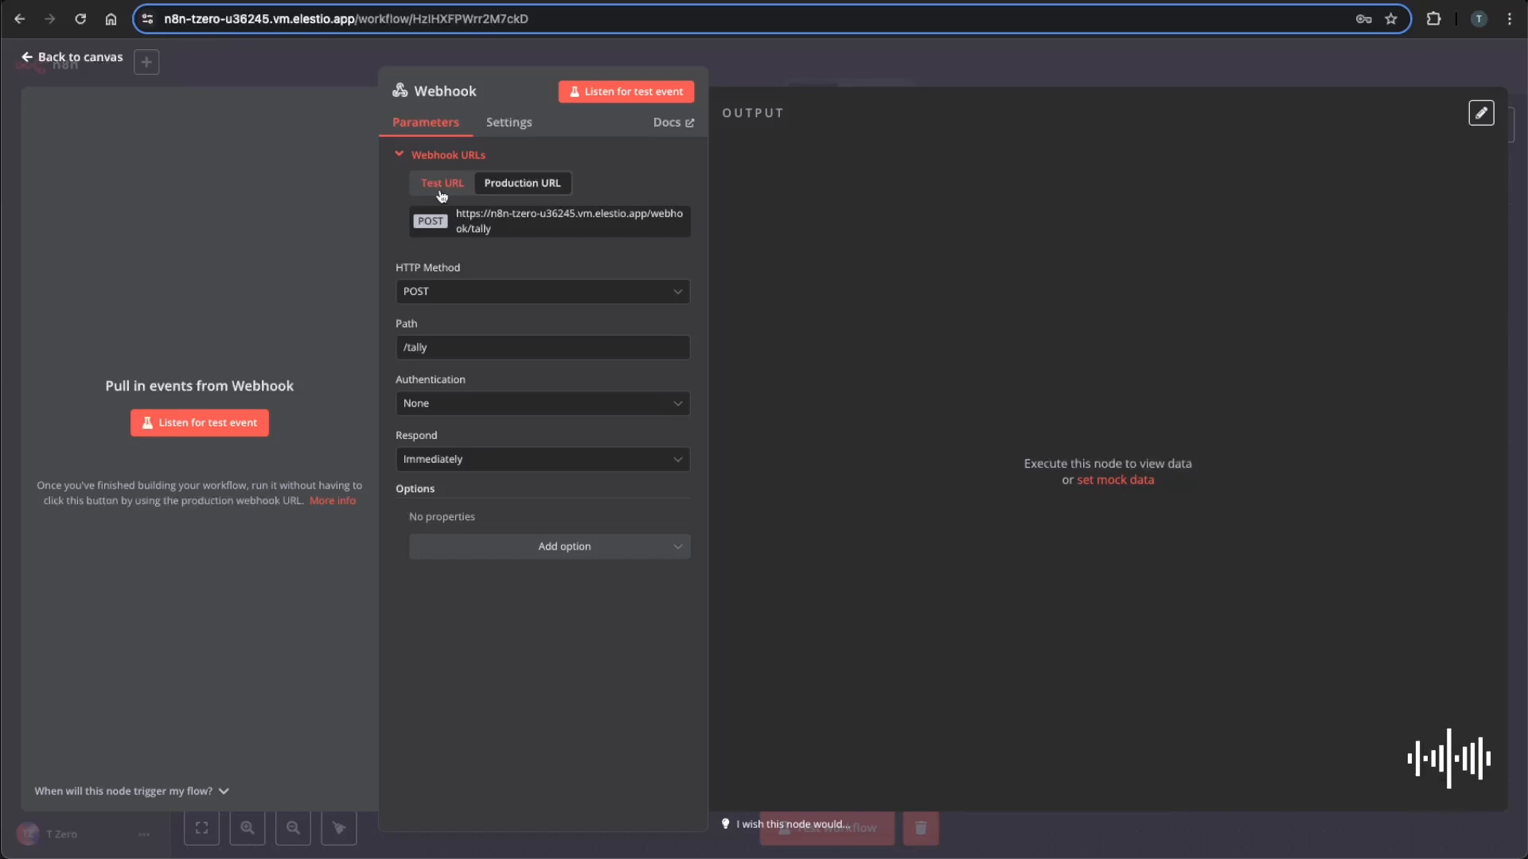
left_click(568, 220)
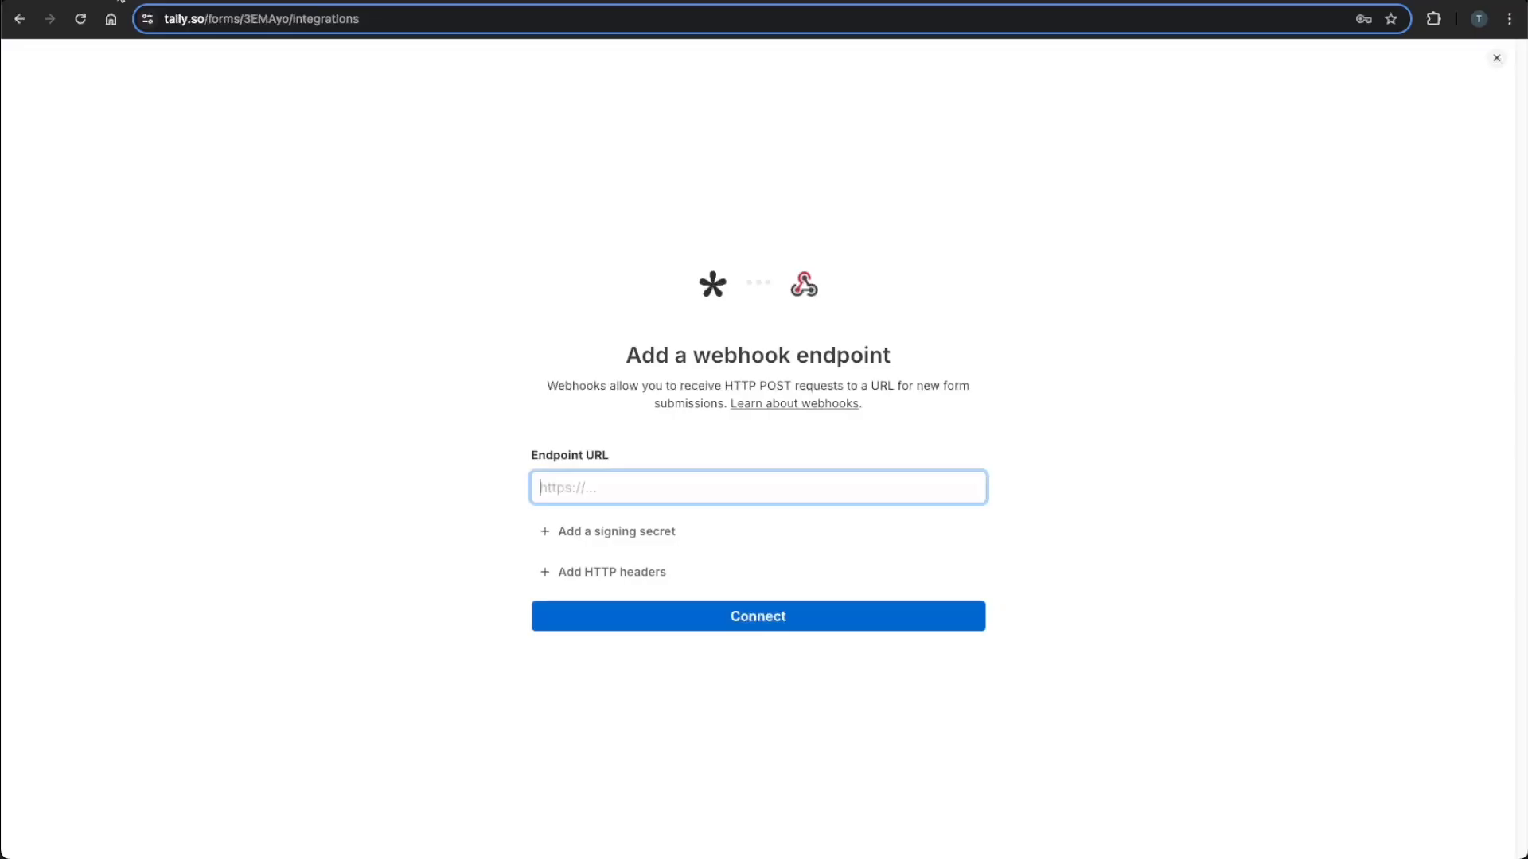
Connect the n8n test URL as Tally's webhook endpoint and submit a test response.
type("https://n8n-tzero-u36245.vm.elestio.app/webhook-test/tally")
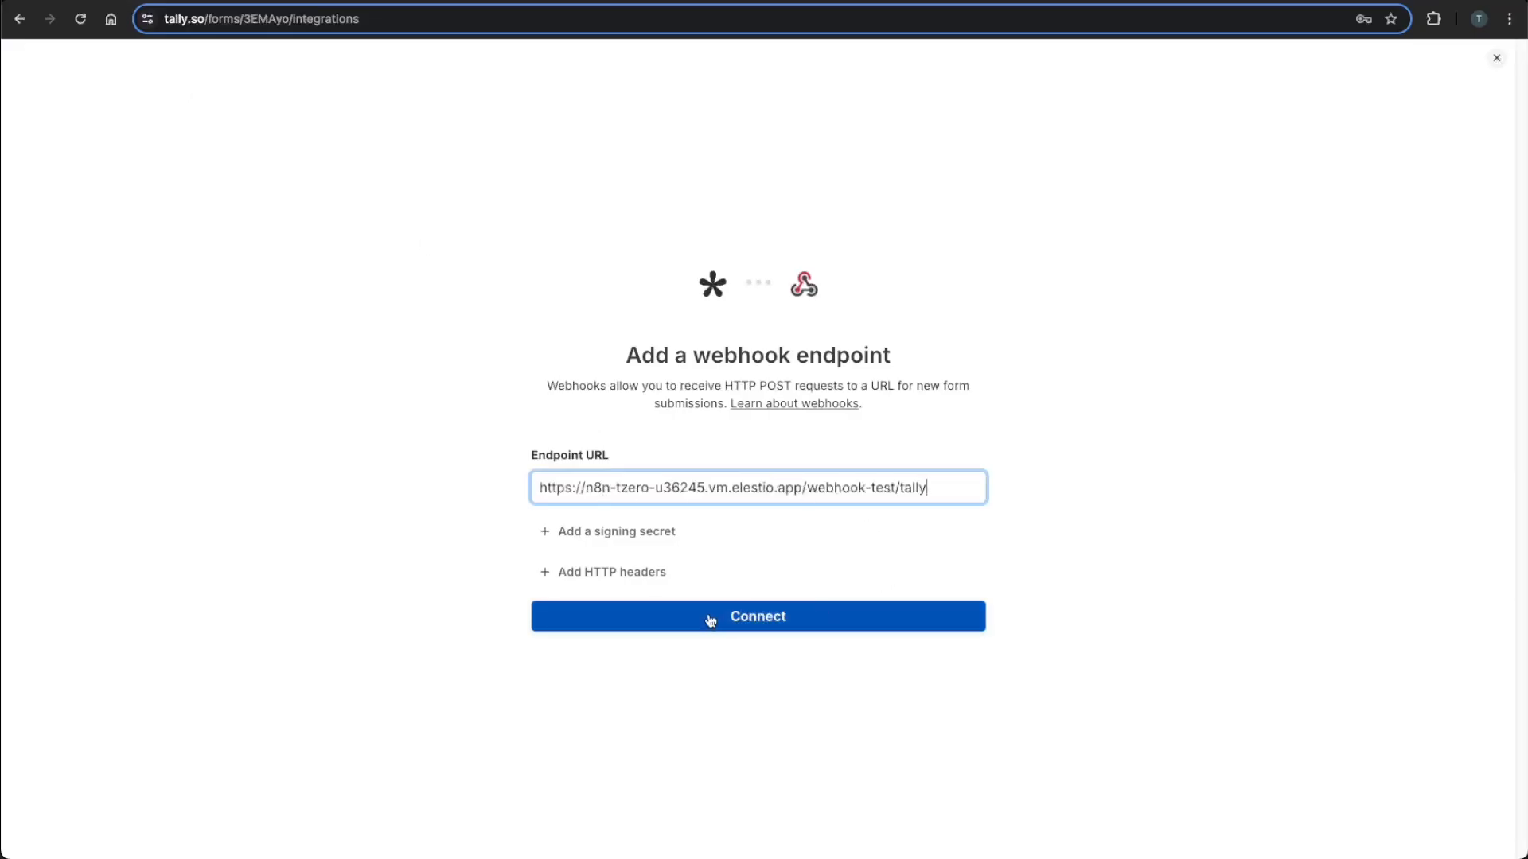
left_click(757, 616)
type("test")
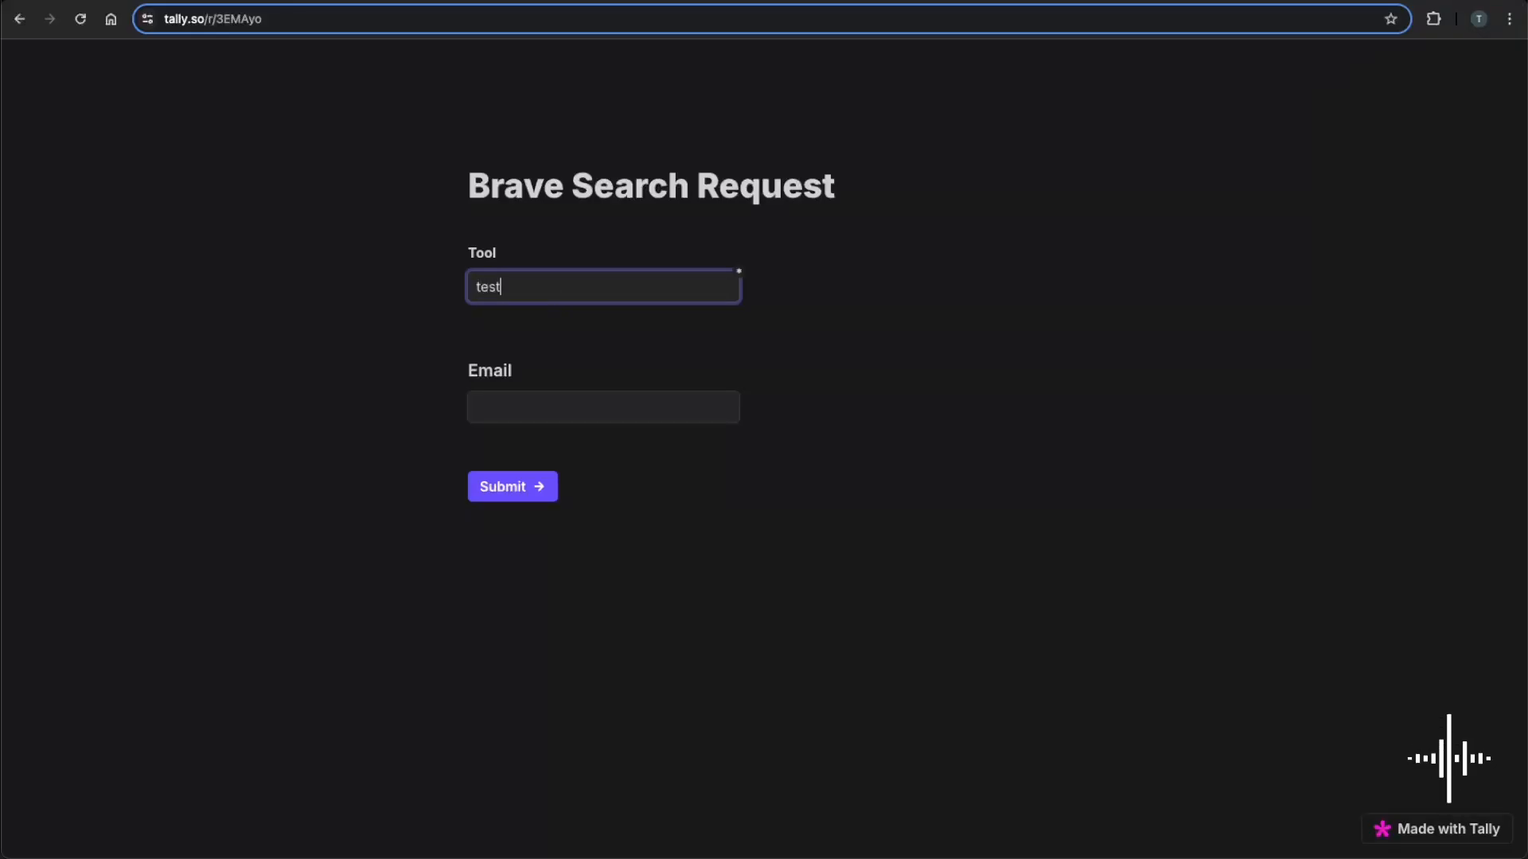
left_click(511, 487)
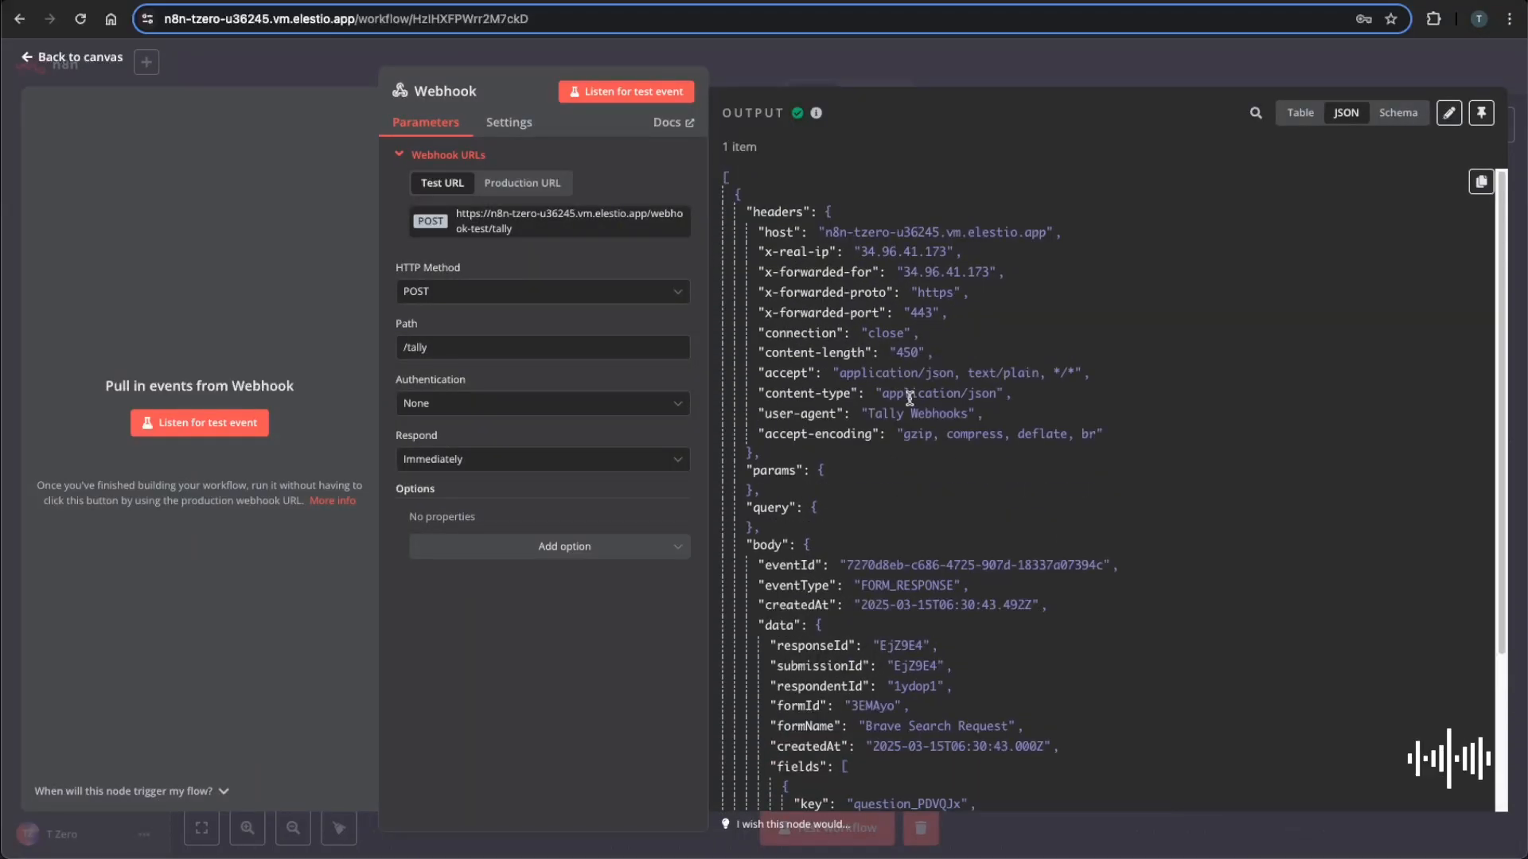
Pin the Webhook's received test submission data and return to the canvas.
left_click(1480, 113)
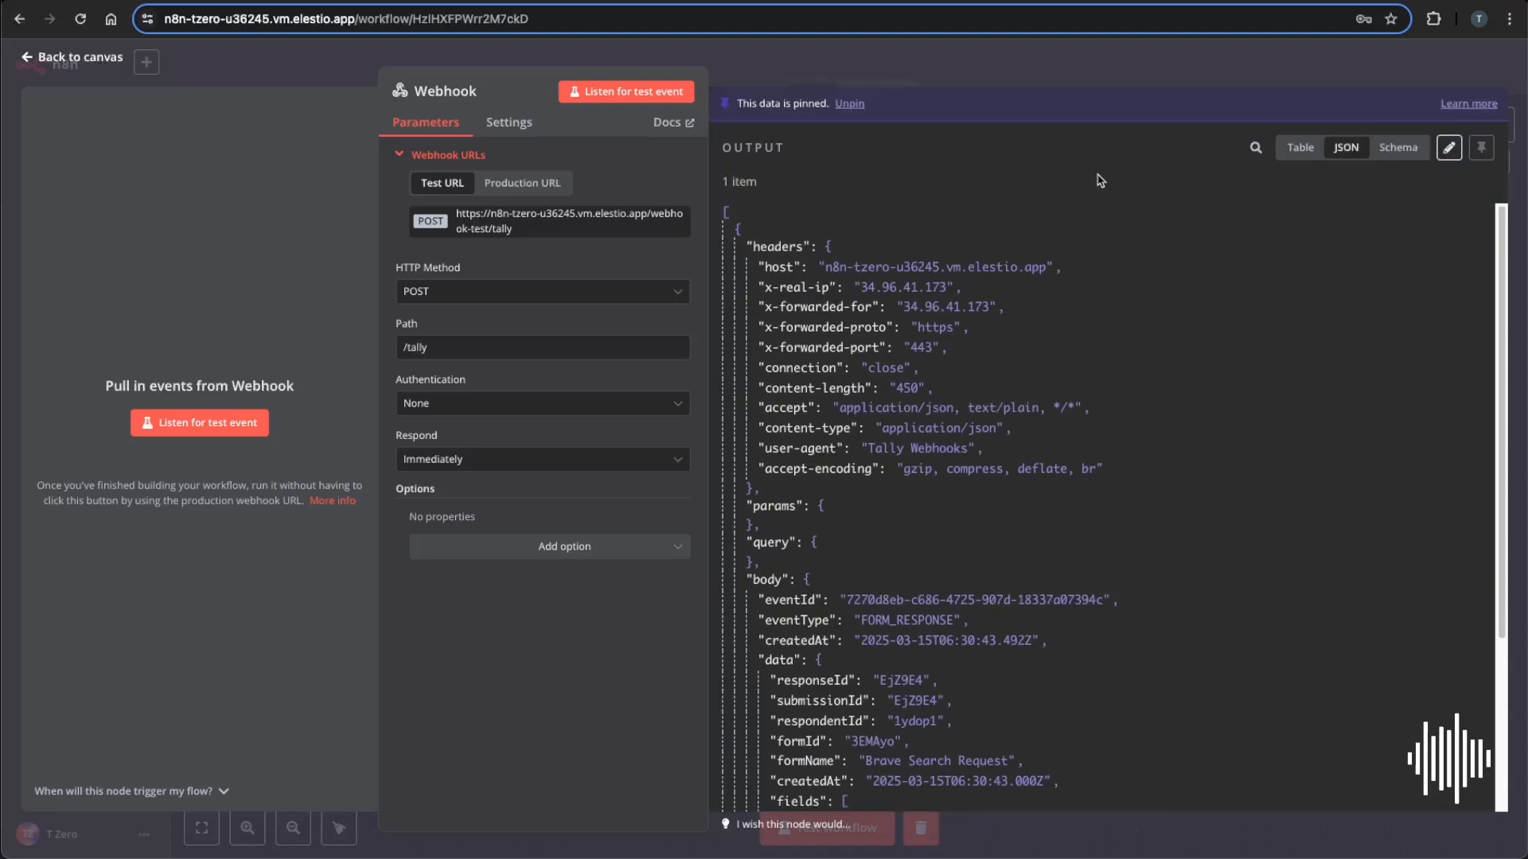
left_click(70, 57)
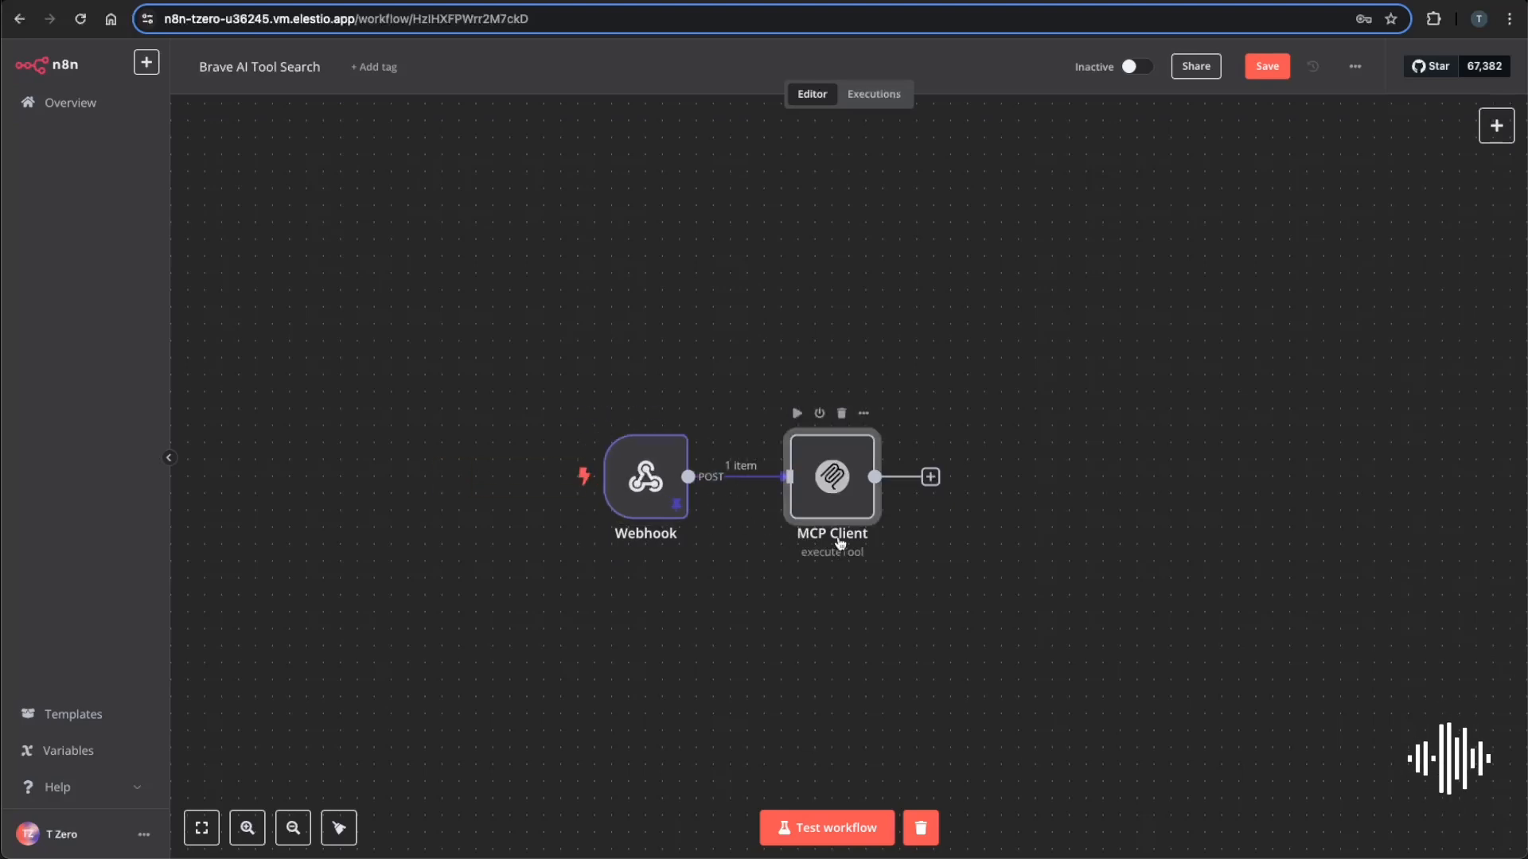
Rename the MCP Client node 'MCP Brave Search' and map its query to the Tool field value.
double_click(831, 477)
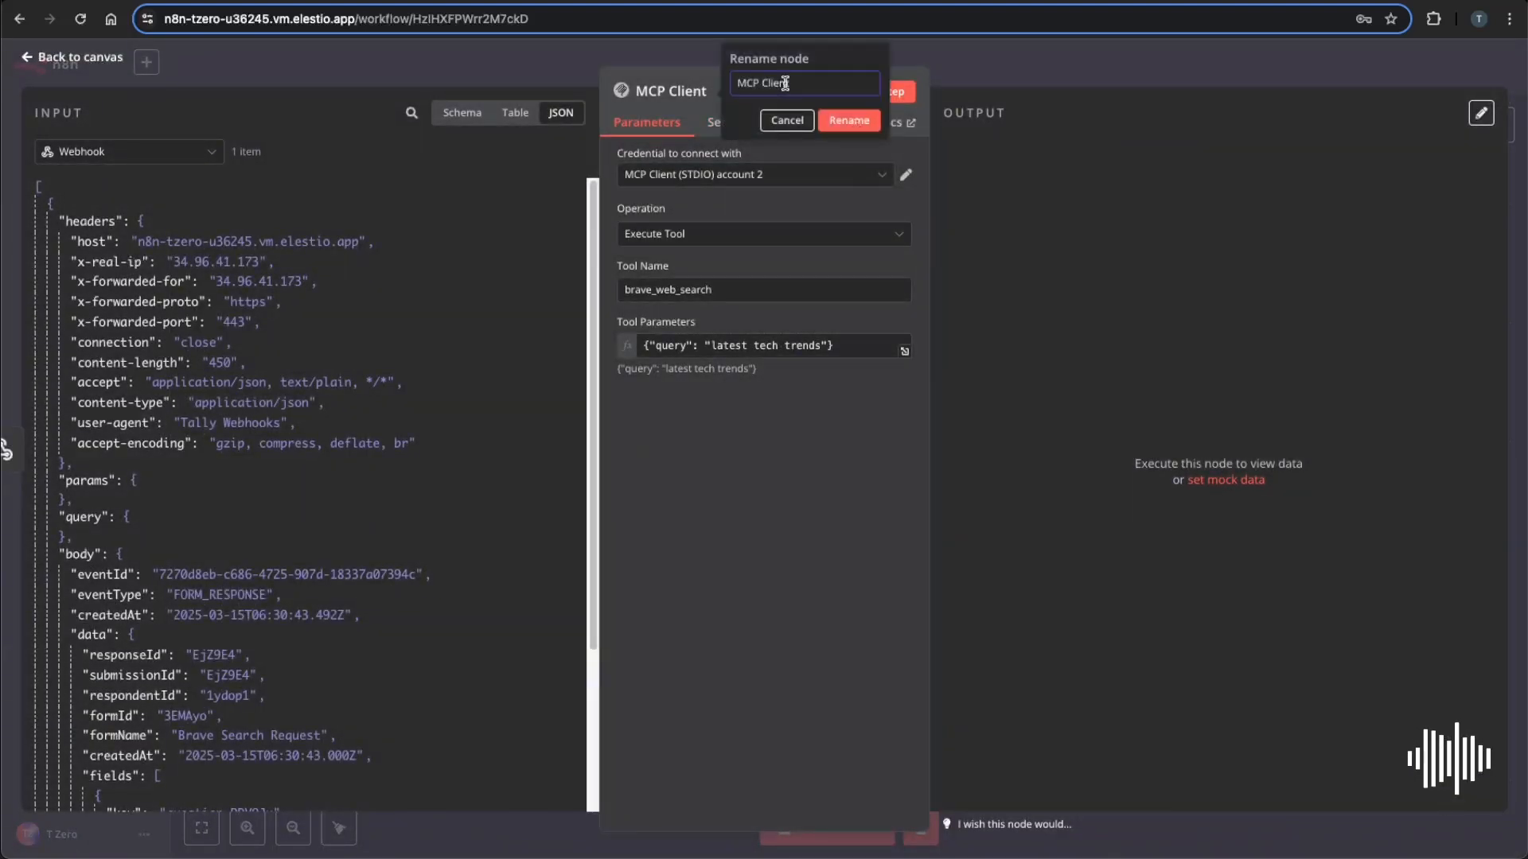
type("MCP Brav")
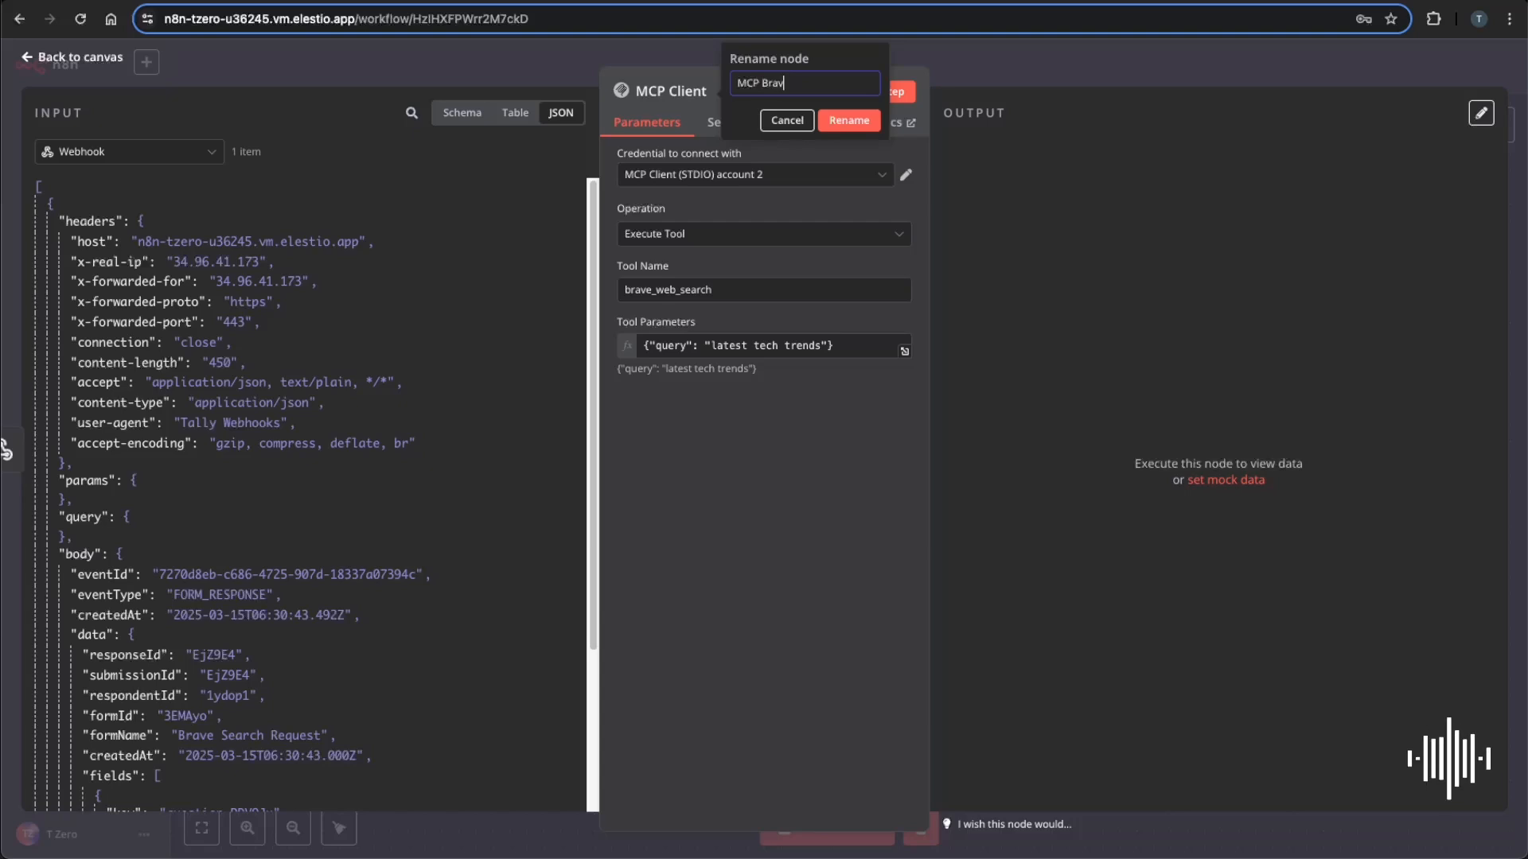
type("e Search")
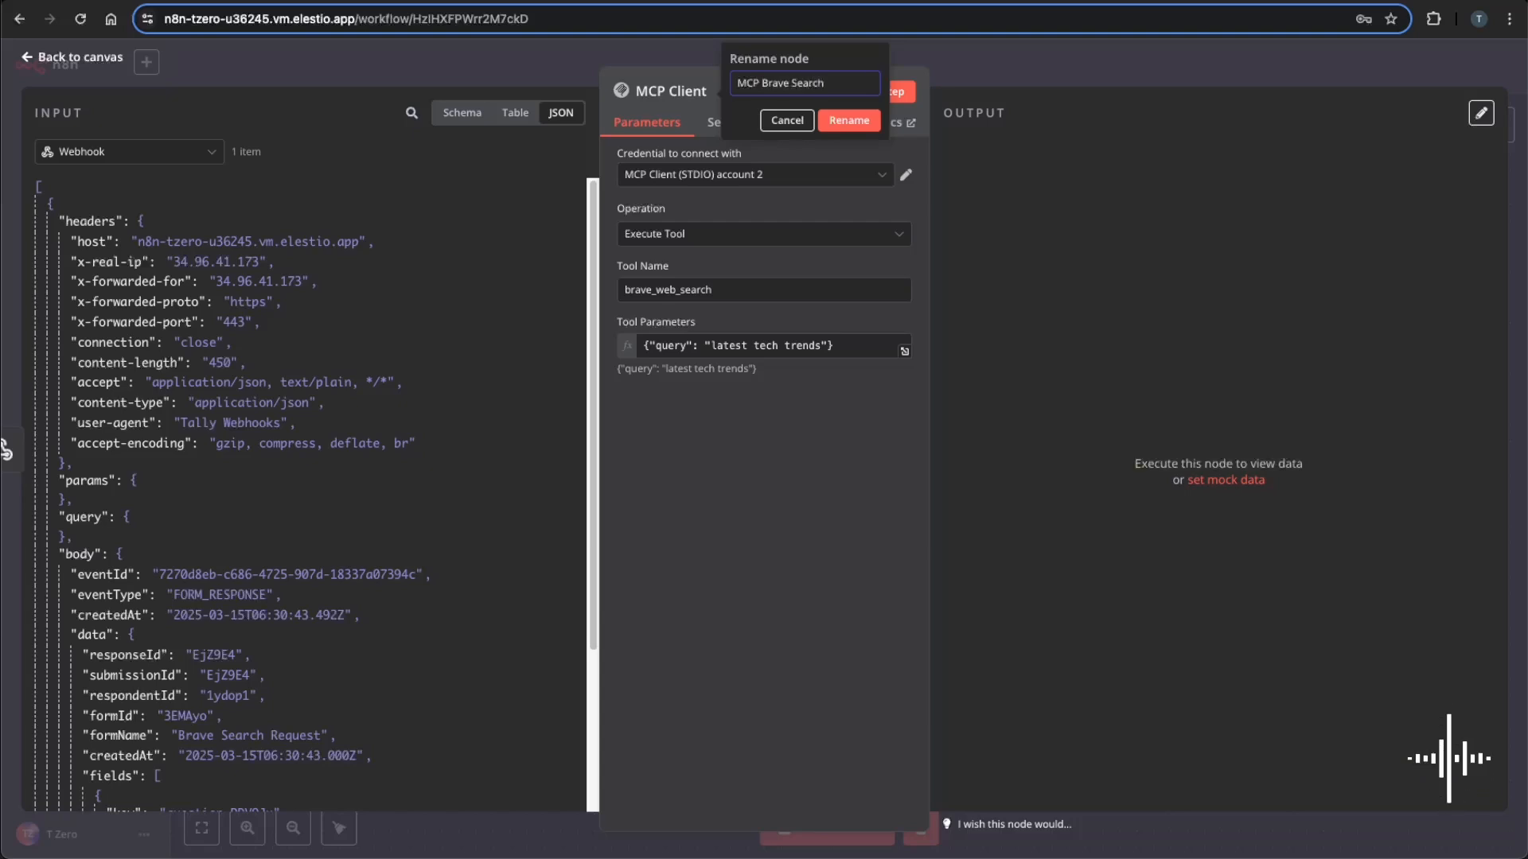
left_click(847, 120)
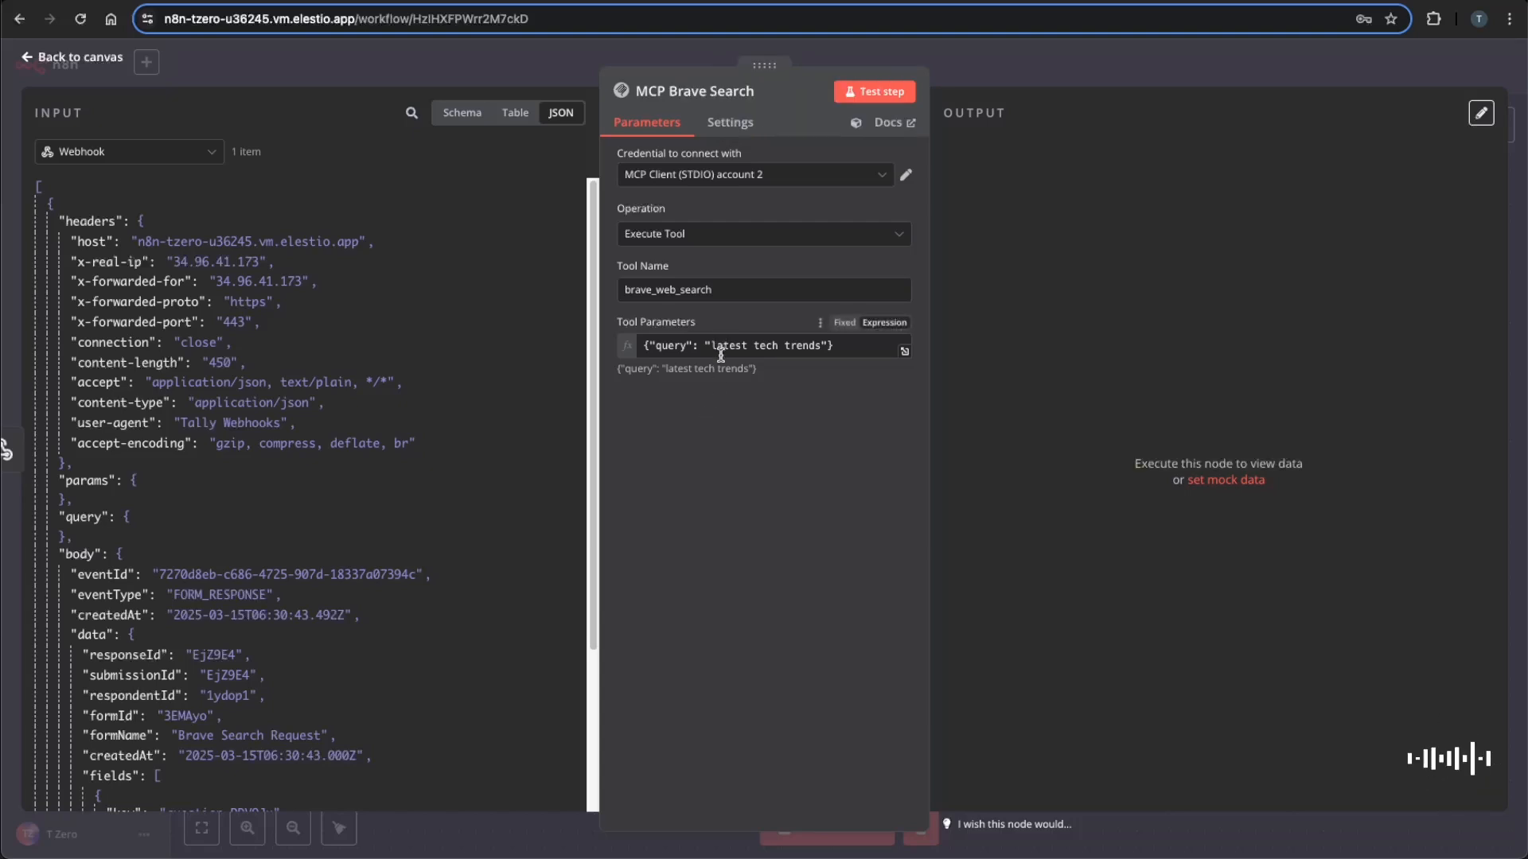
mouse_move(313, 495)
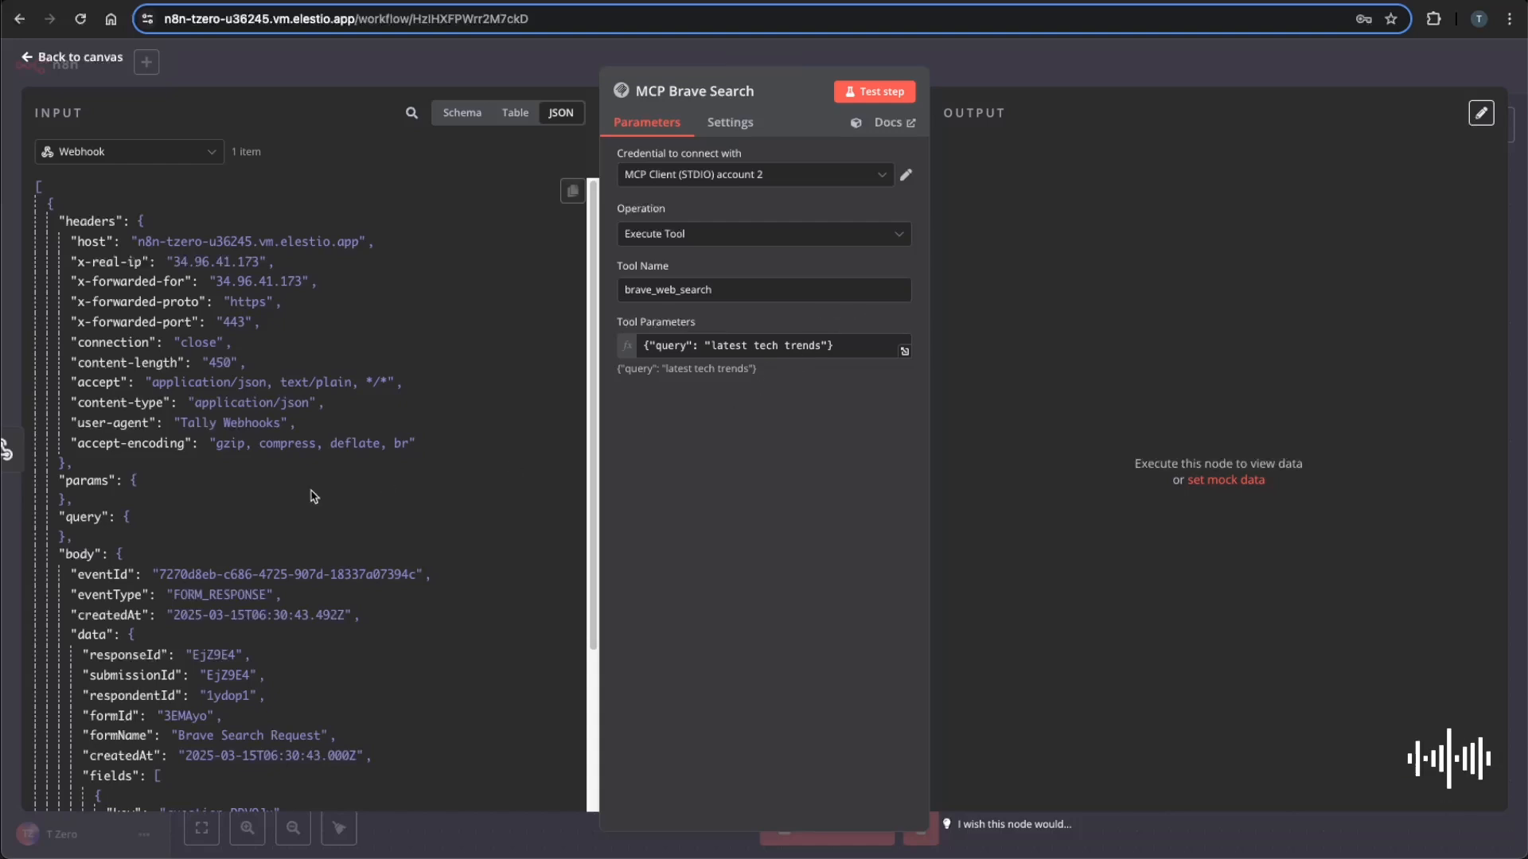
scroll("down", 3)
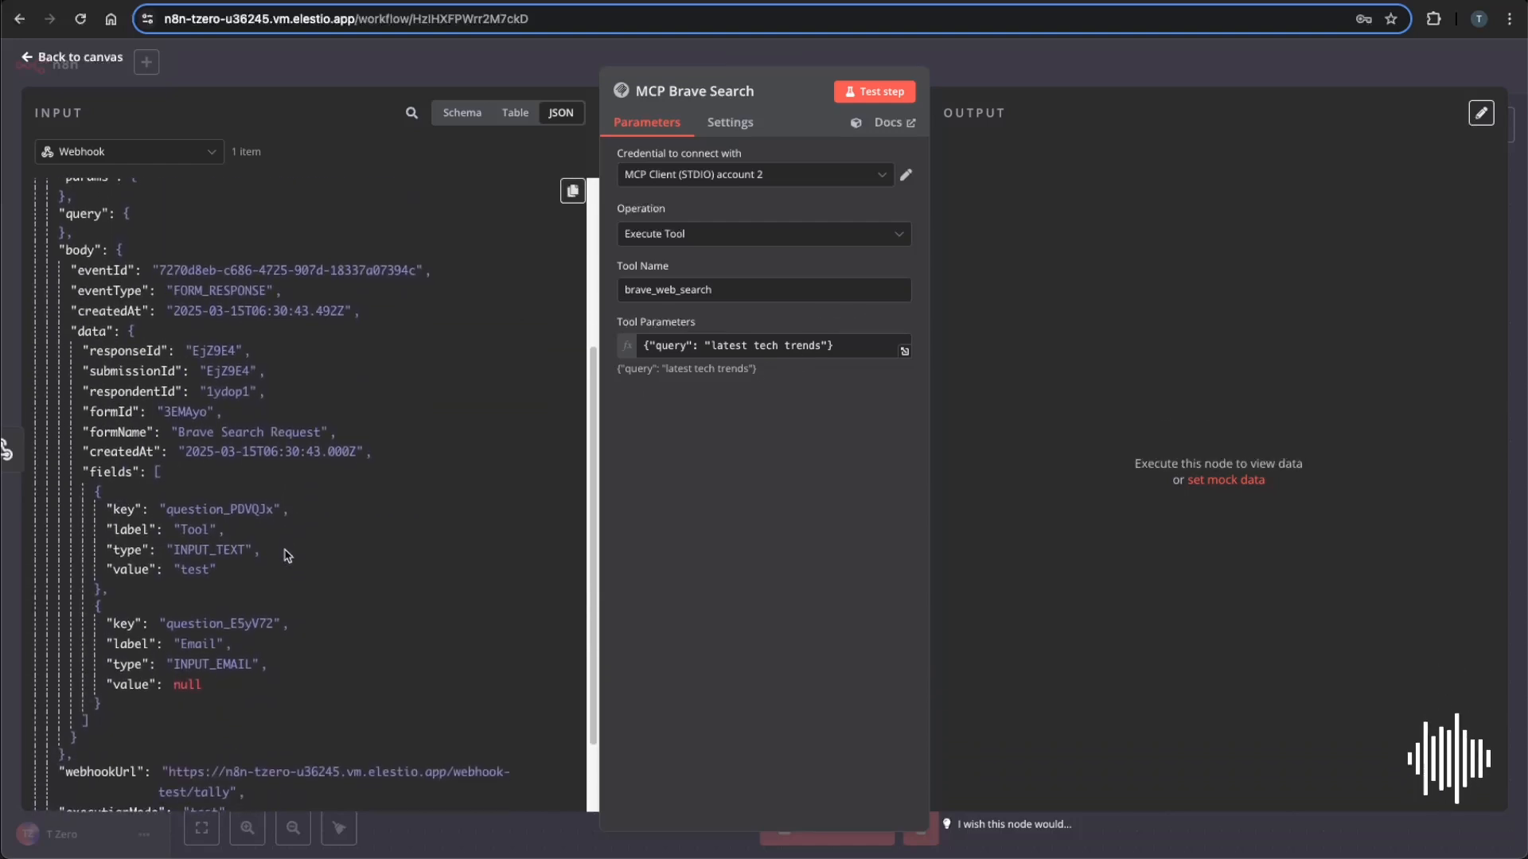
left_click(769, 345)
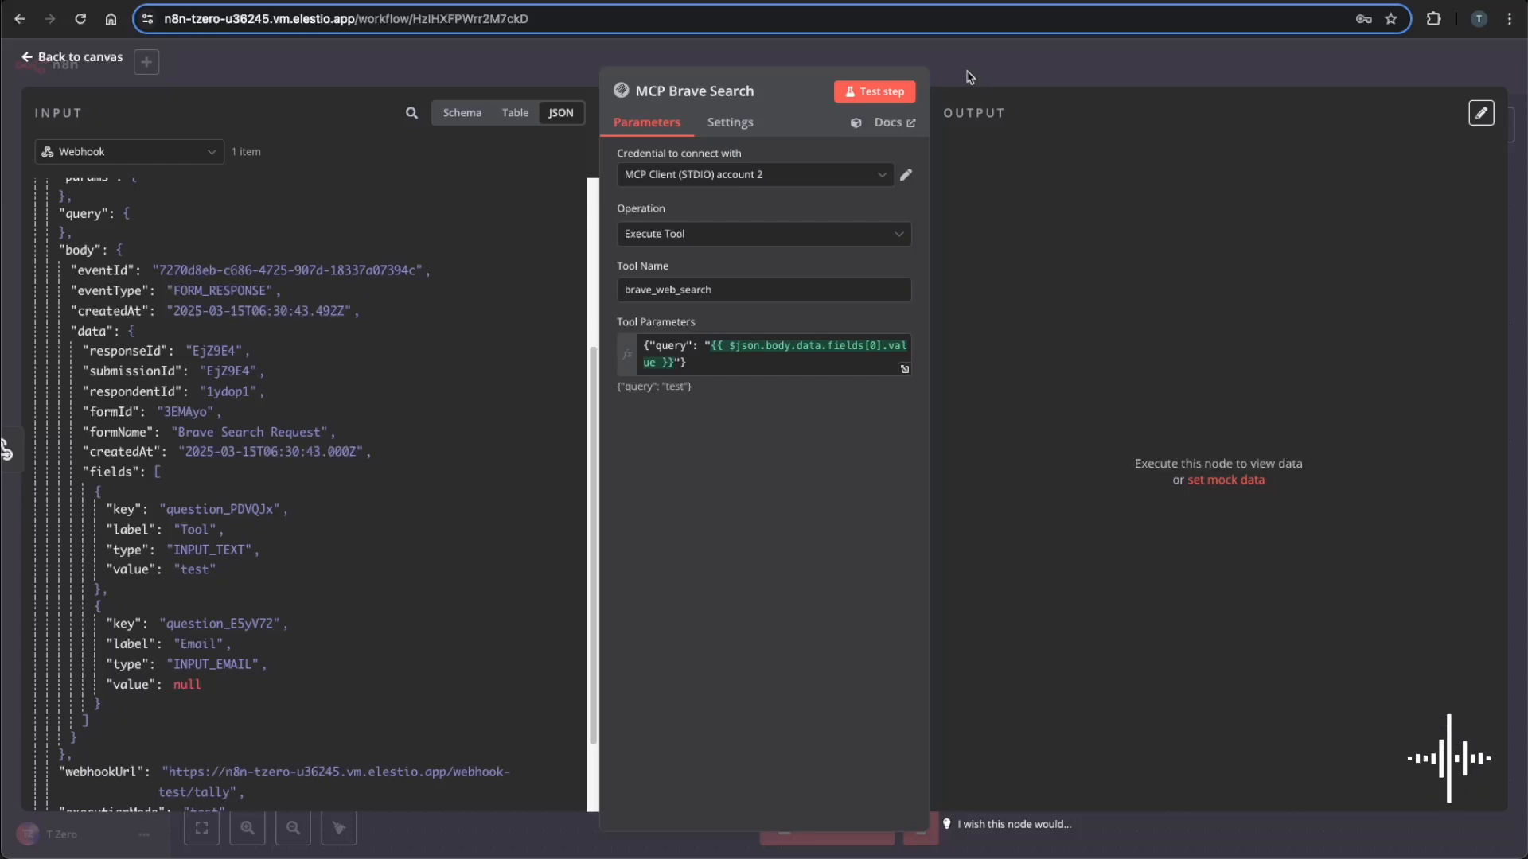
left_click(78, 56)
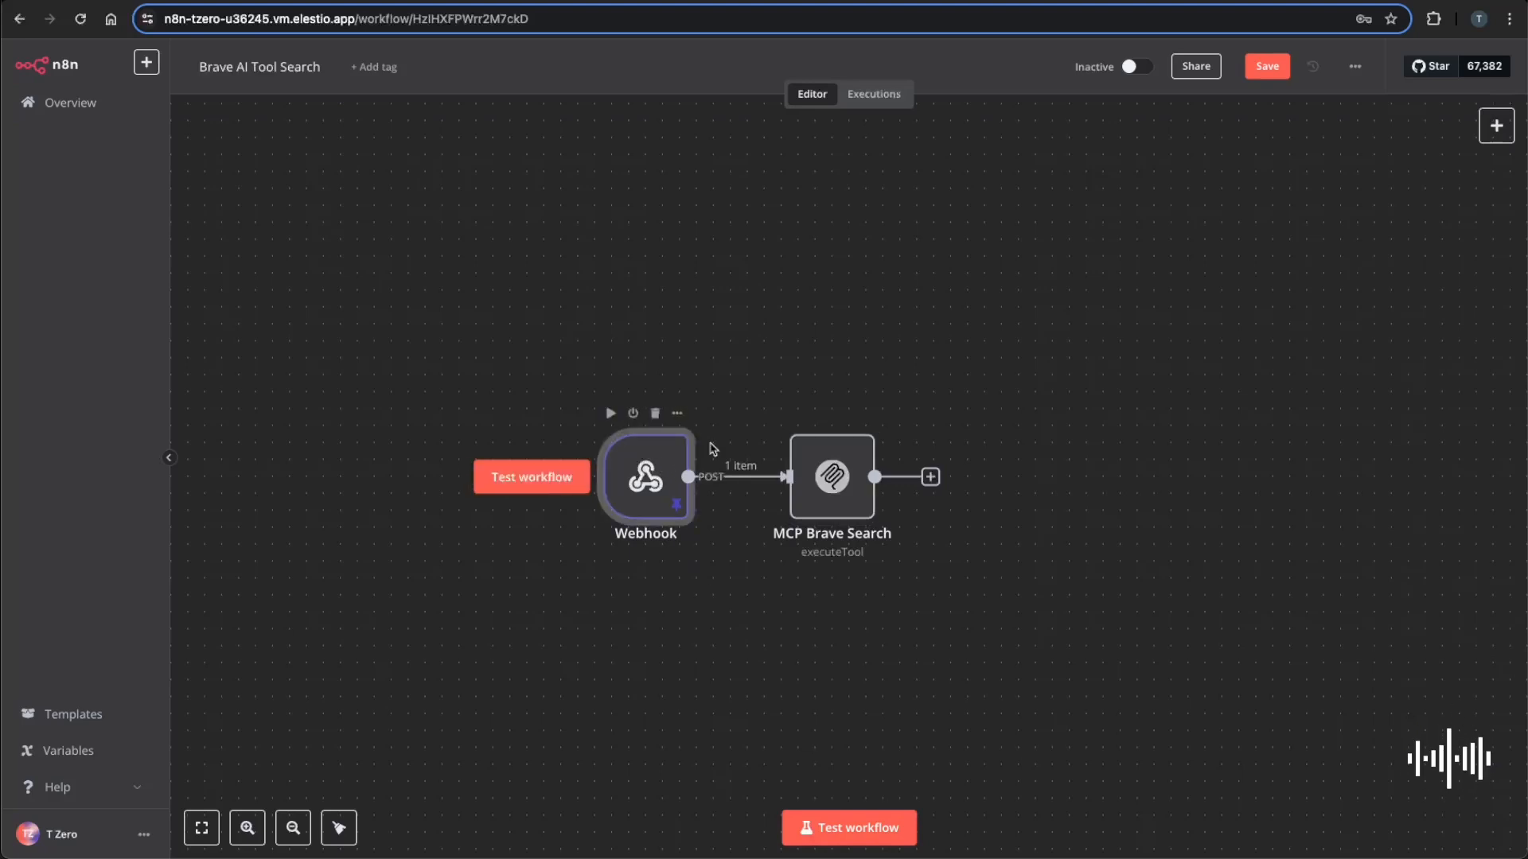
Unpin the Webhook's test data and run the whole workflow as a test.
double_click(643, 477)
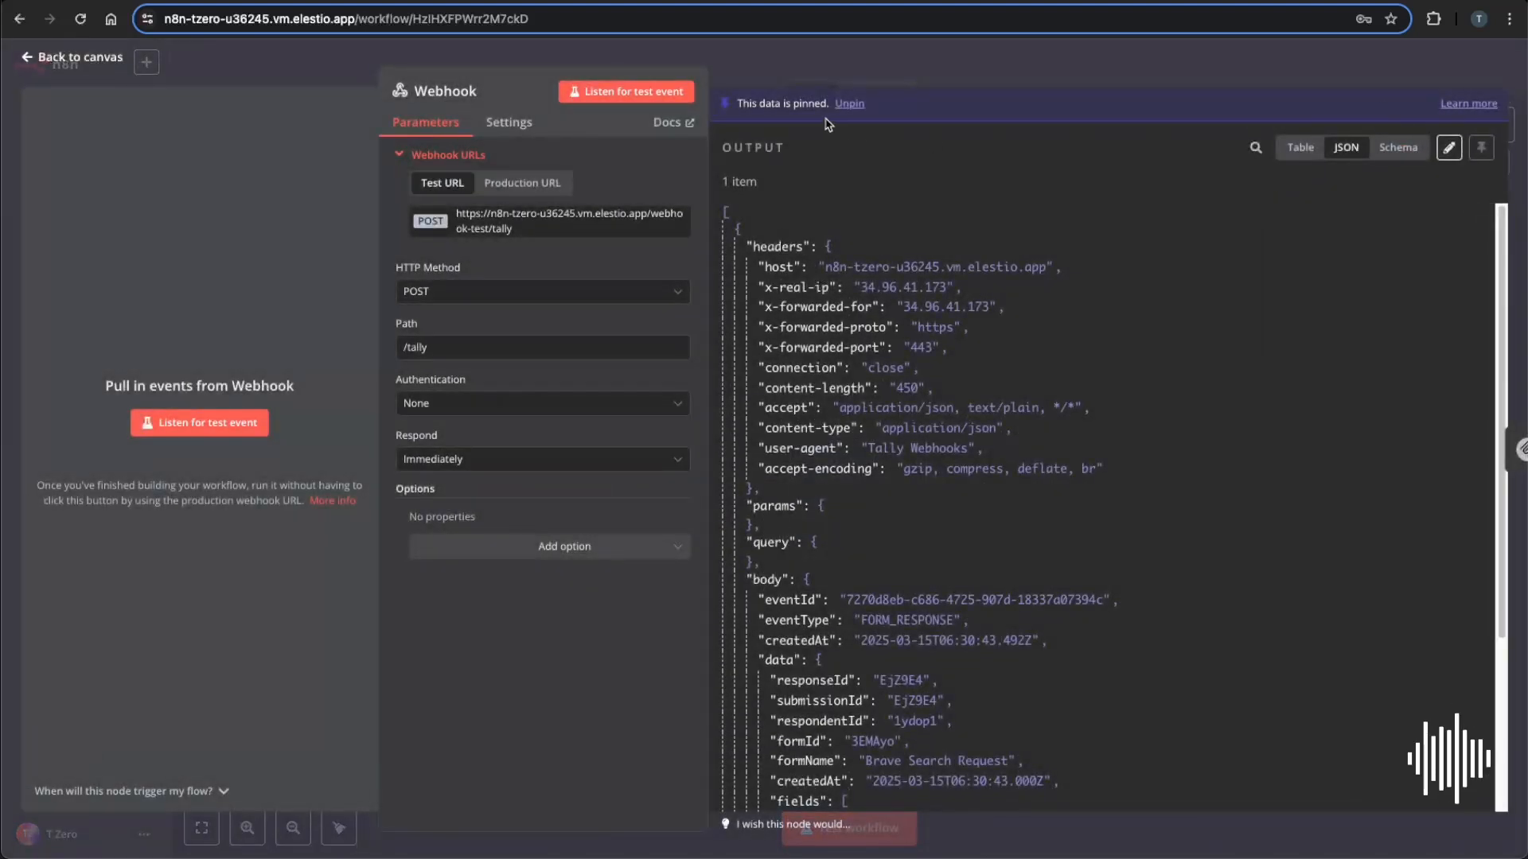
left_click(70, 57)
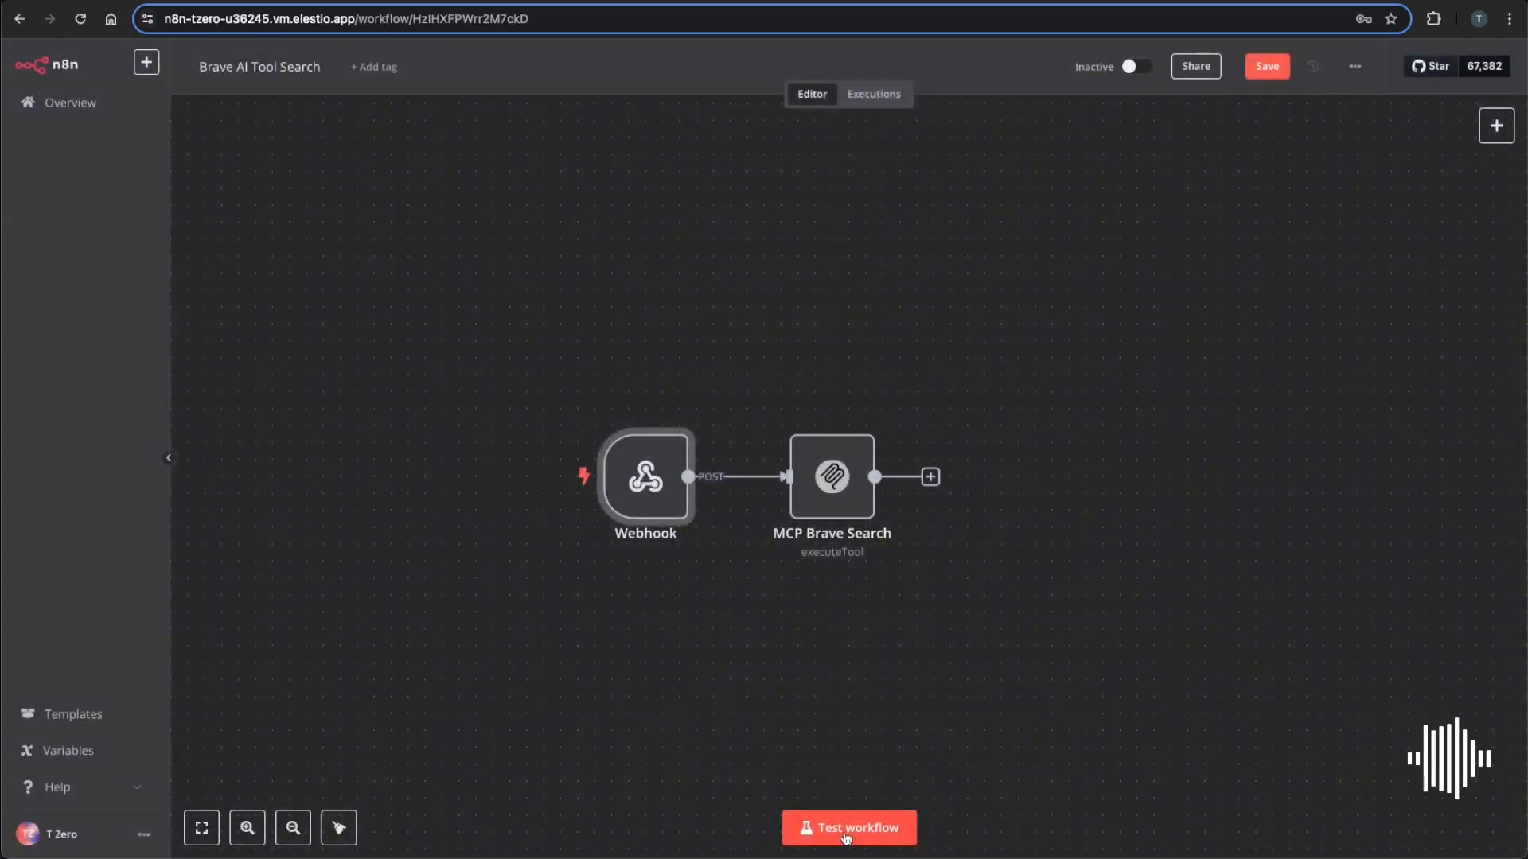
left_click(847, 828)
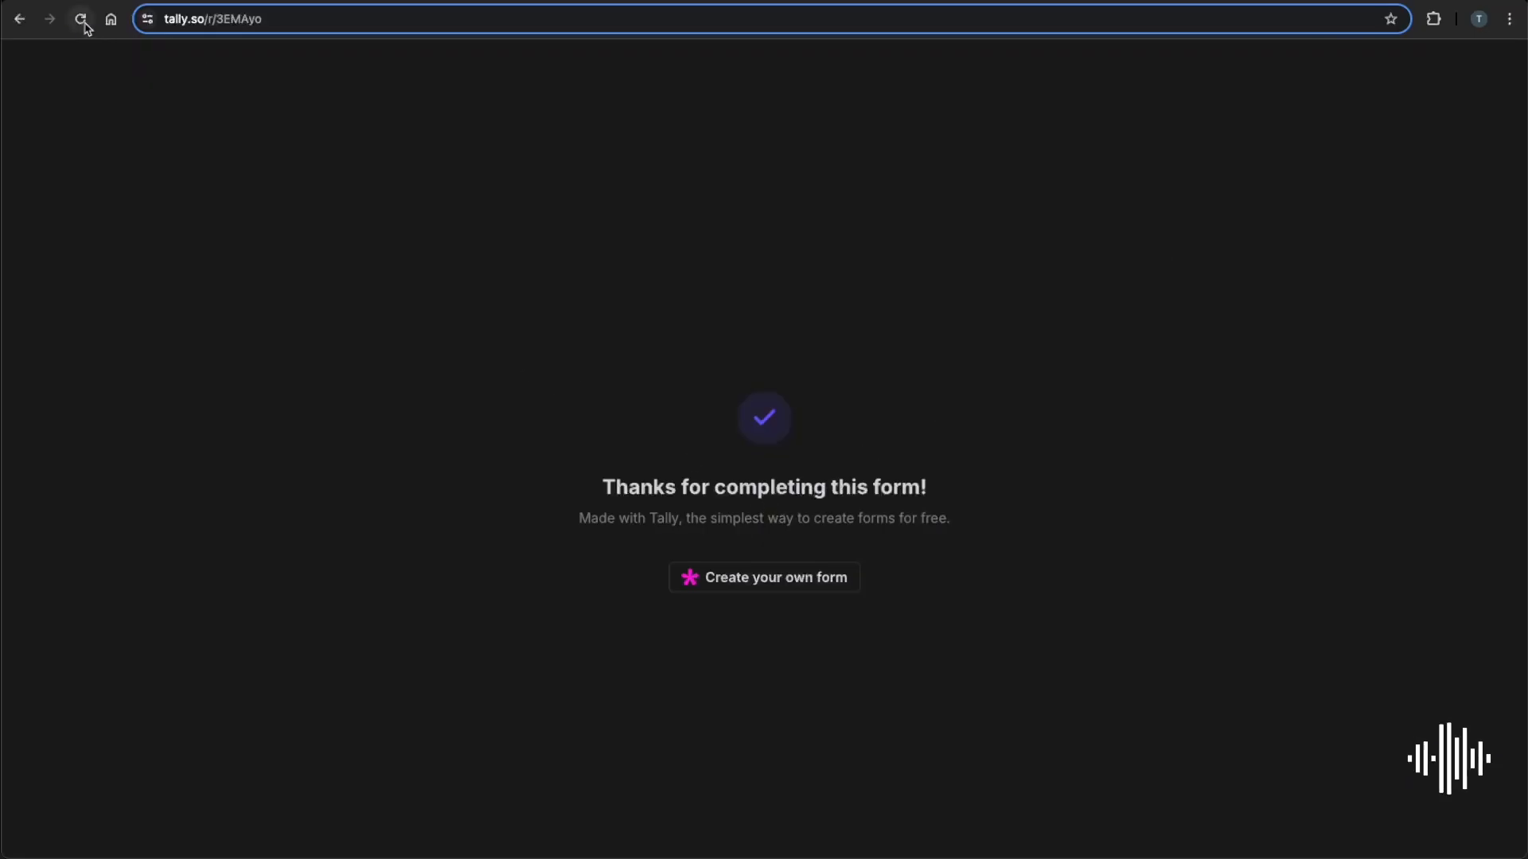
Reload the Tally form and submit it with Claude MCP as the tool.
left_click(82, 18)
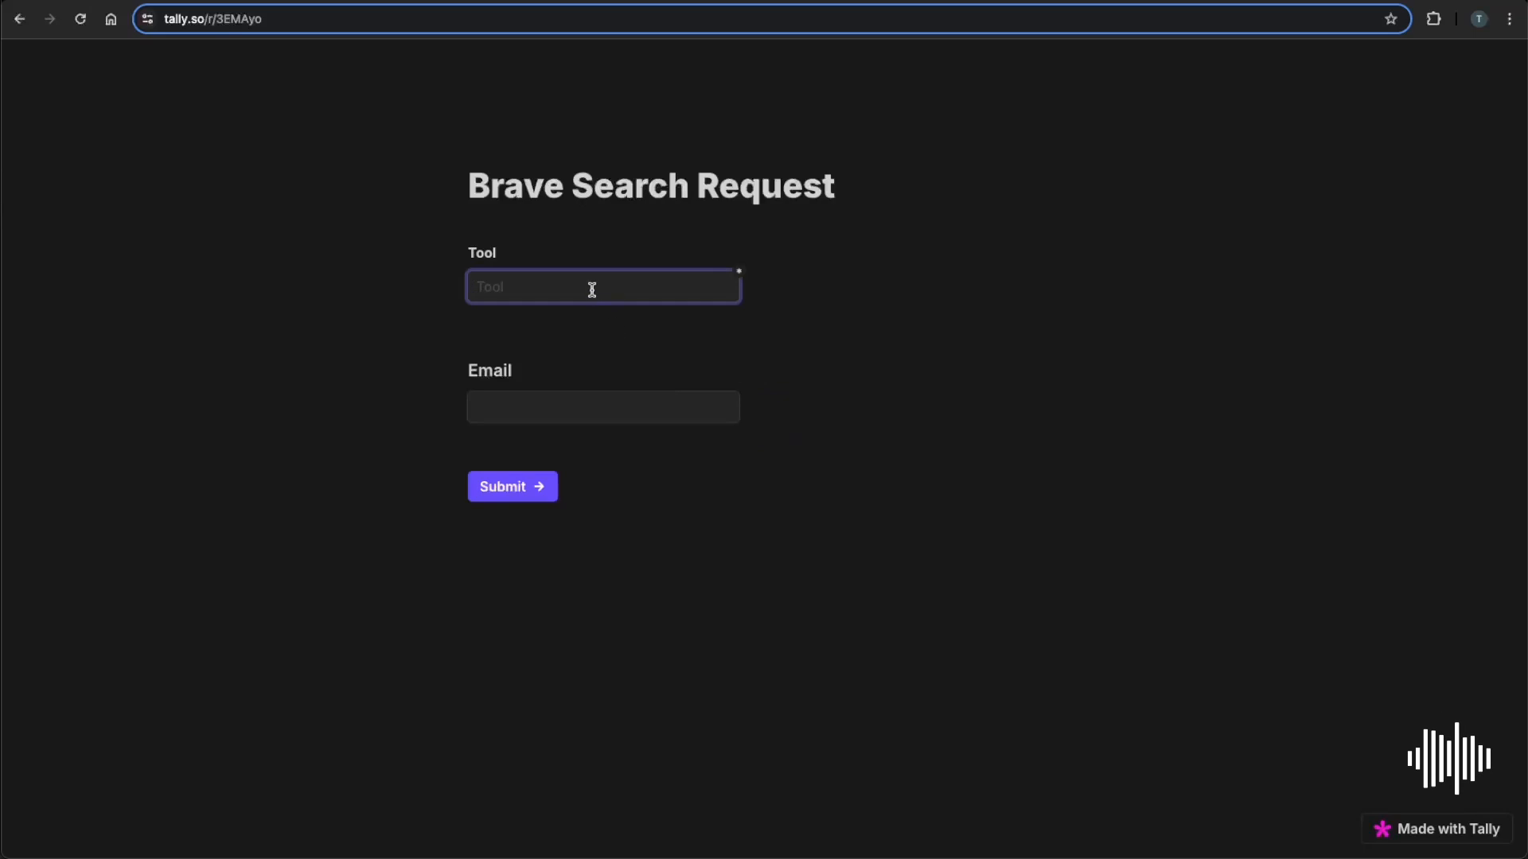
type("Claude MCP")
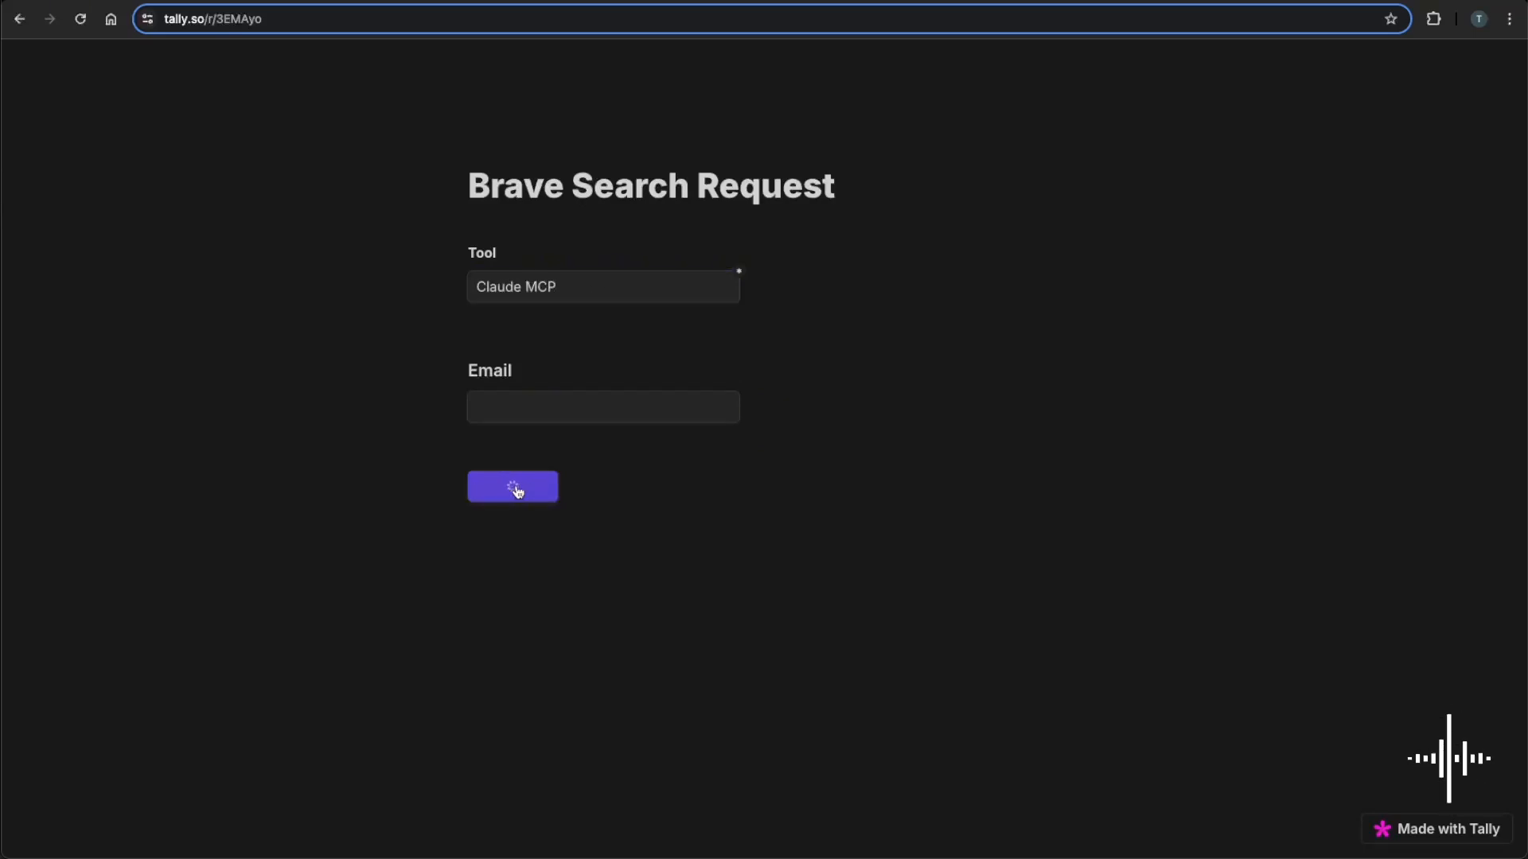
left_click(511, 487)
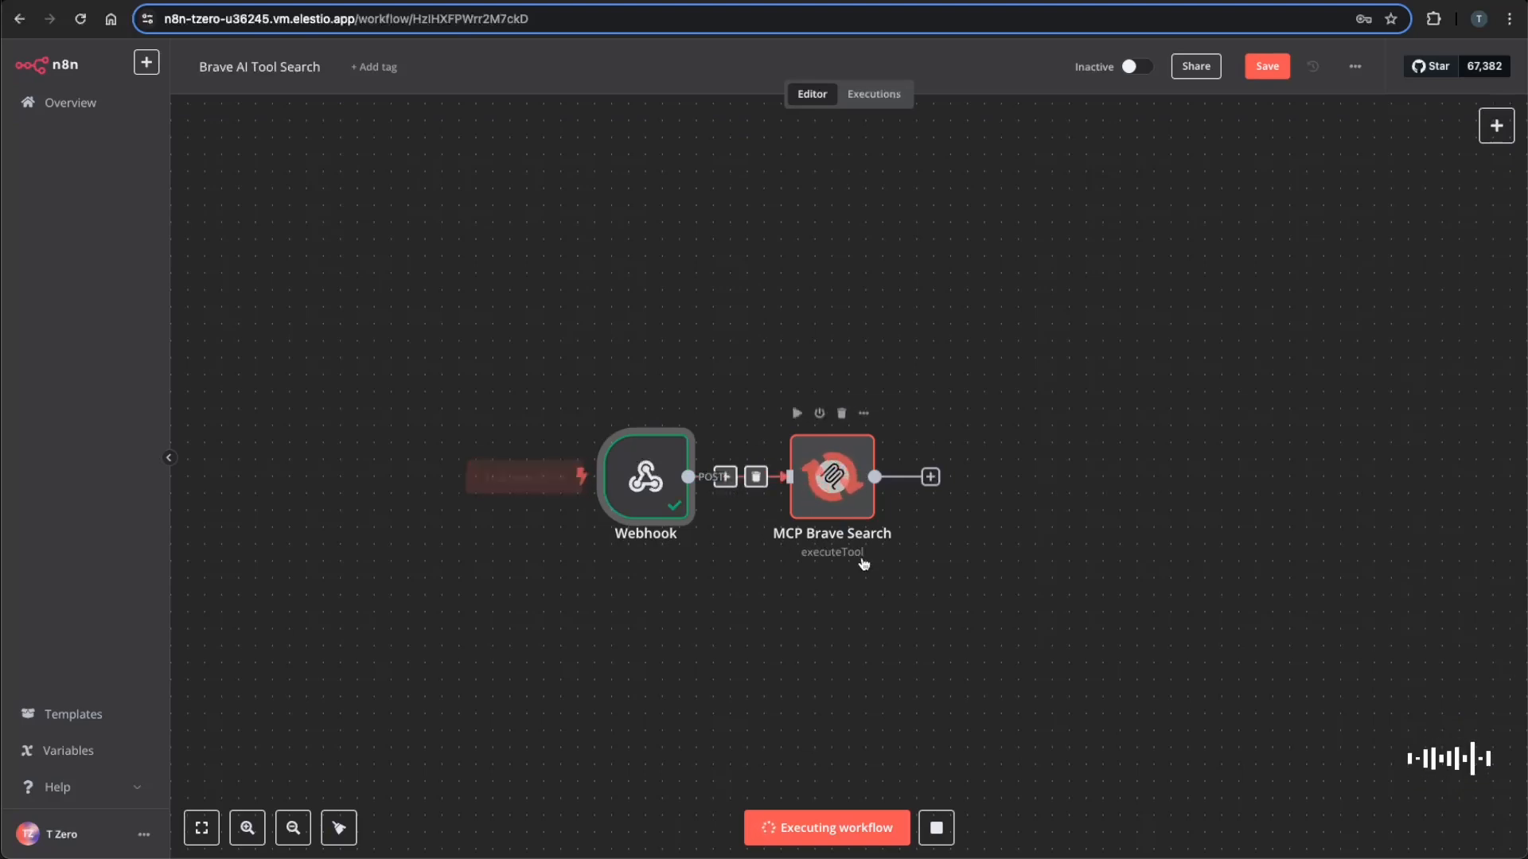
Inspect the MCP Brave Search node's JSON output of Claude MCP search results.
double_click(831, 477)
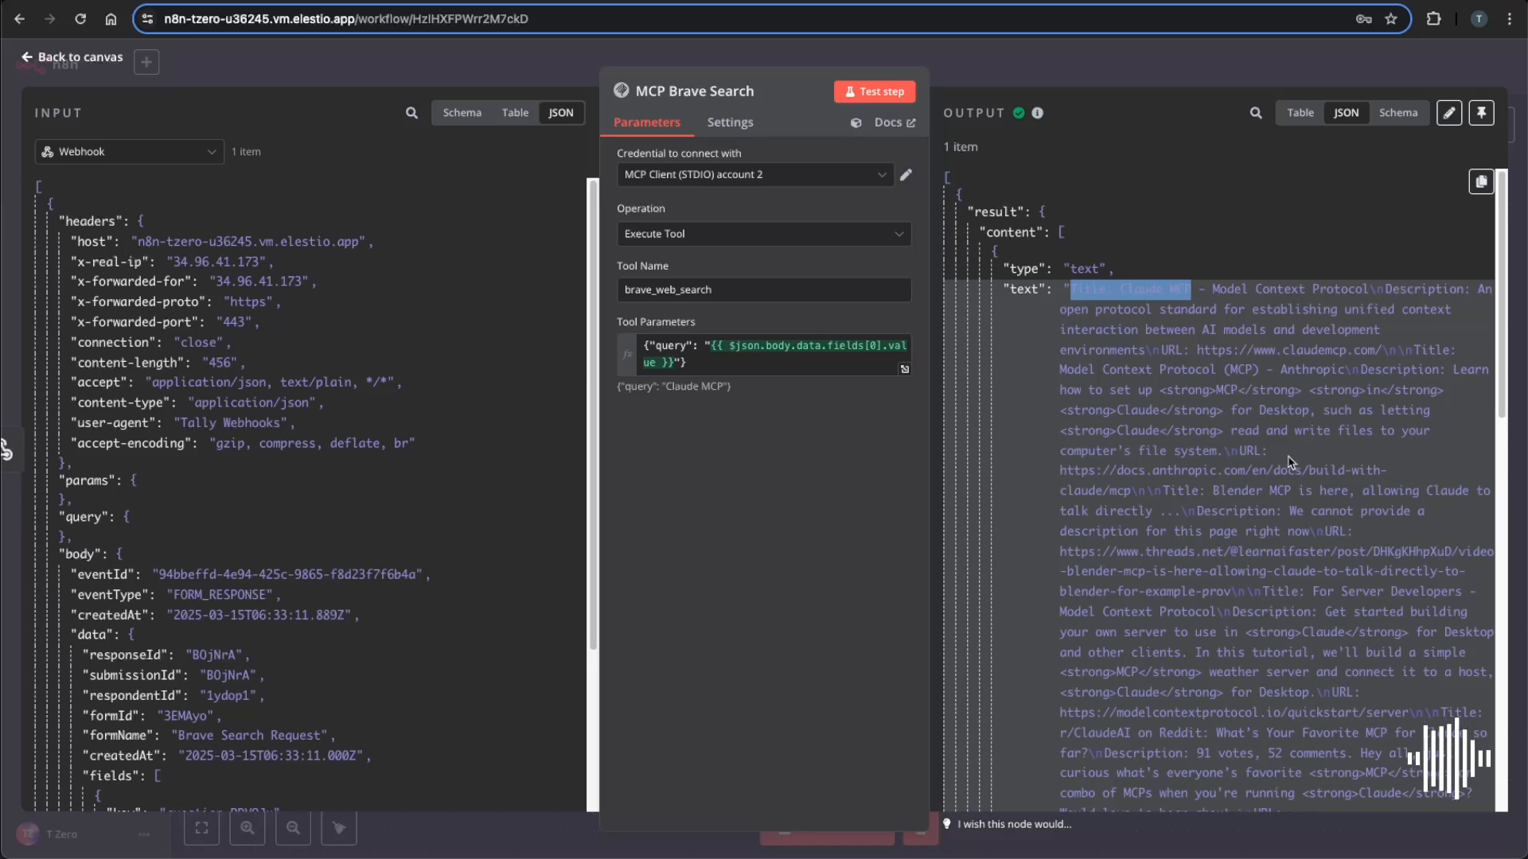
left_click(70, 56)
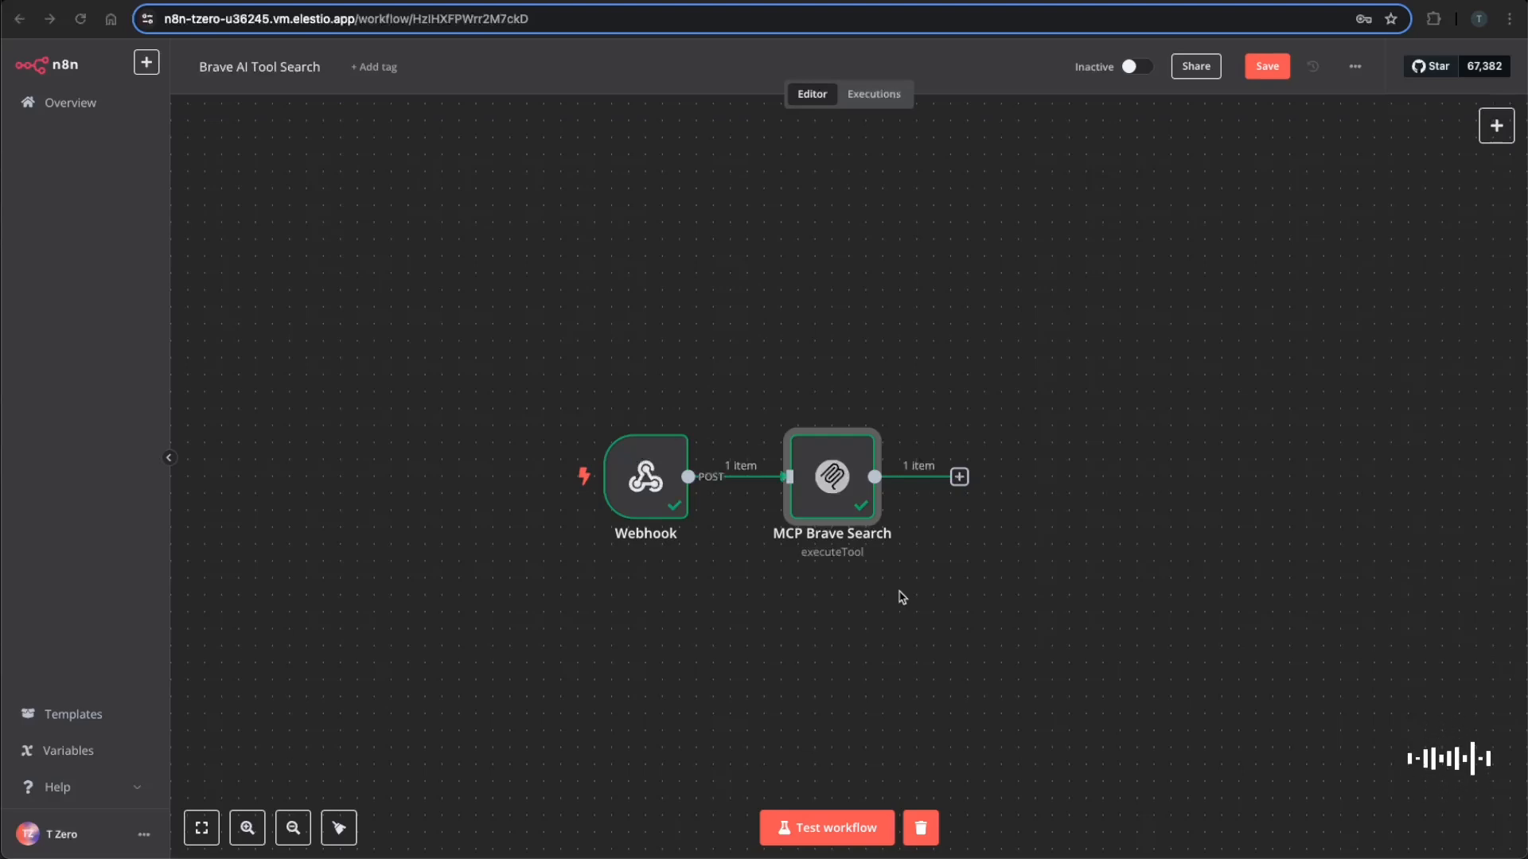
mouse_move(843, 490)
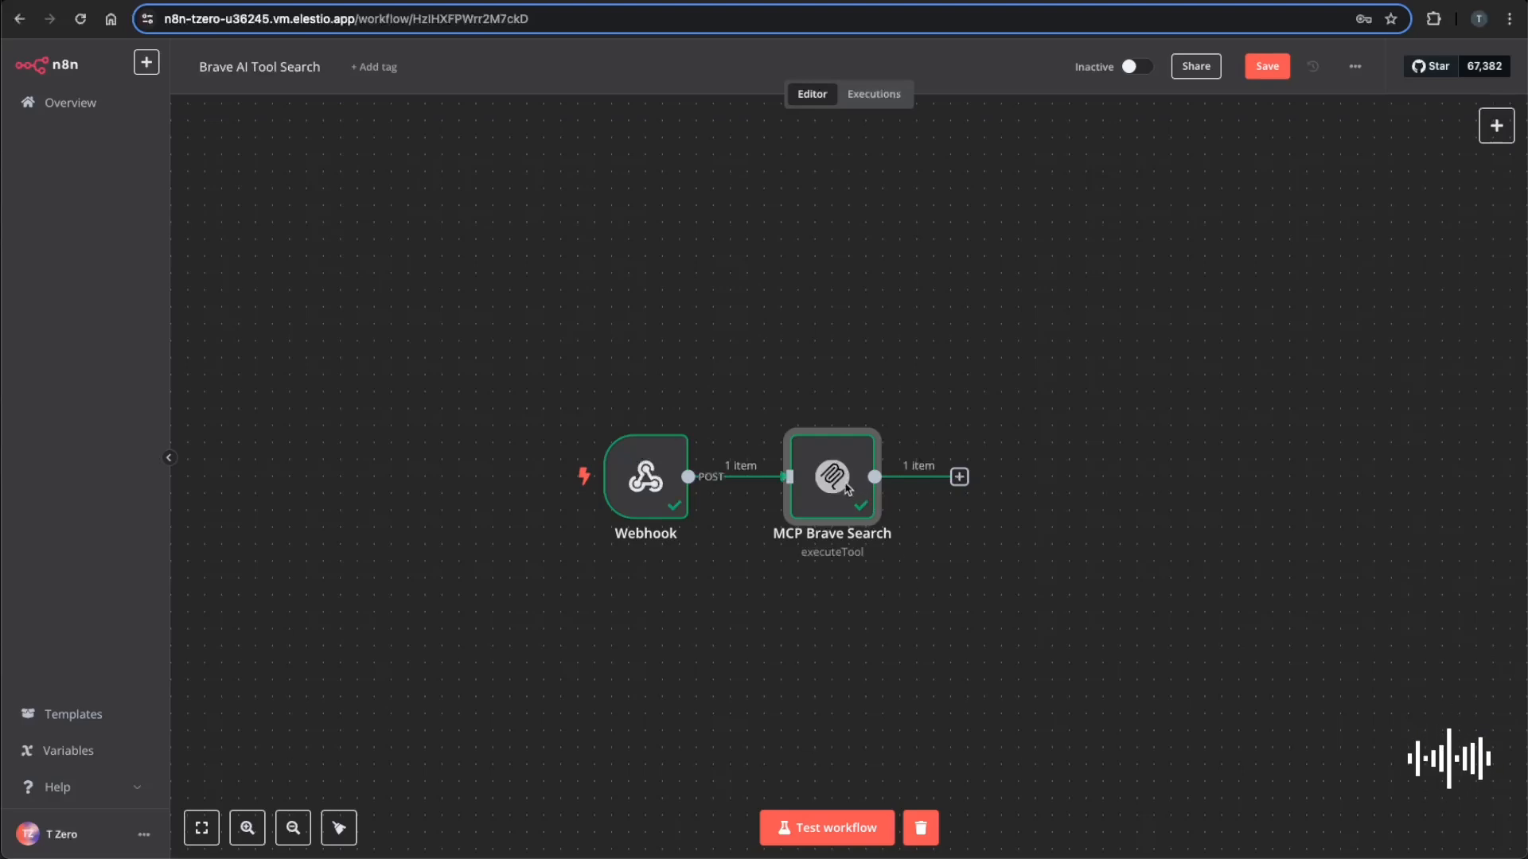
double_click(831, 476)
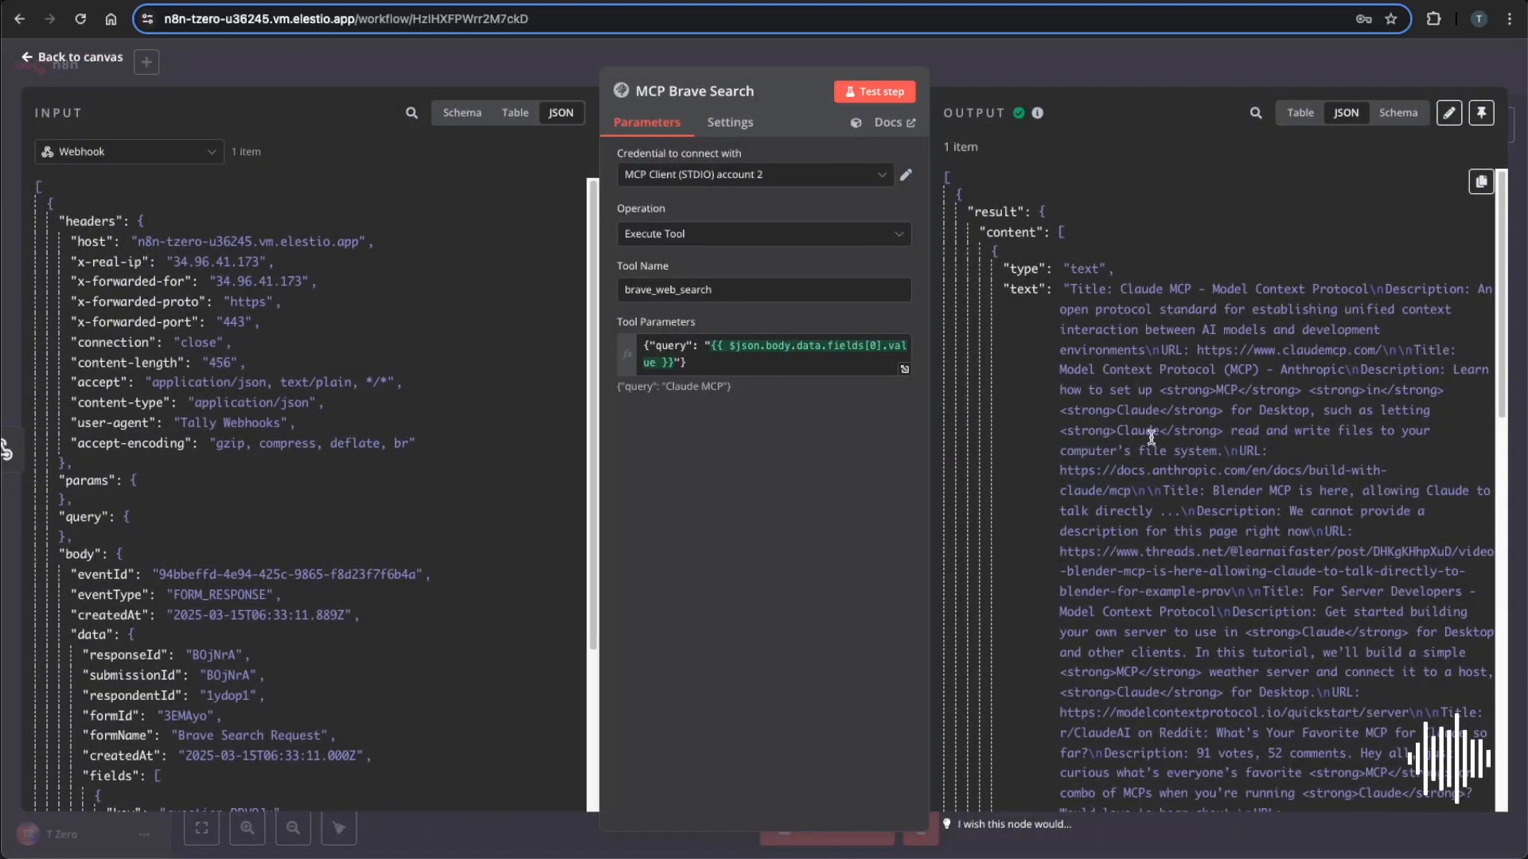
mouse_move(1029, 251)
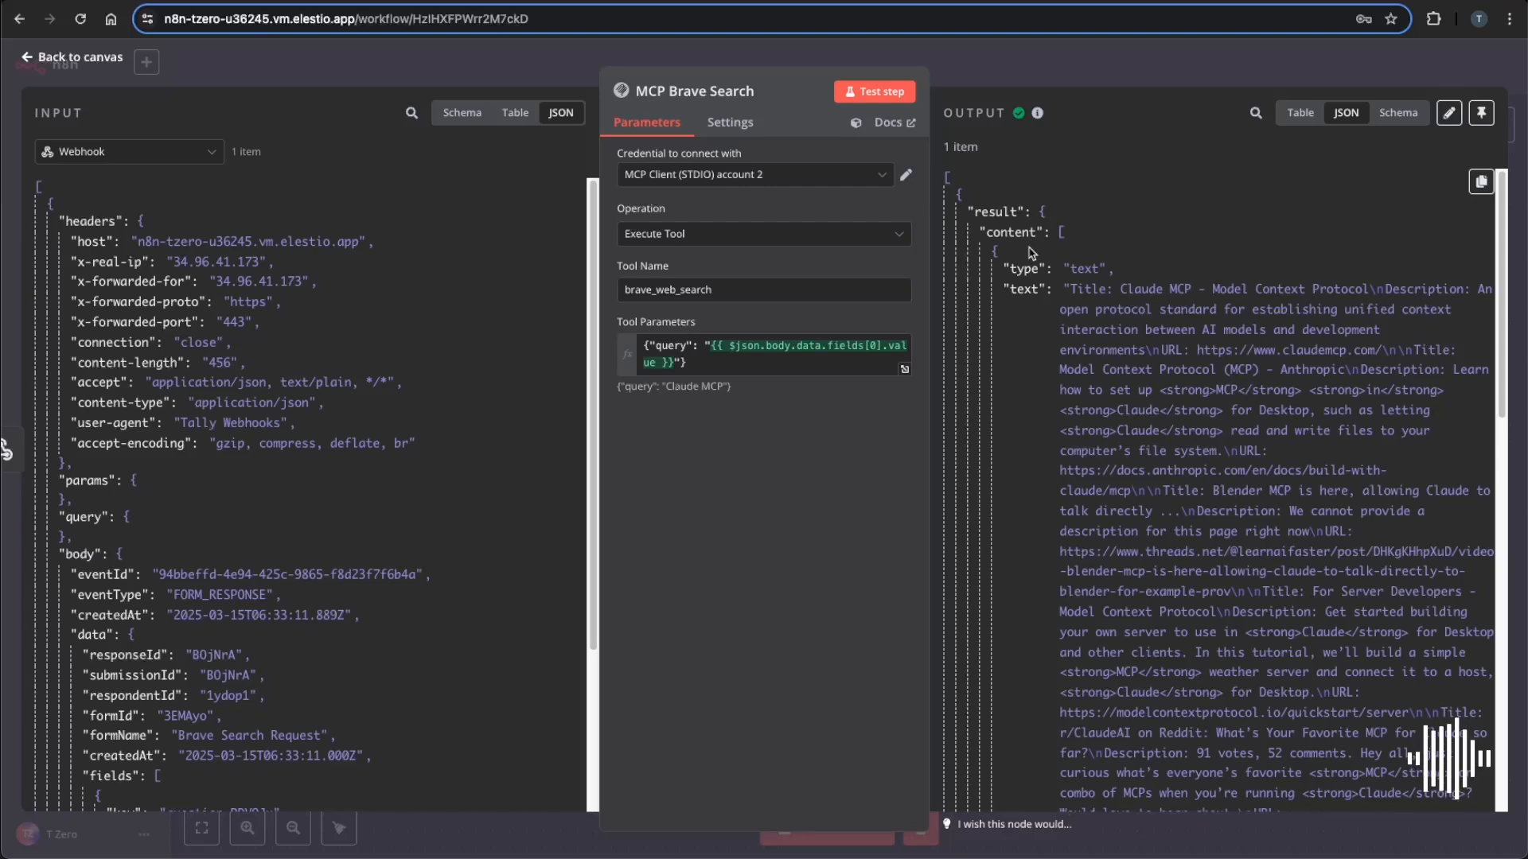
left_click(71, 57)
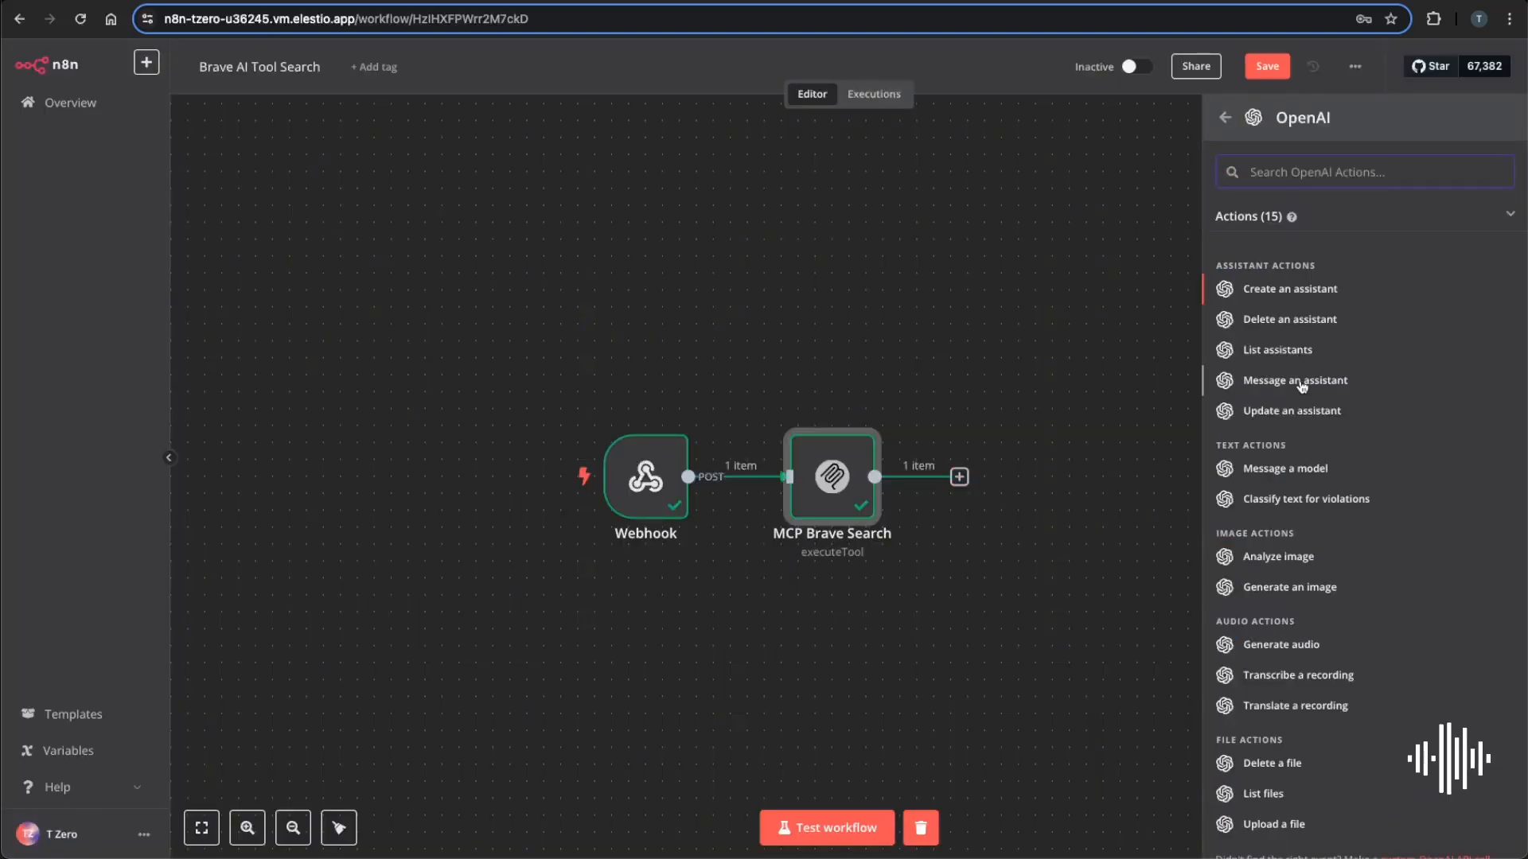
Add an OpenAI node using Text, Message a Model with GPT-3.5-TURBO and an expression prompt.
left_click(1295, 380)
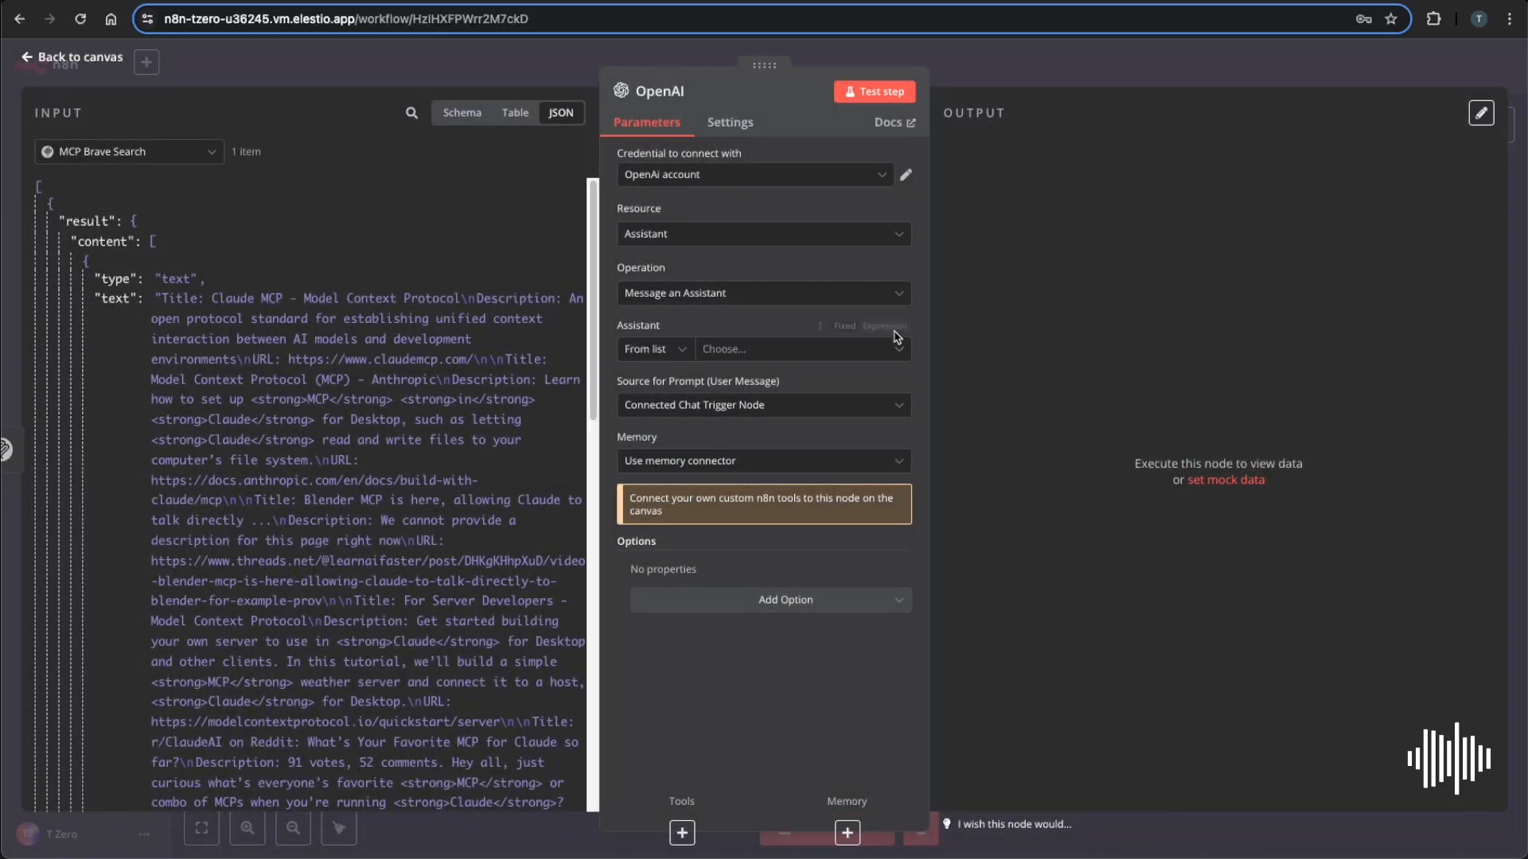
left_click(764, 234)
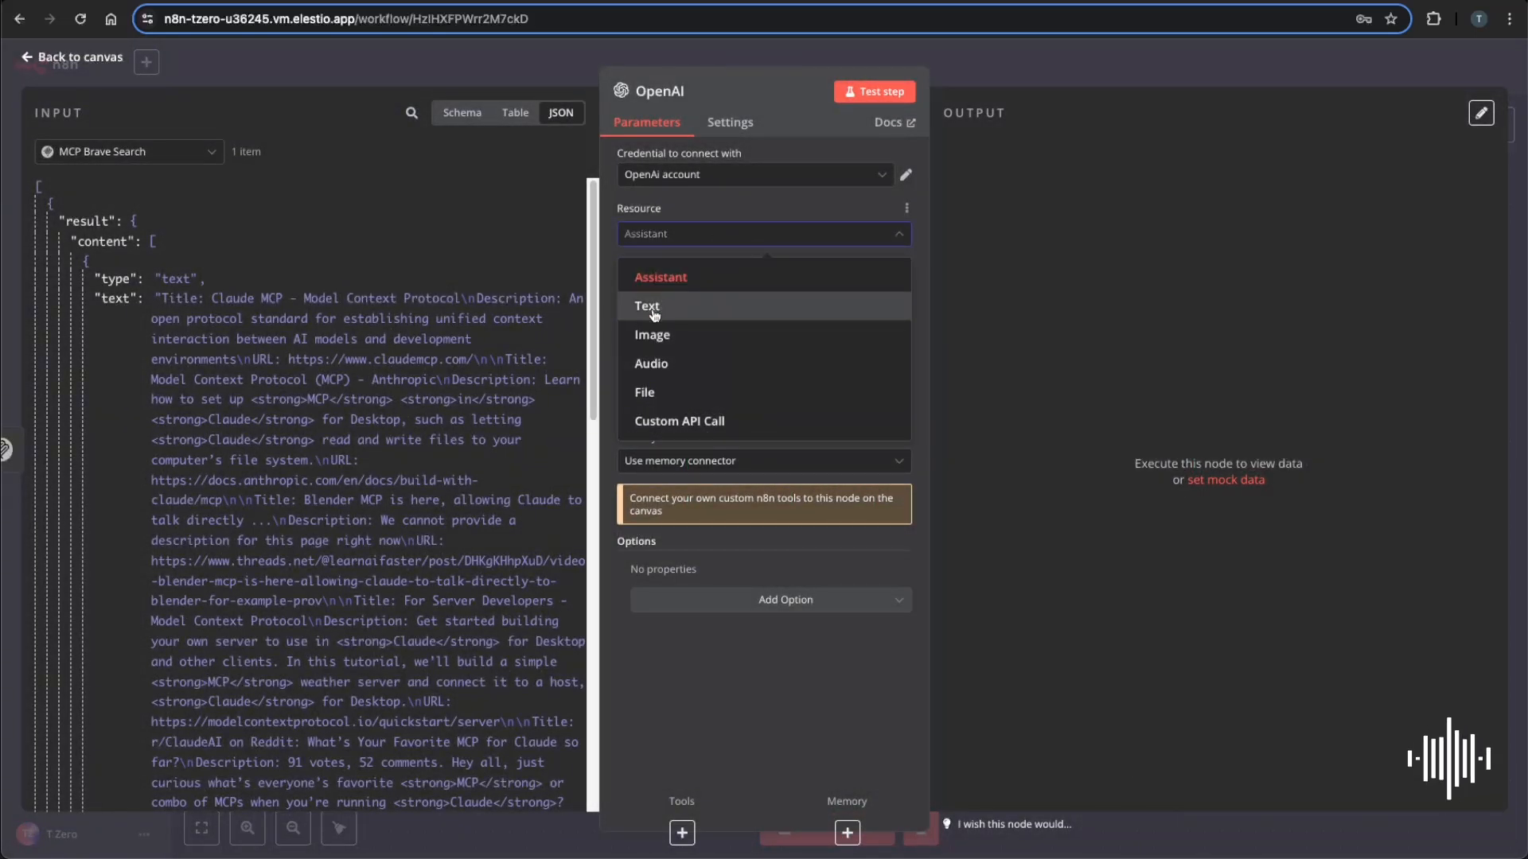
left_click(647, 306)
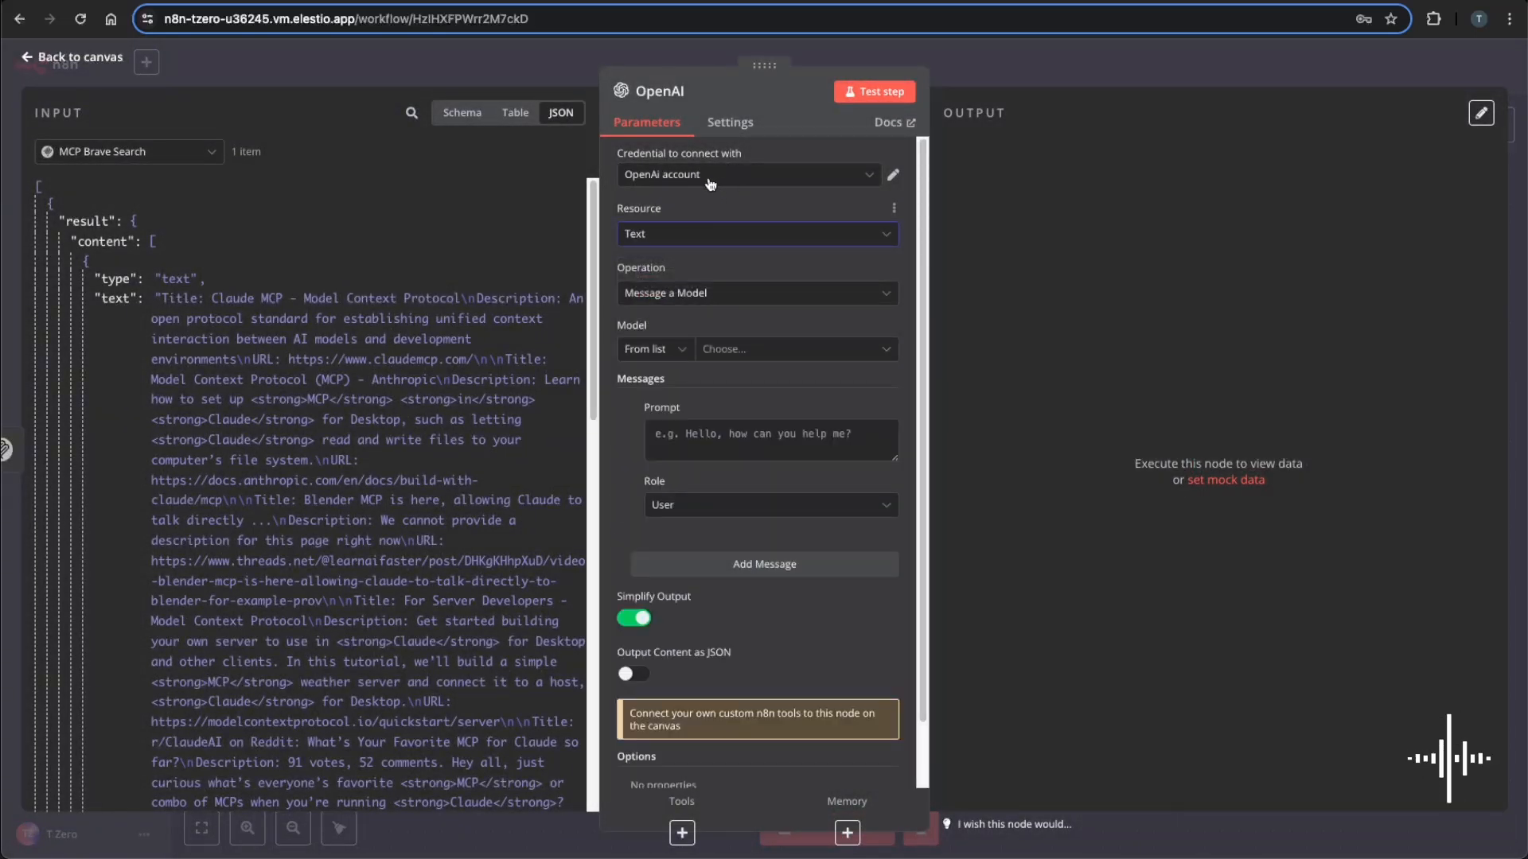
mouse_move(768, 187)
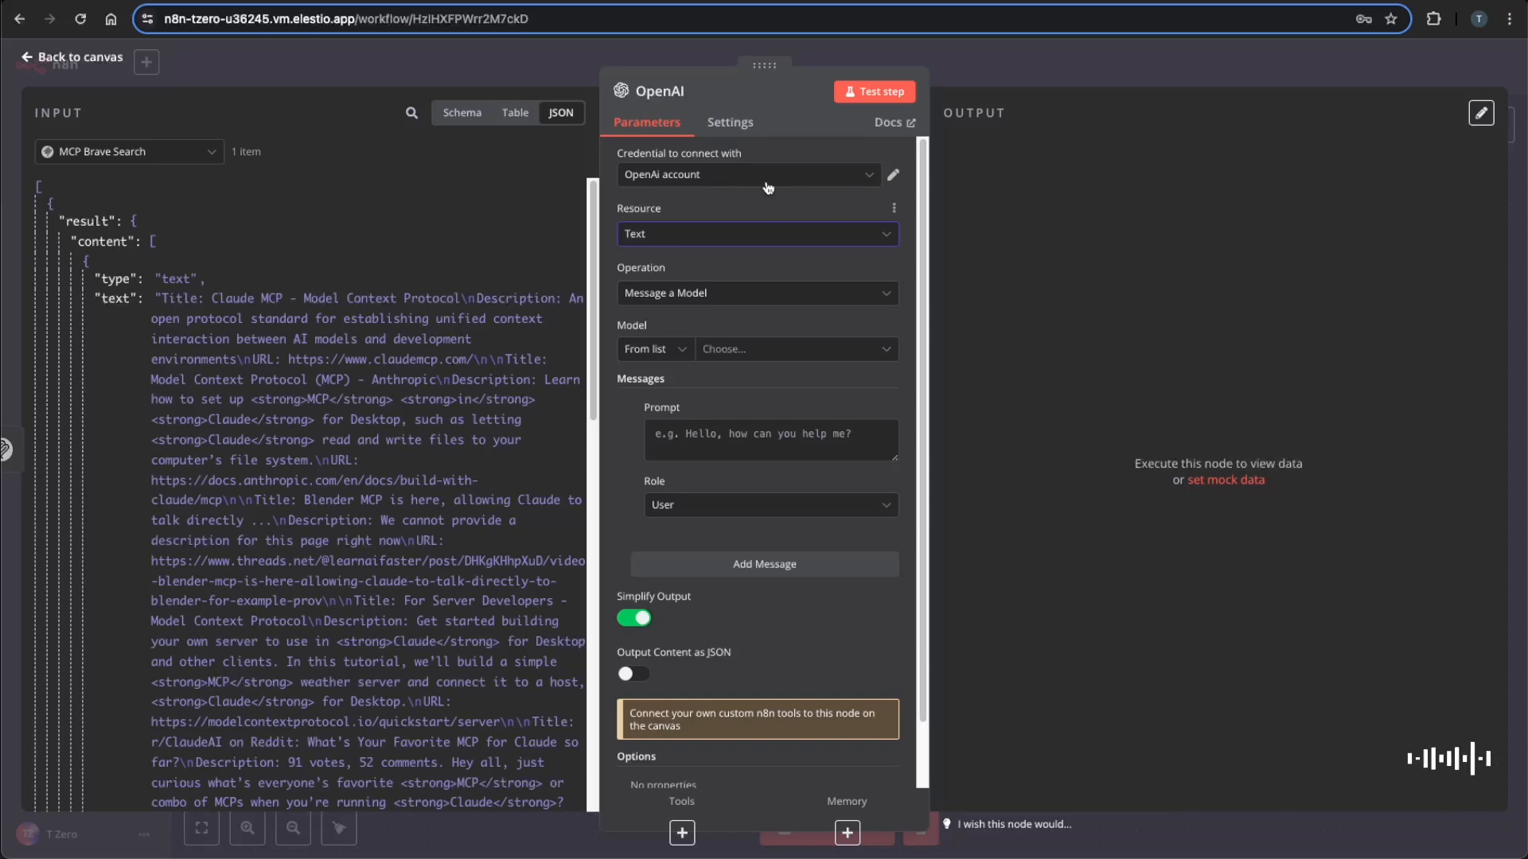
left_click(790, 348)
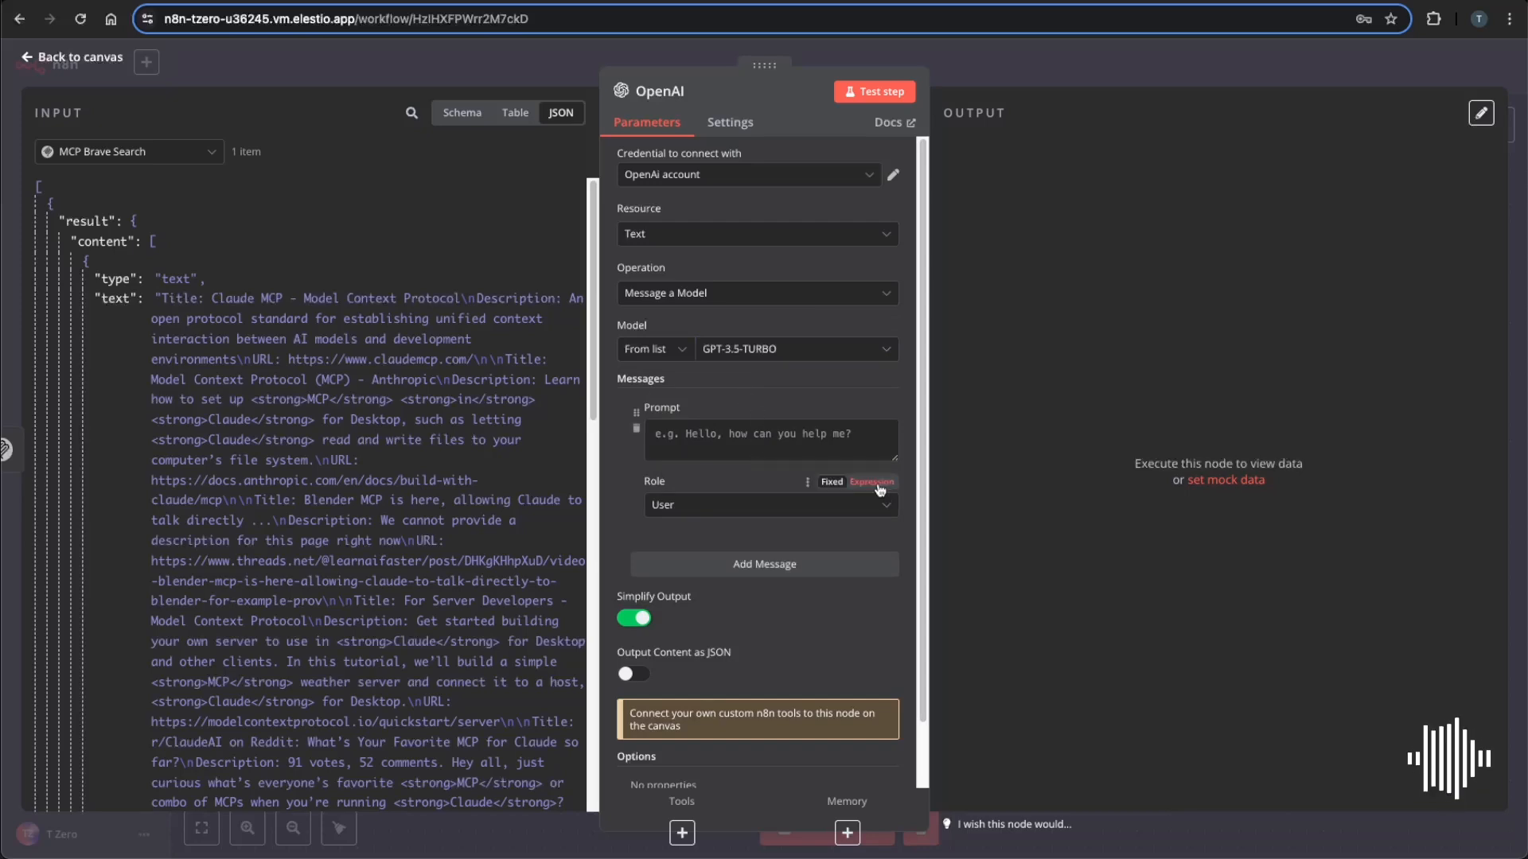
left_click(770, 439)
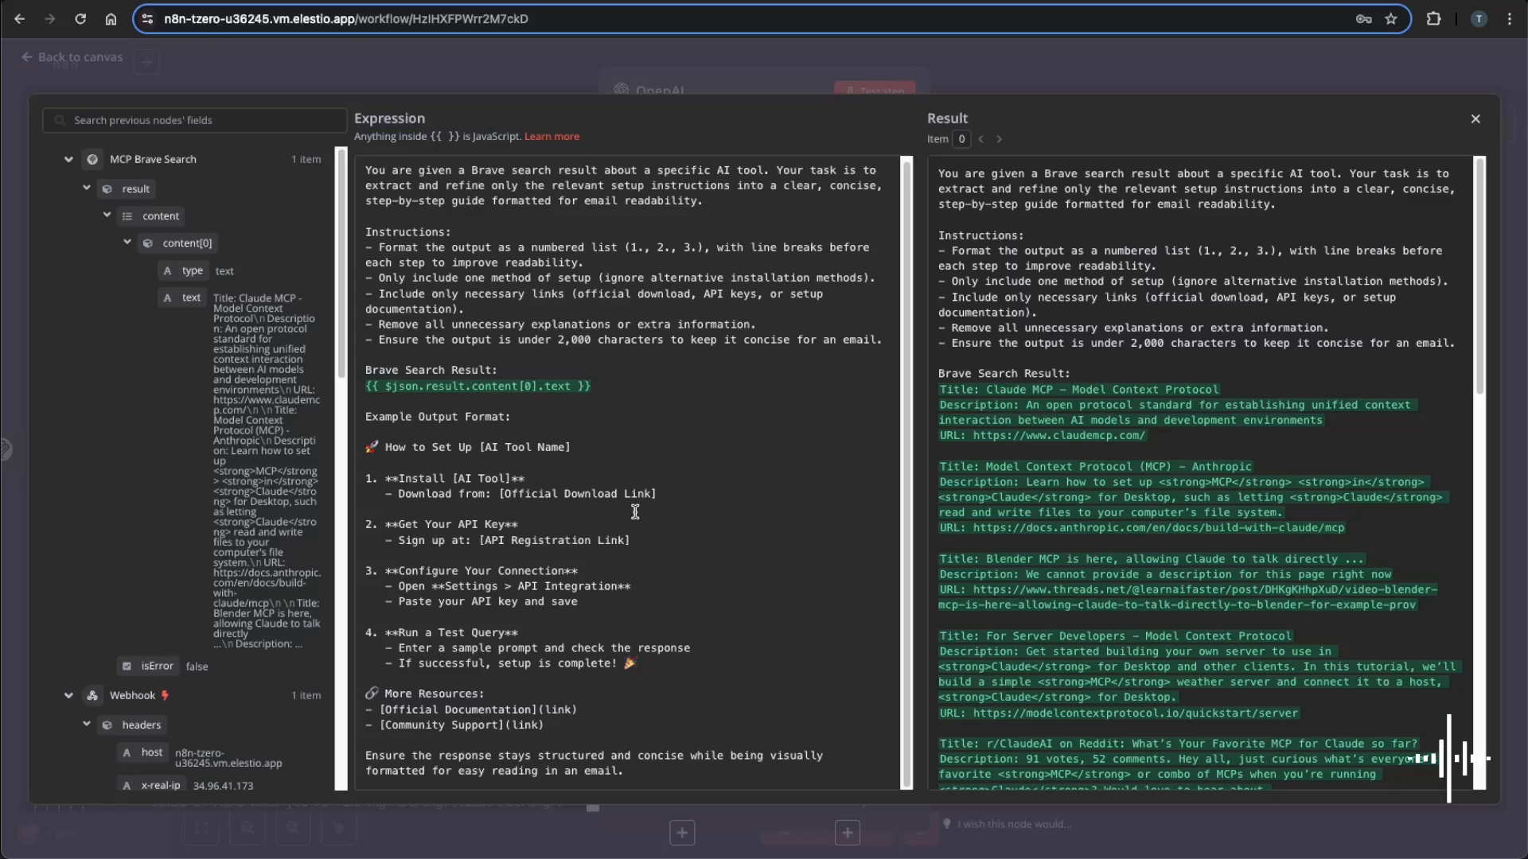
mouse_move(576, 439)
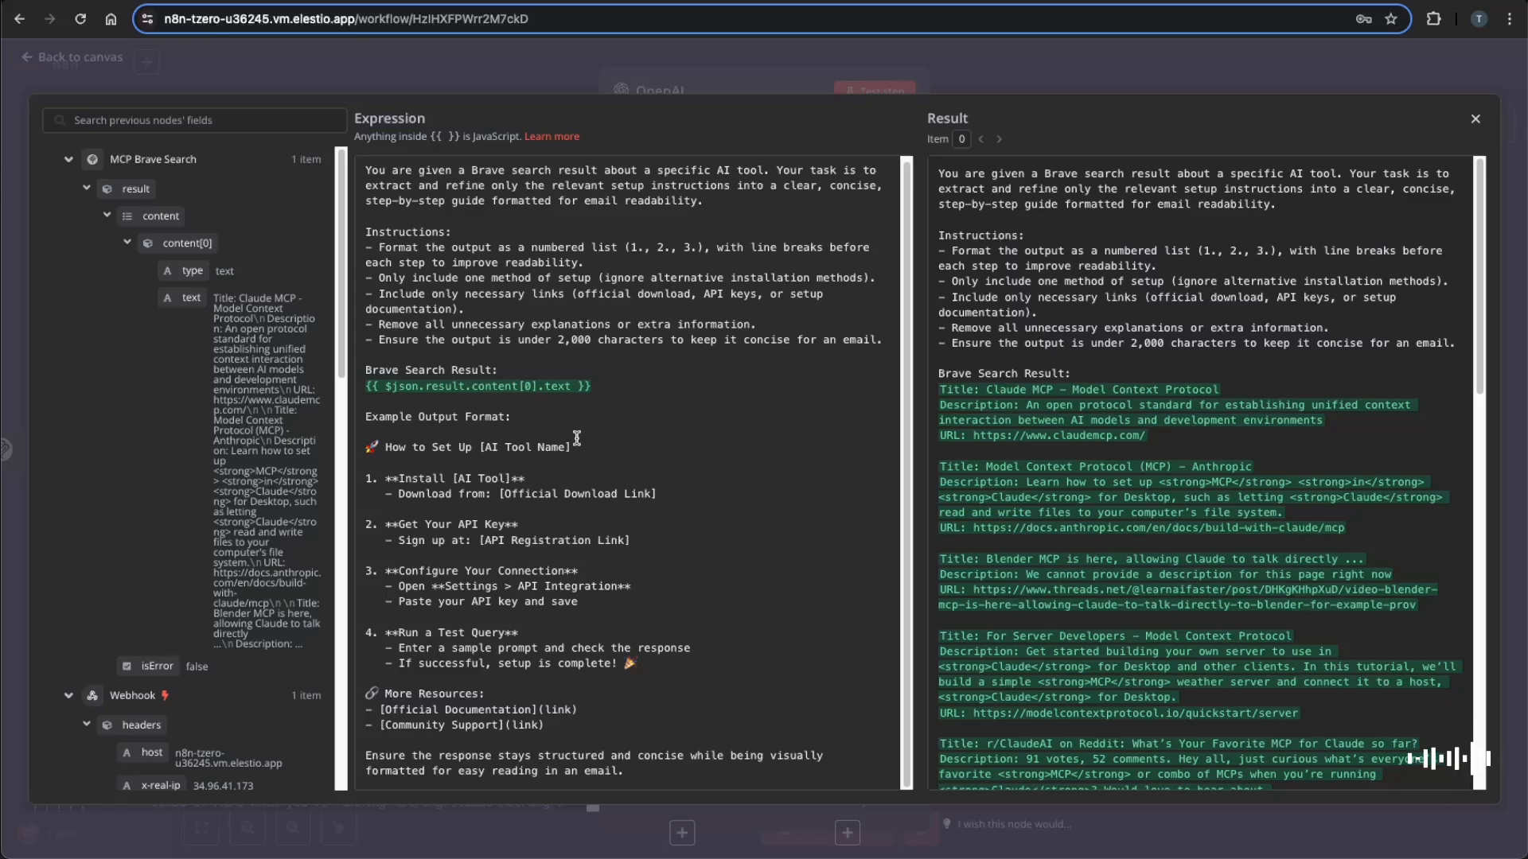
mouse_move(409, 461)
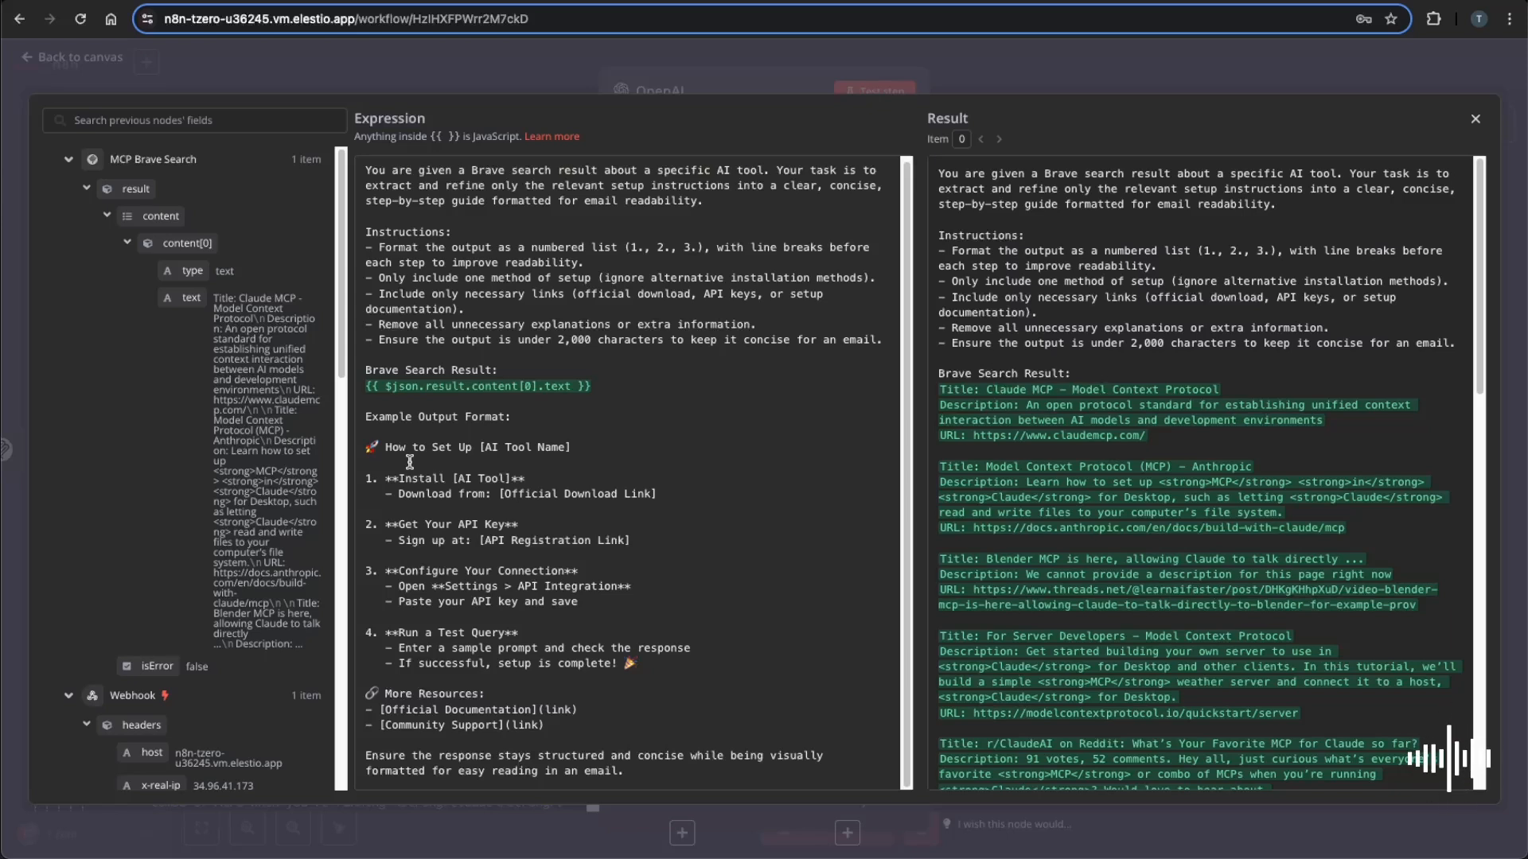
mouse_move(580, 316)
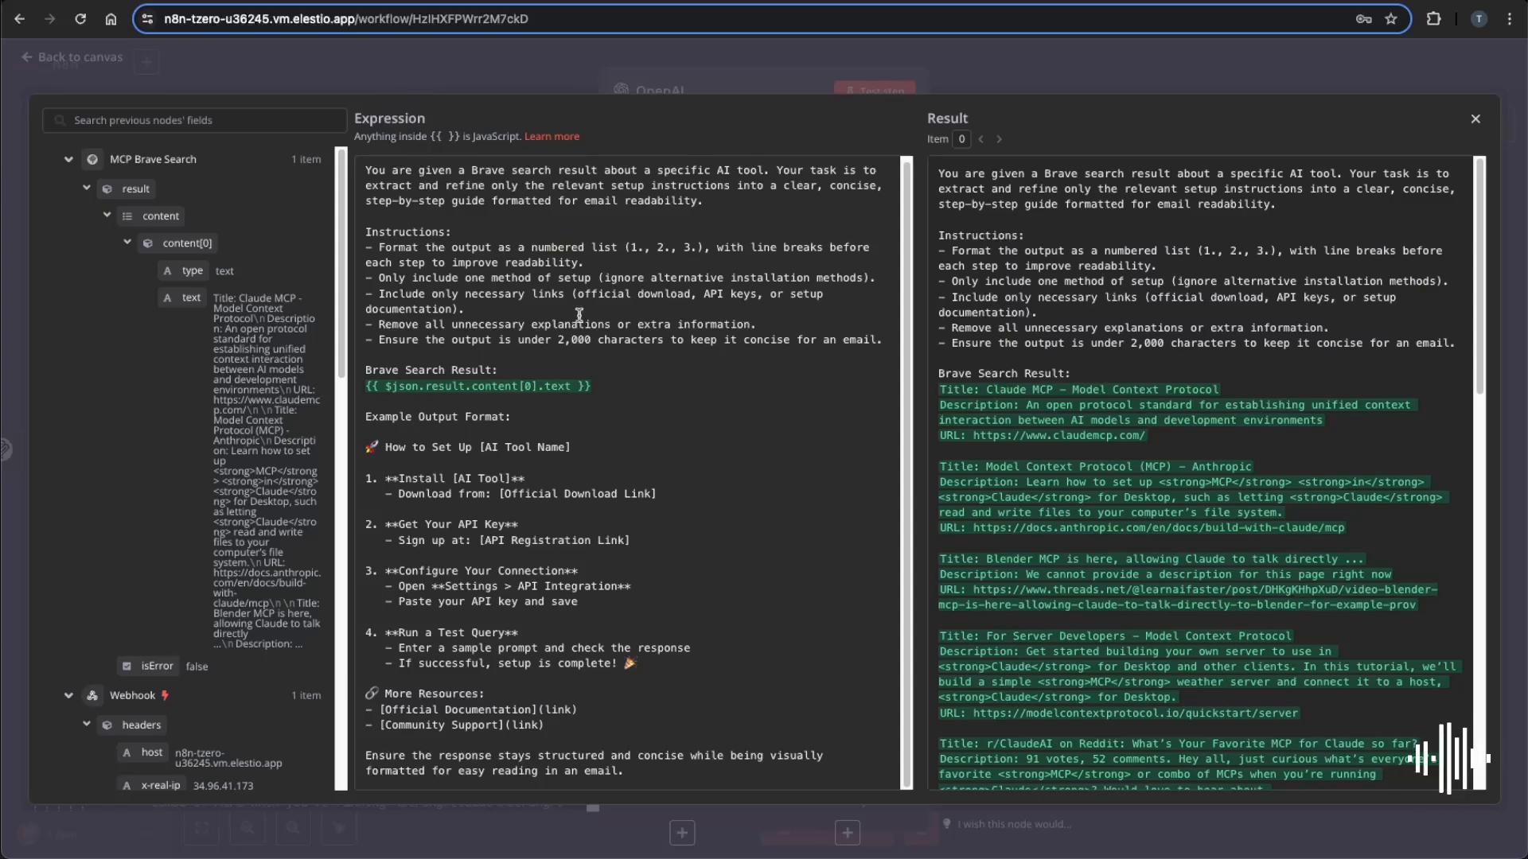
mouse_move(604, 303)
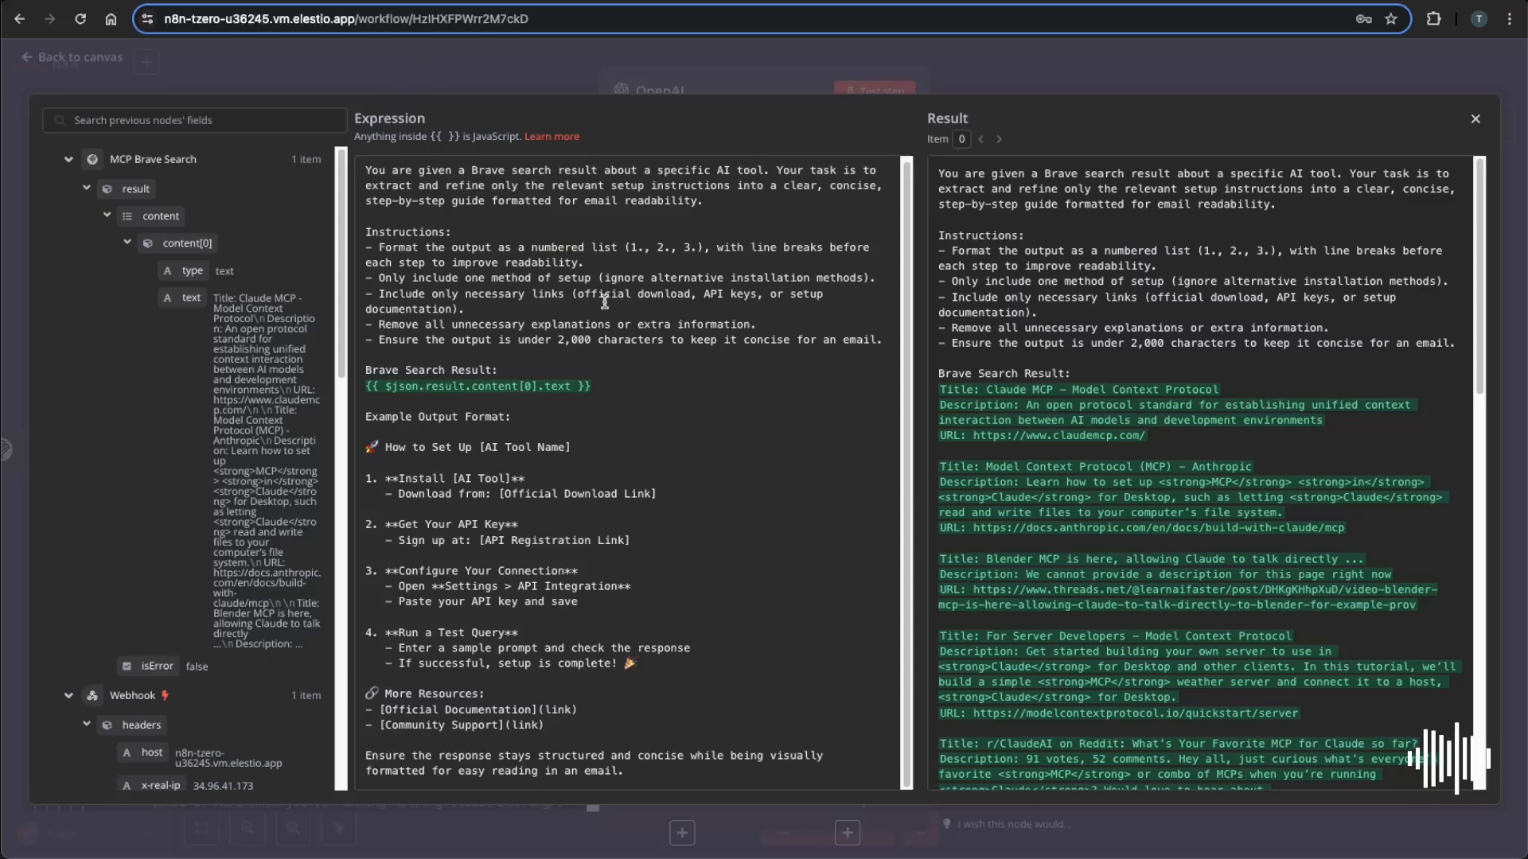
Enter the numbered setup-guide prompt using {{ $json.result.content[0].text }} and close the editor.
left_click(1475, 119)
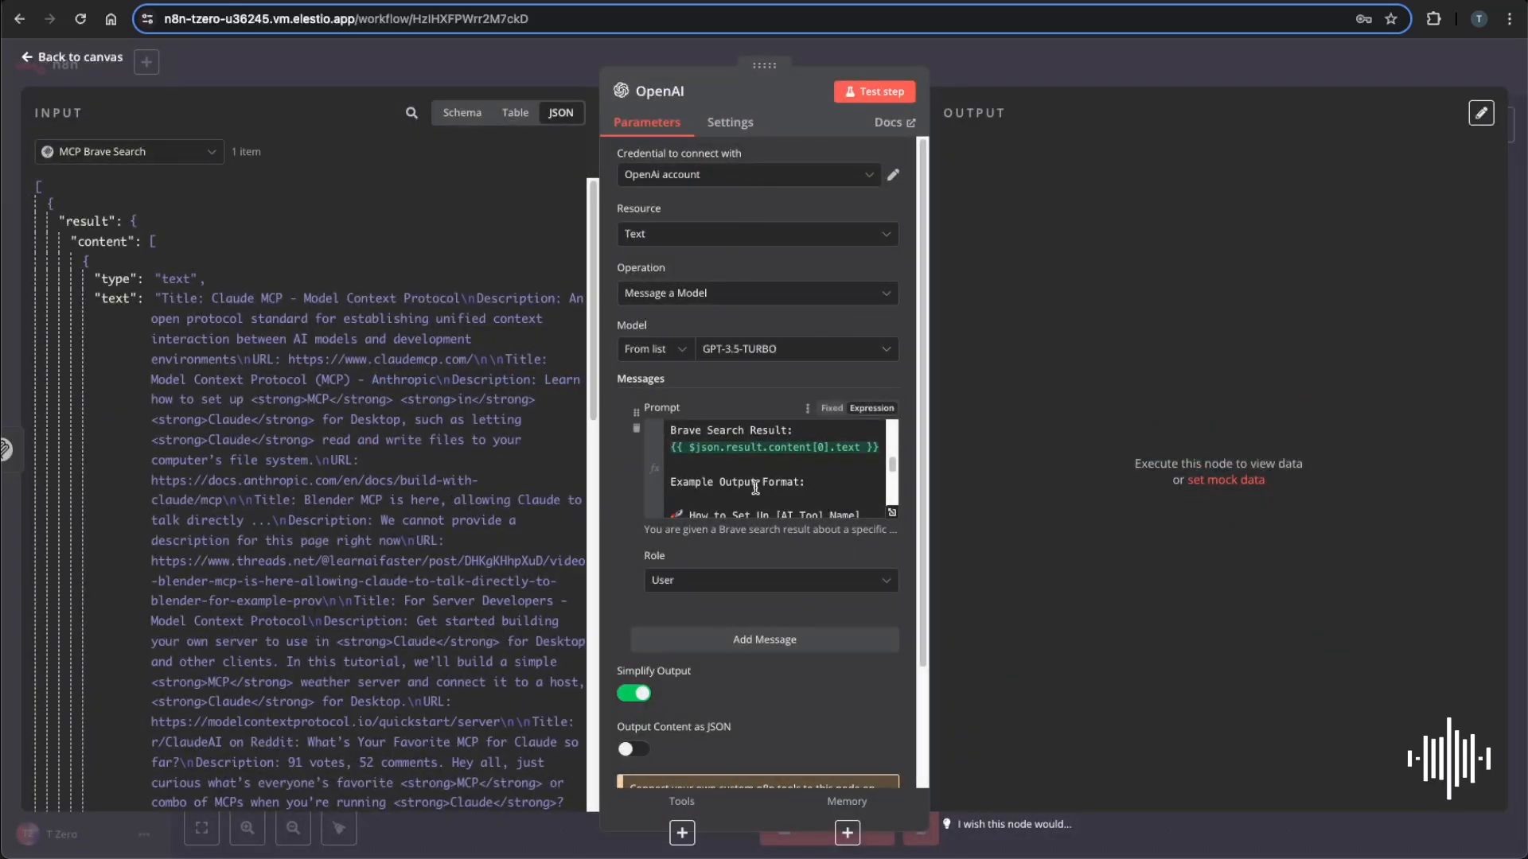
mouse_move(412, 439)
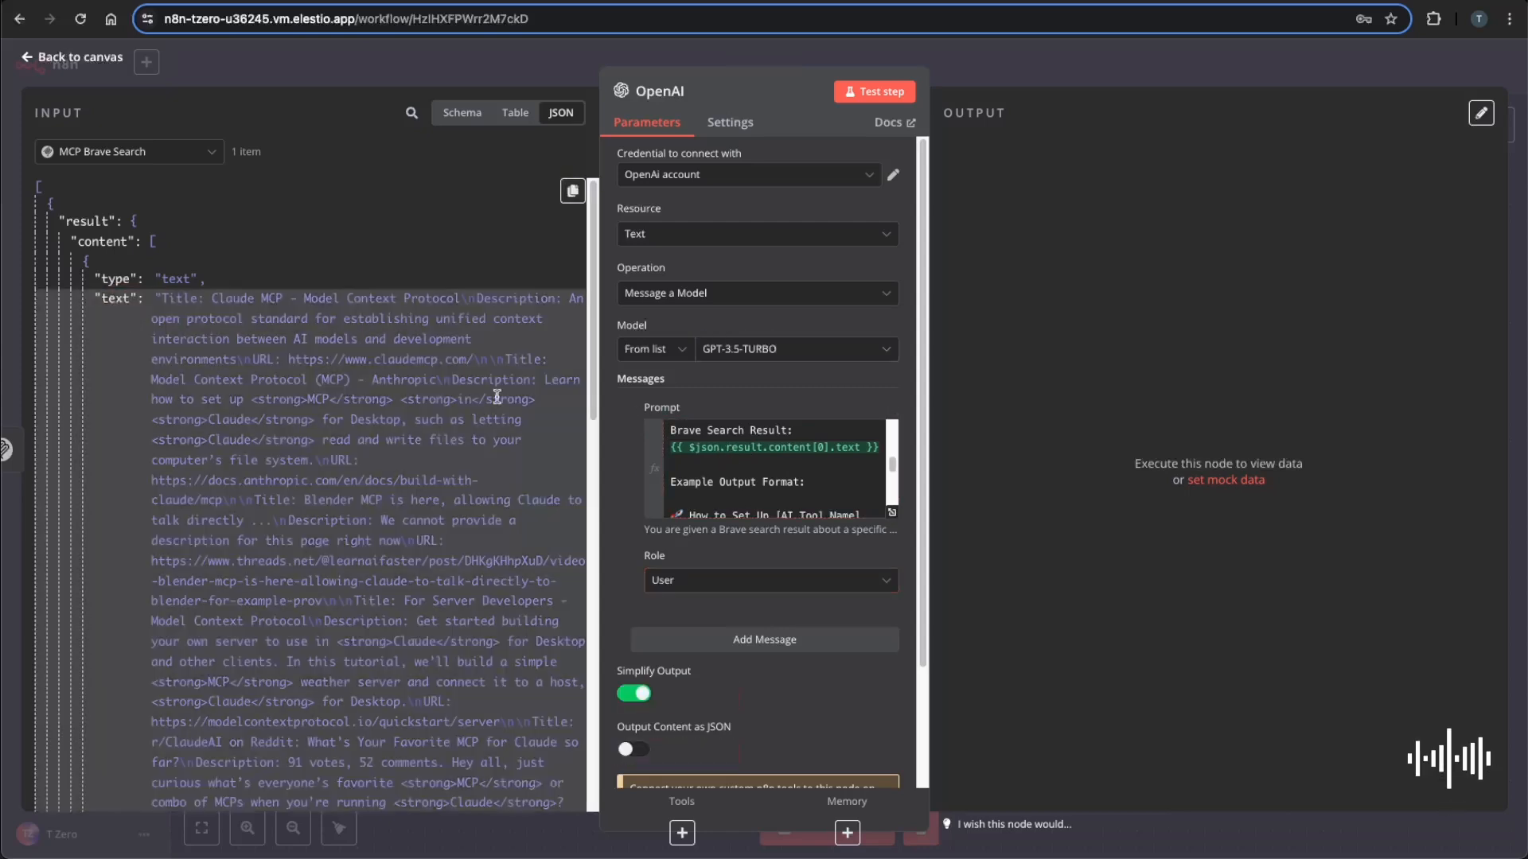
Test the OpenAI step to generate the Claude for Desktop MCP setup guide.
left_click(873, 91)
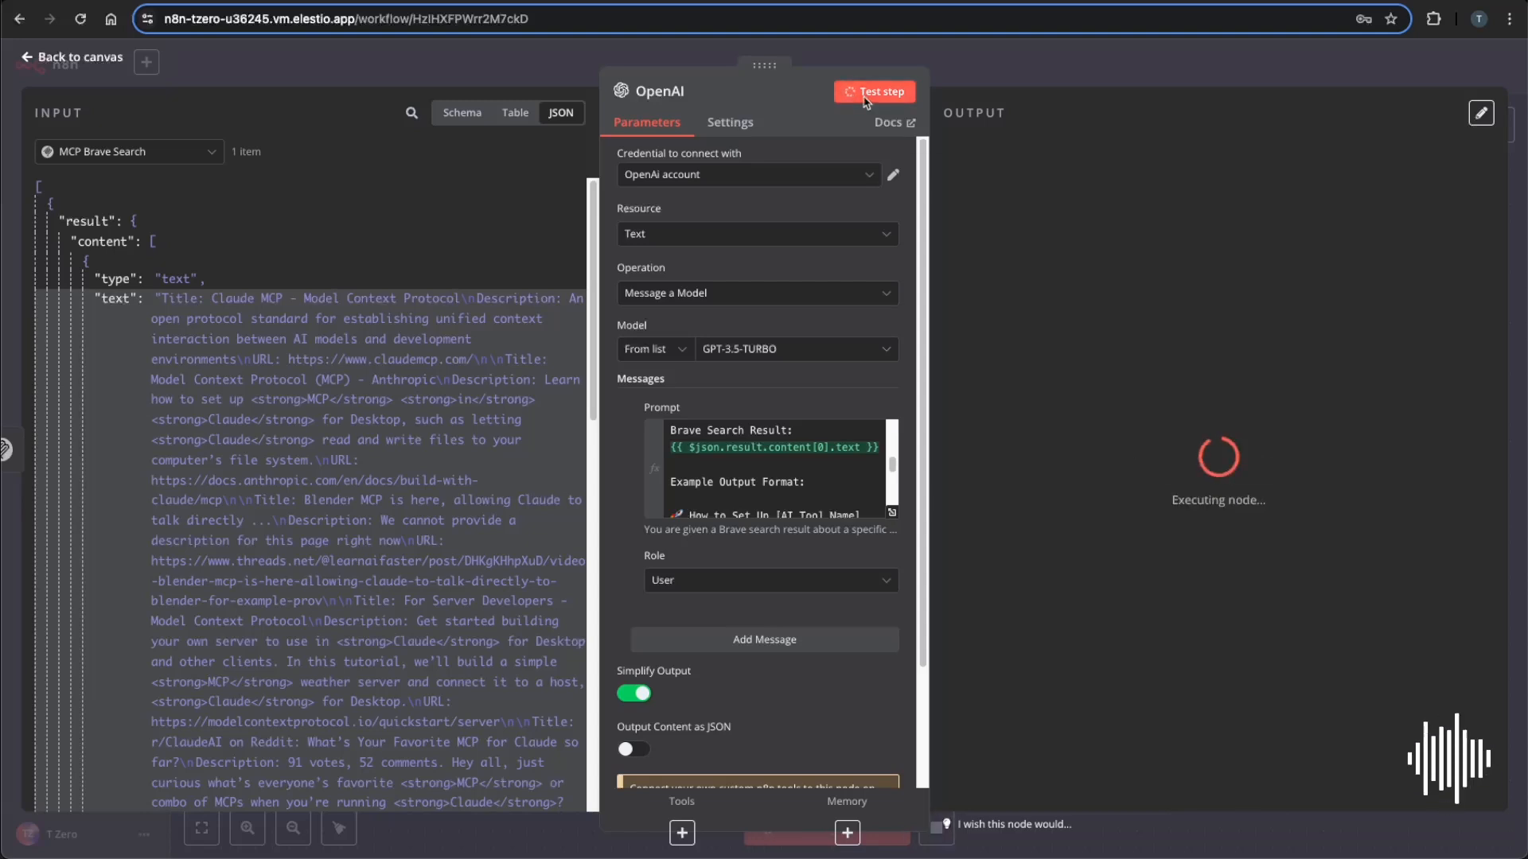
left_click(880, 91)
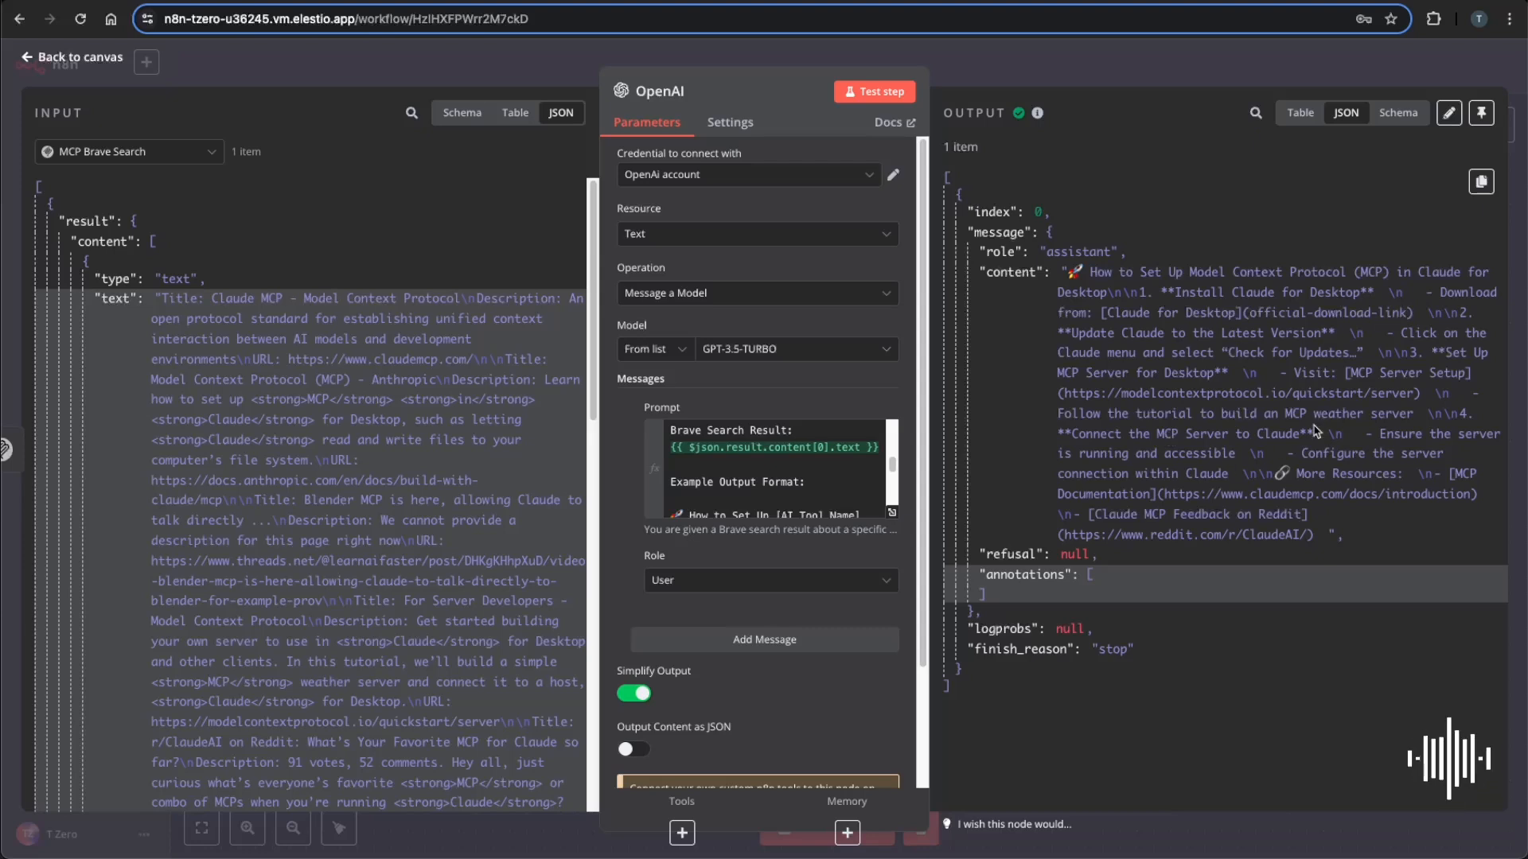
mouse_move(973, 83)
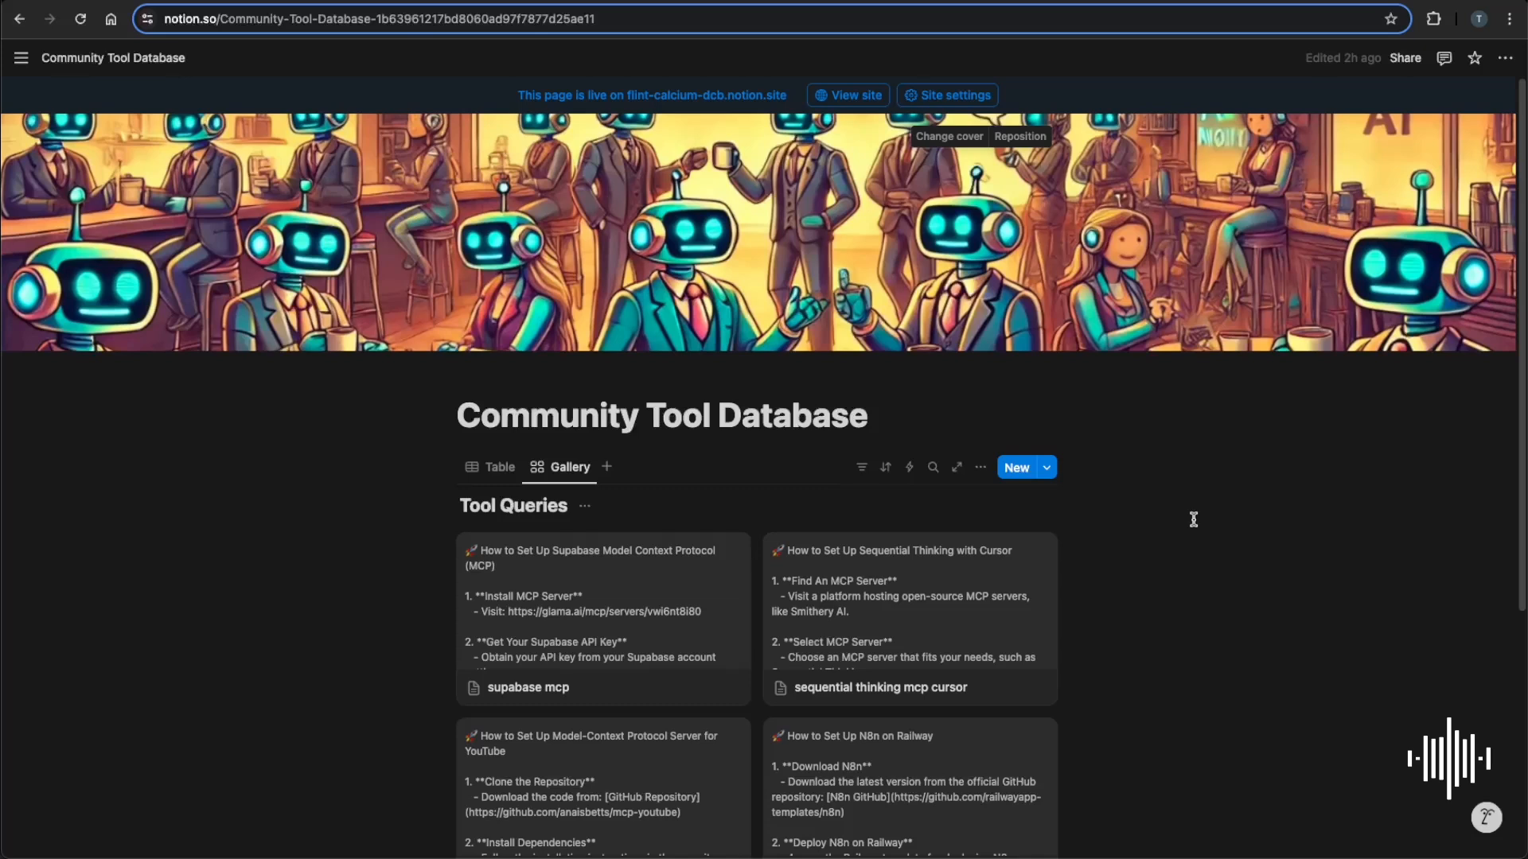
mouse_move(1141, 474)
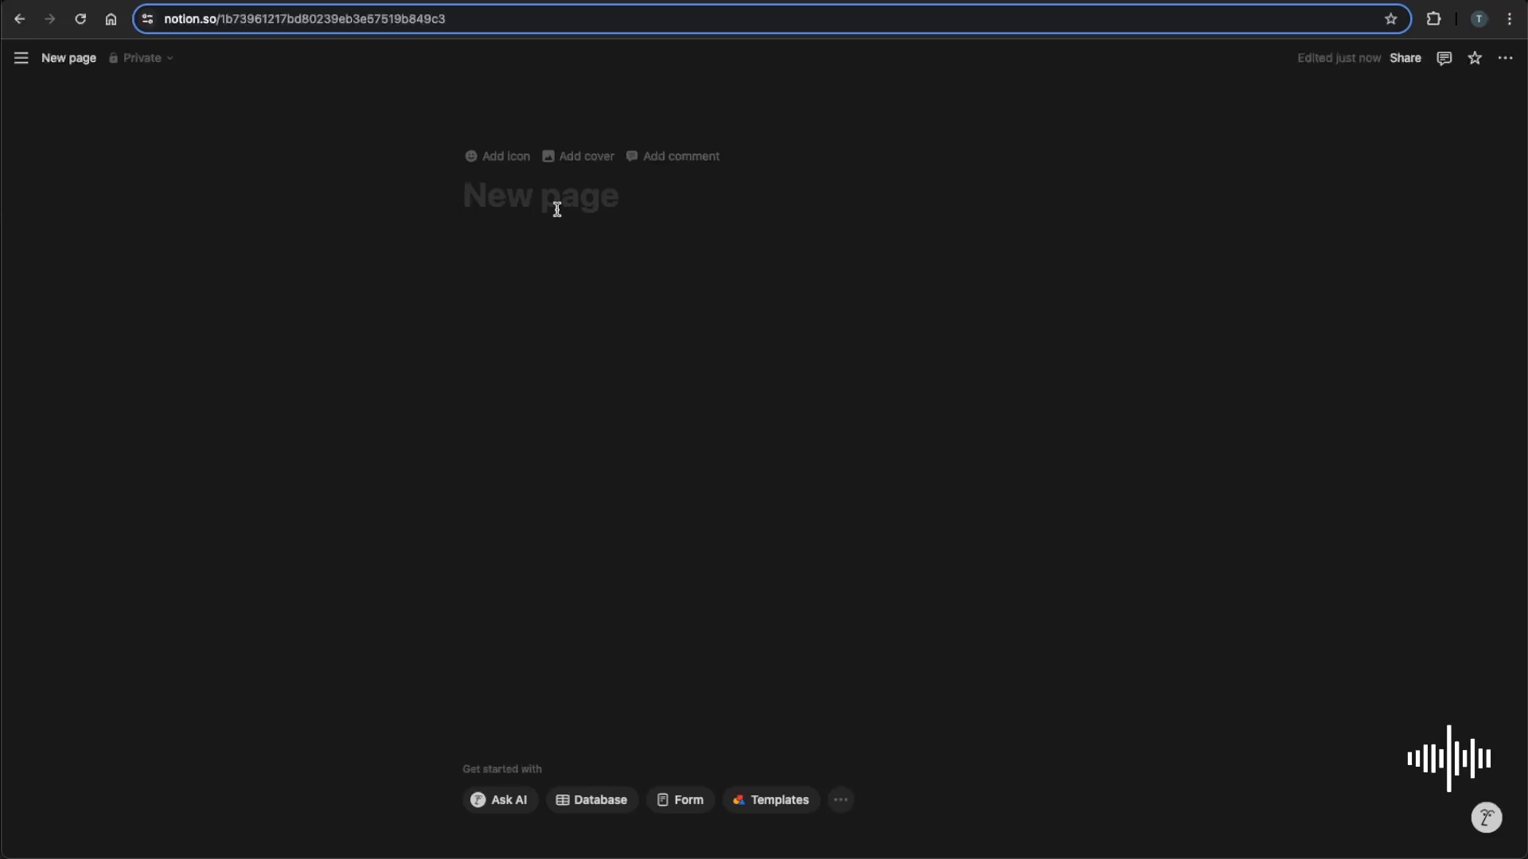
Create a 'Brave Search Results' page with an inline table database titled 'Search DB'.
type("Br")
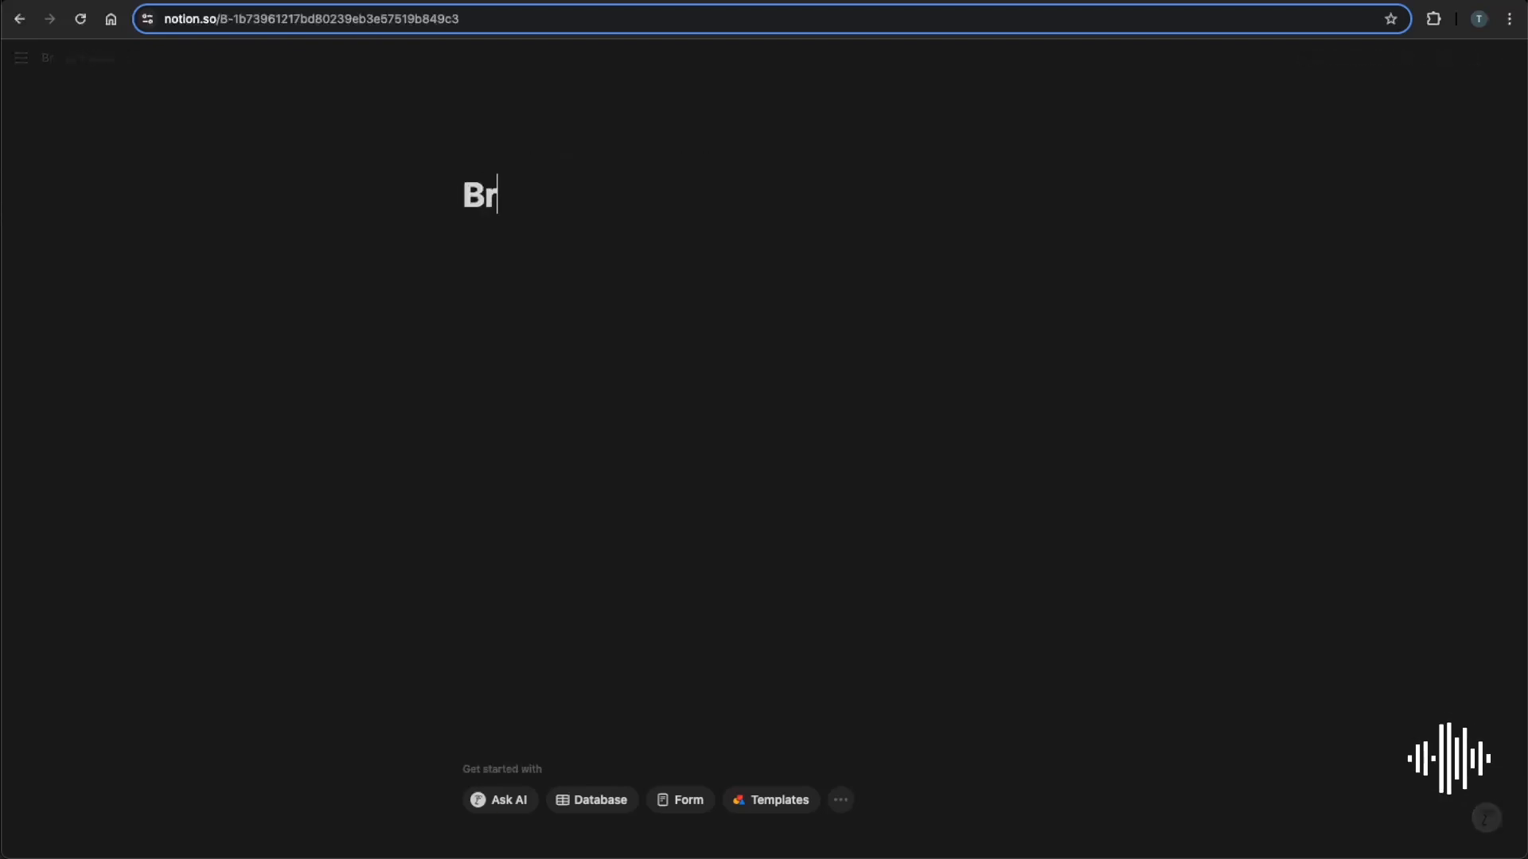
type("ave Search Results")
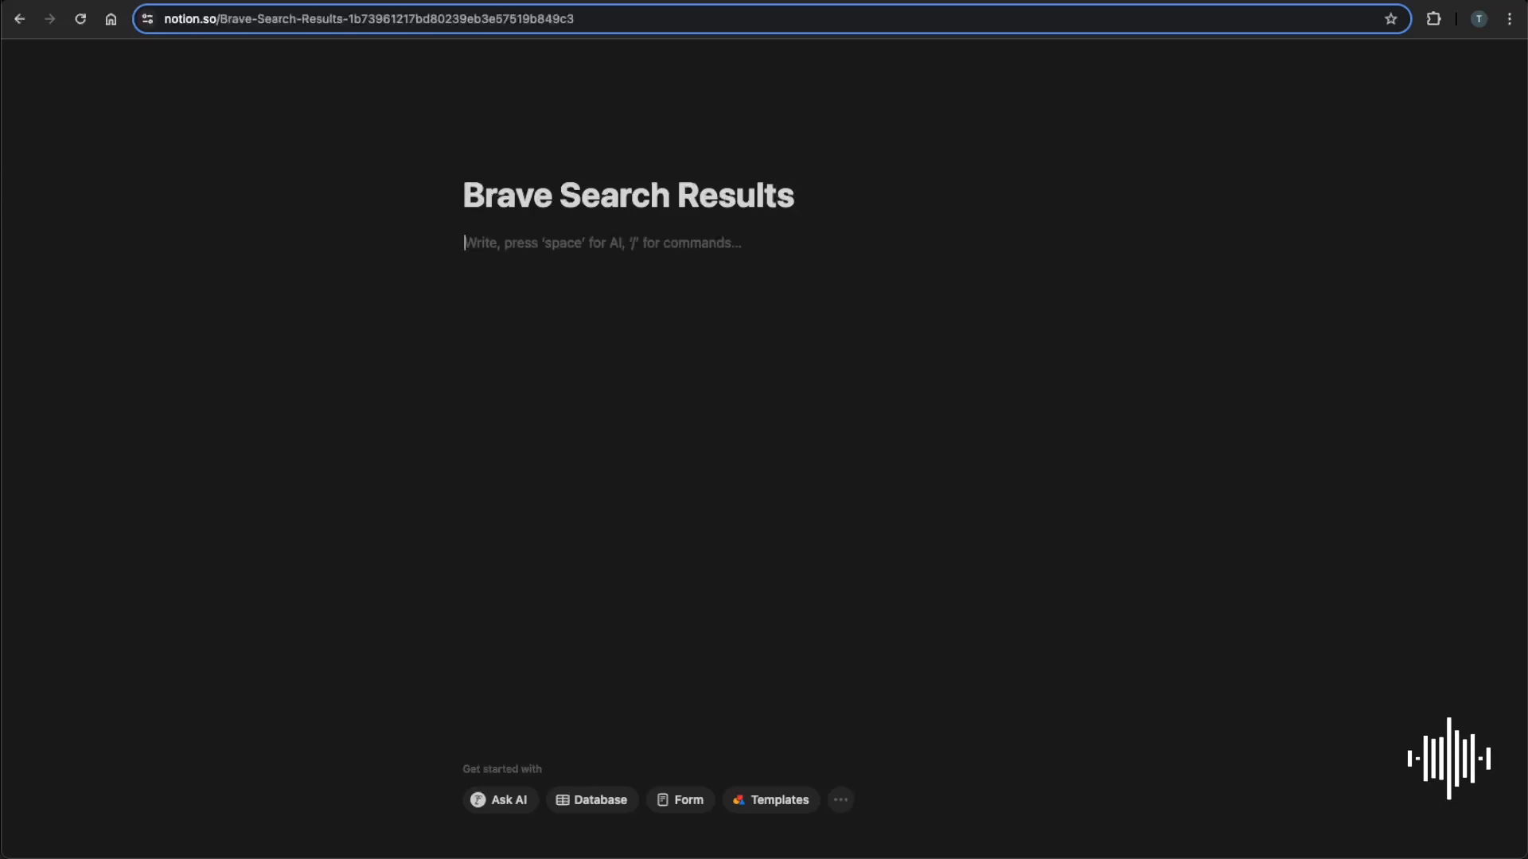
type("/")
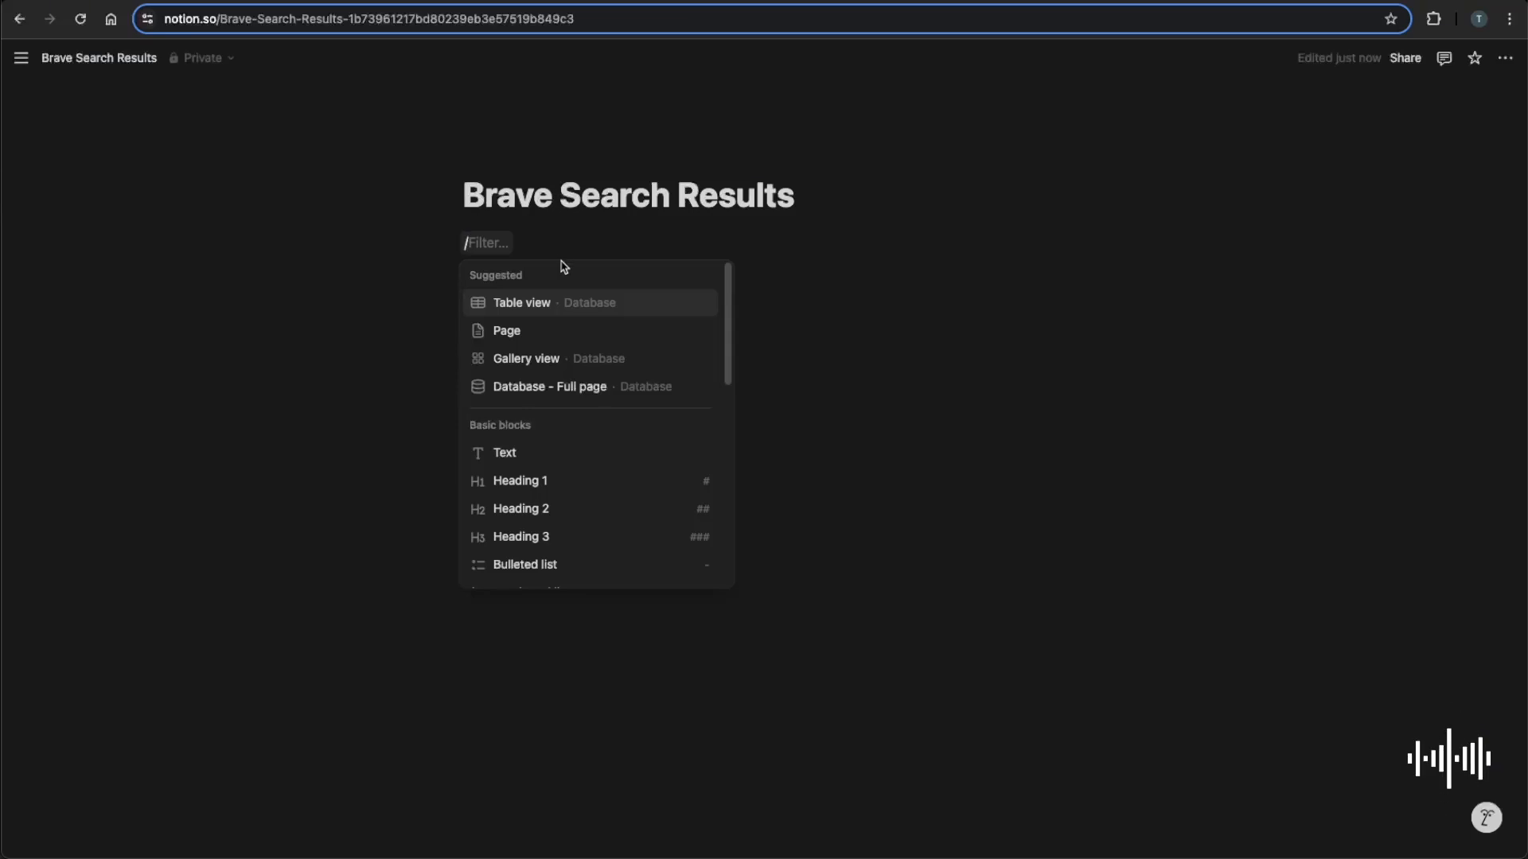
mouse_move(521, 303)
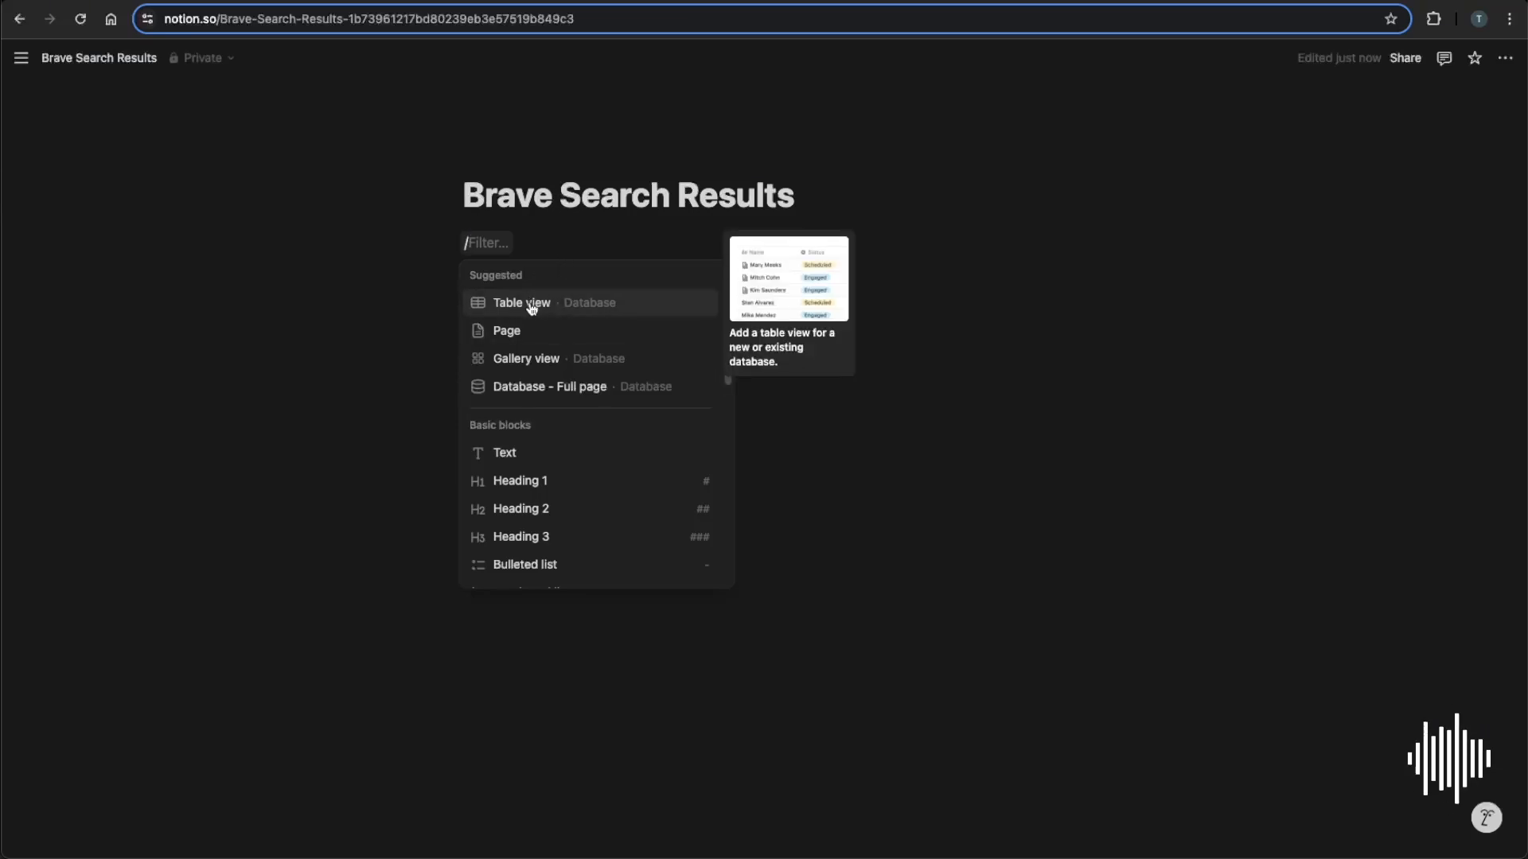
left_click(521, 303)
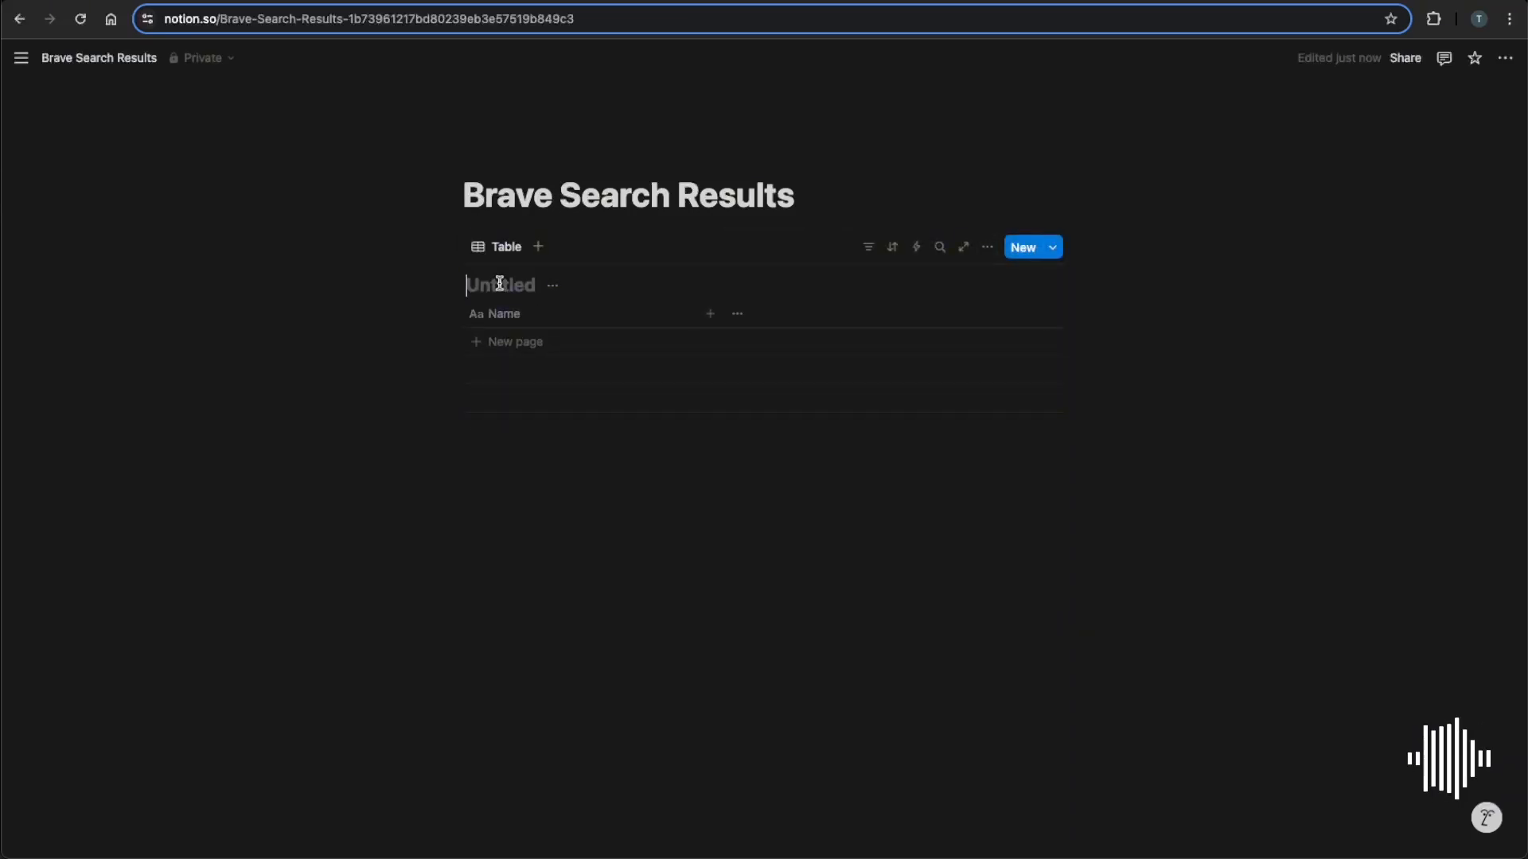
type("Search DB")
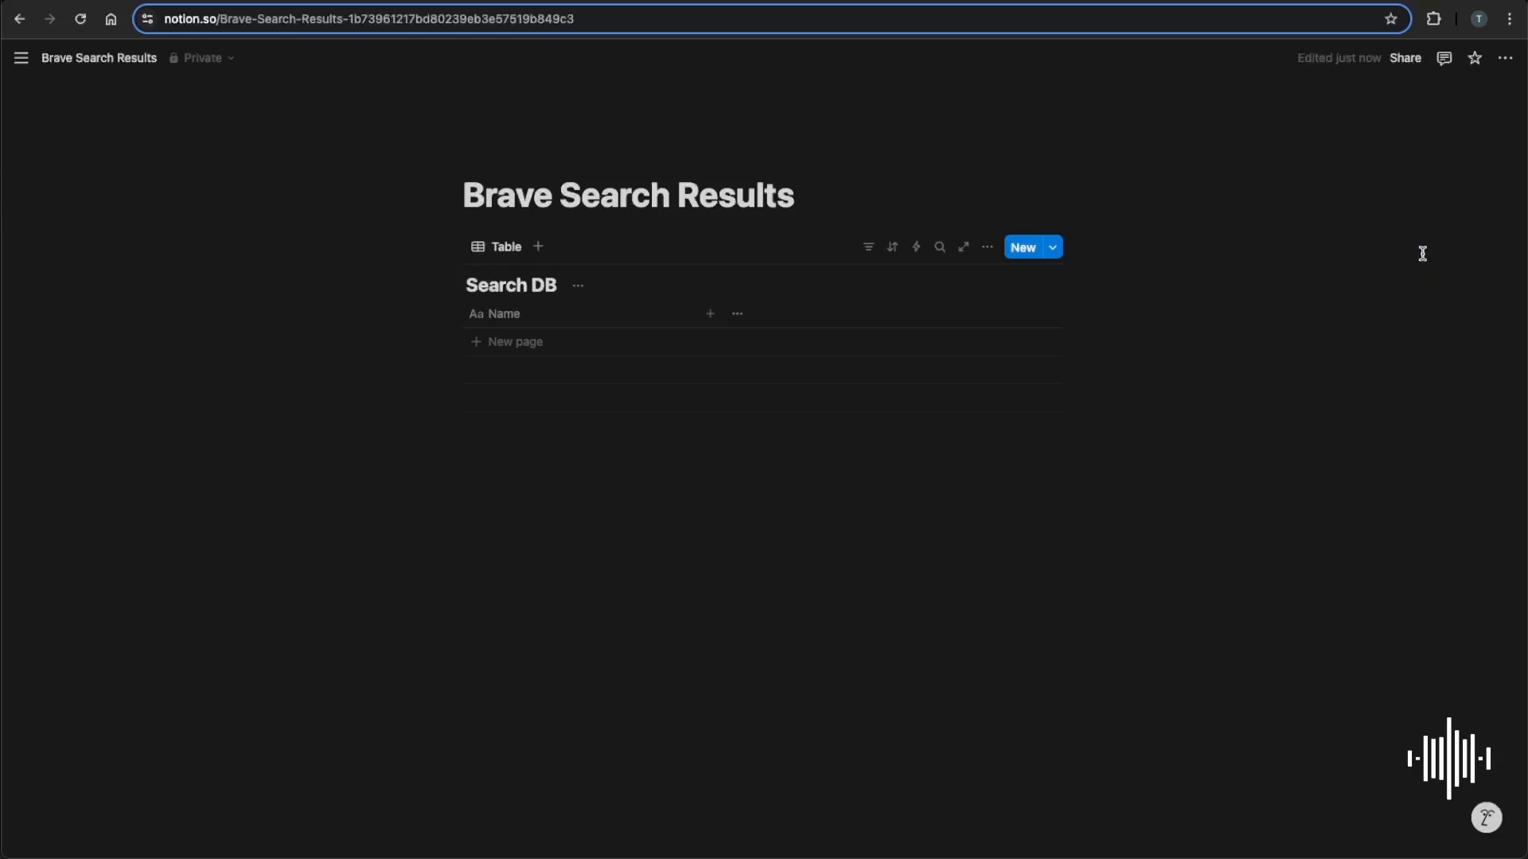
mouse_move(1325, 283)
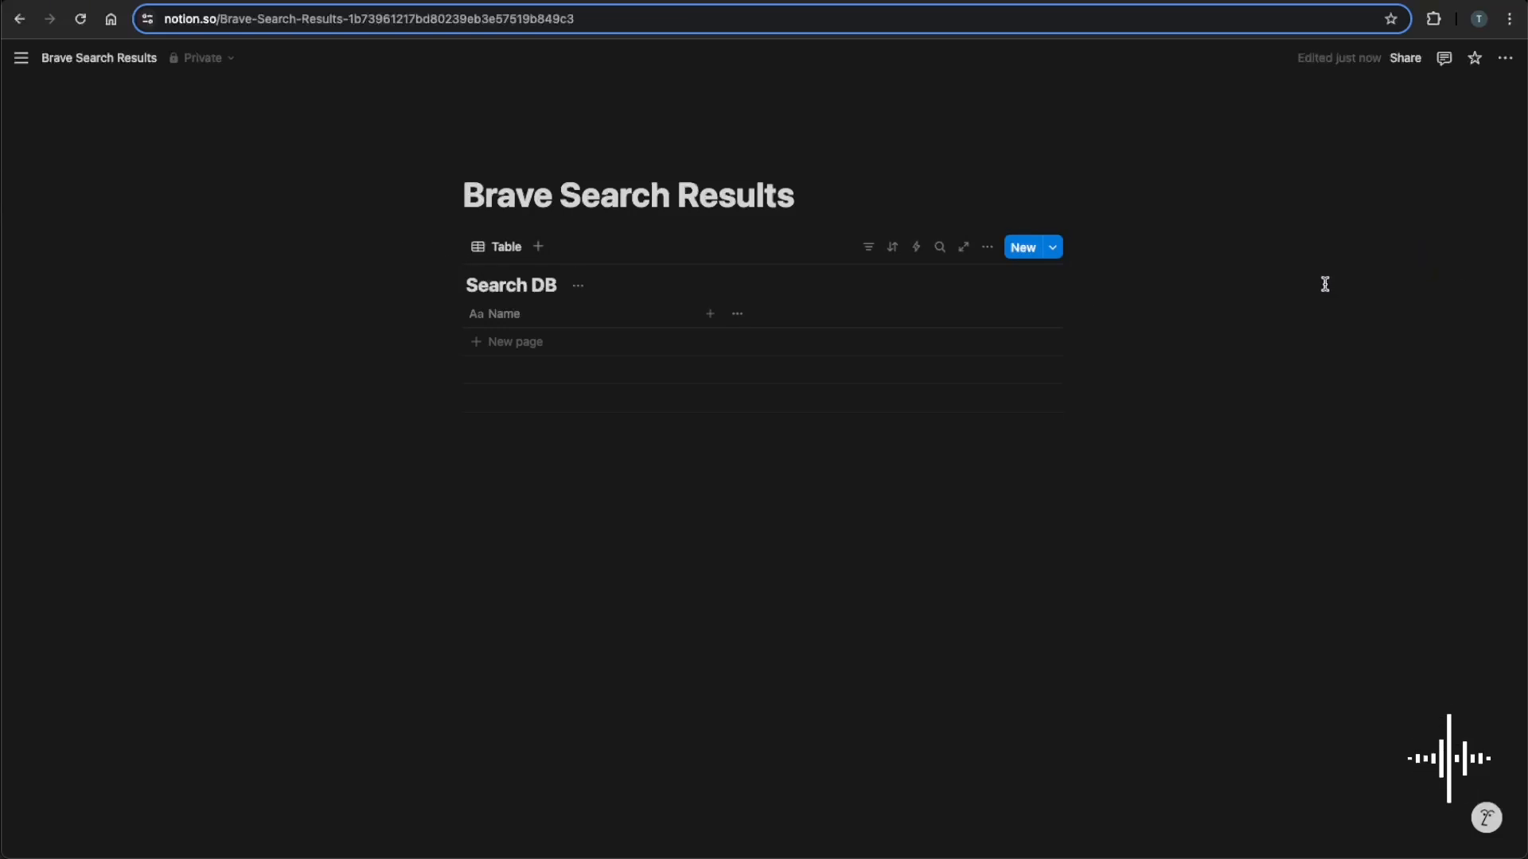
Go from the page's Connections menu to Manage connections and the new integration form.
left_click(1505, 58)
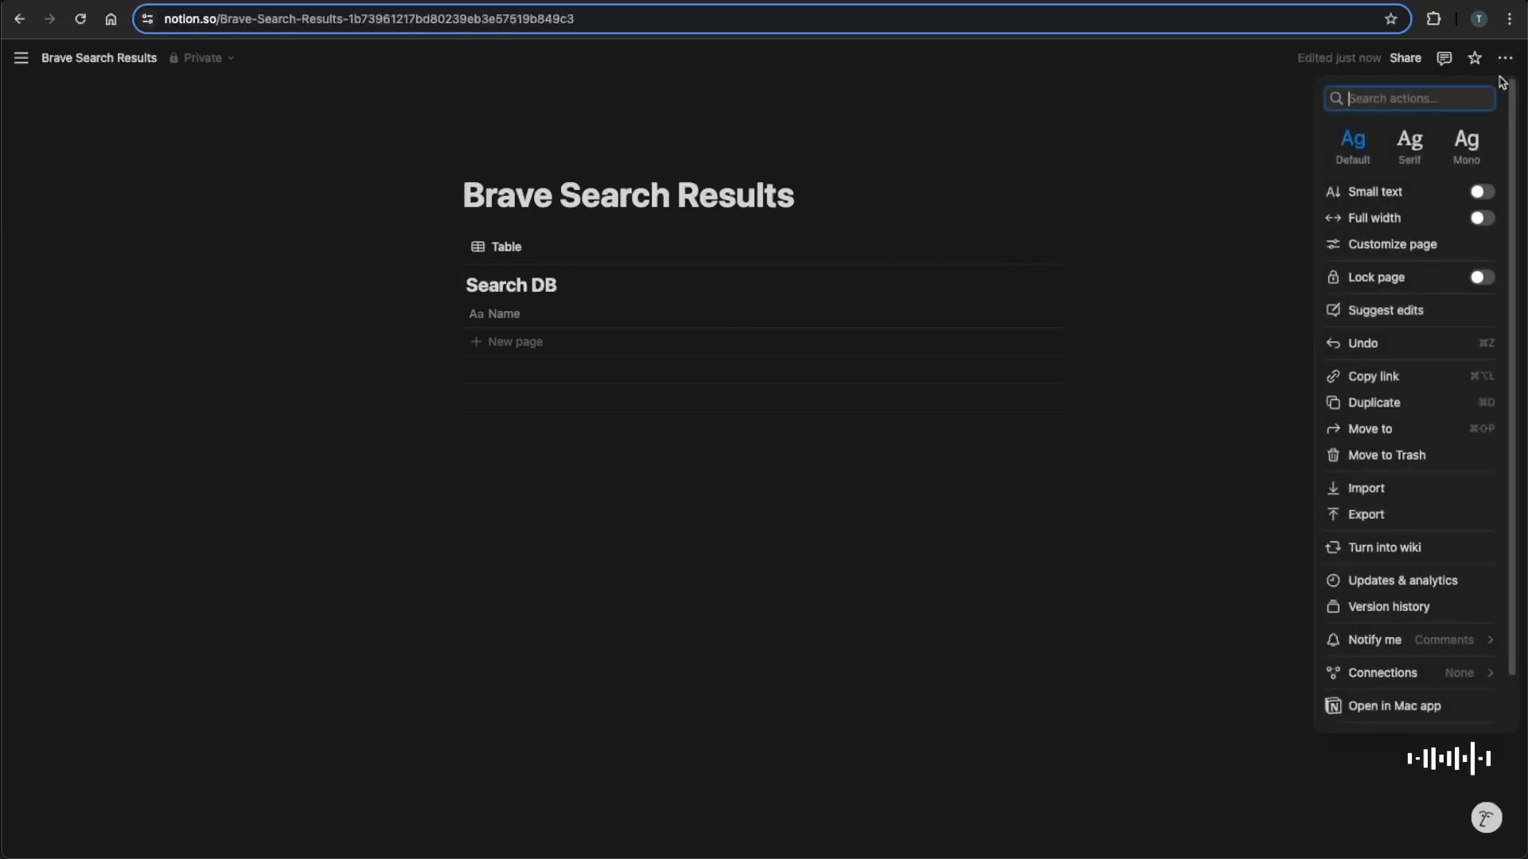
left_click(1383, 672)
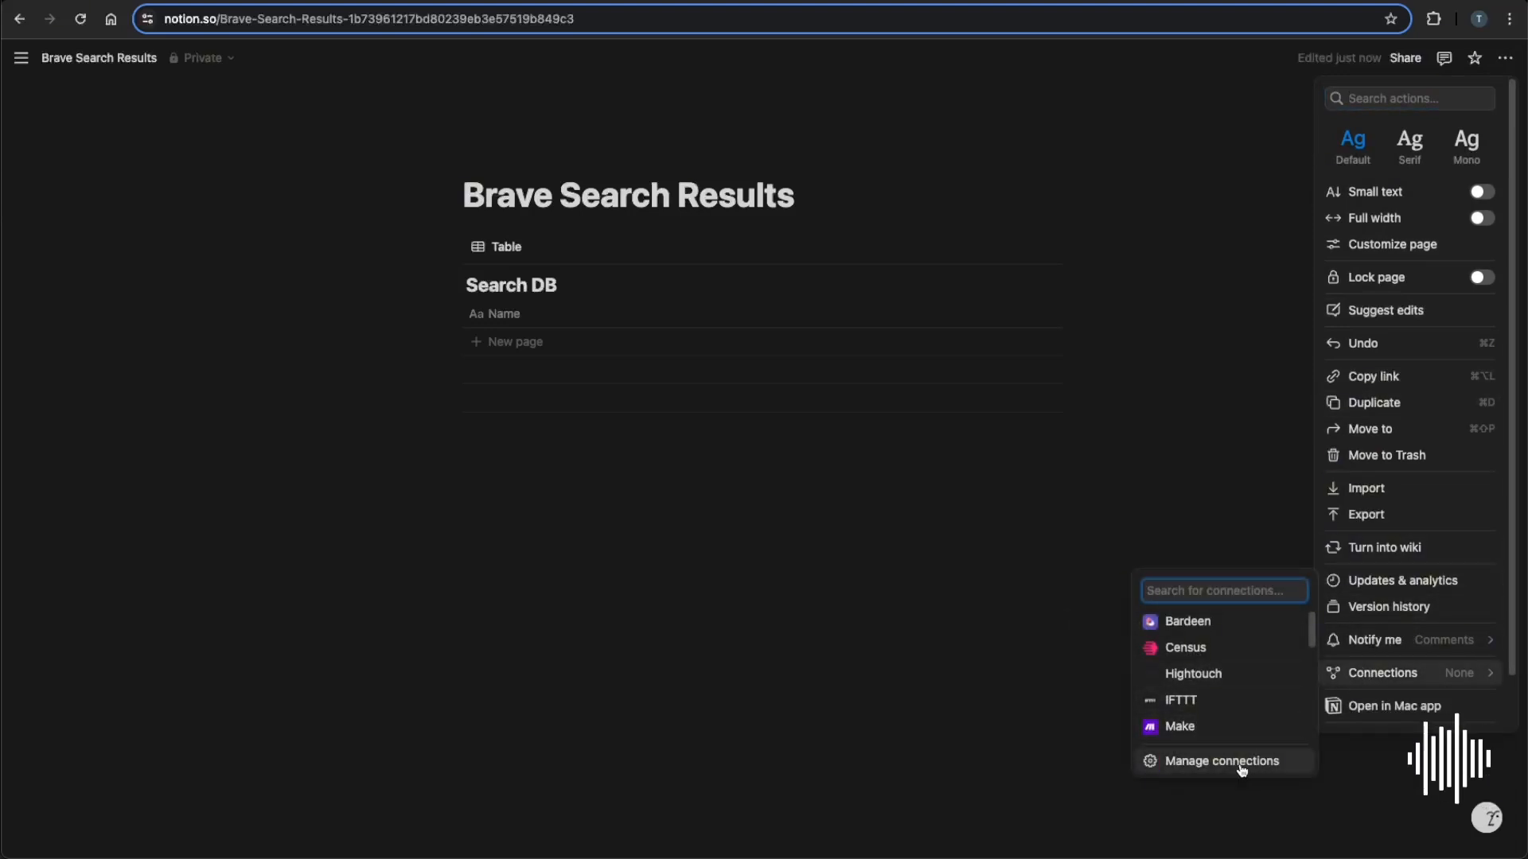
left_click(1221, 761)
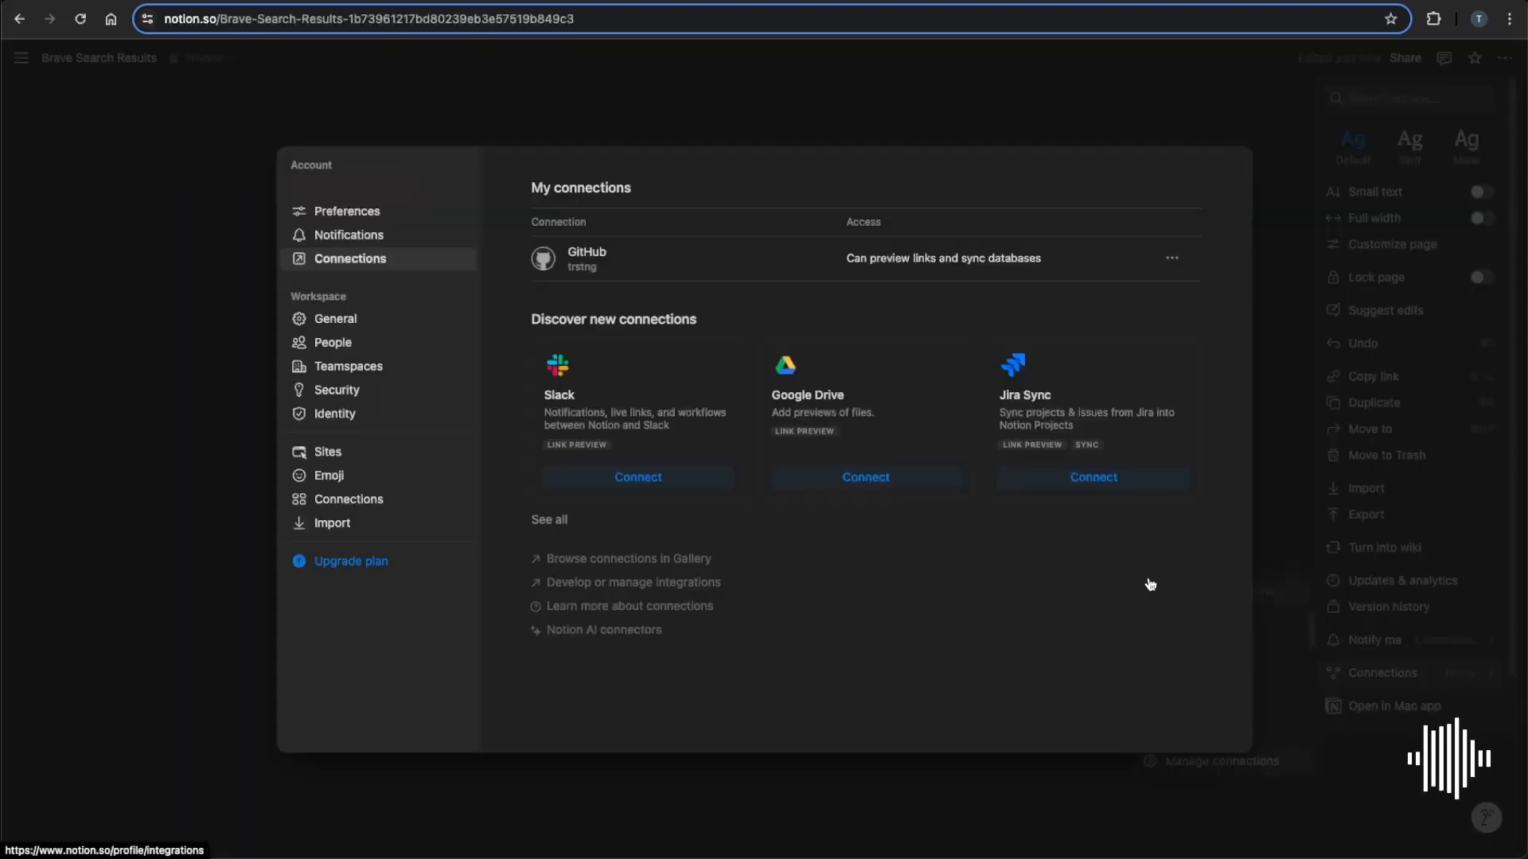
mouse_move(633, 582)
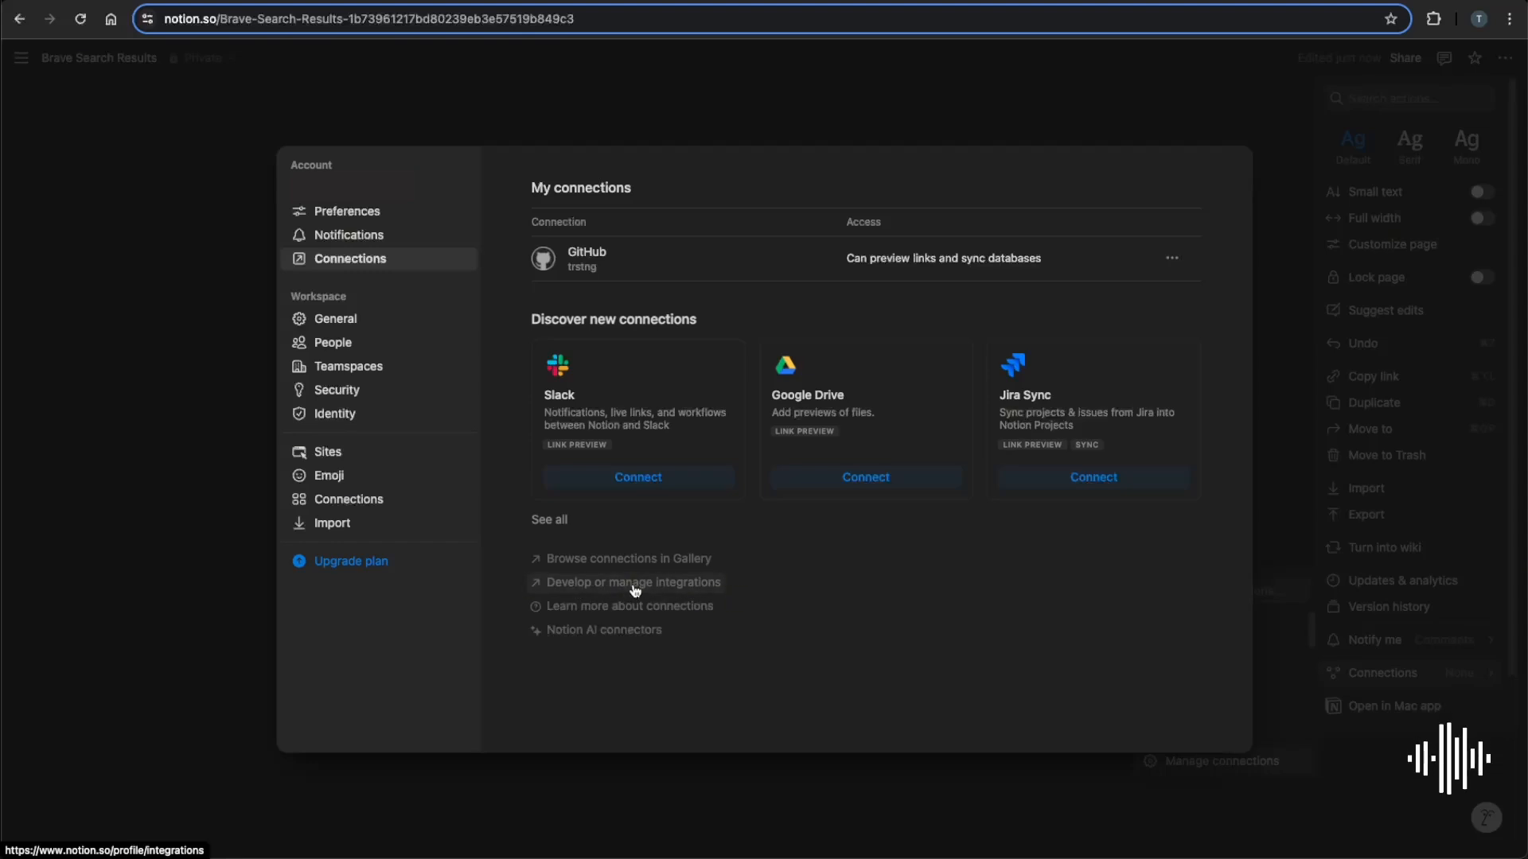
left_click(634, 582)
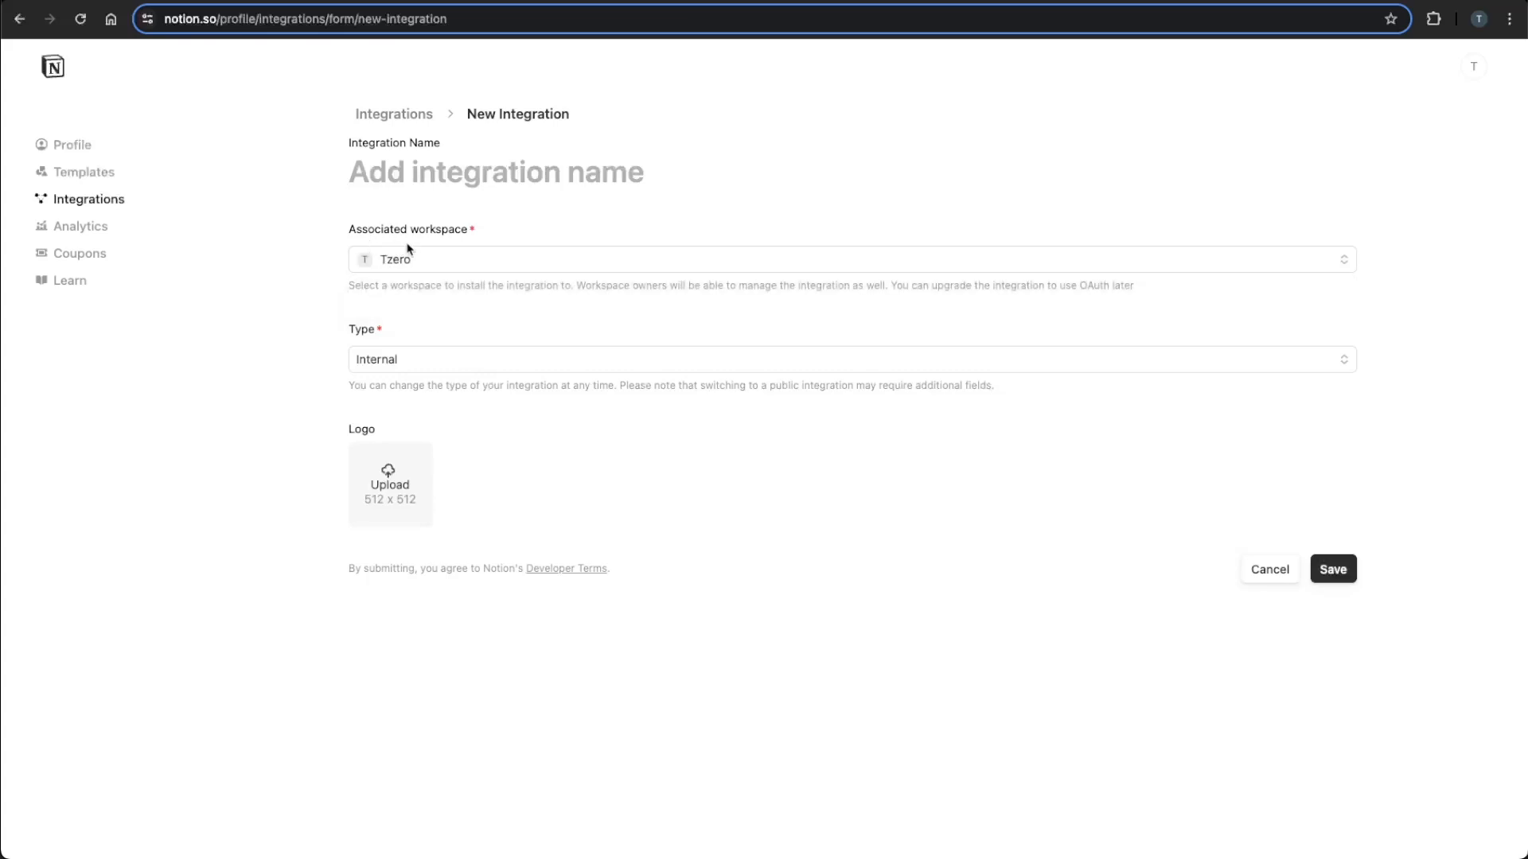
mouse_move(341, 361)
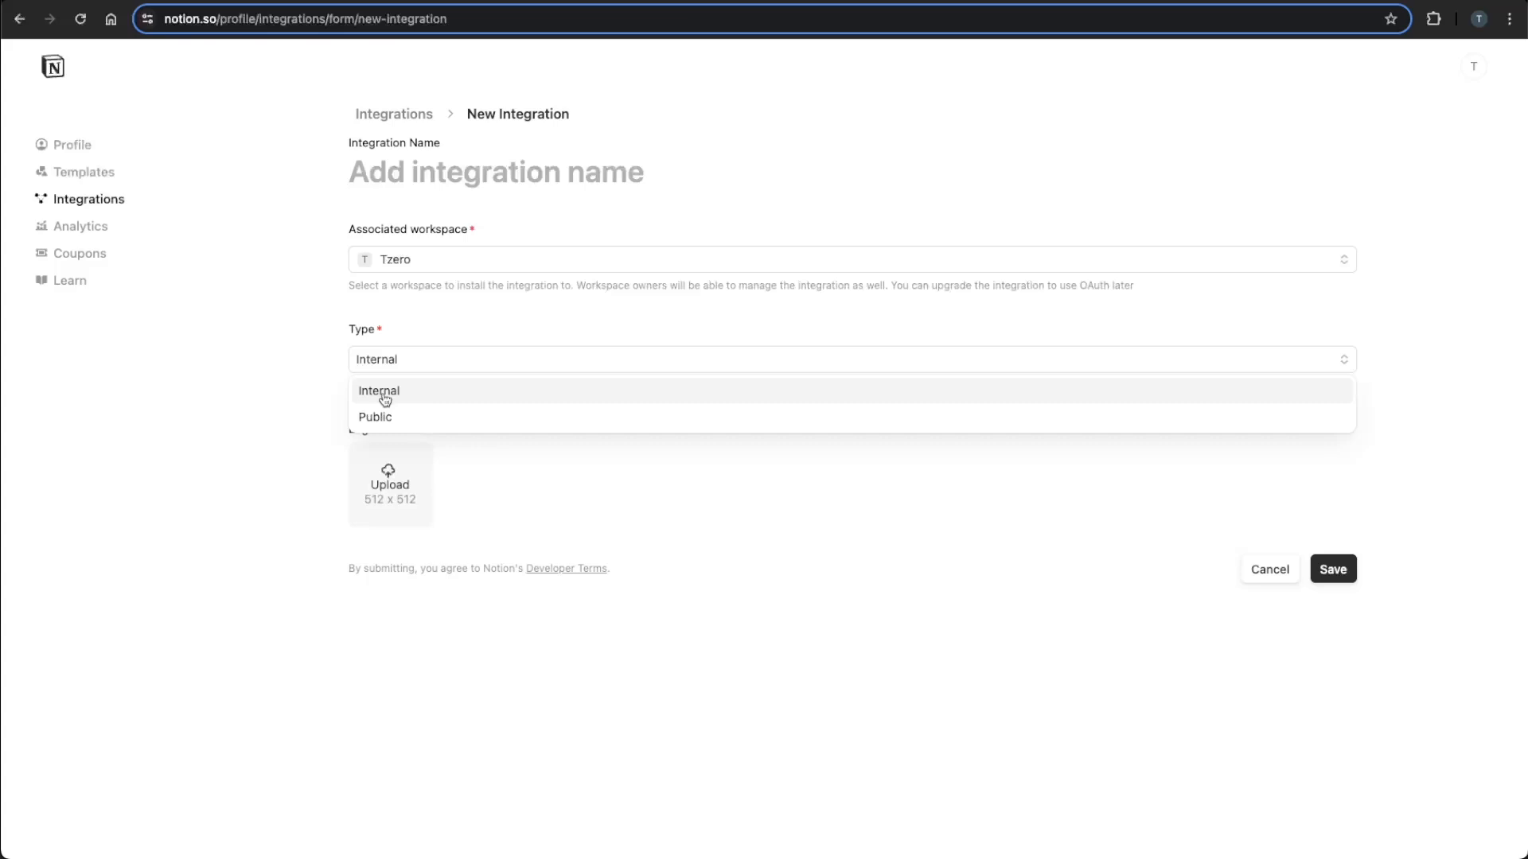
Create an internal integration named 'Brave Search' in the Tzero workspace.
left_click(379, 391)
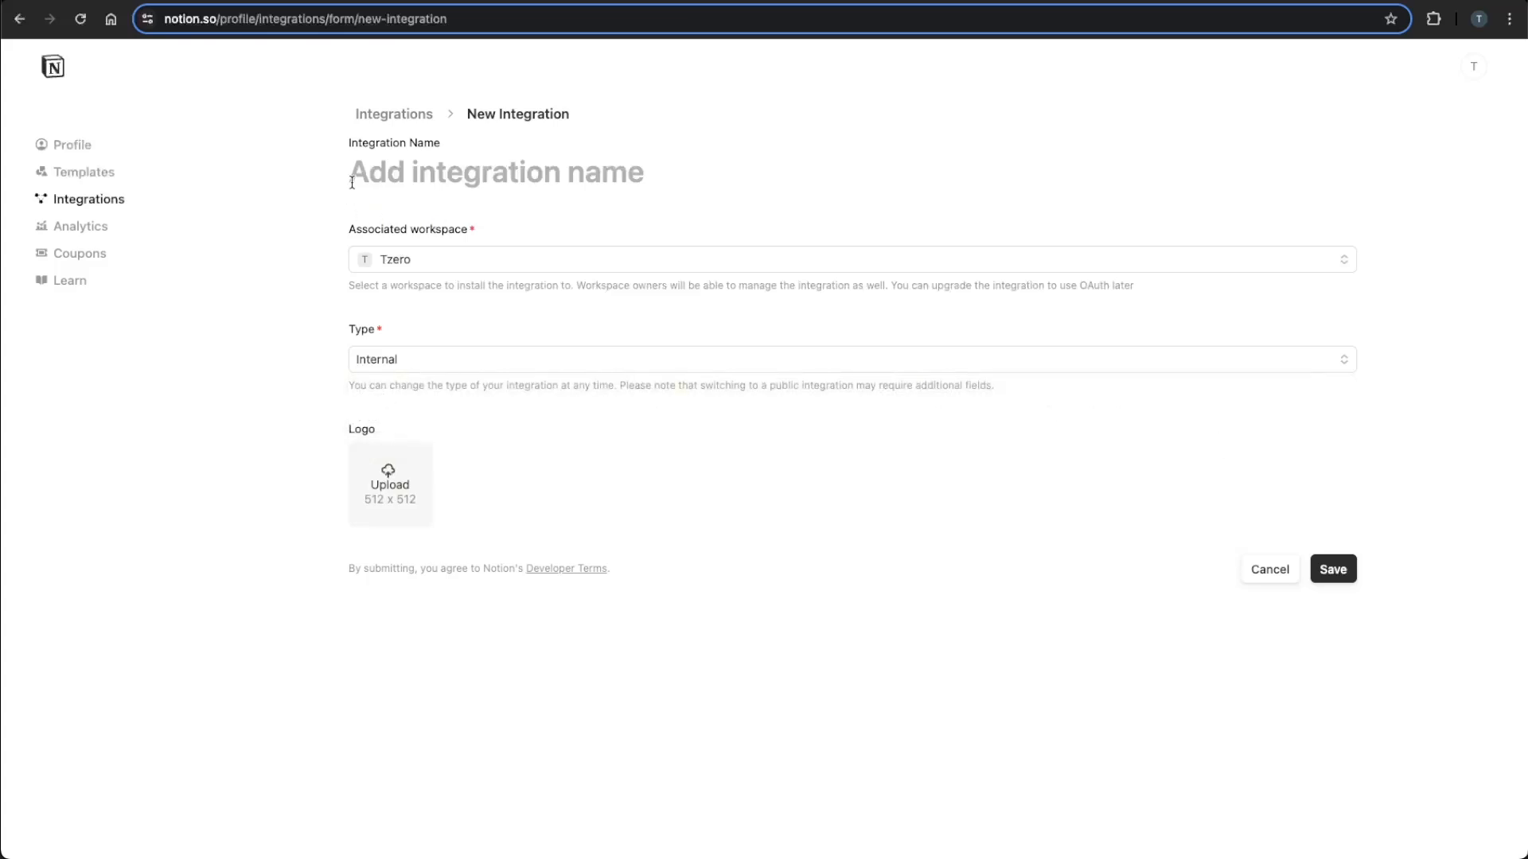
type("f")
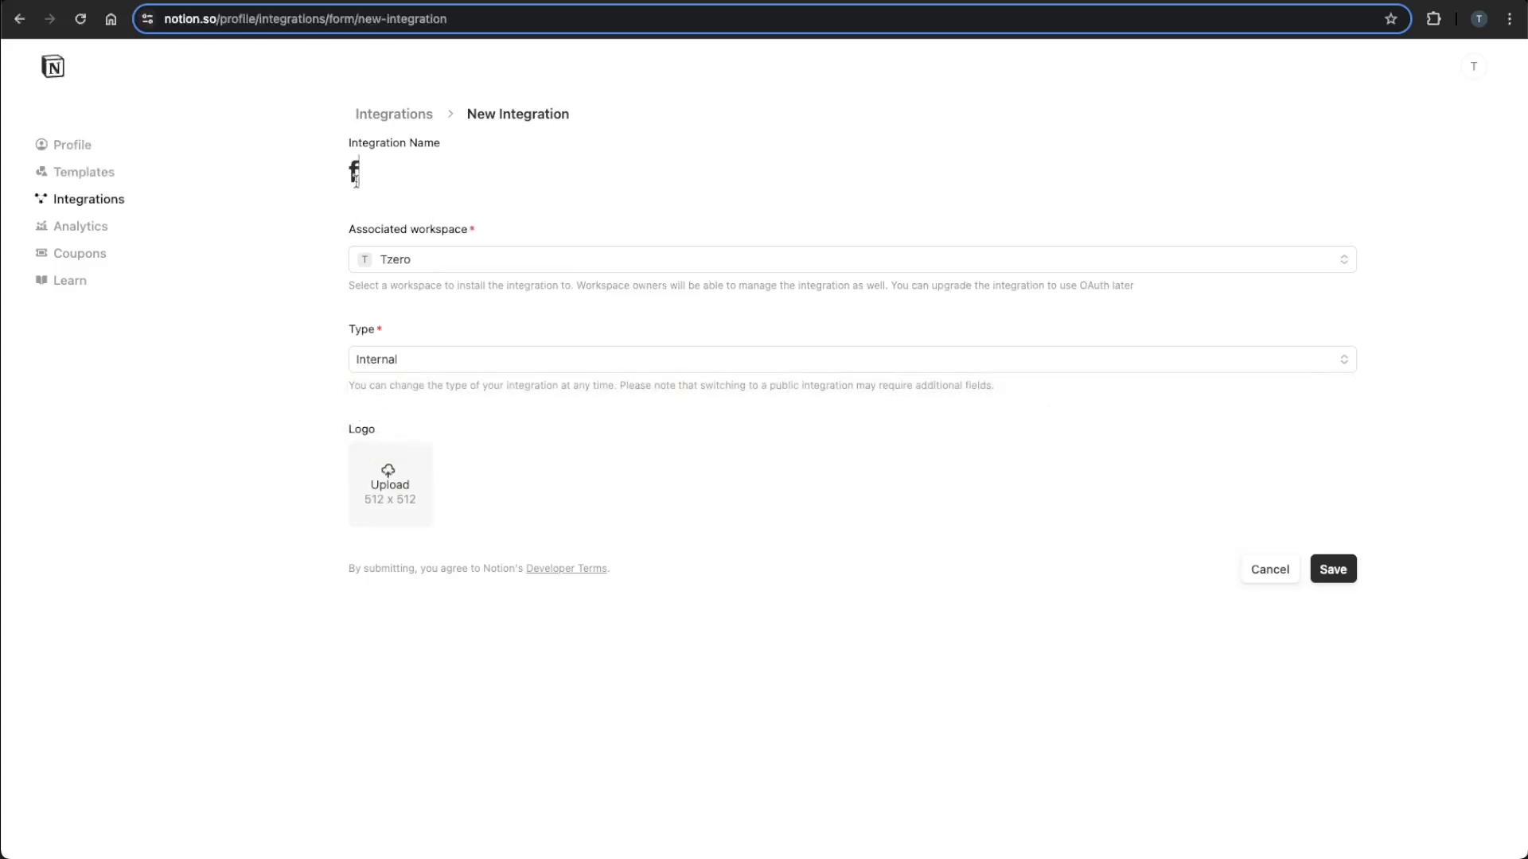
type("B")
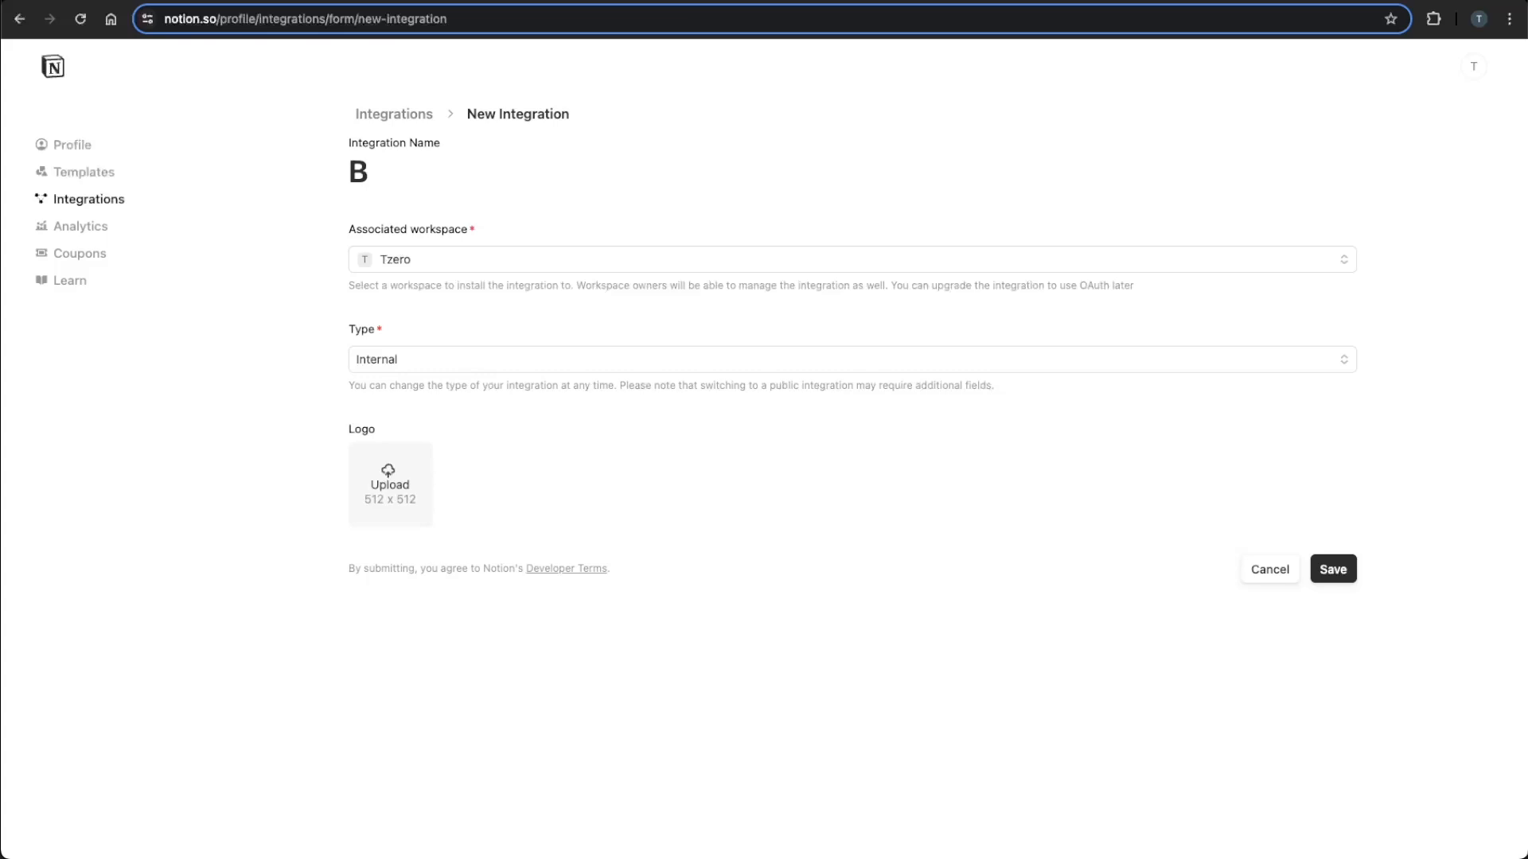
type("rave")
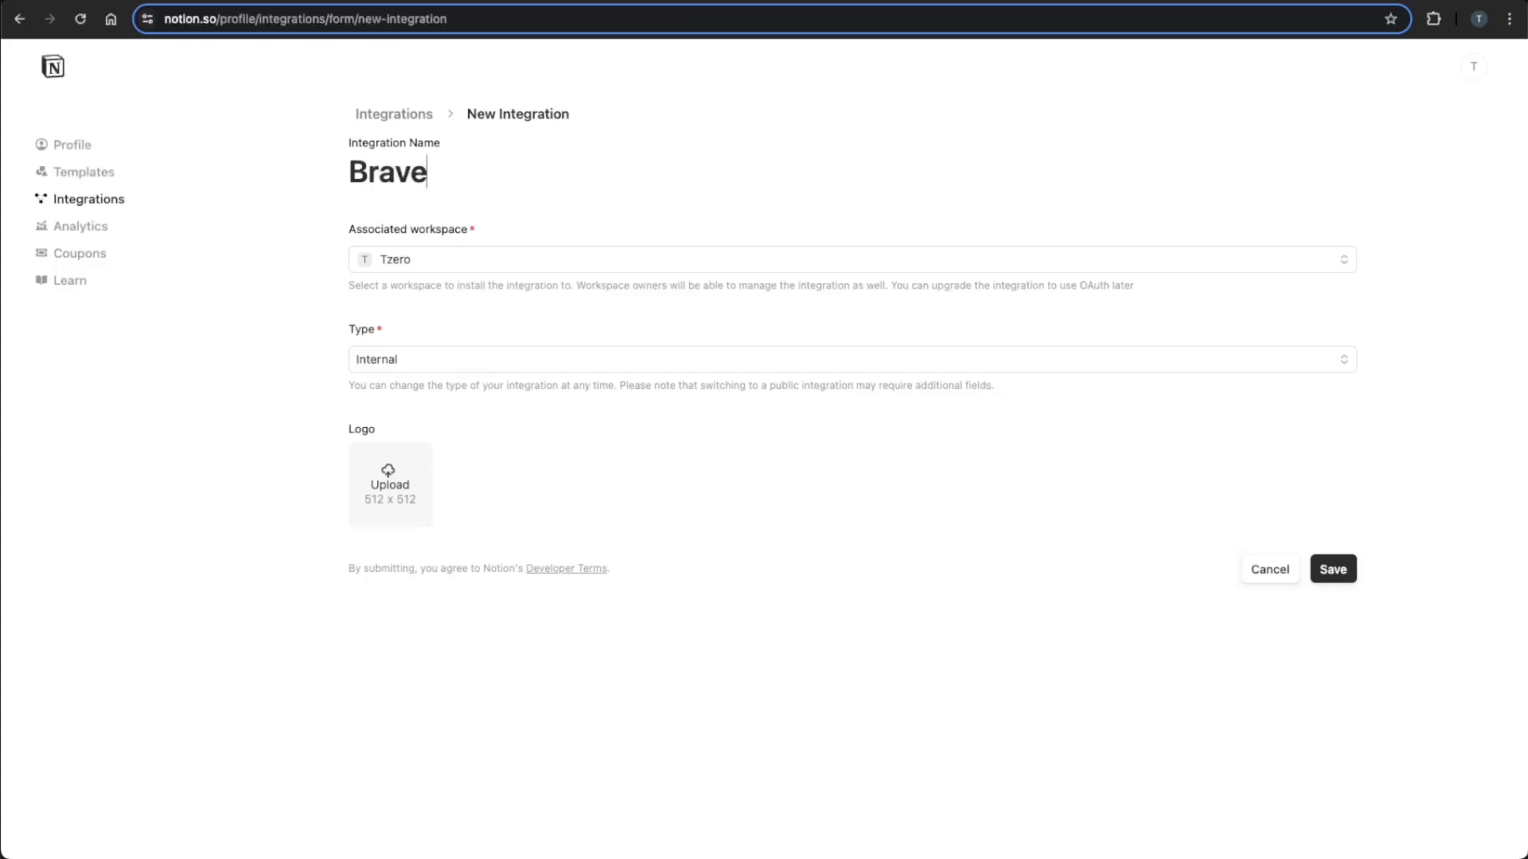
type("Search")
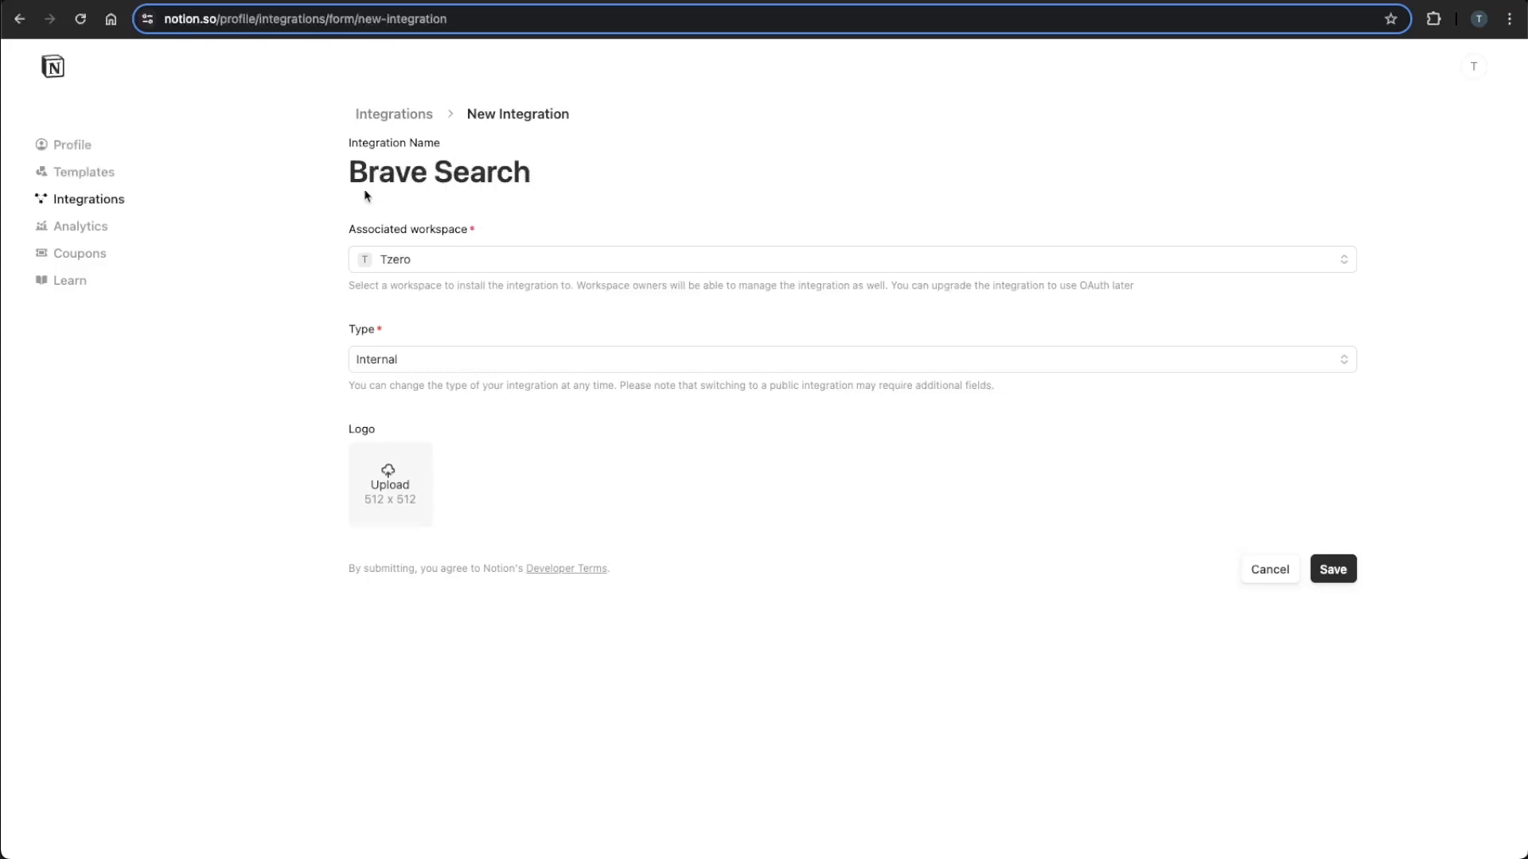
left_click(1332, 569)
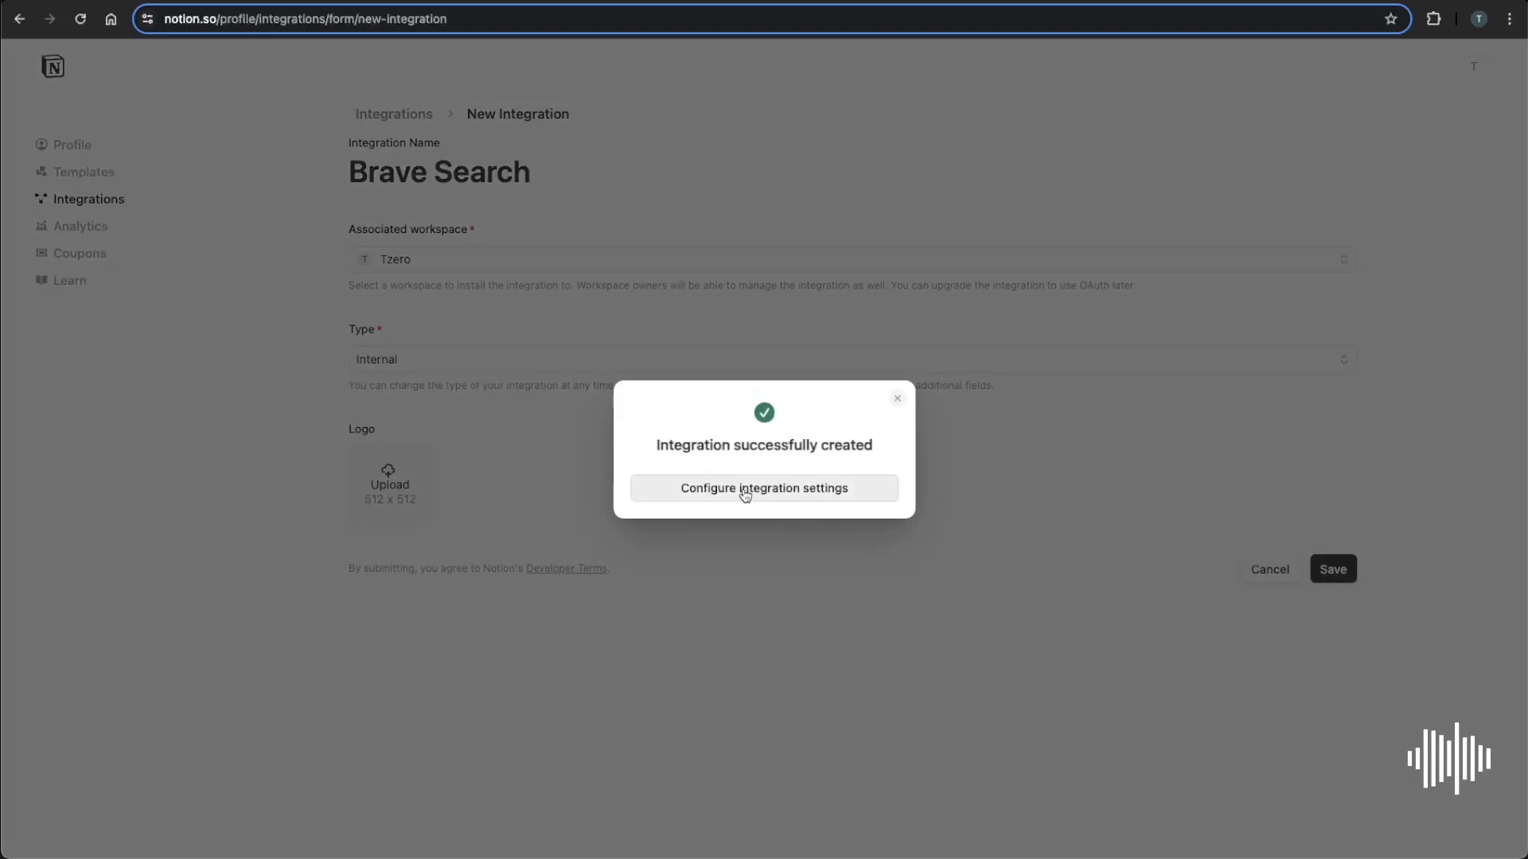
Review the Brave Search integration's secret and its read, update and insert capabilities.
left_click(764, 488)
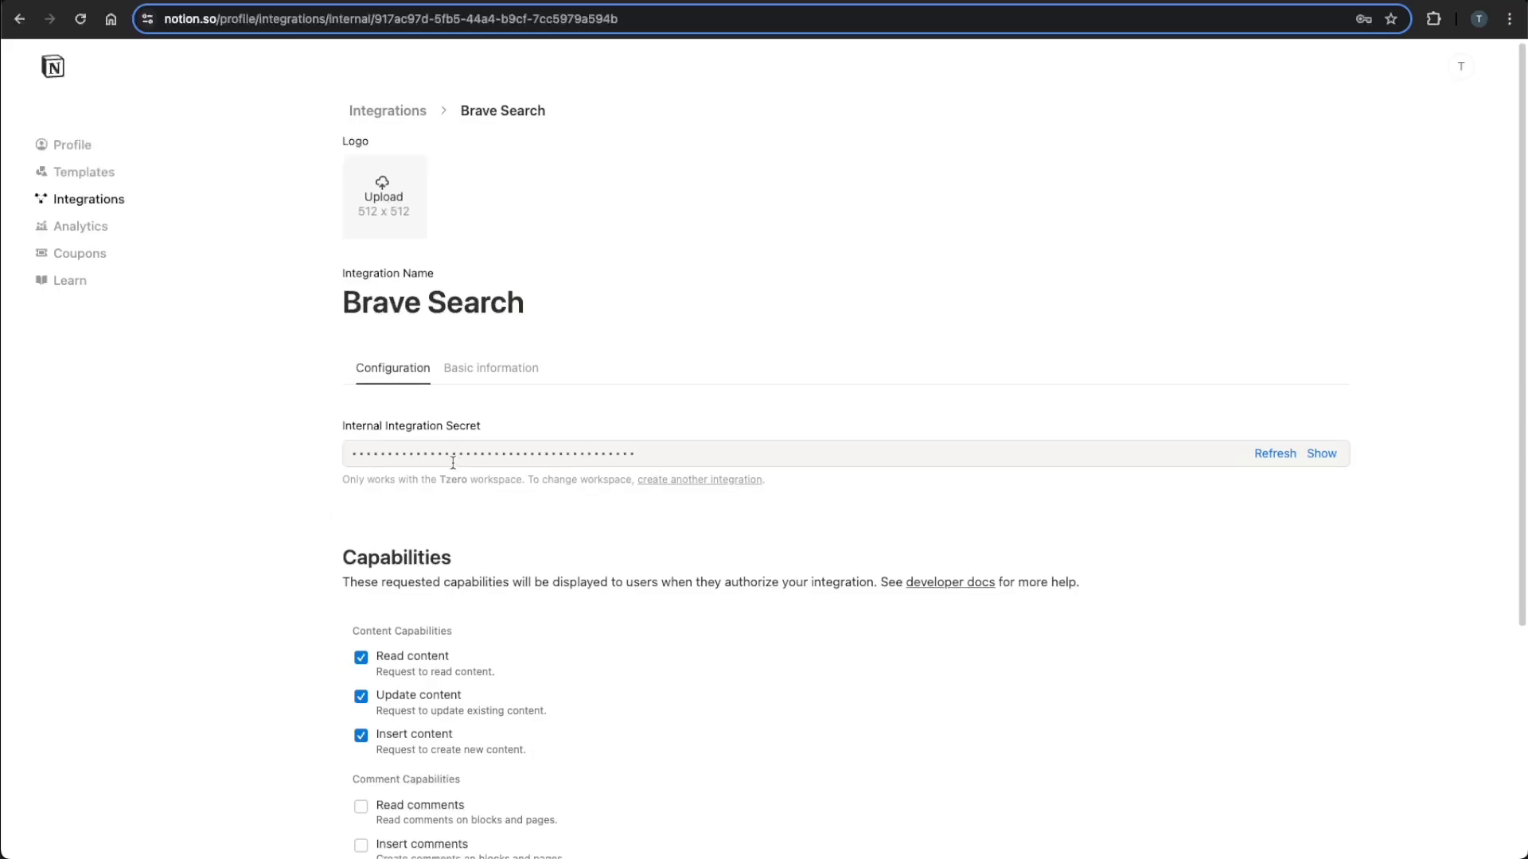
scroll("down", 3)
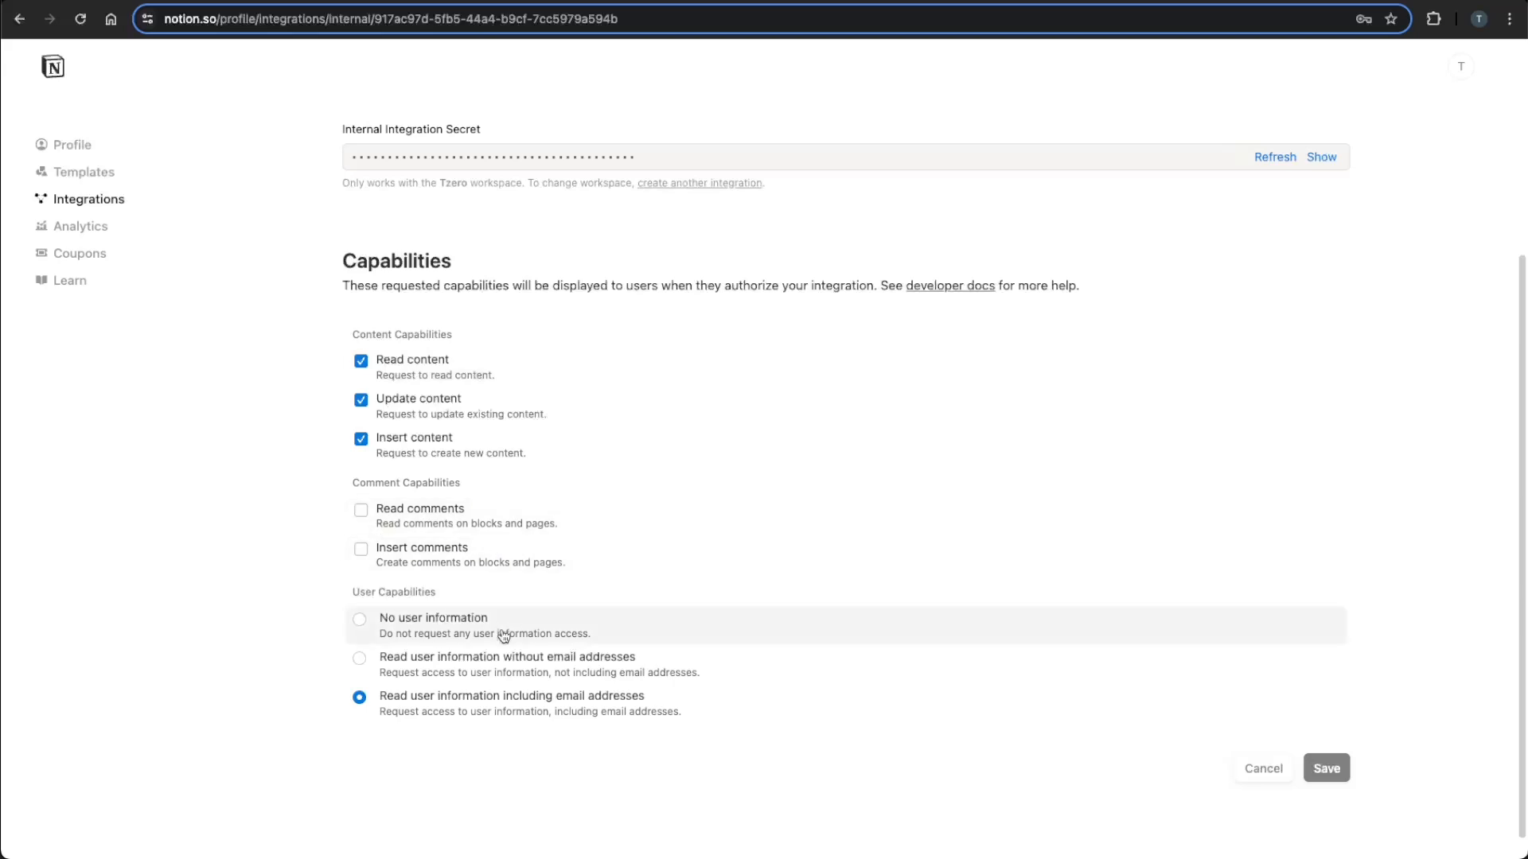
scroll("up", 3)
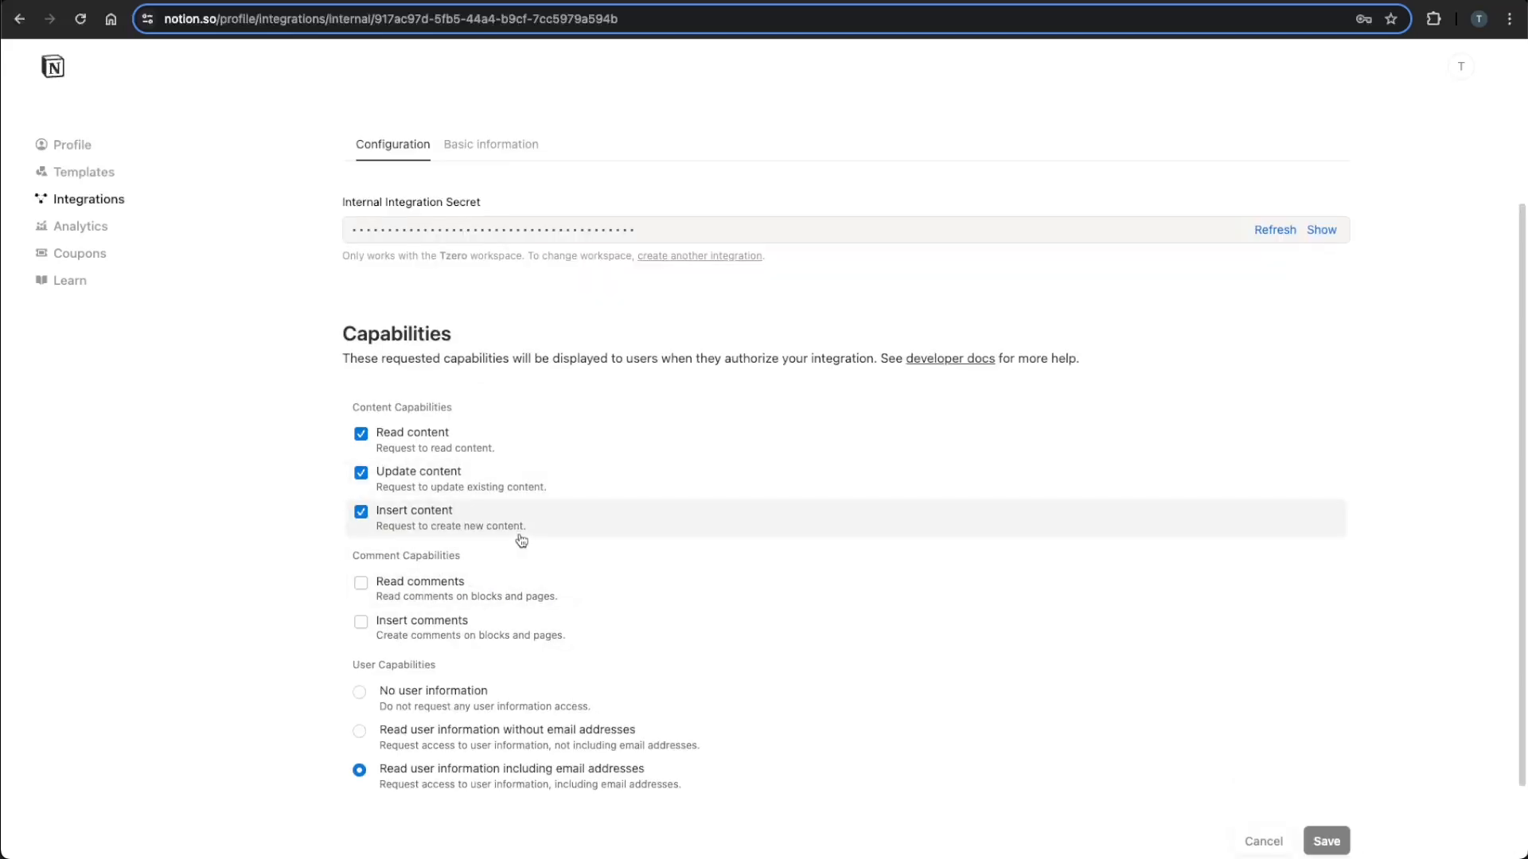
scroll("up", 3)
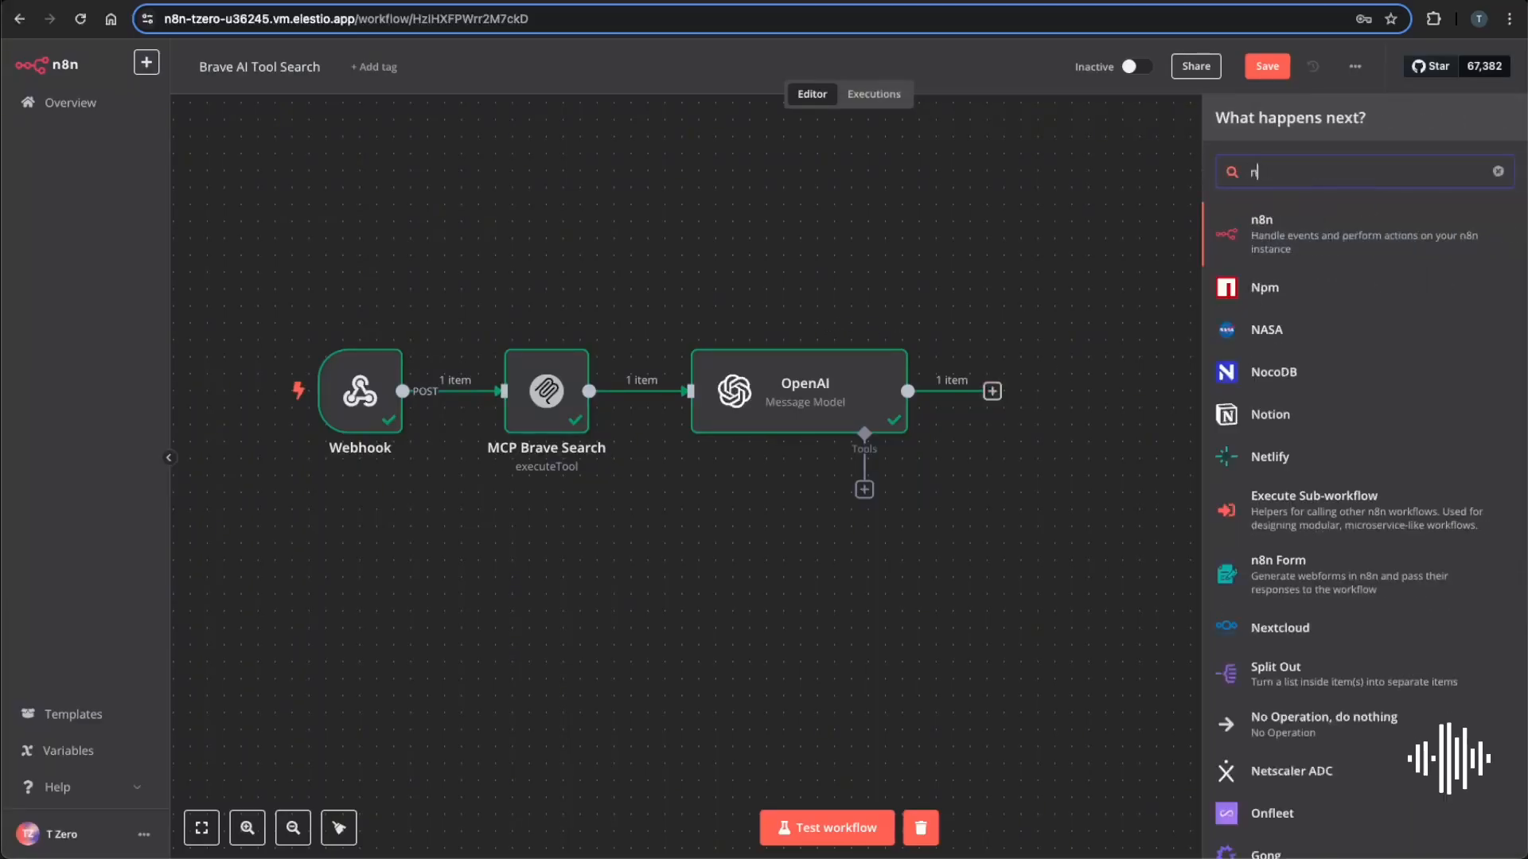
Add a Notion node after OpenAI with the Create a database page action.
type("otio")
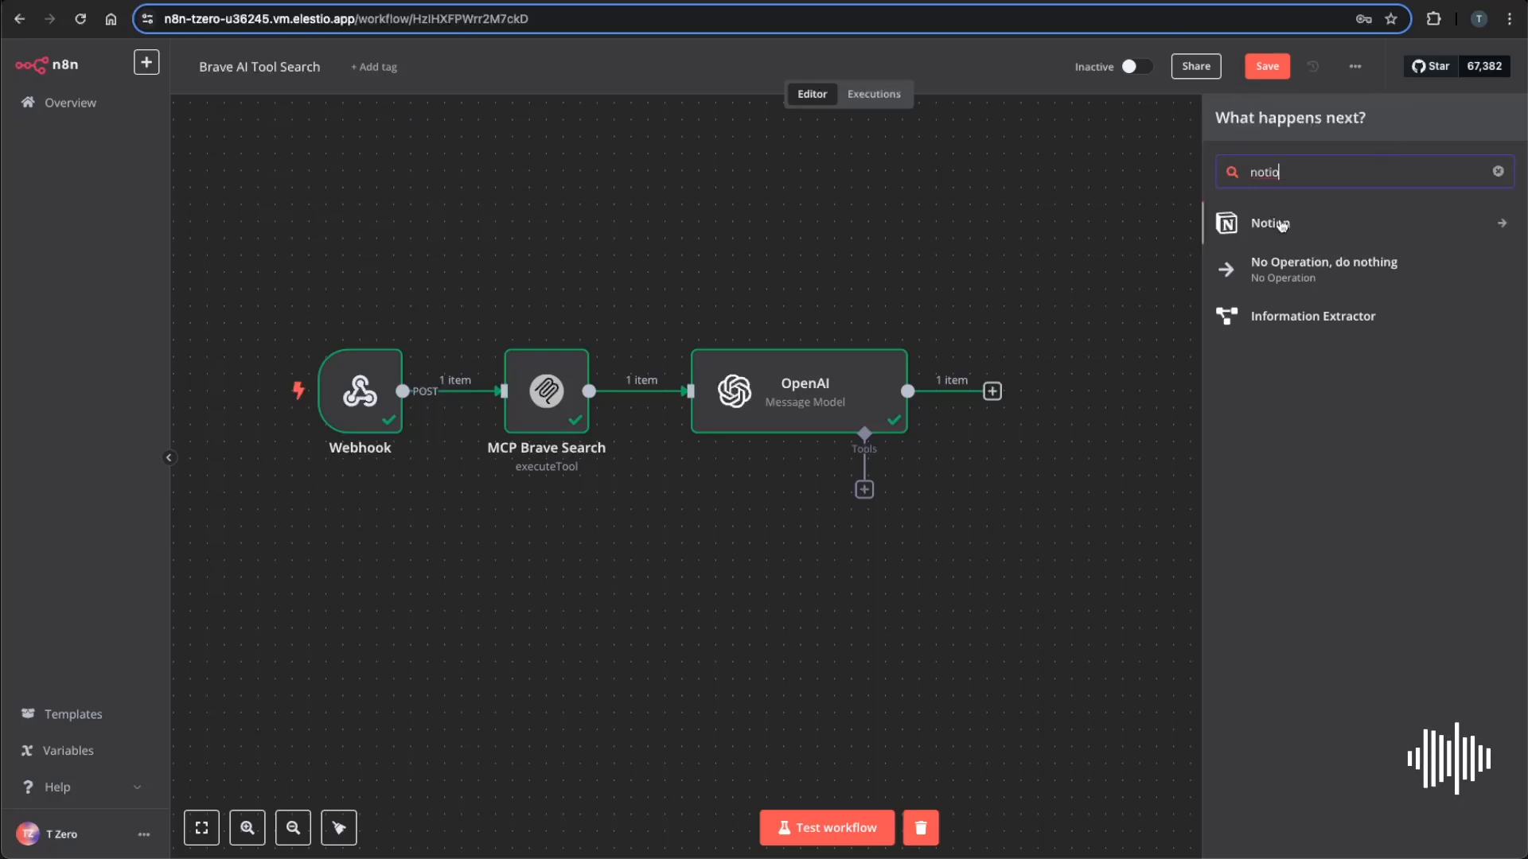
left_click(1270, 223)
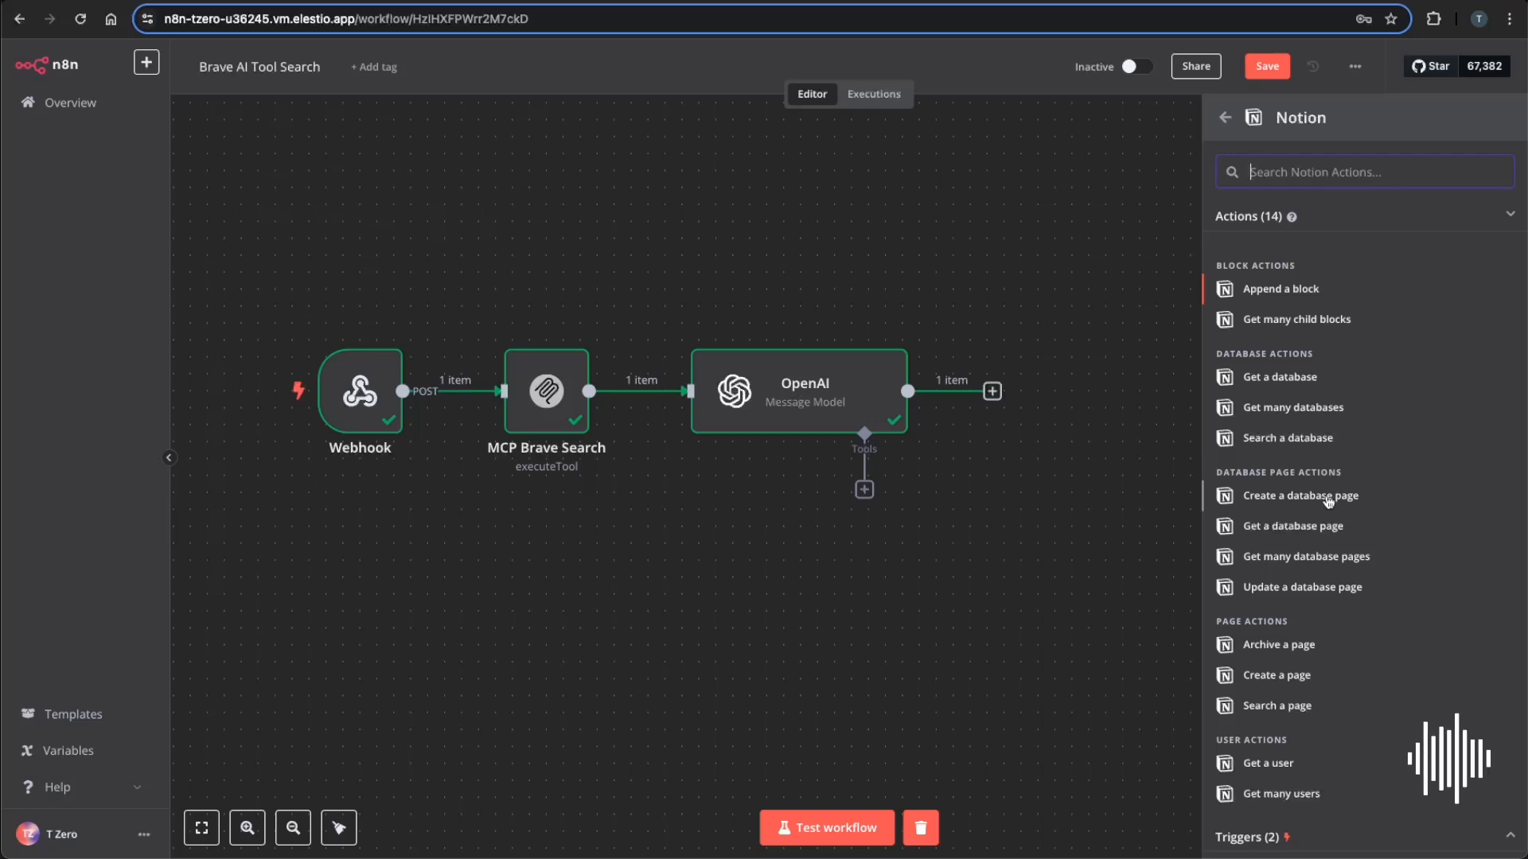
left_click(1299, 495)
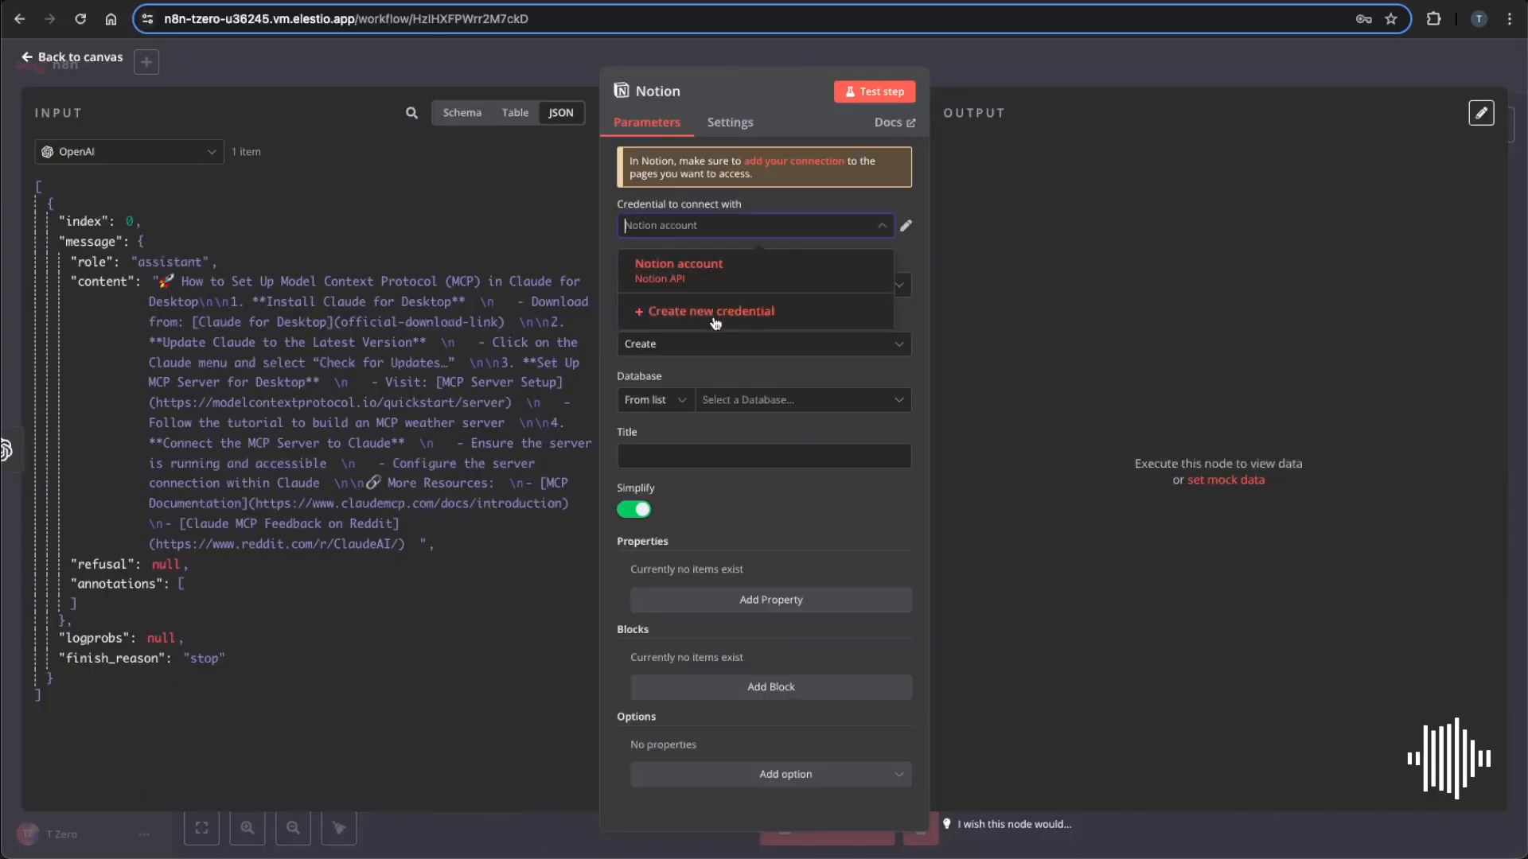
Save a new Notion credential with the Internal Integration Secret and confirm a successful test.
left_click(712, 311)
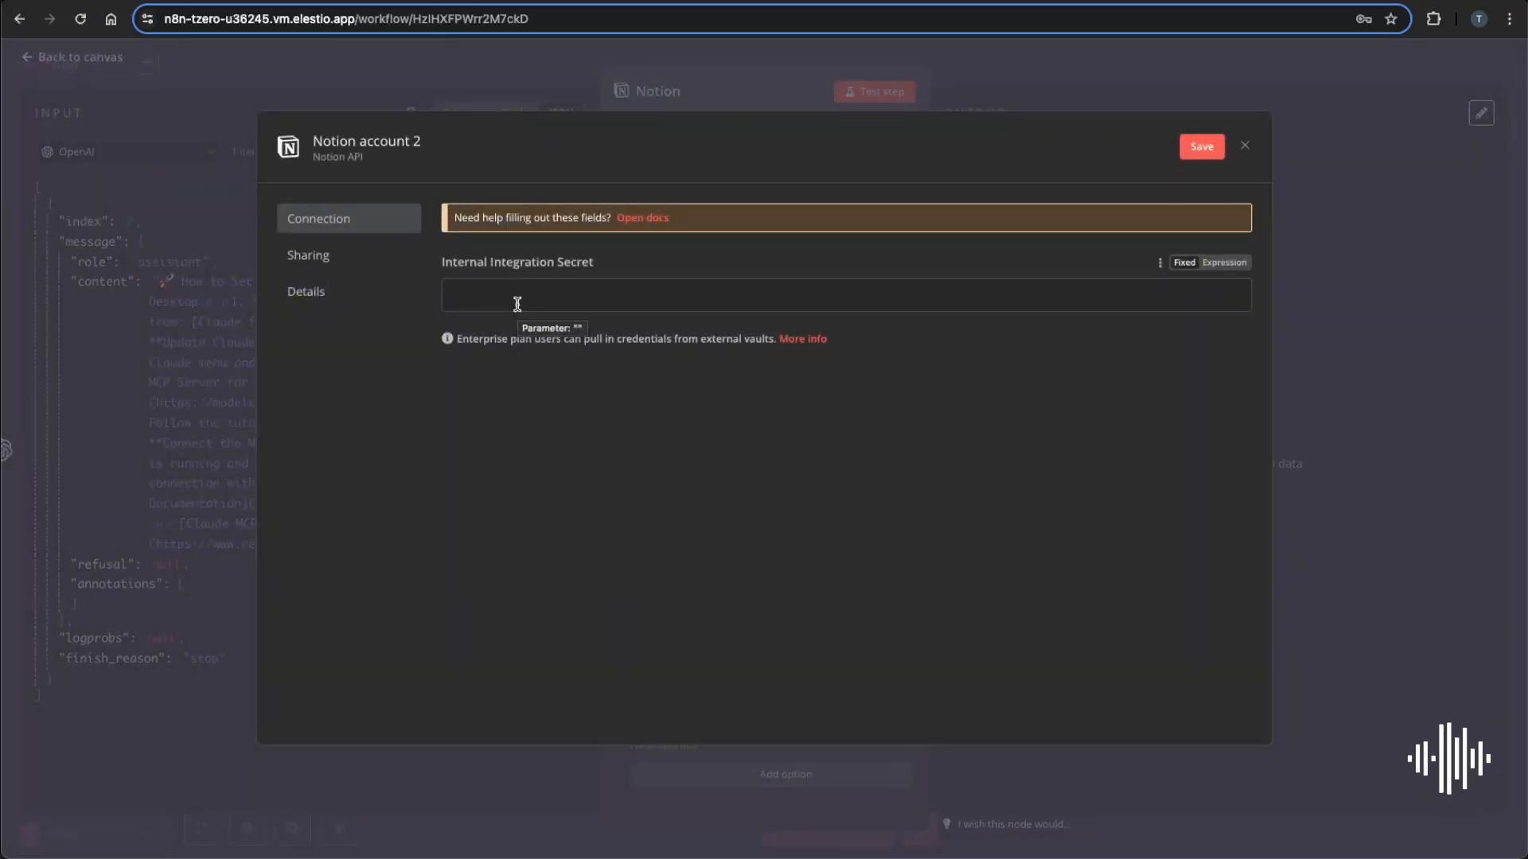
left_click(1201, 146)
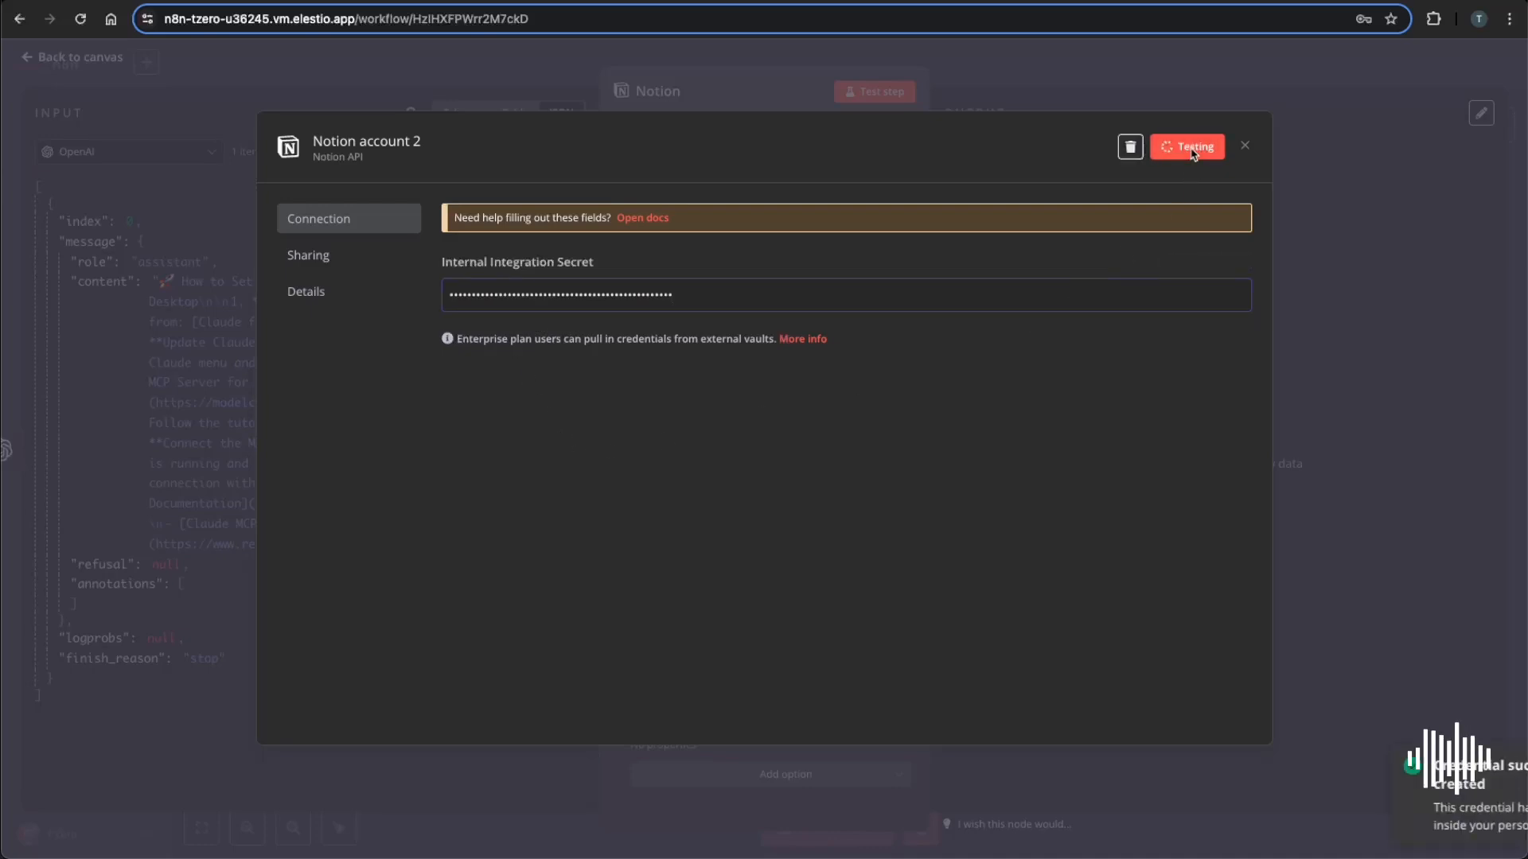
left_click(1185, 146)
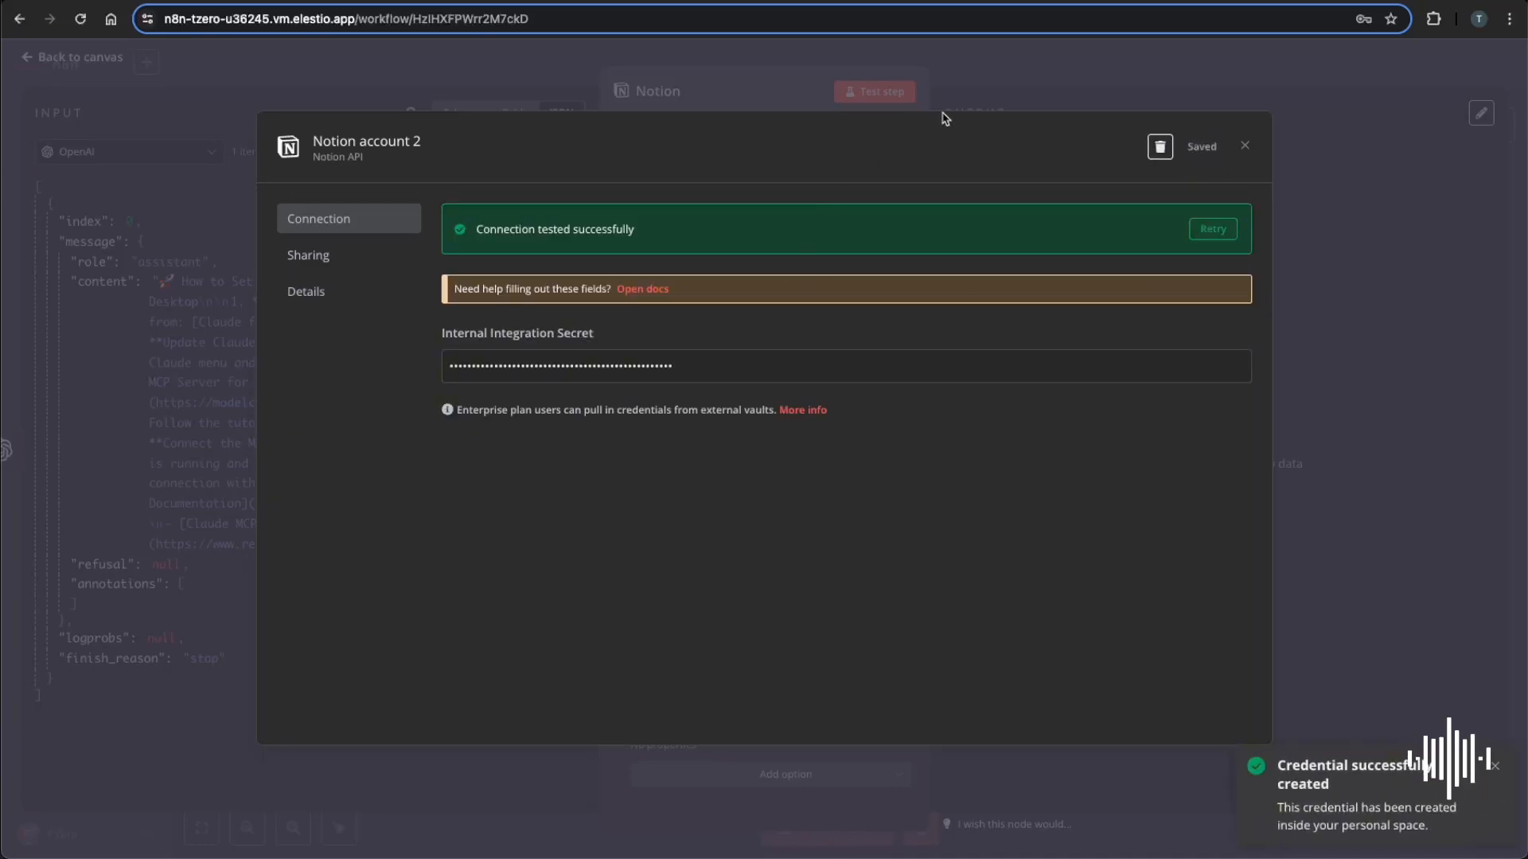
left_click(1245, 145)
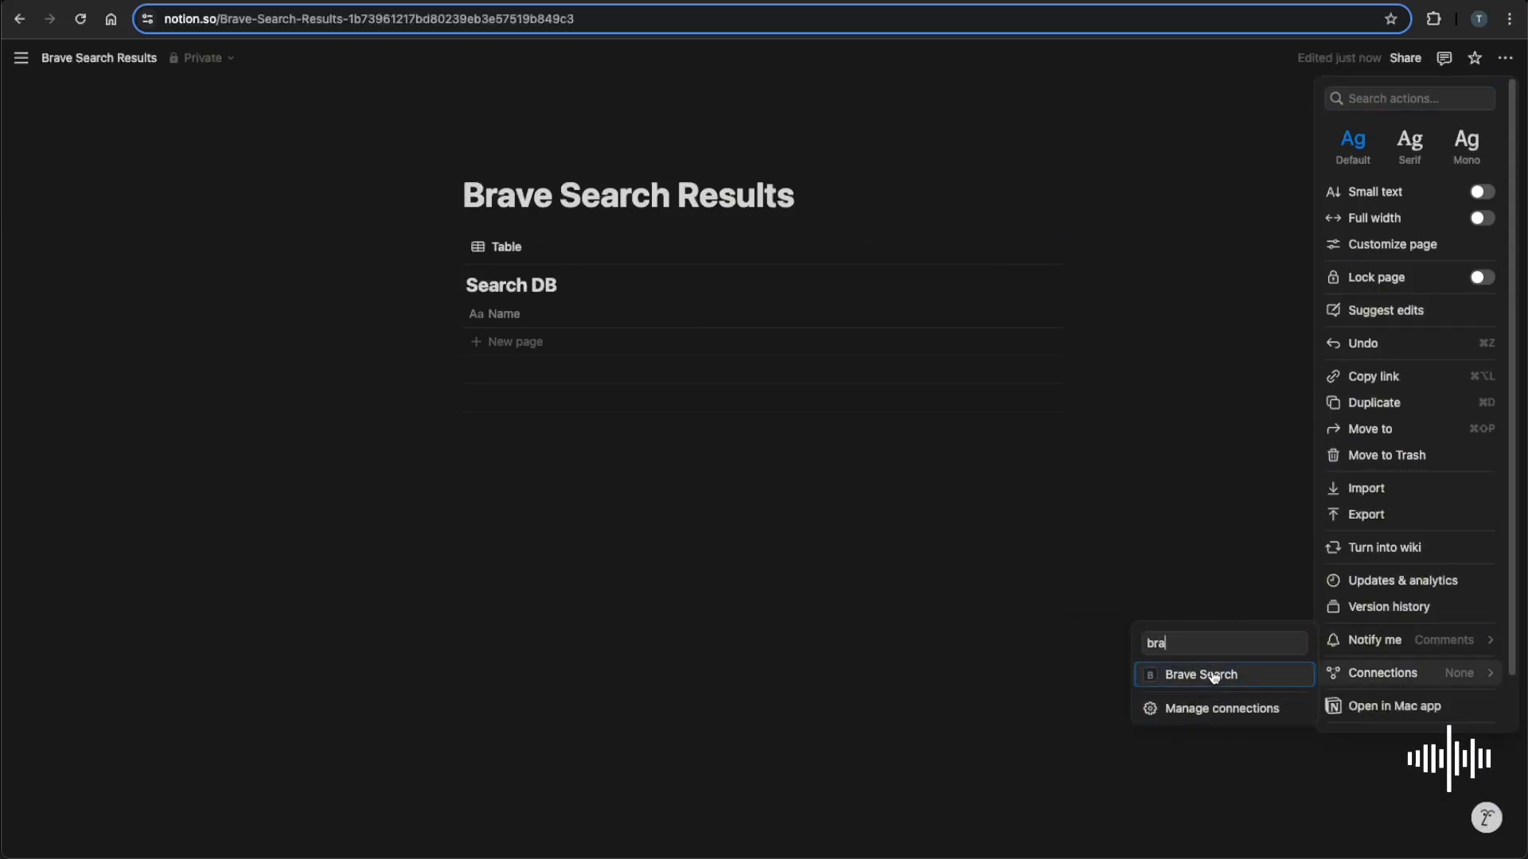
Connect the Brave Search integration to the Brave Search Results page and its child pages.
left_click(1199, 674)
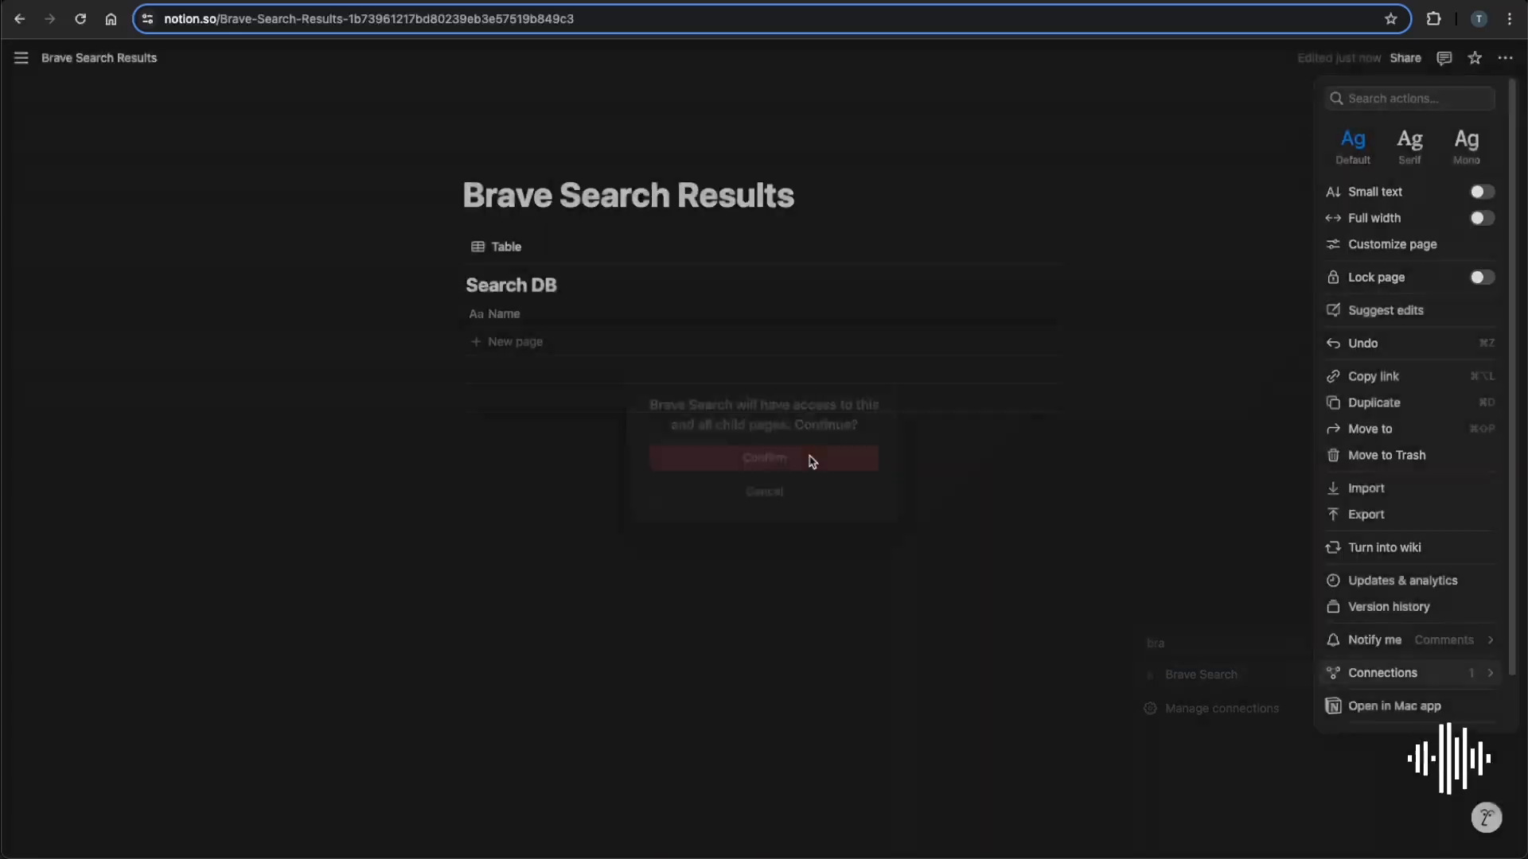
left_click(764, 458)
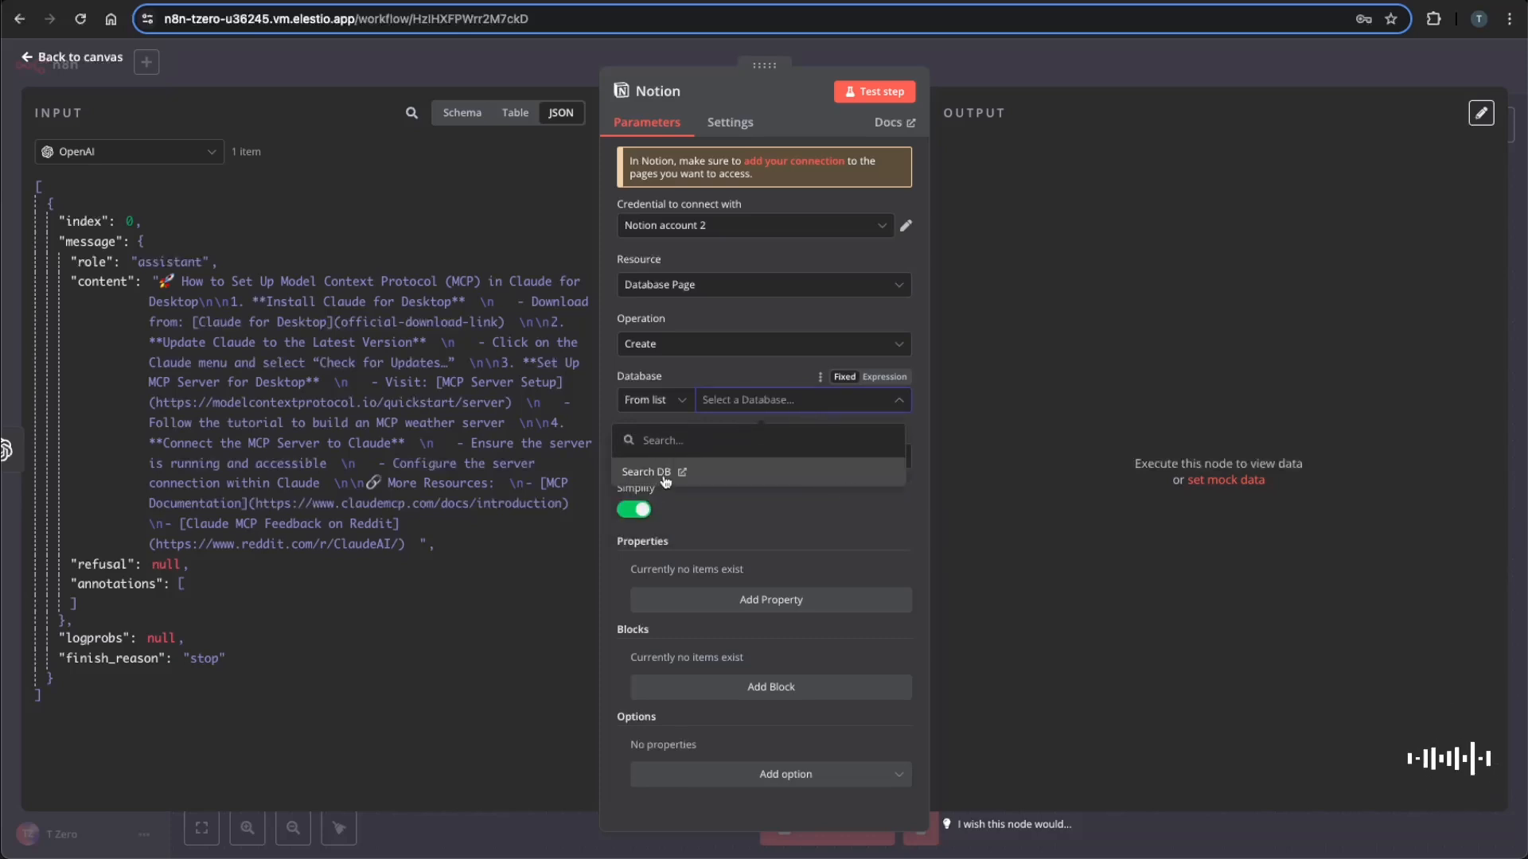
Target Search DB, add a paragraph block with the OpenAI message content, and test.
left_click(645, 472)
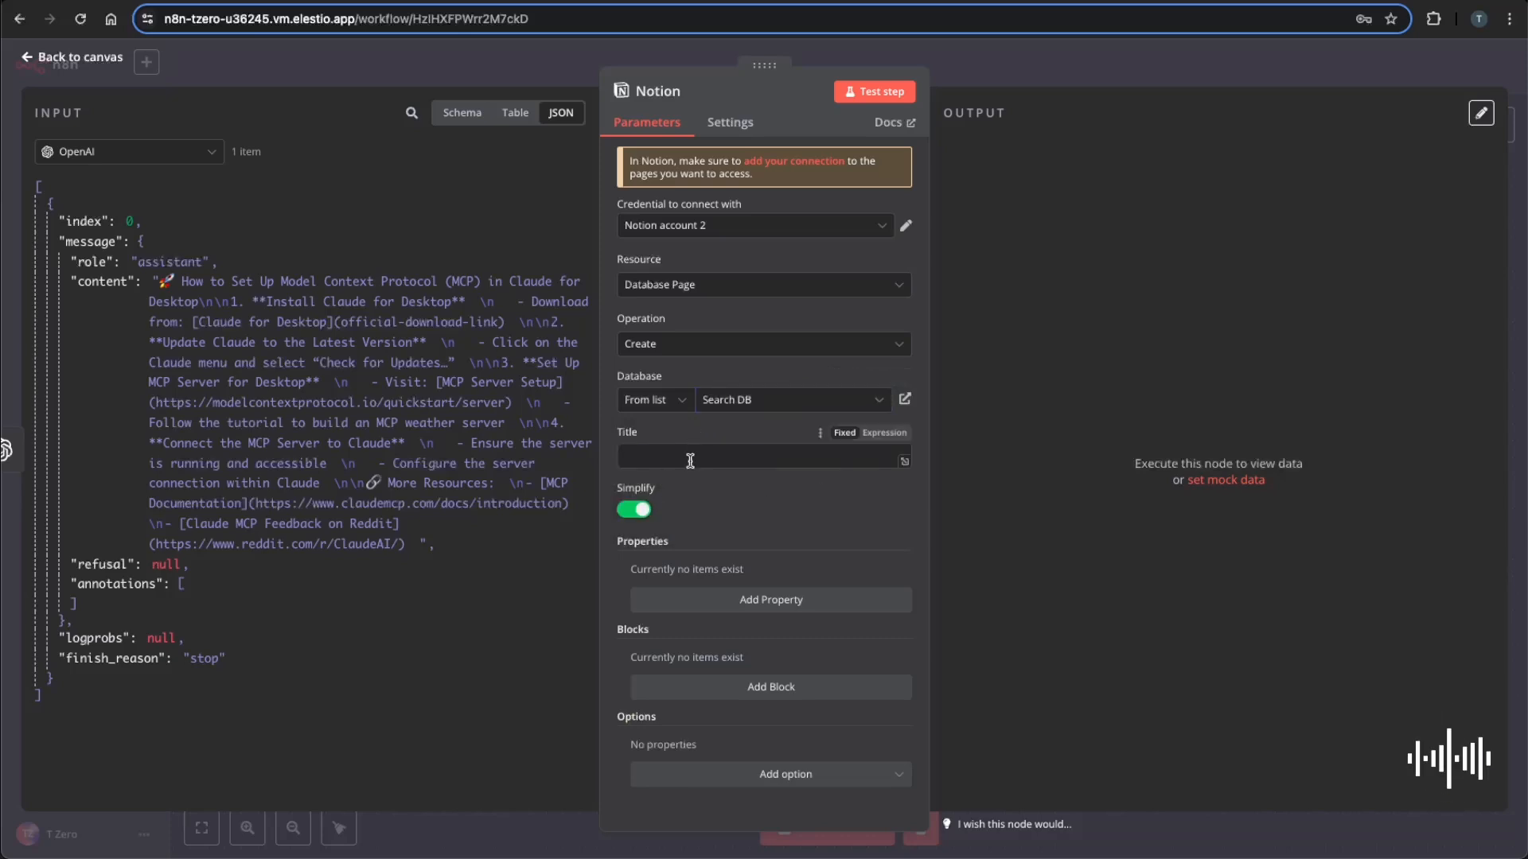
left_click(129, 151)
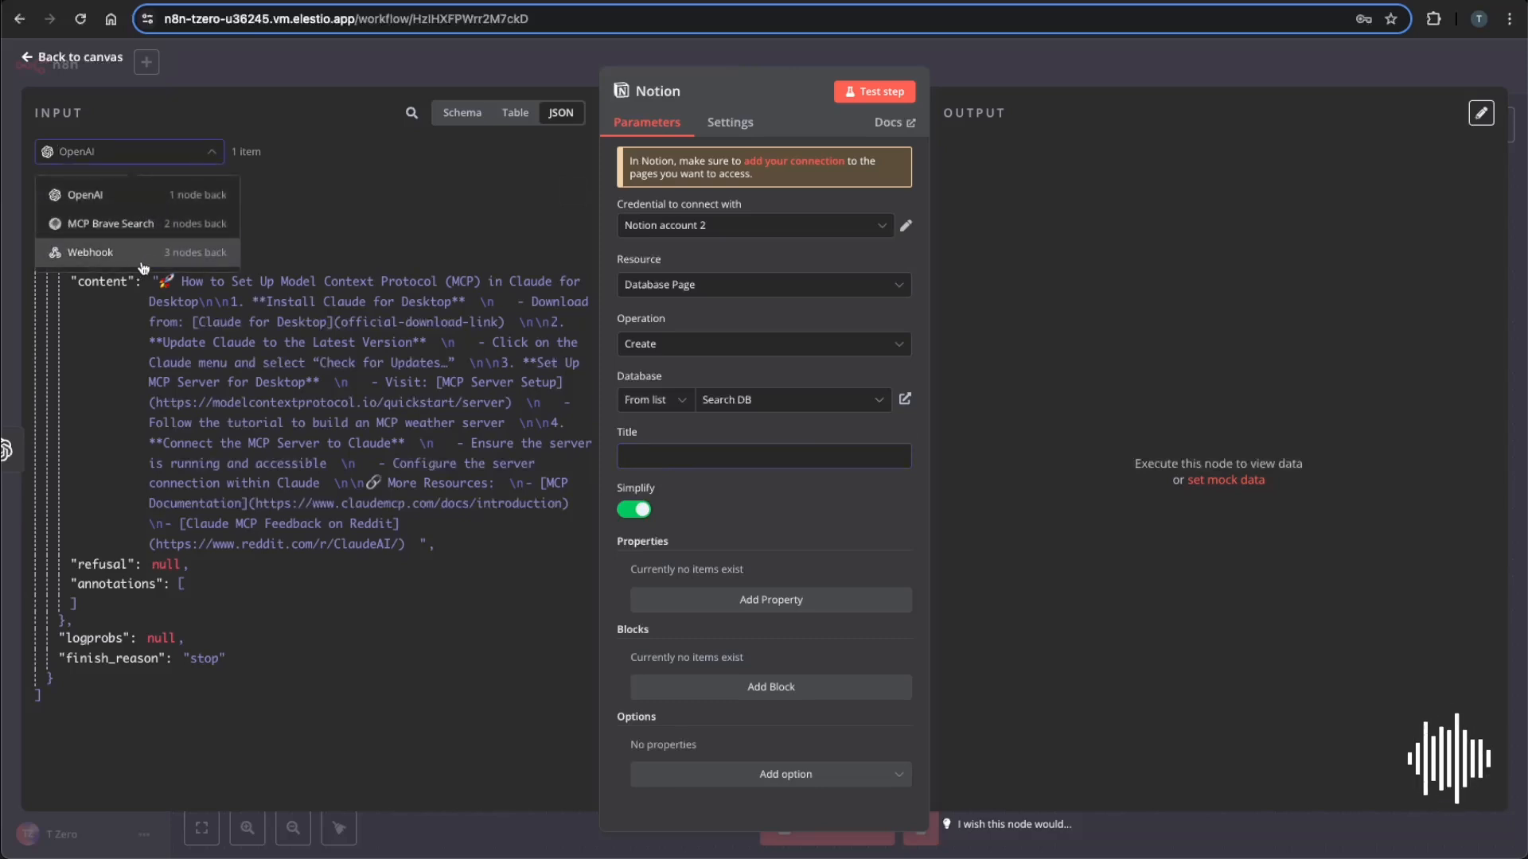
left_click(90, 252)
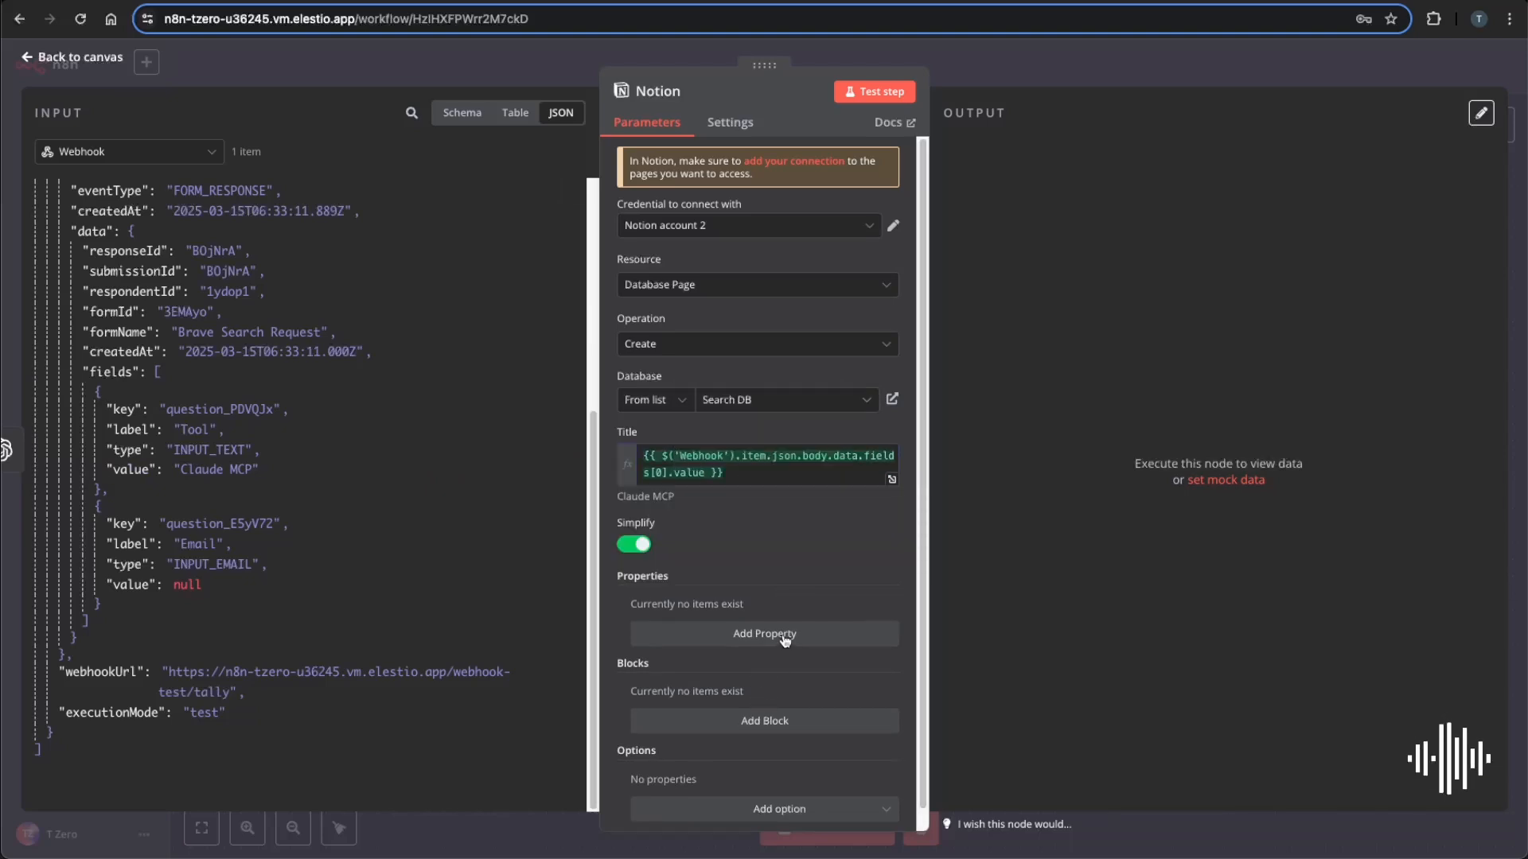
left_click(764, 720)
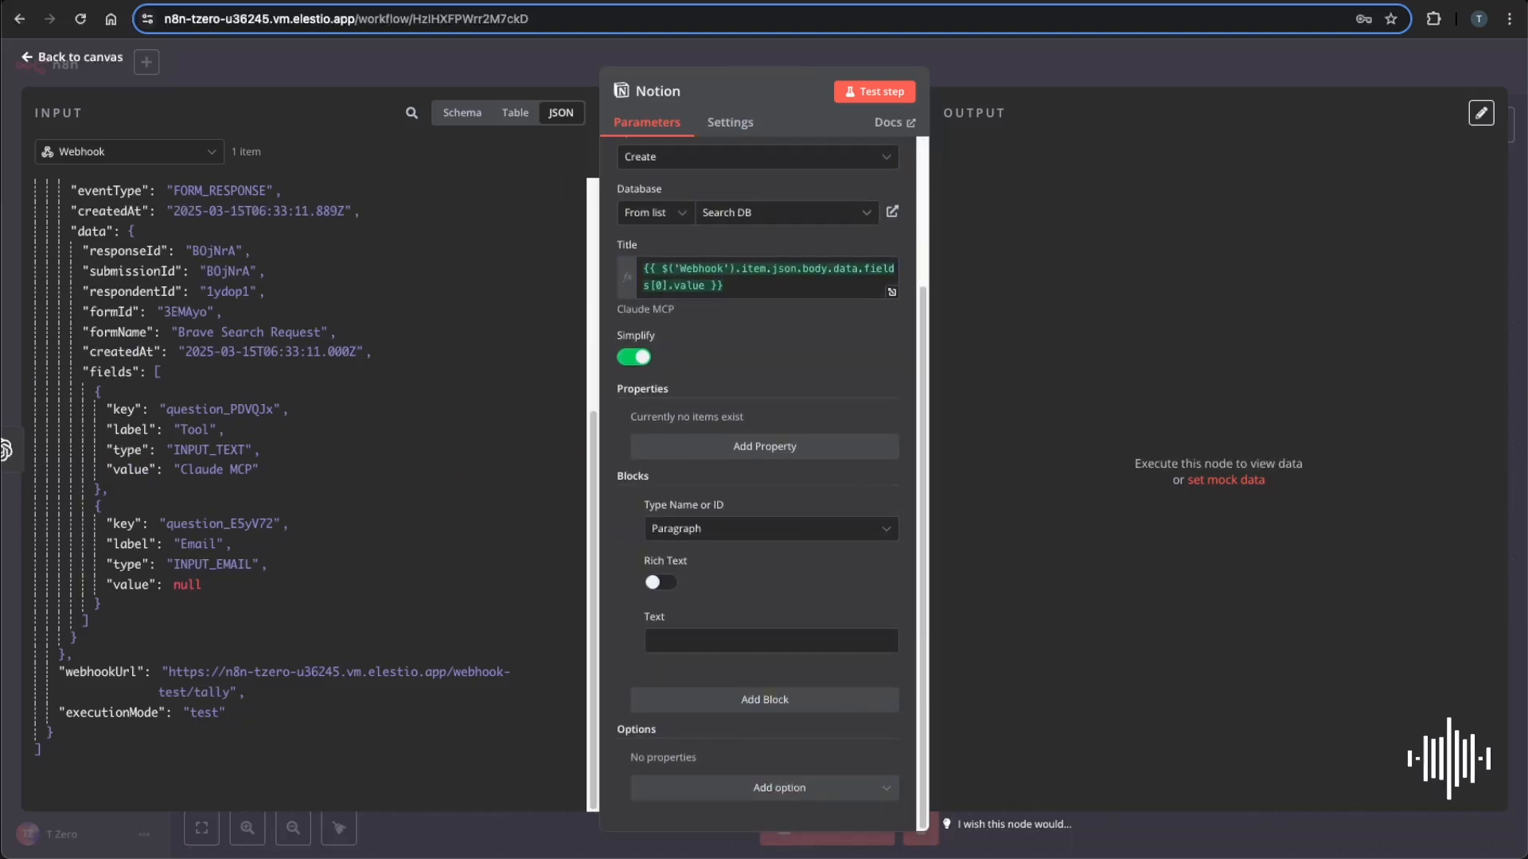
left_click(129, 151)
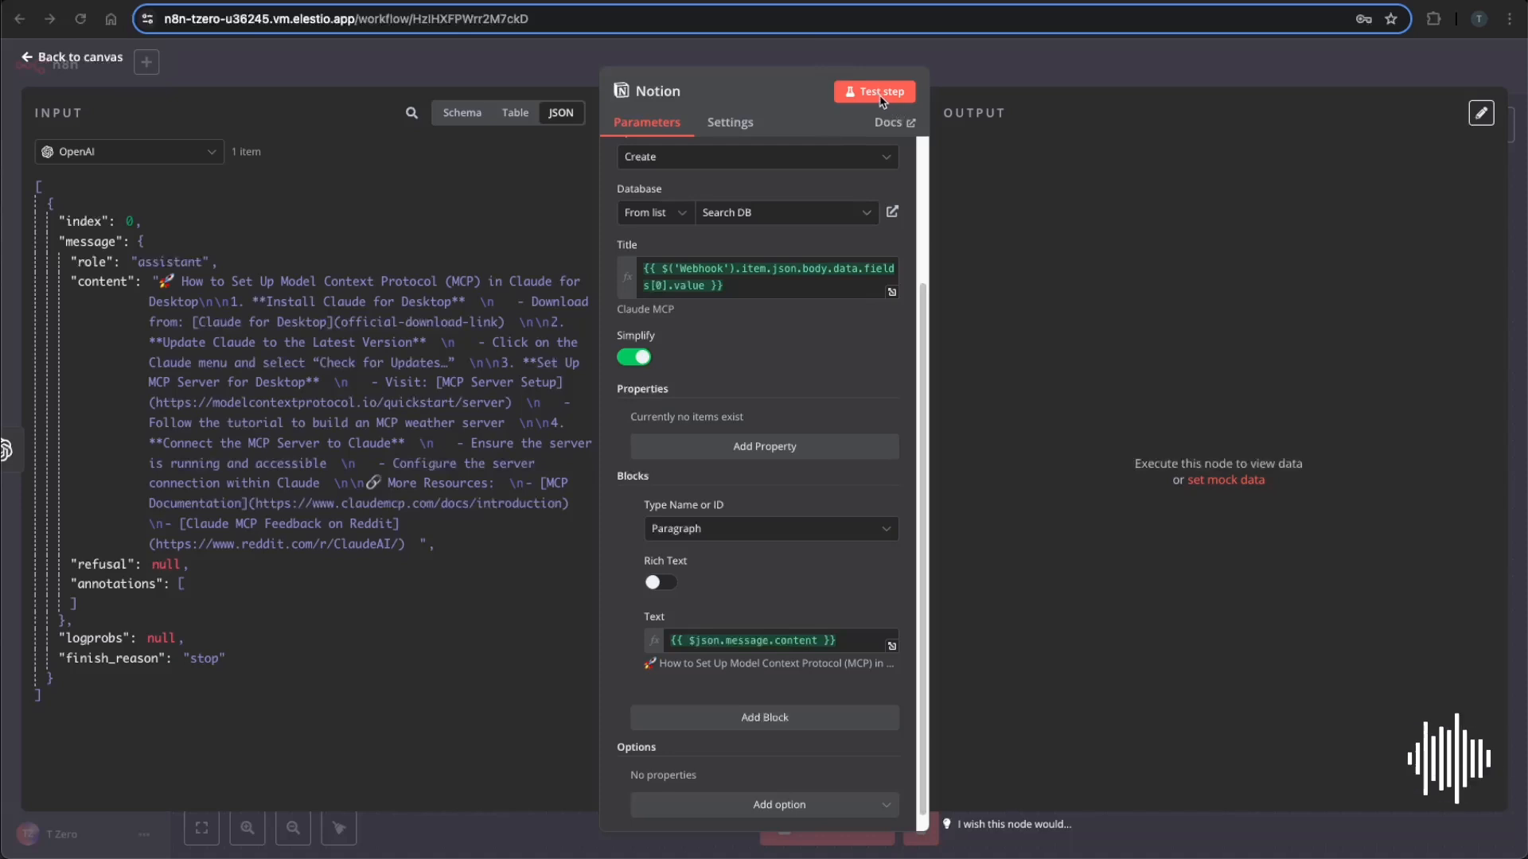
left_click(874, 91)
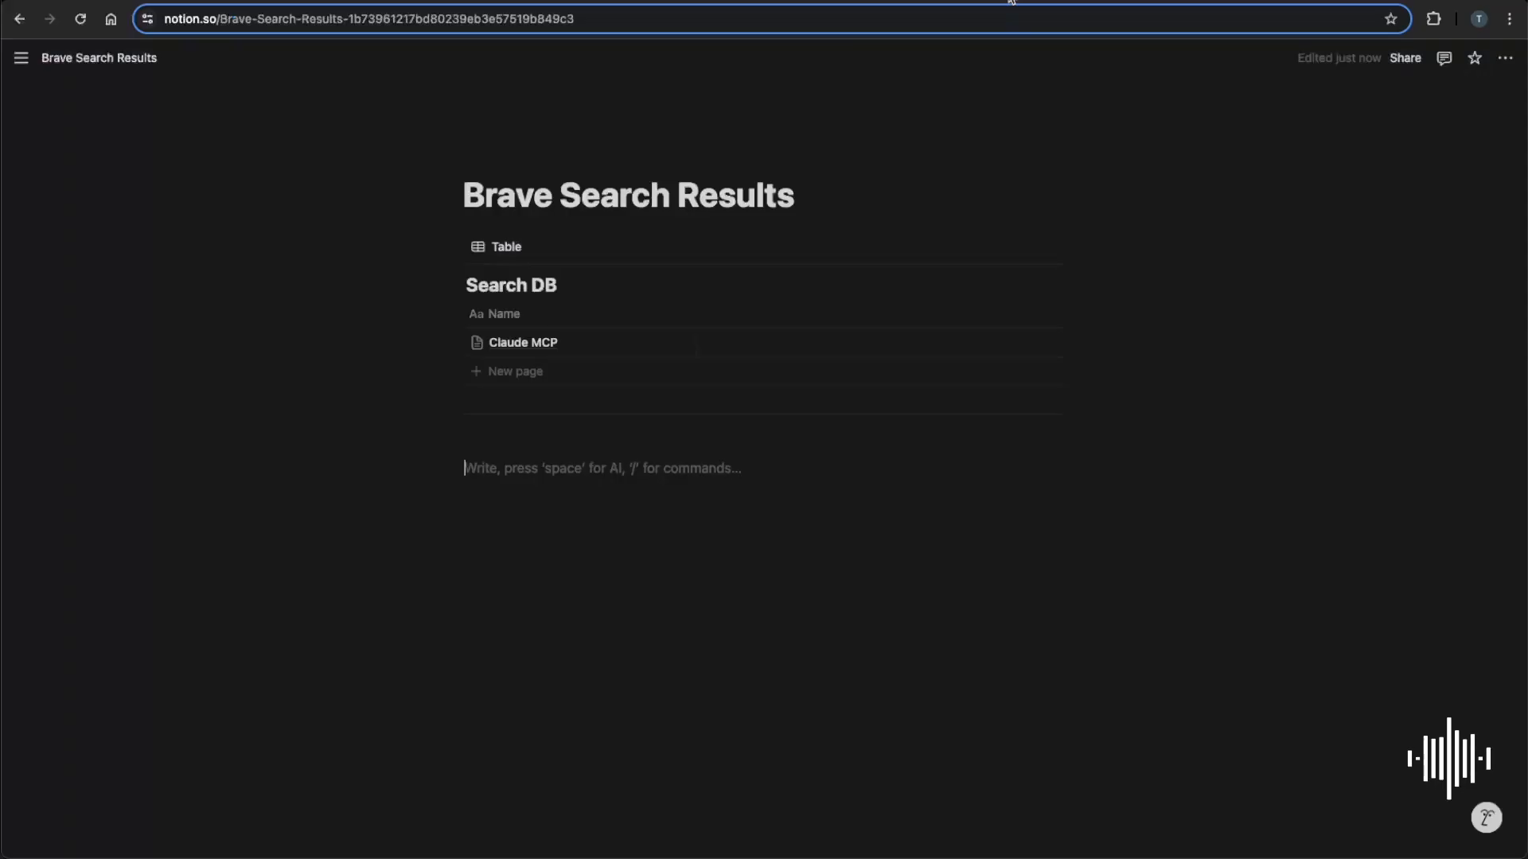
mouse_move(656, 347)
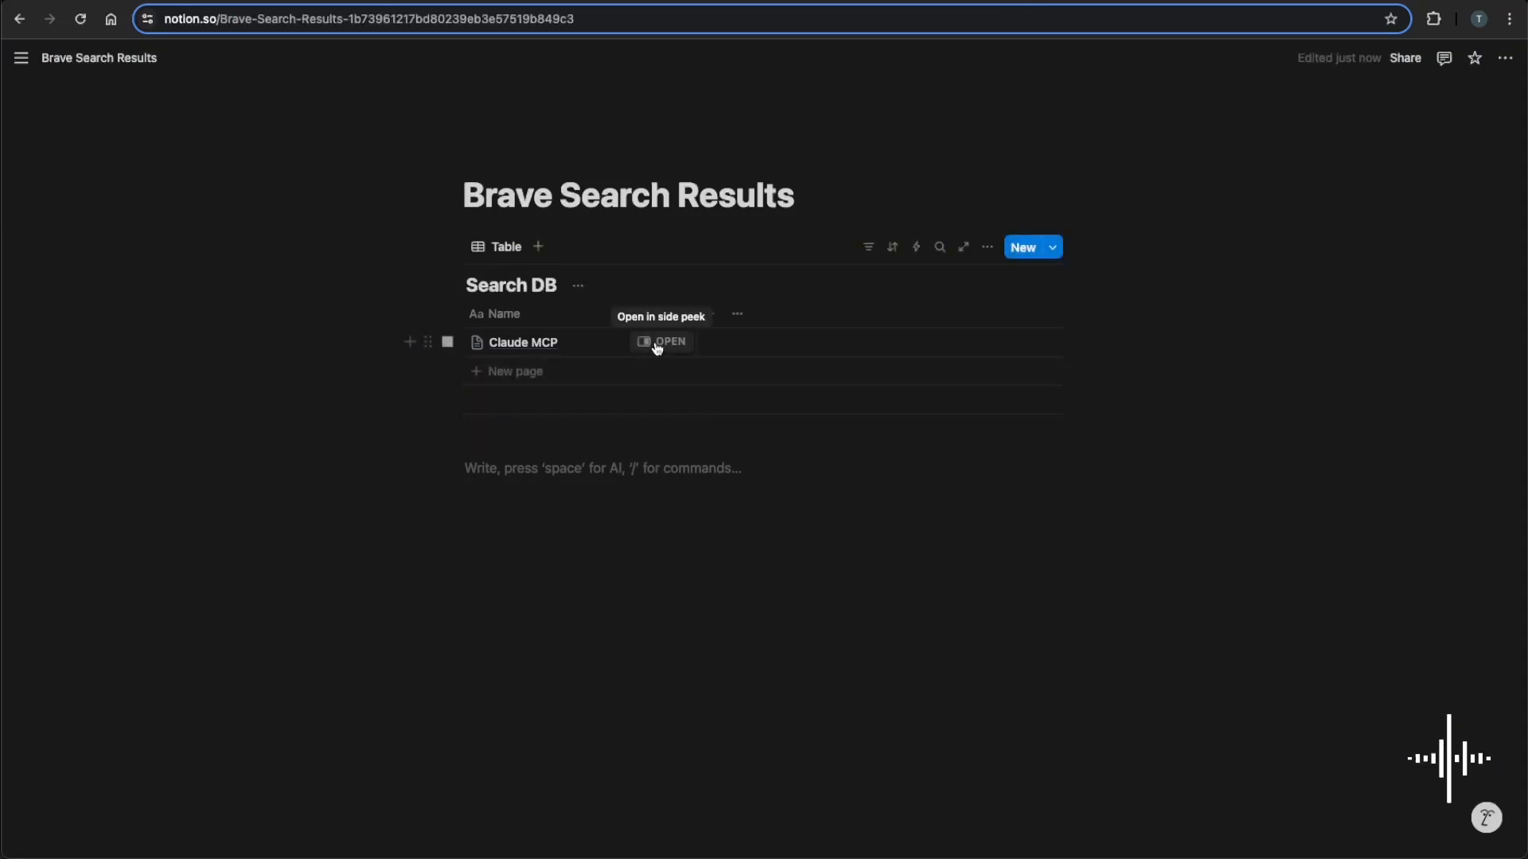
Open the Claude MCP row from Search DB in side peek to view the guide.
left_click(669, 342)
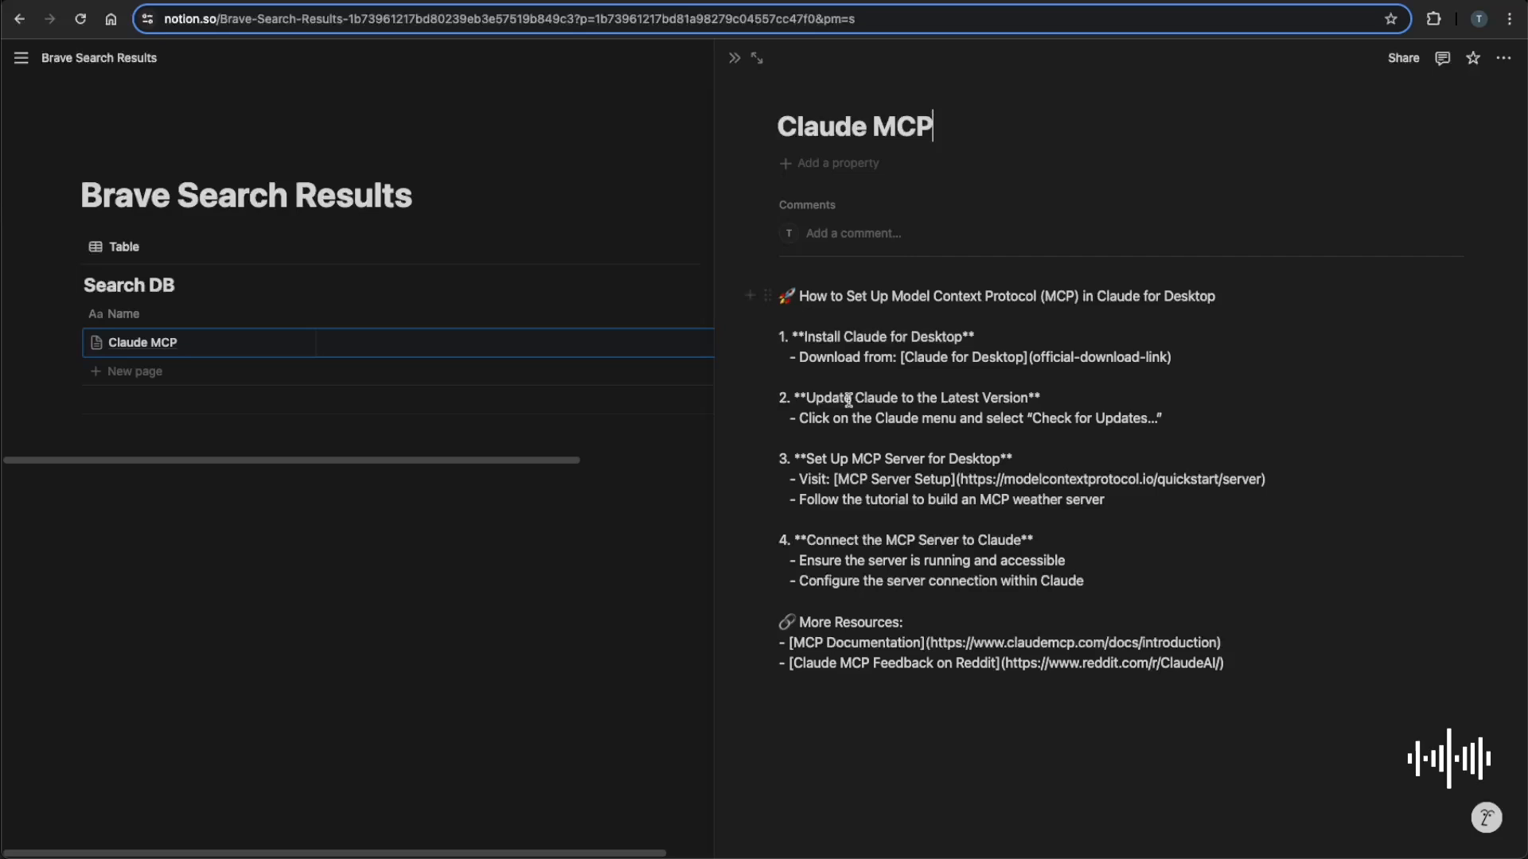
left_click(758, 57)
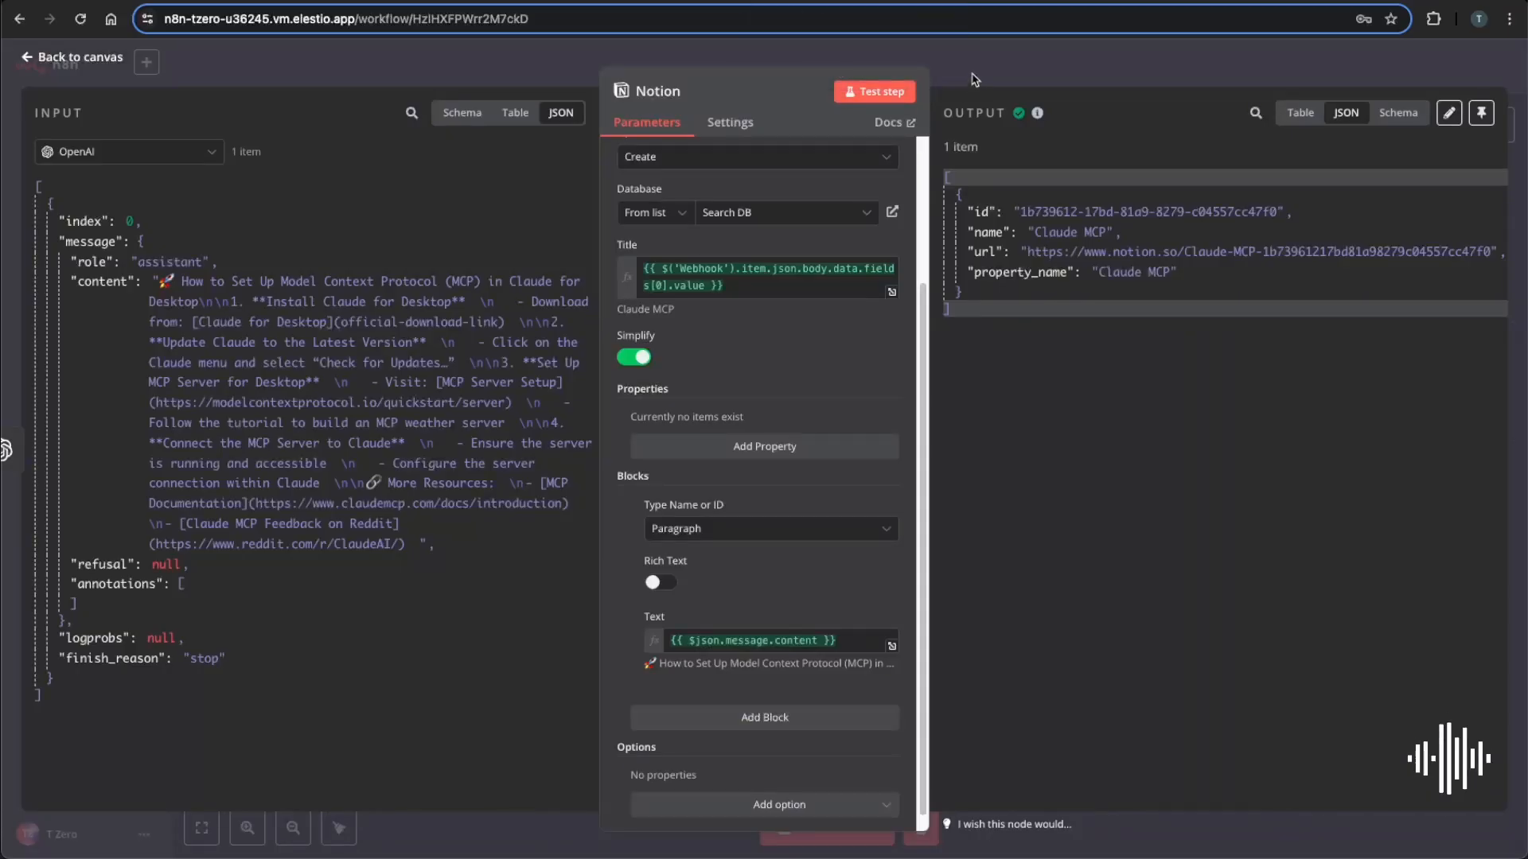
Add a Gmail 'Send a message' node after the Notion node.
left_click(70, 56)
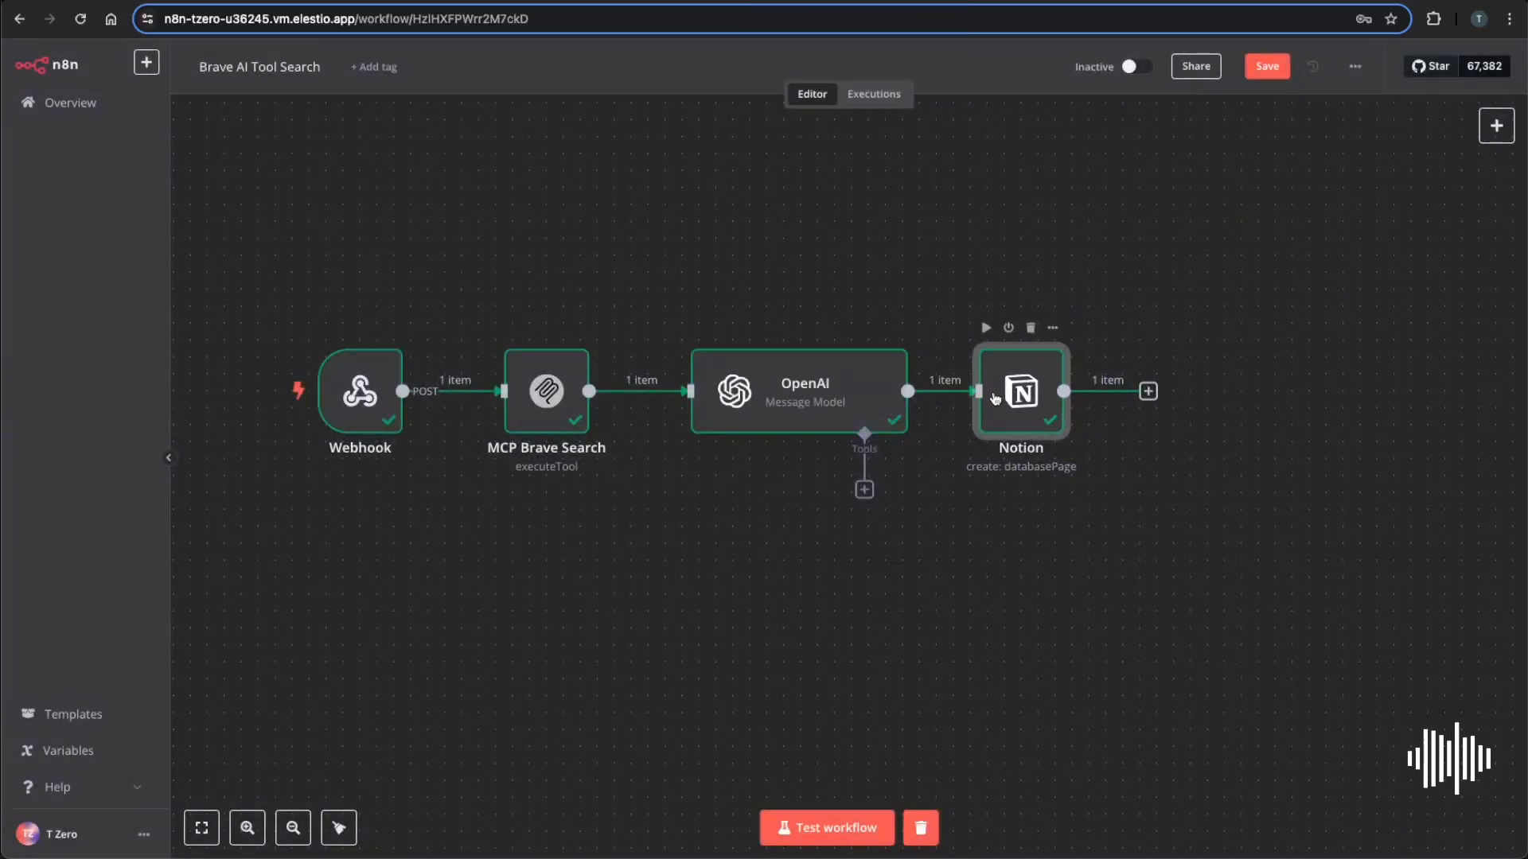
left_click(1148, 391)
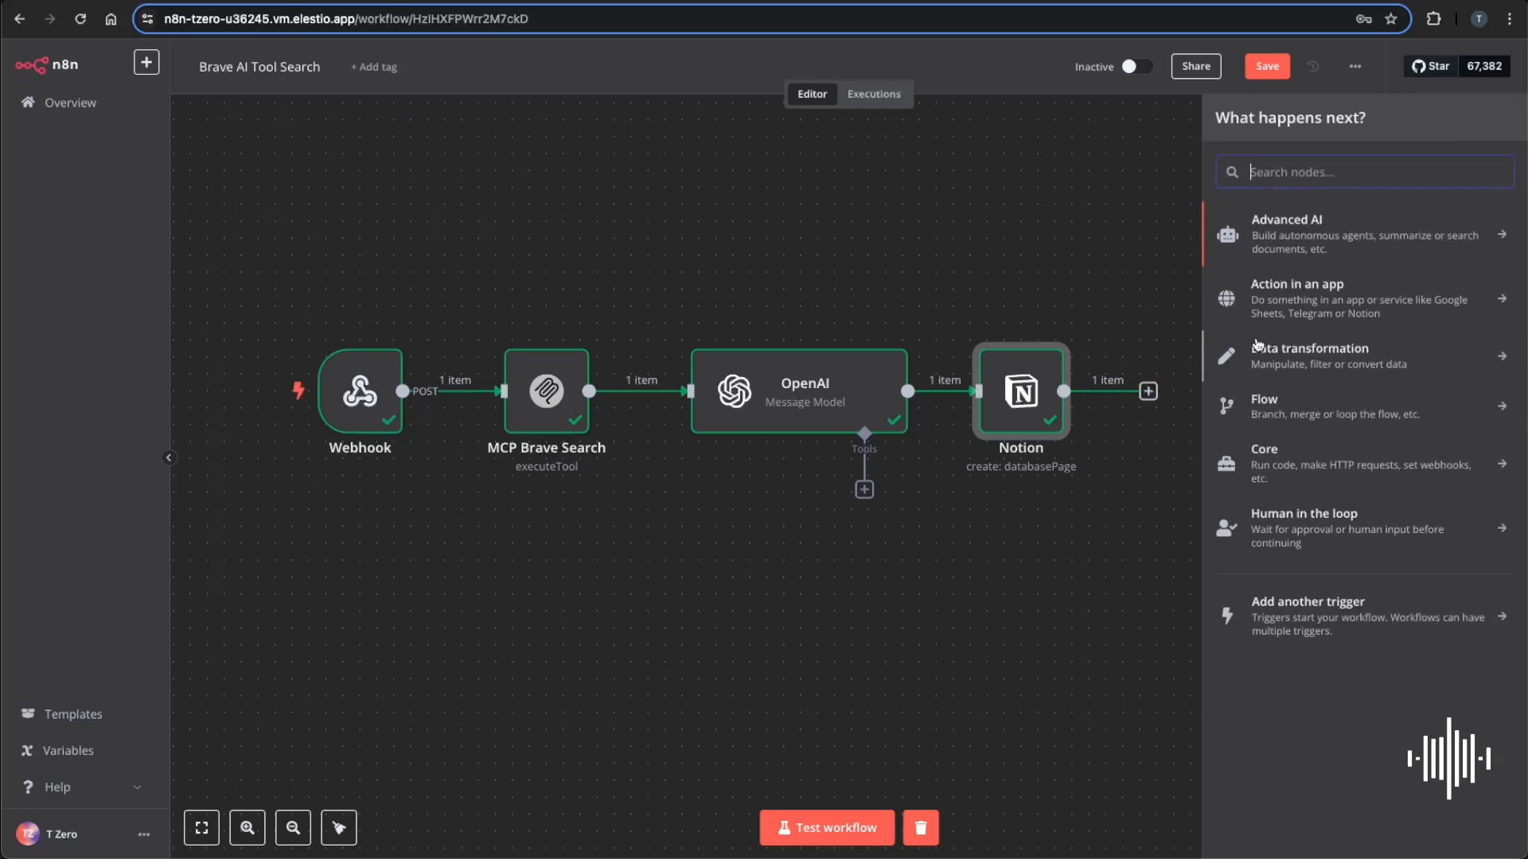
type("gma")
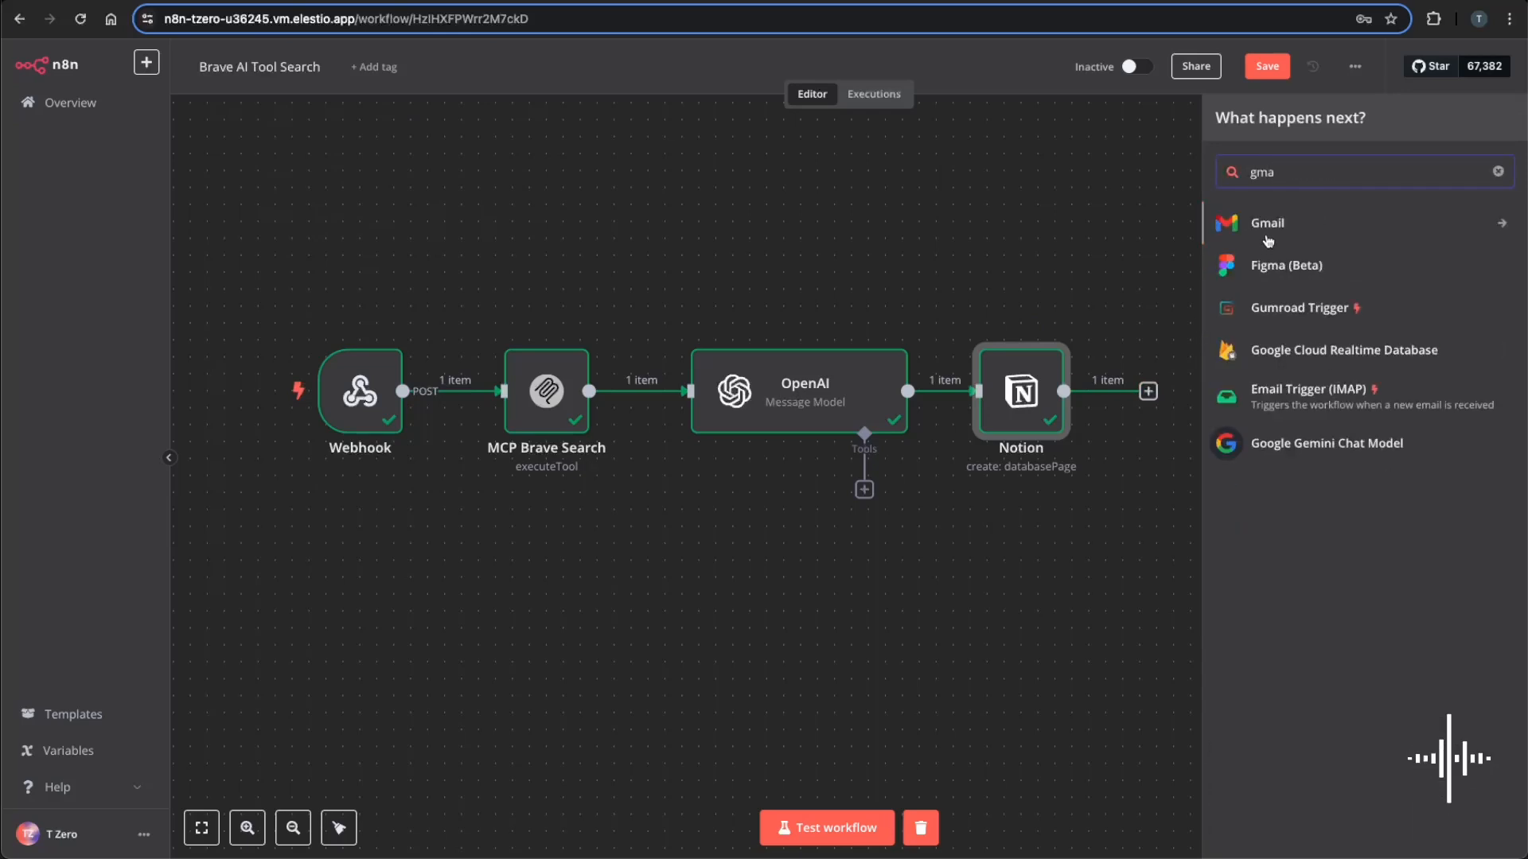
left_click(1267, 223)
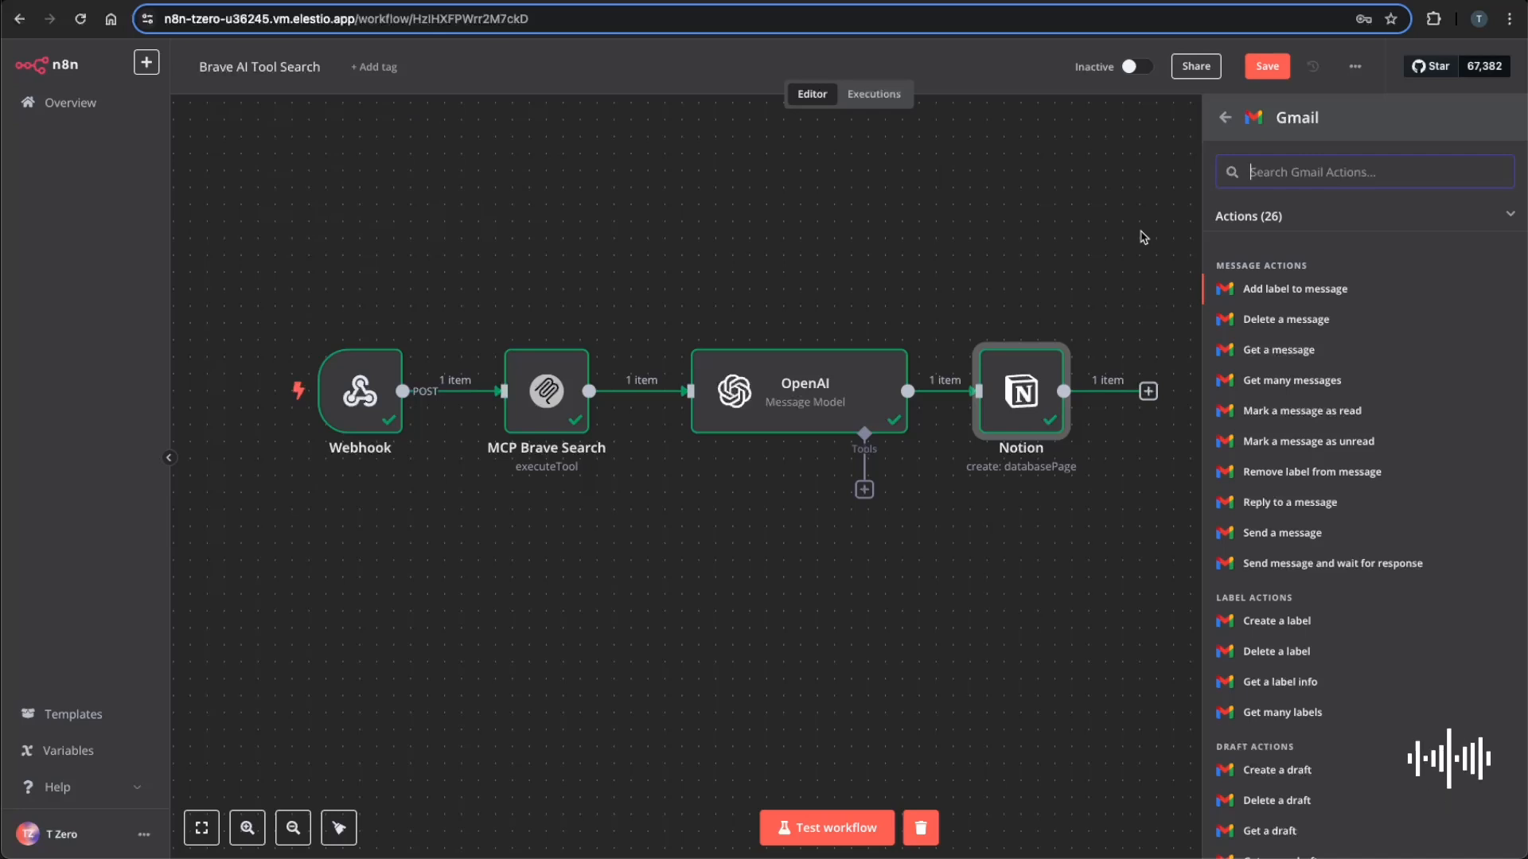
mouse_move(1134, 304)
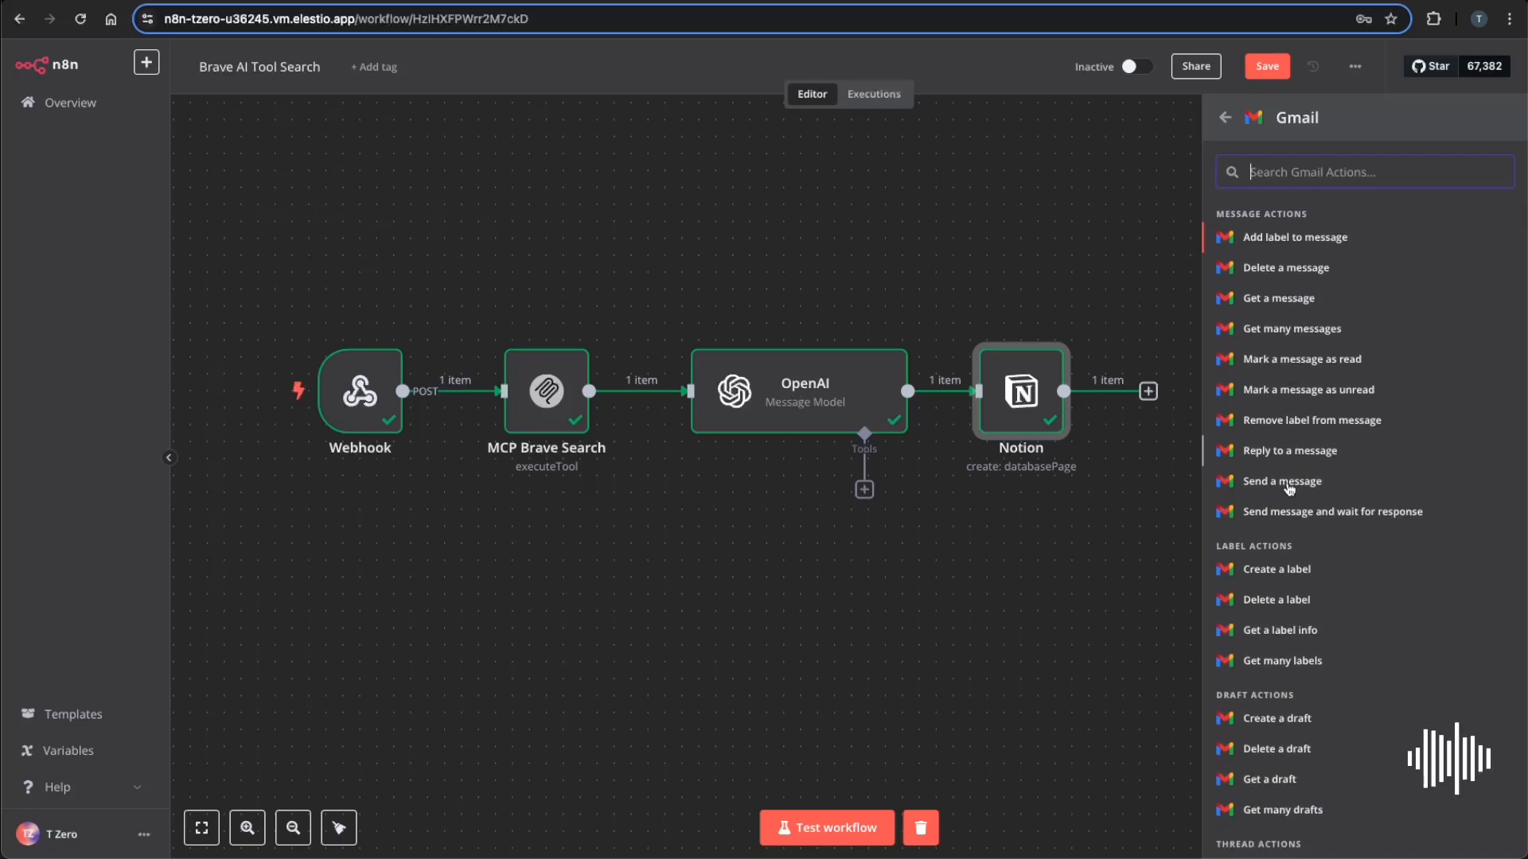
left_click(1282, 481)
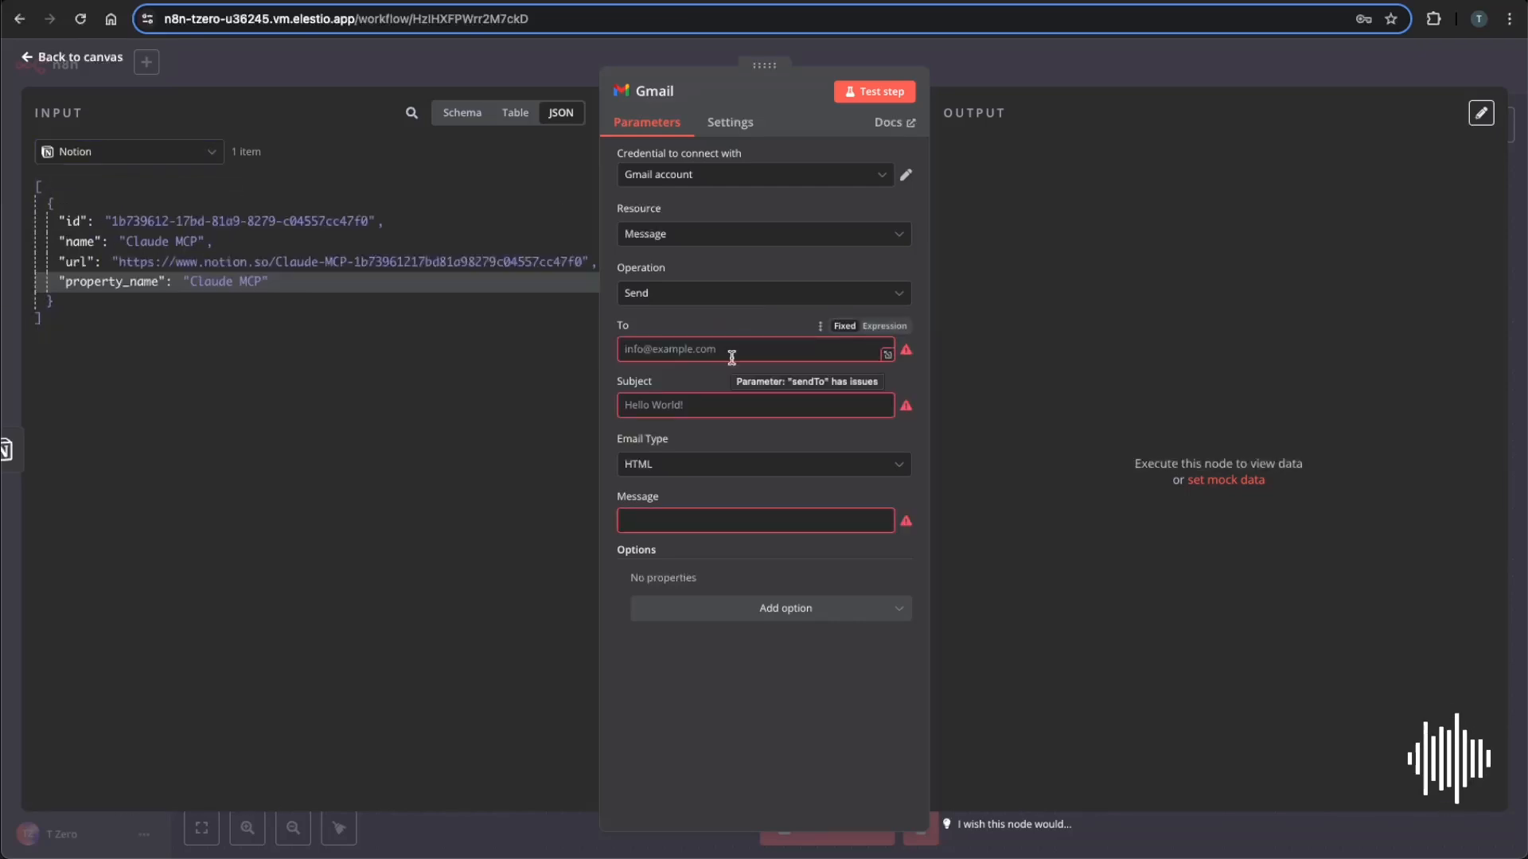
Delete the incomplete Gmail node and start Test workflow to await a submission.
left_click(71, 56)
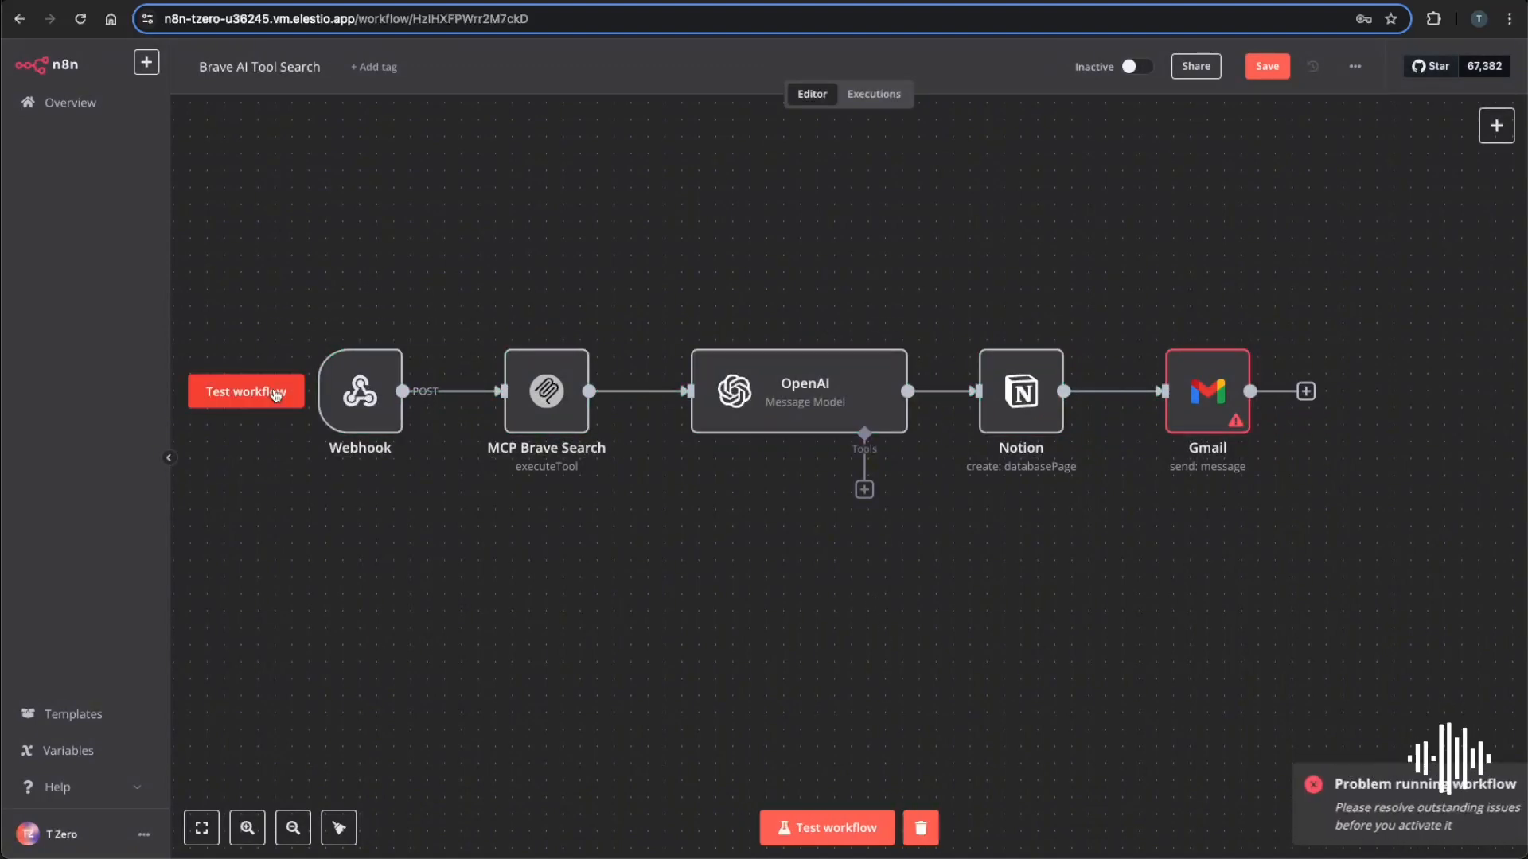
left_click(1206, 391)
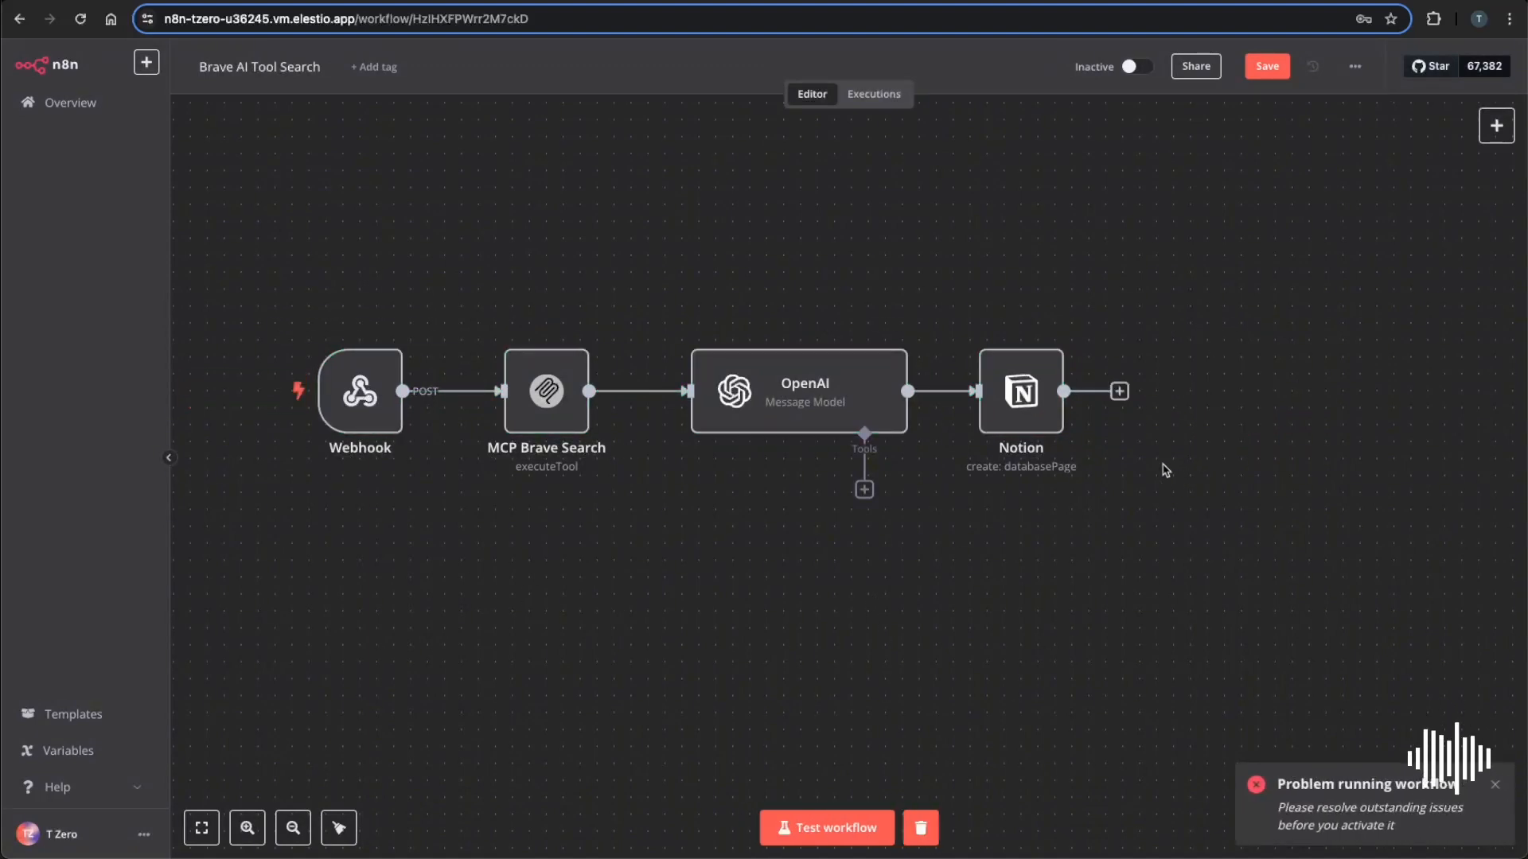
left_click(825, 828)
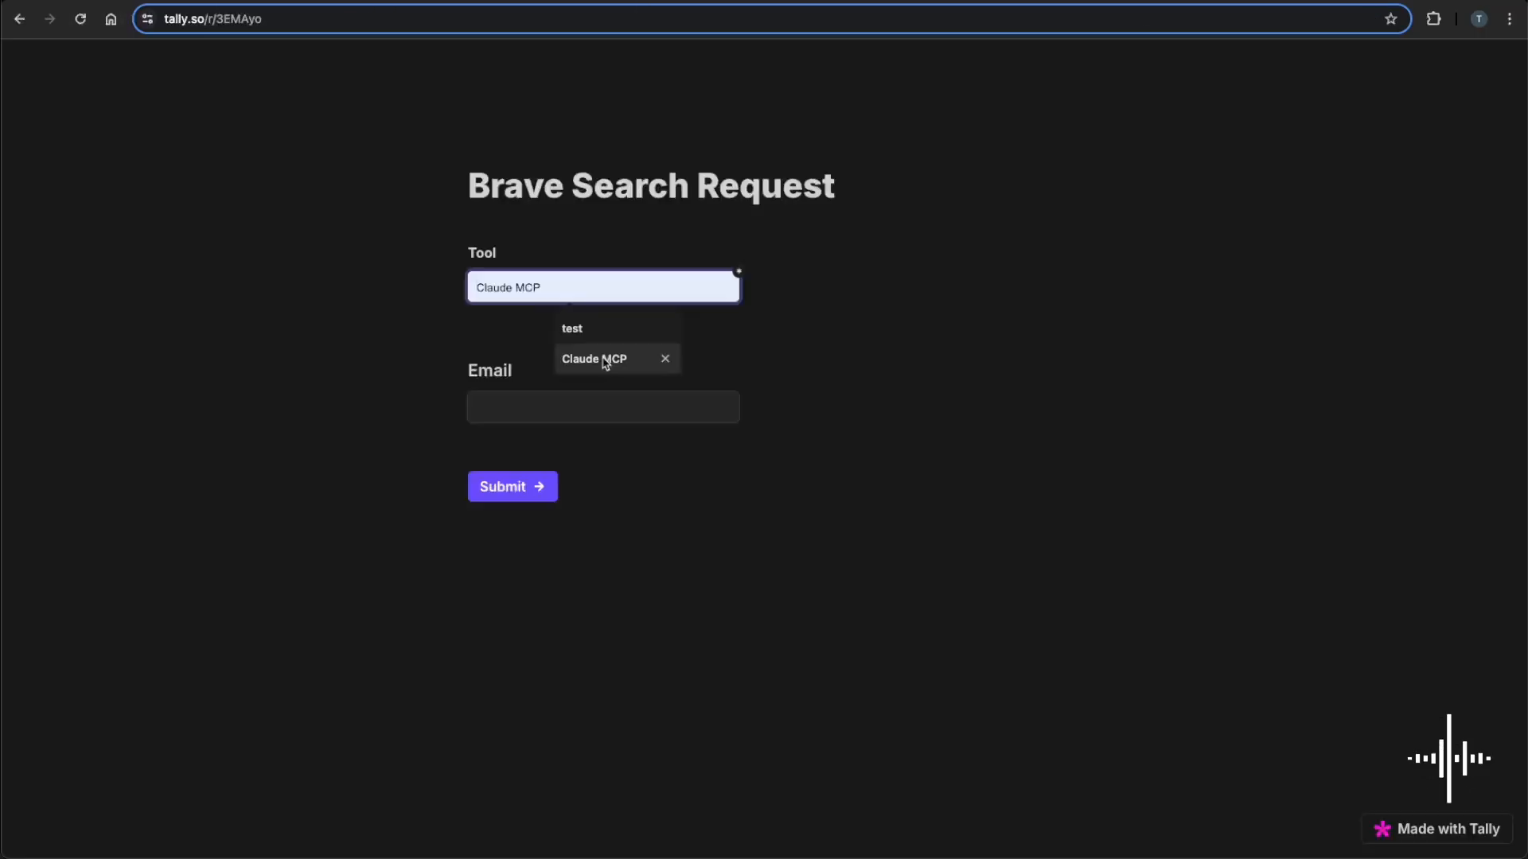
Fill in the email address on the Tally form and submit it.
type("dad")
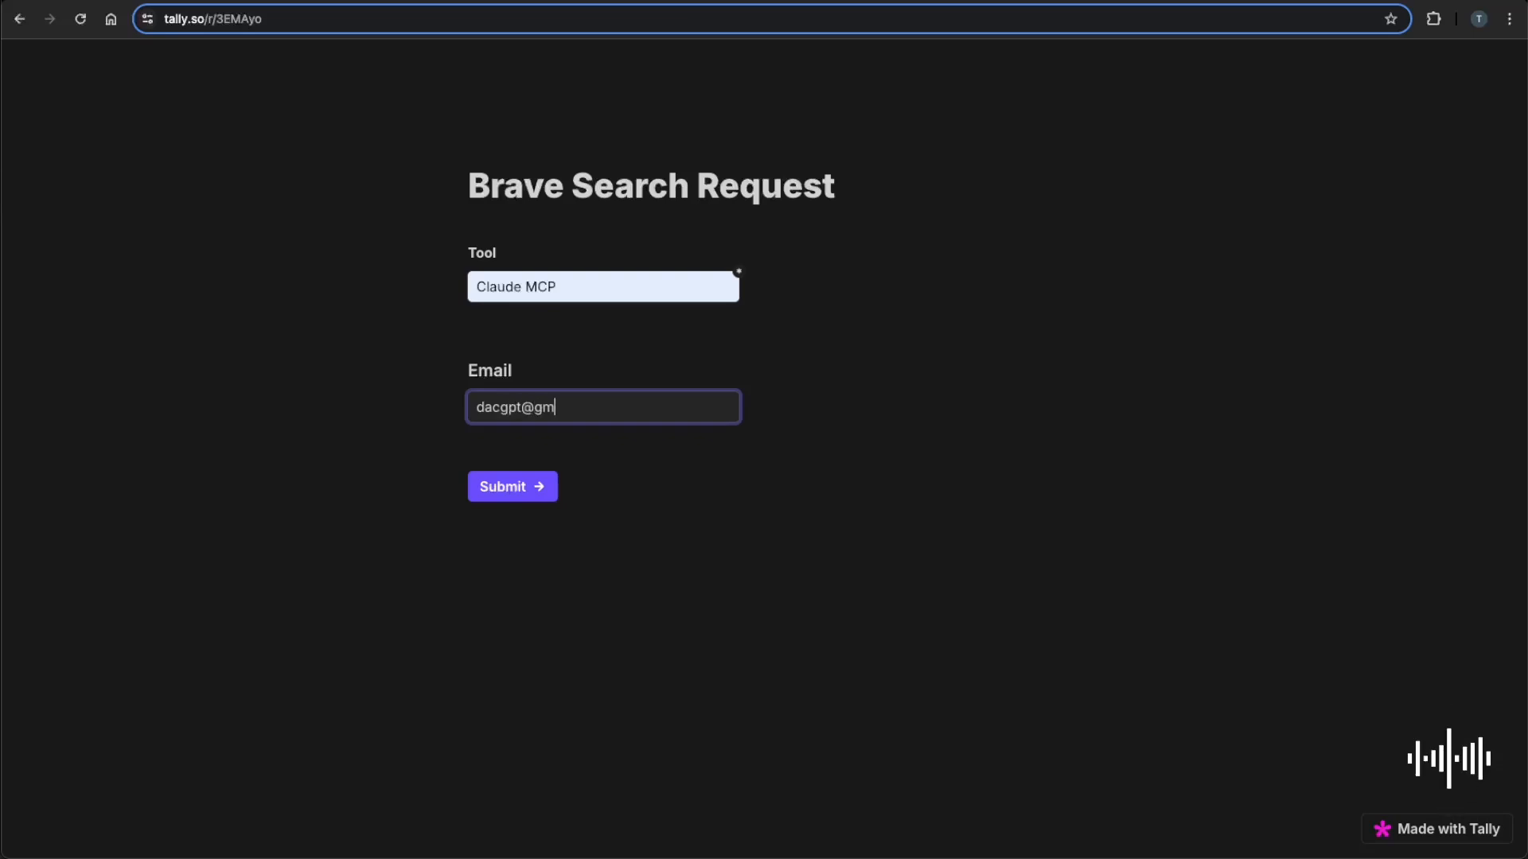
type("ail.com")
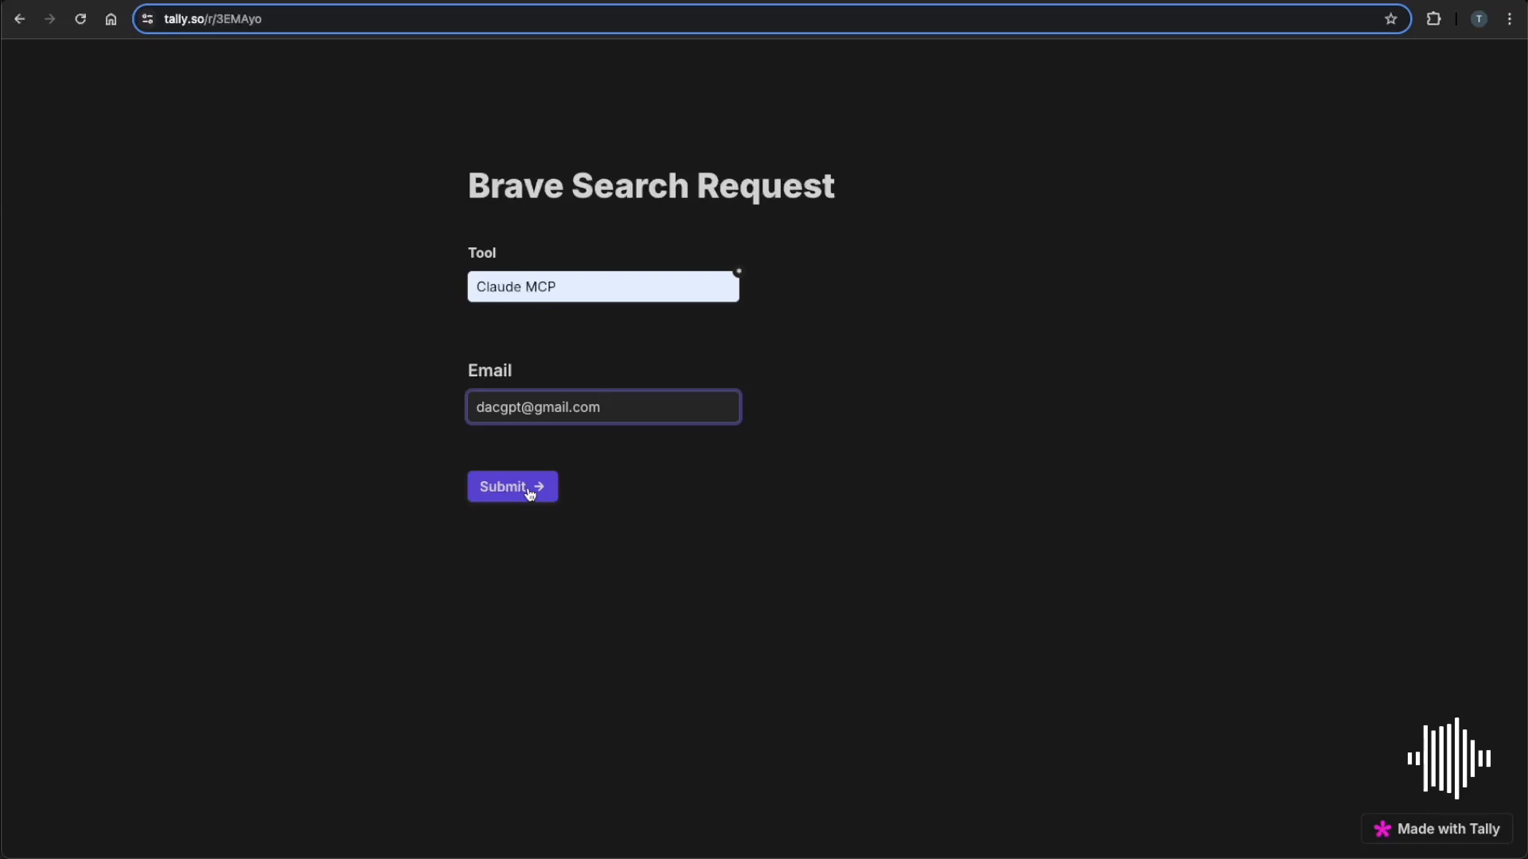
left_click(511, 486)
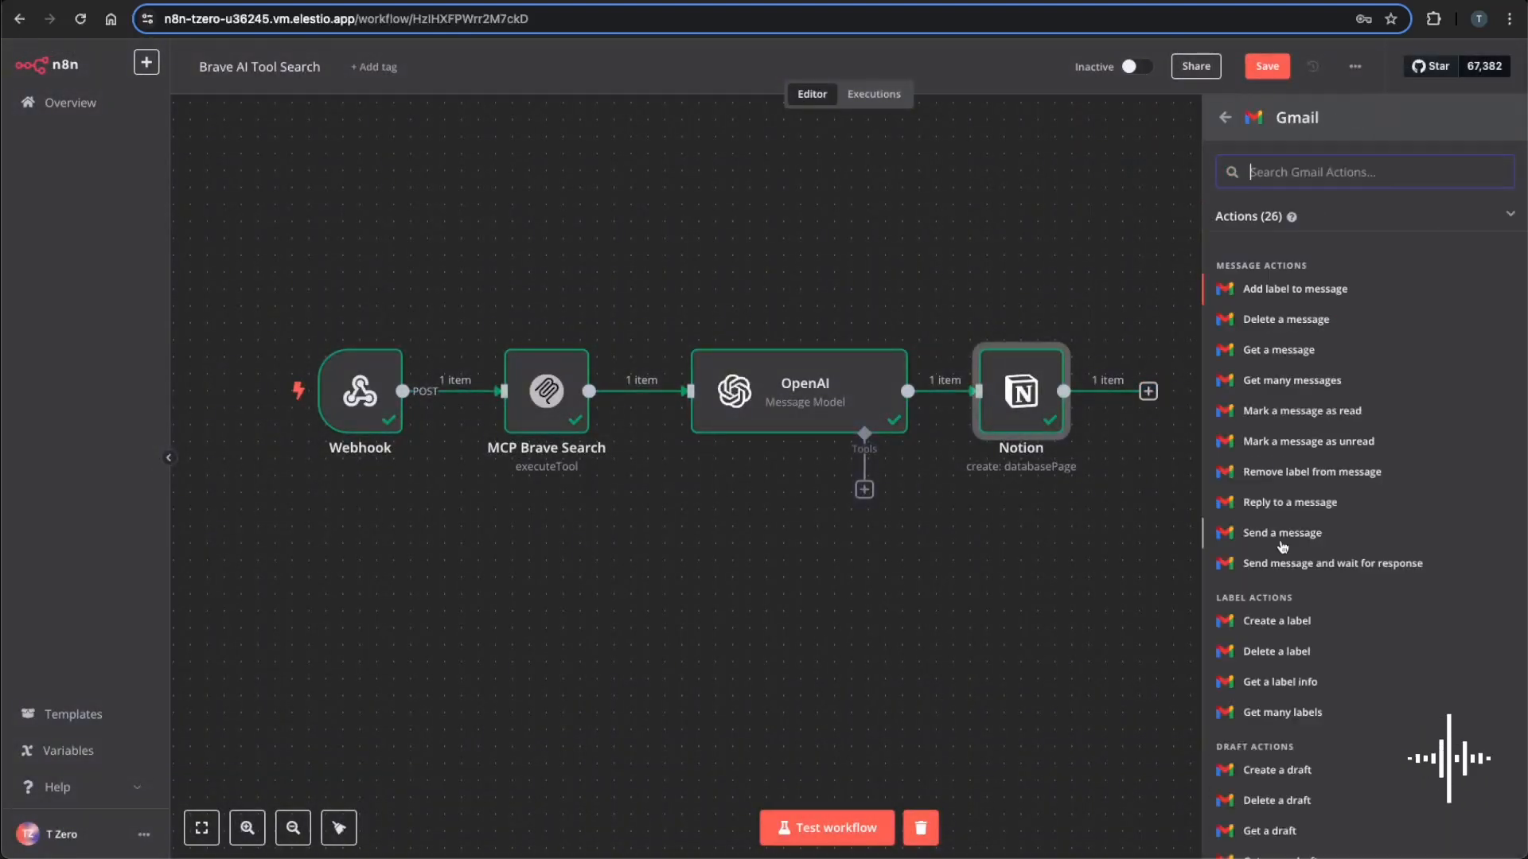
Set Gmail to Send a message, mapping Webhook email and OpenAI output.
left_click(1282, 533)
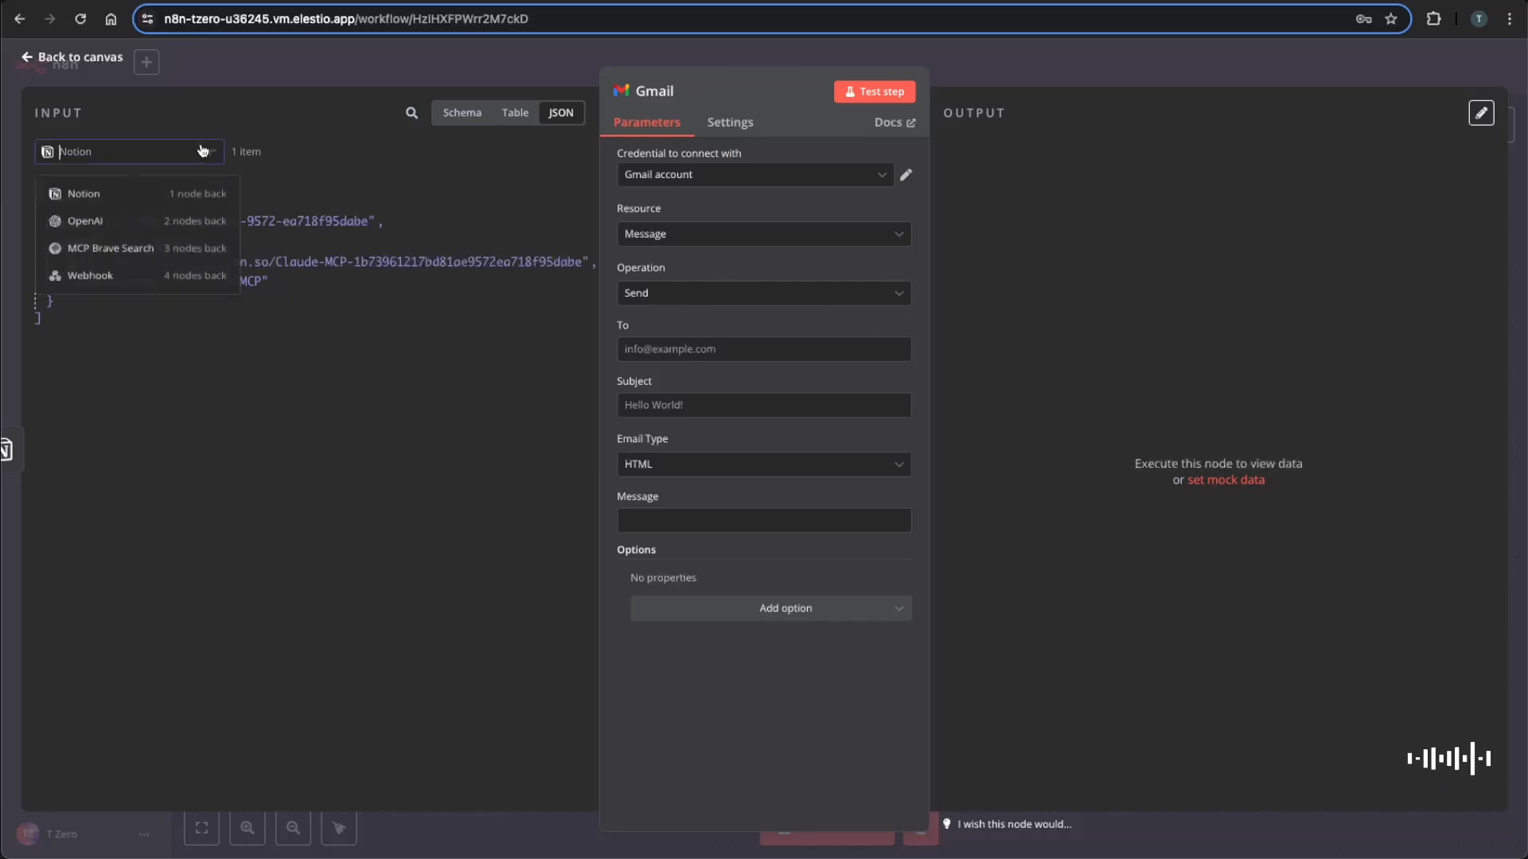
left_click(90, 275)
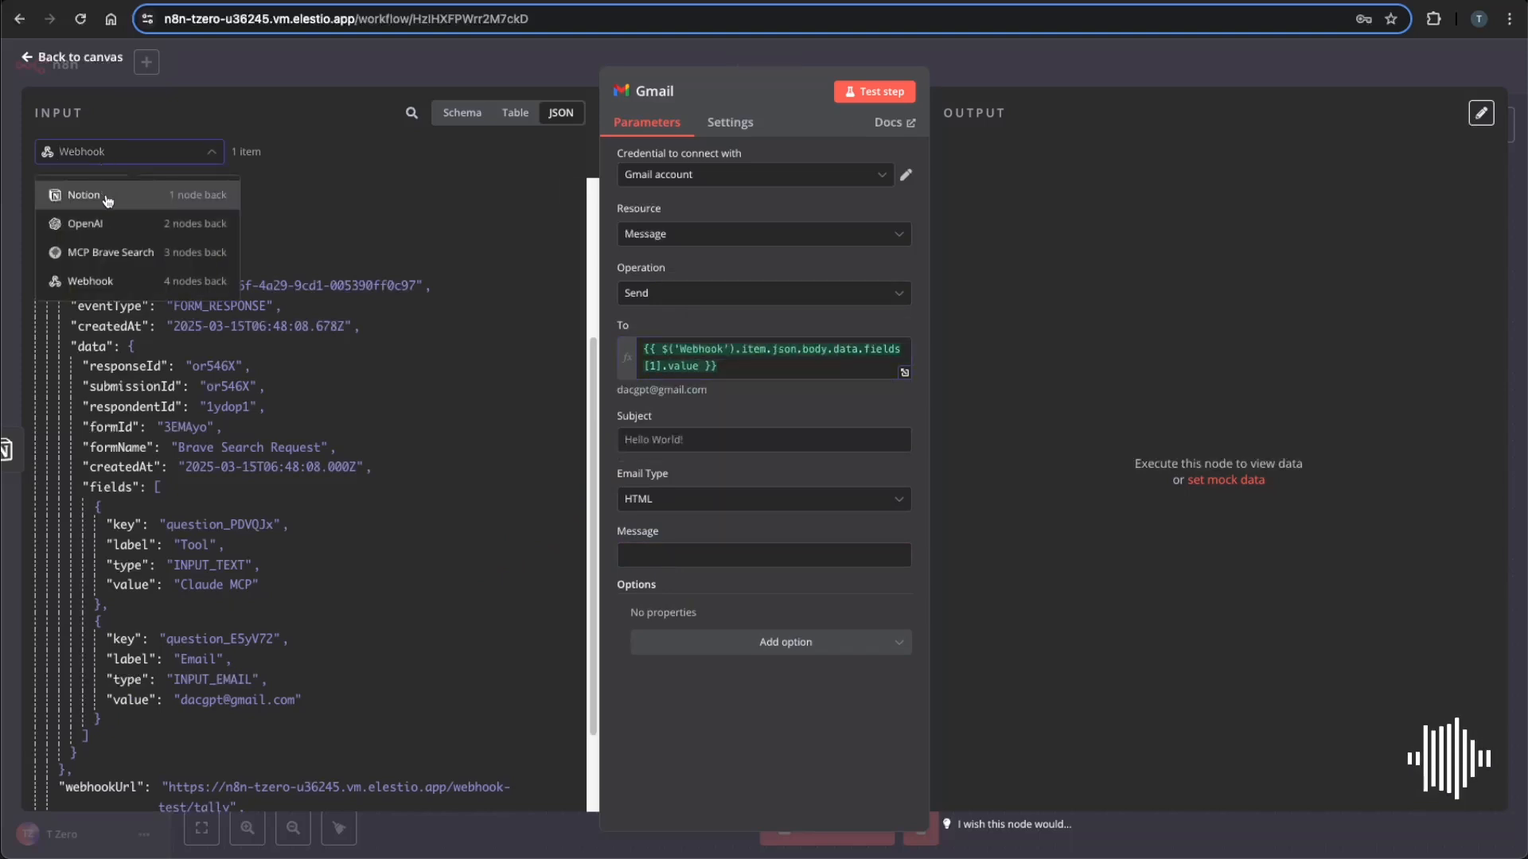
left_click(85, 223)
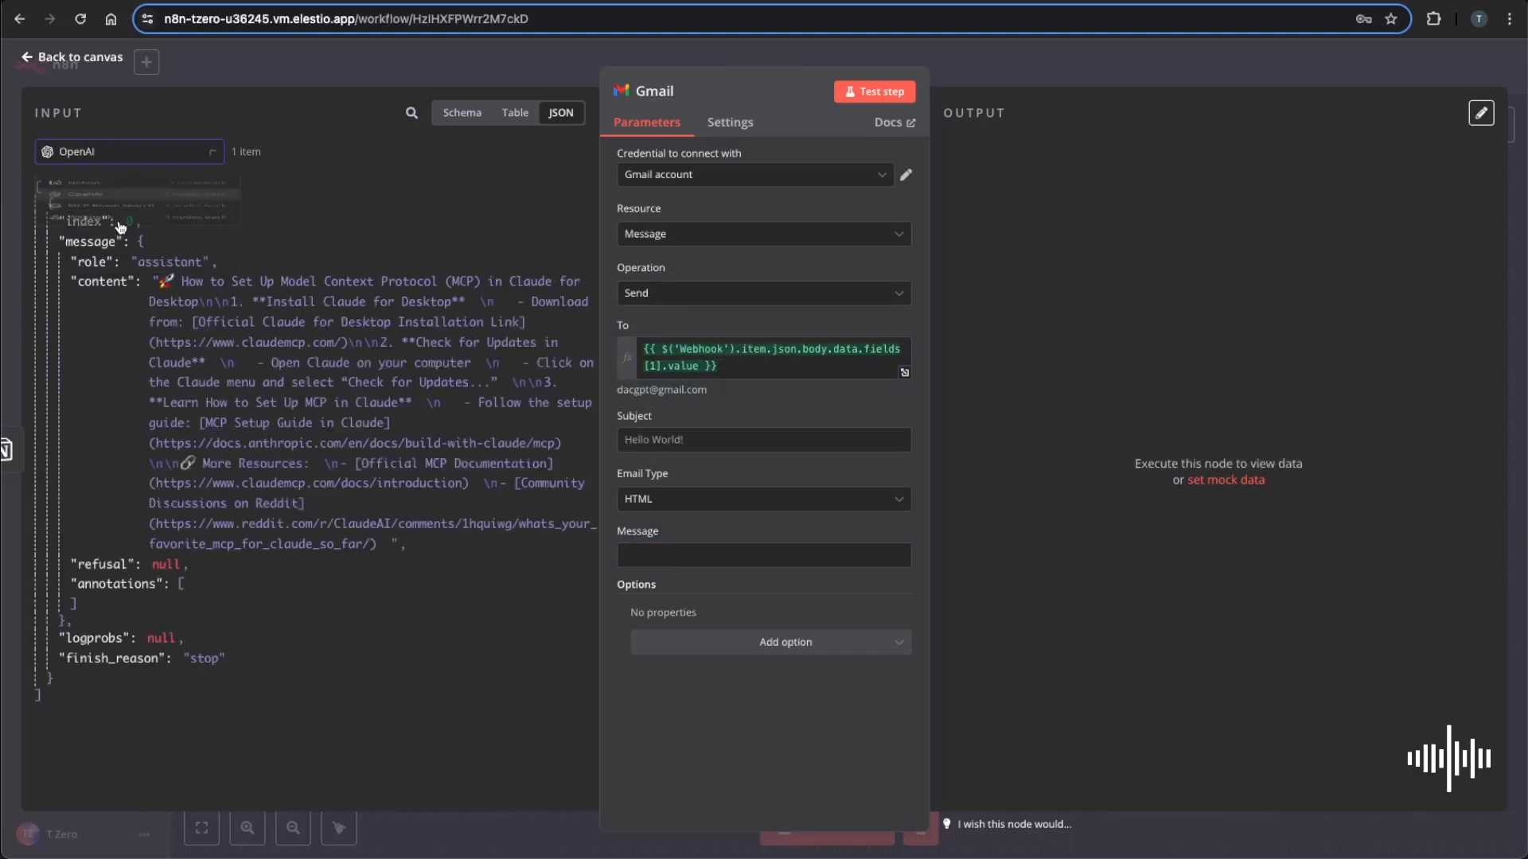
Set the subject to 'Your Latest Brave Search' and send a test email.
left_click(760, 439)
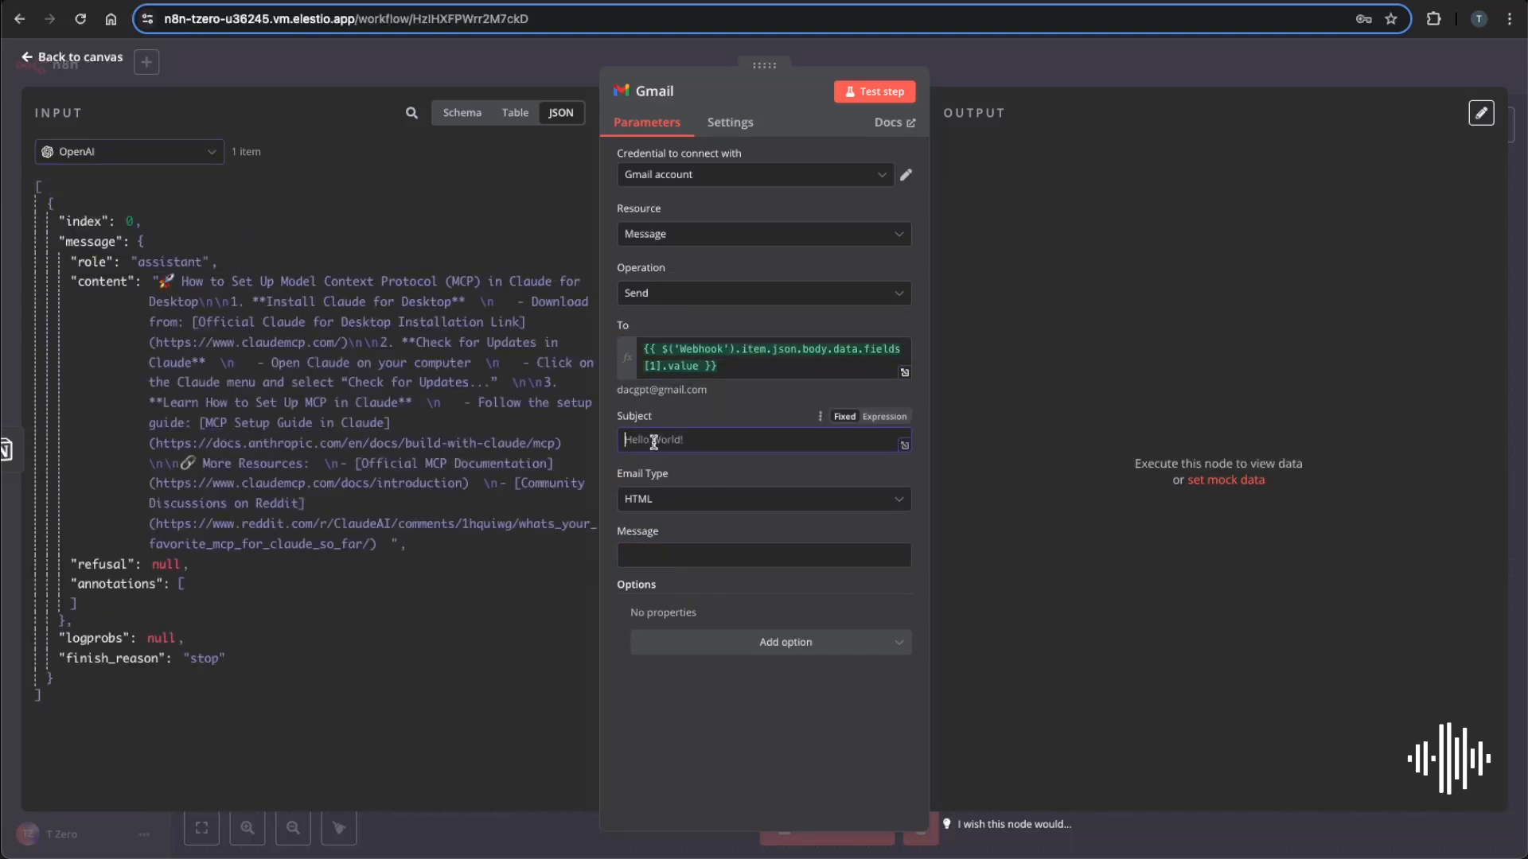
type("Youre")
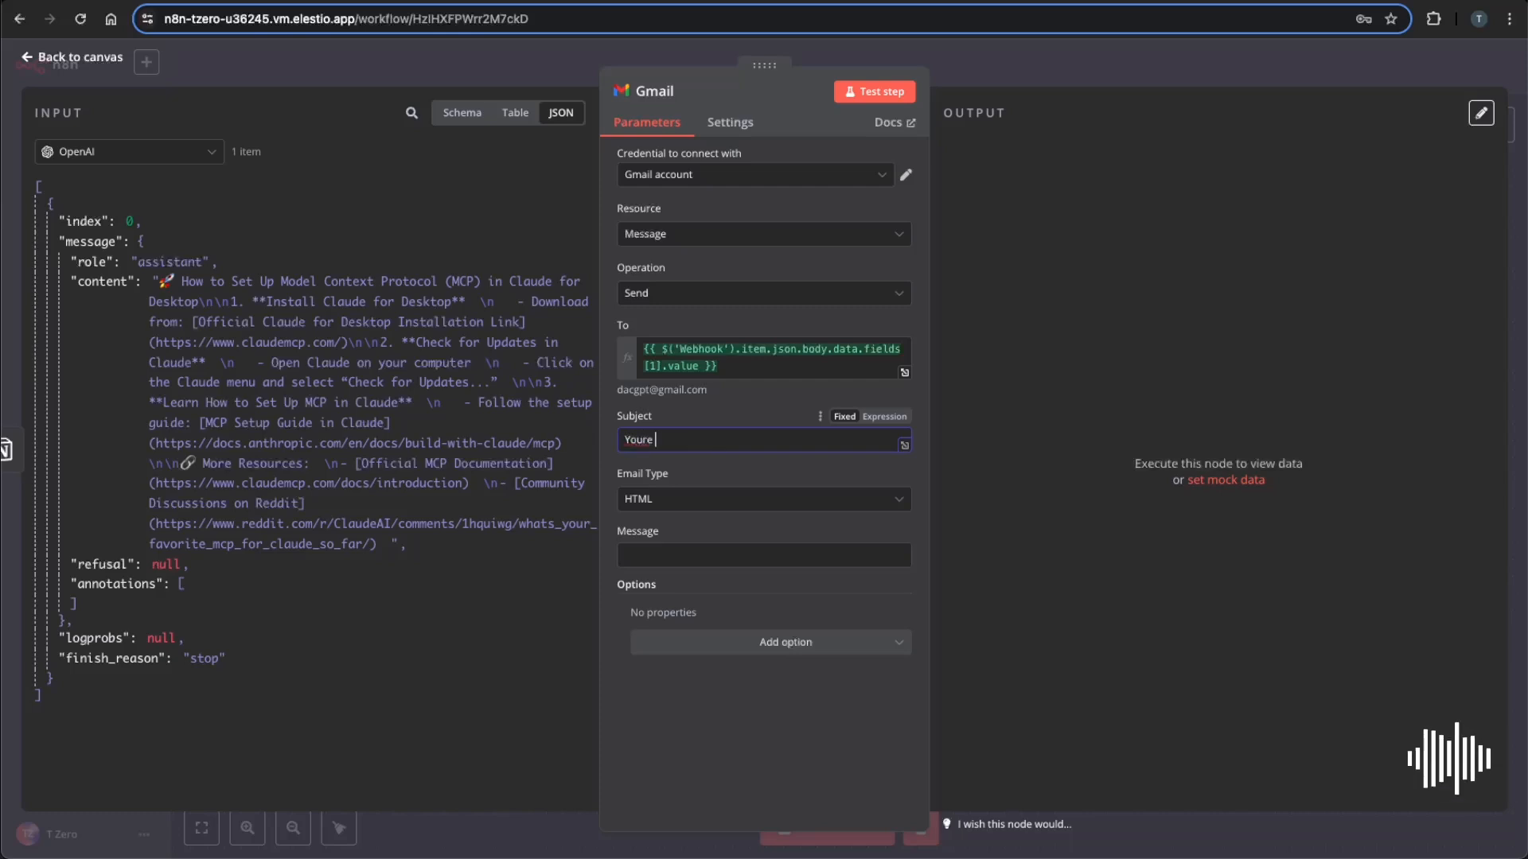
key("Backspace")
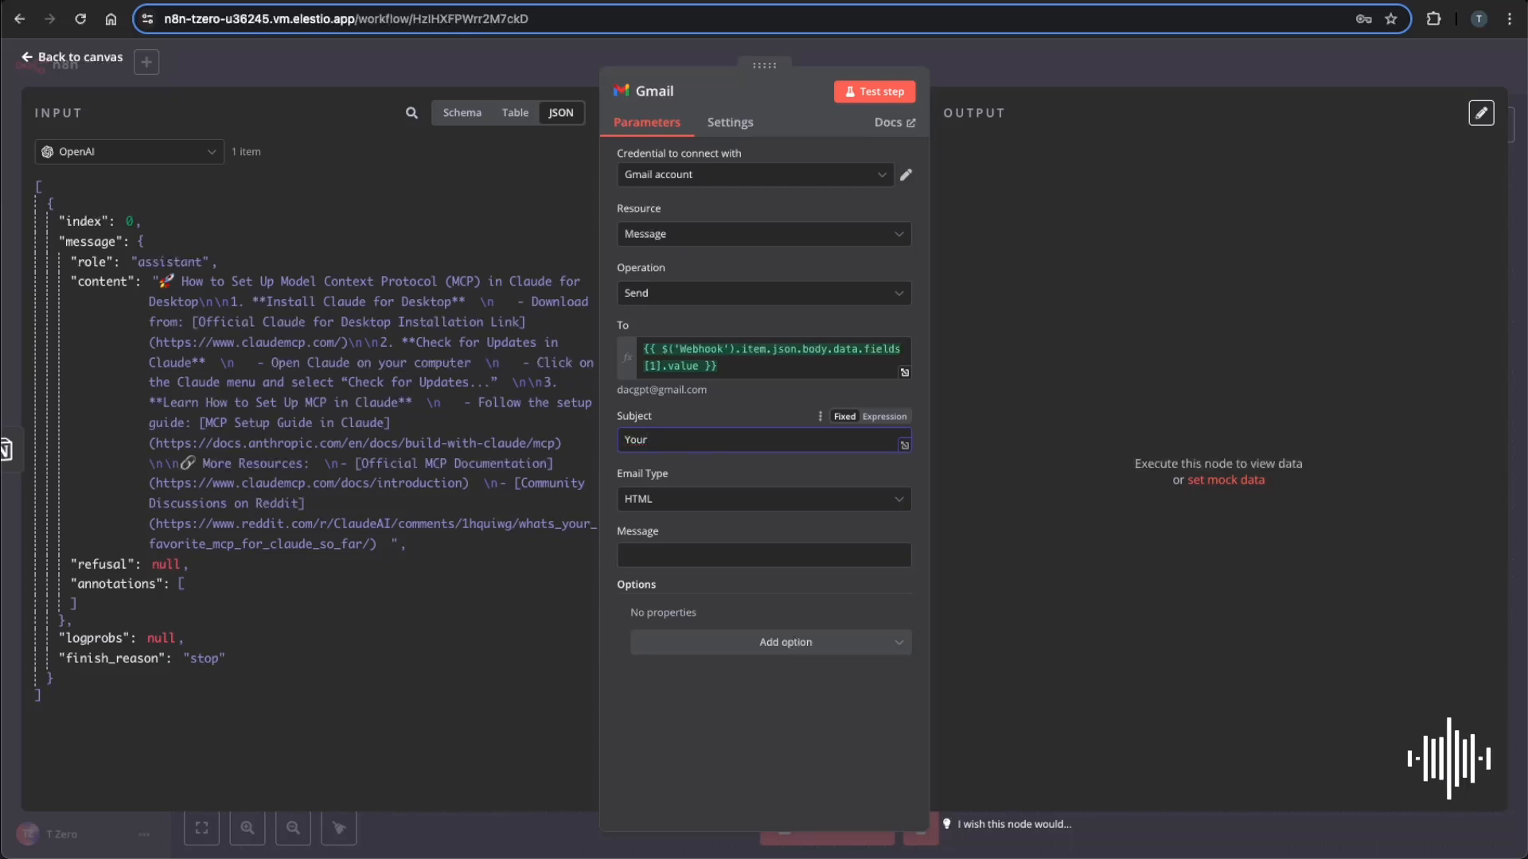
type("Latest Bra")
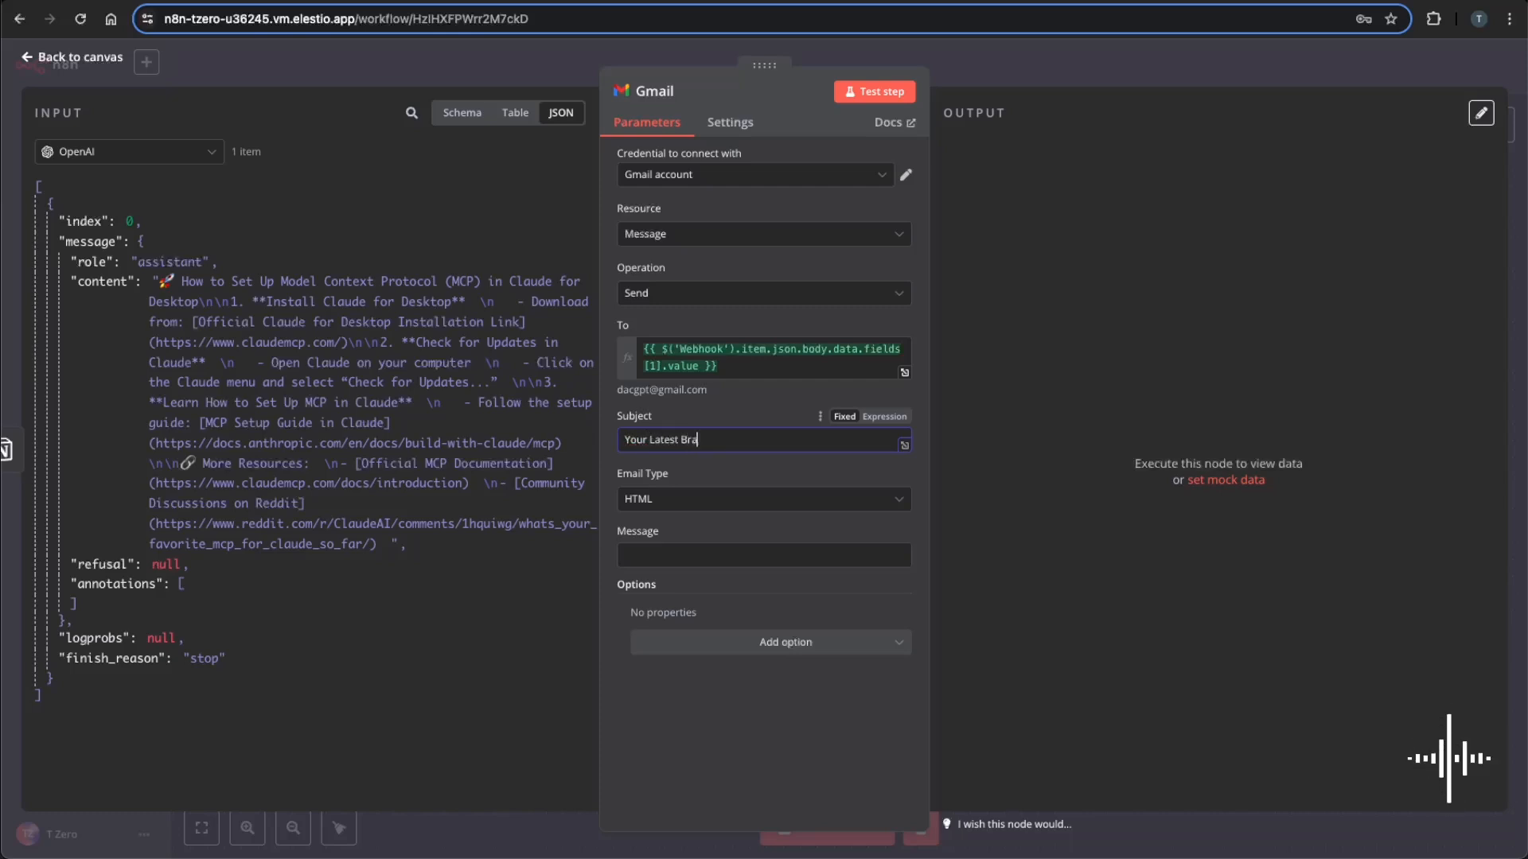
type("ve Search")
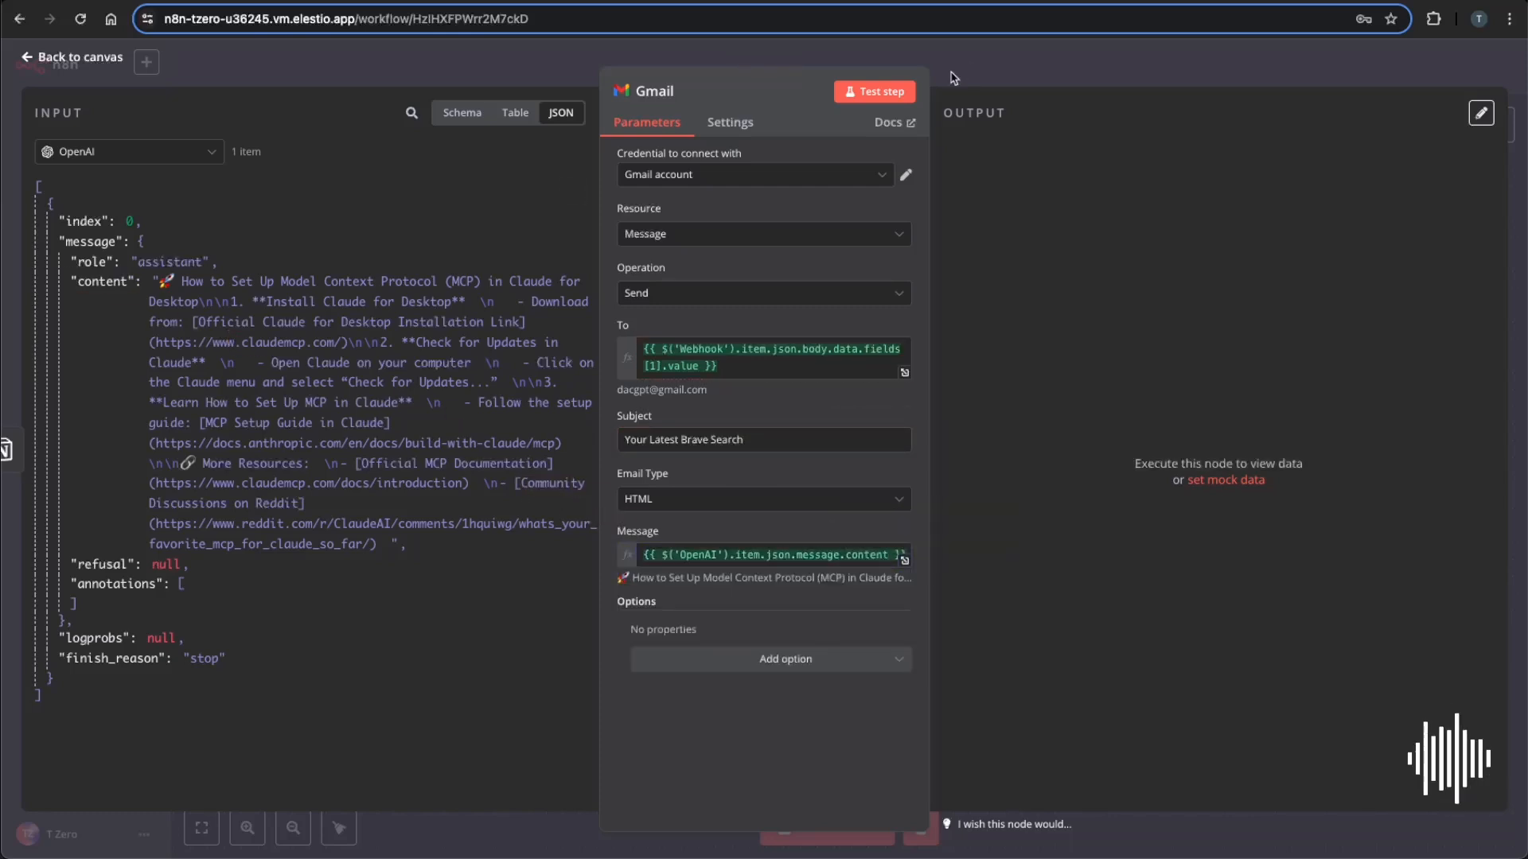
left_click(881, 91)
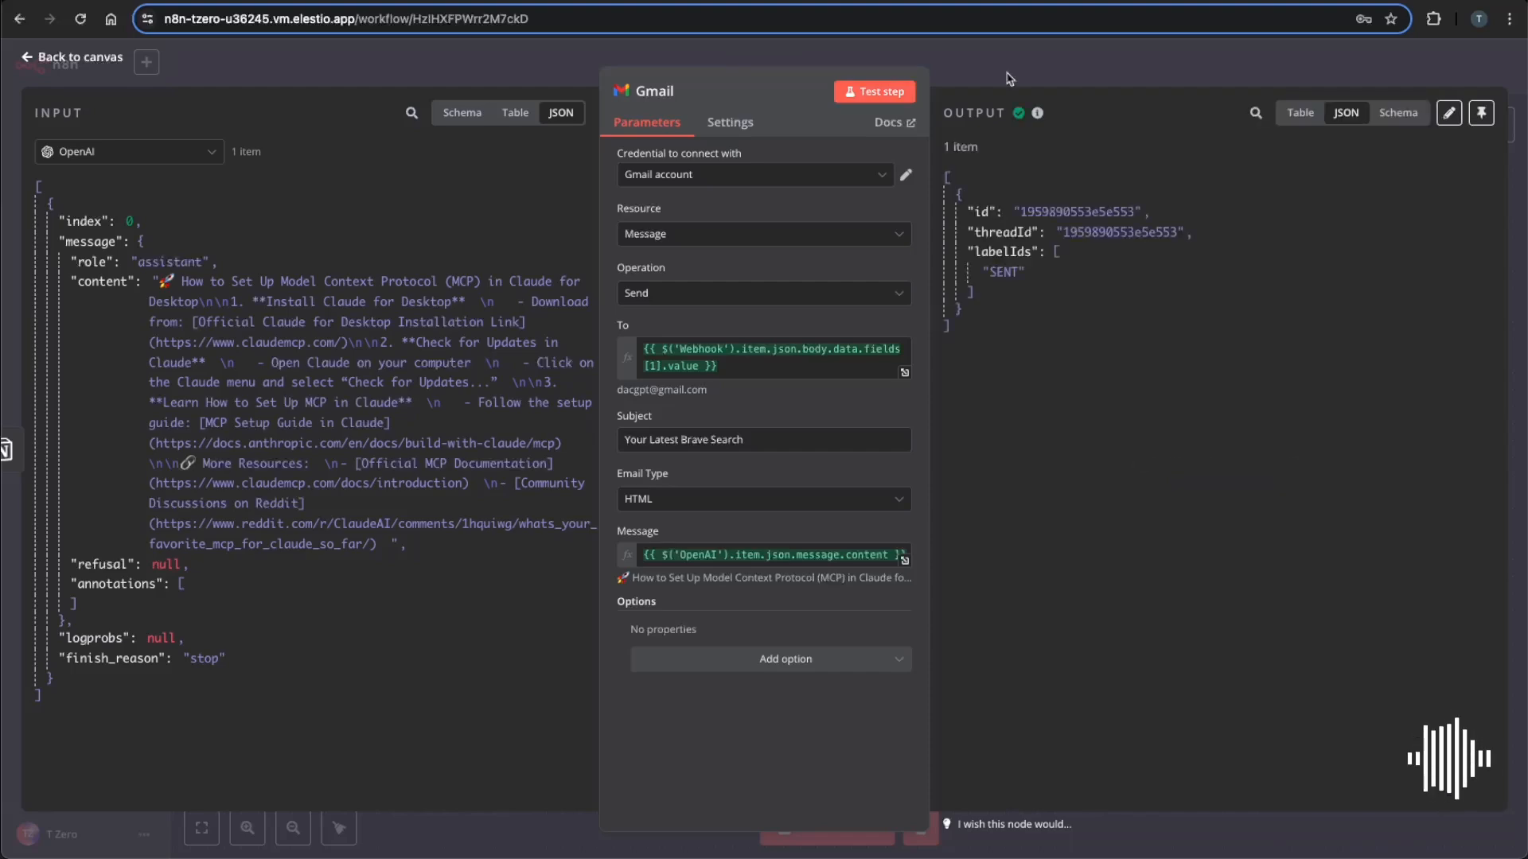